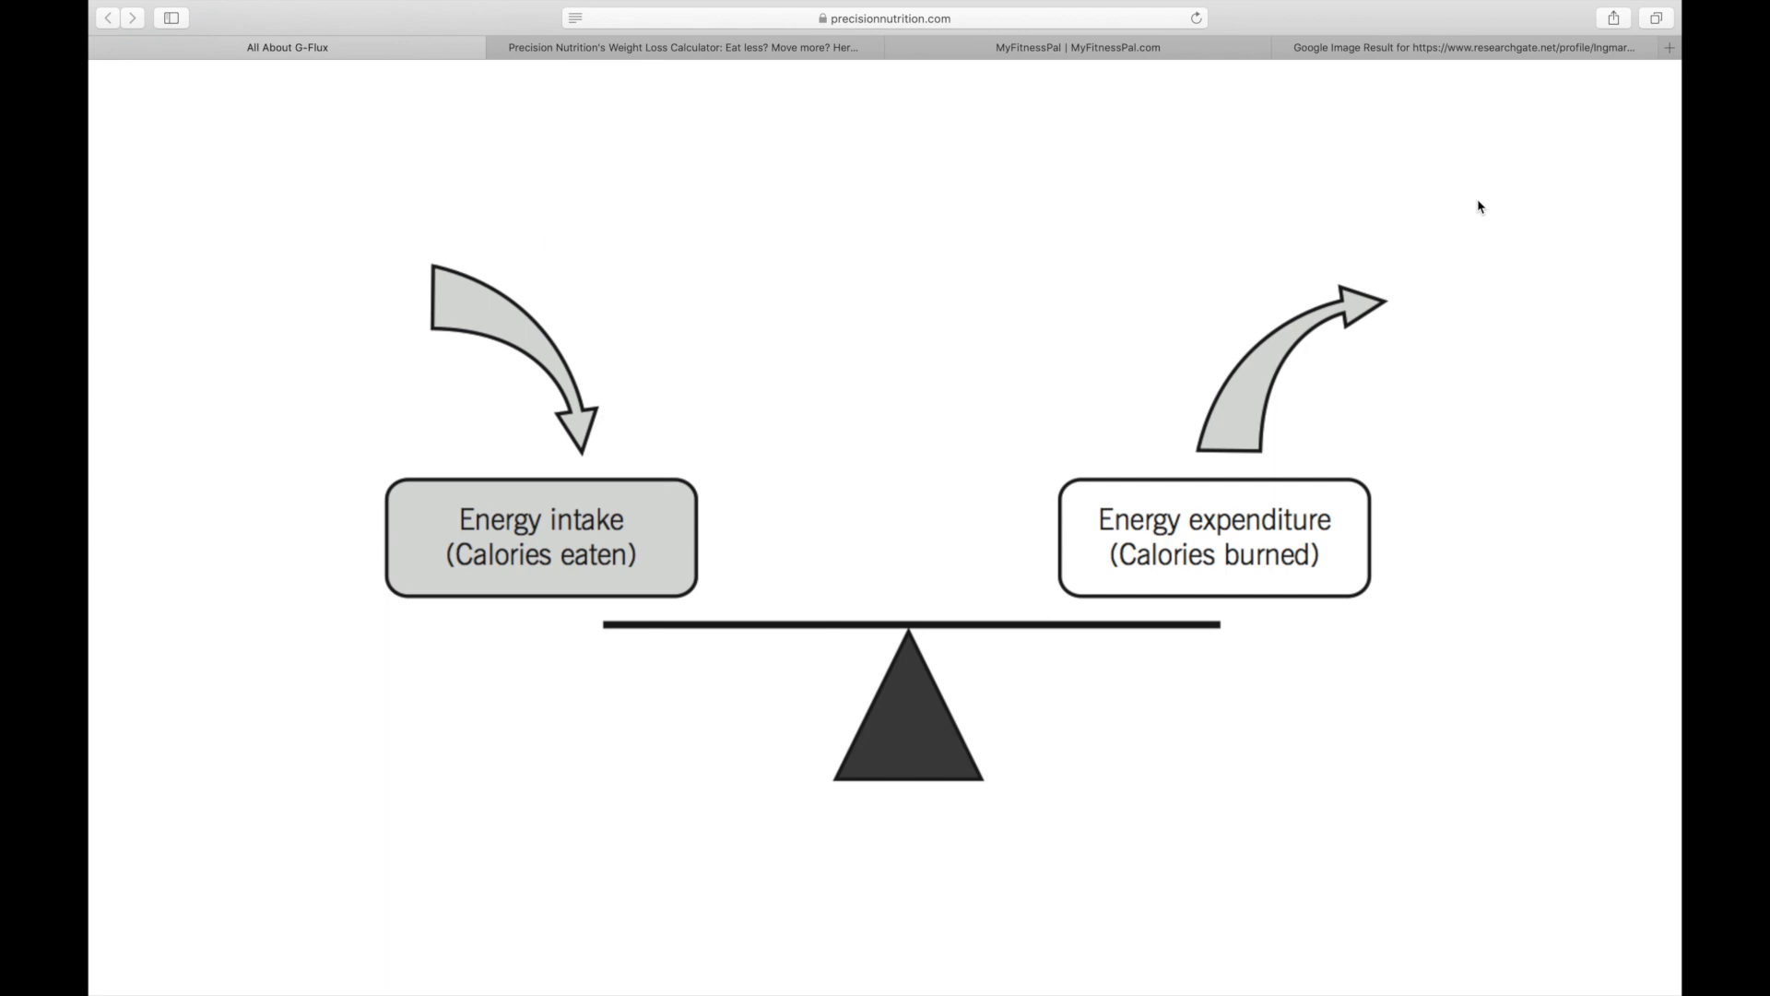
mouse_move(649, 328)
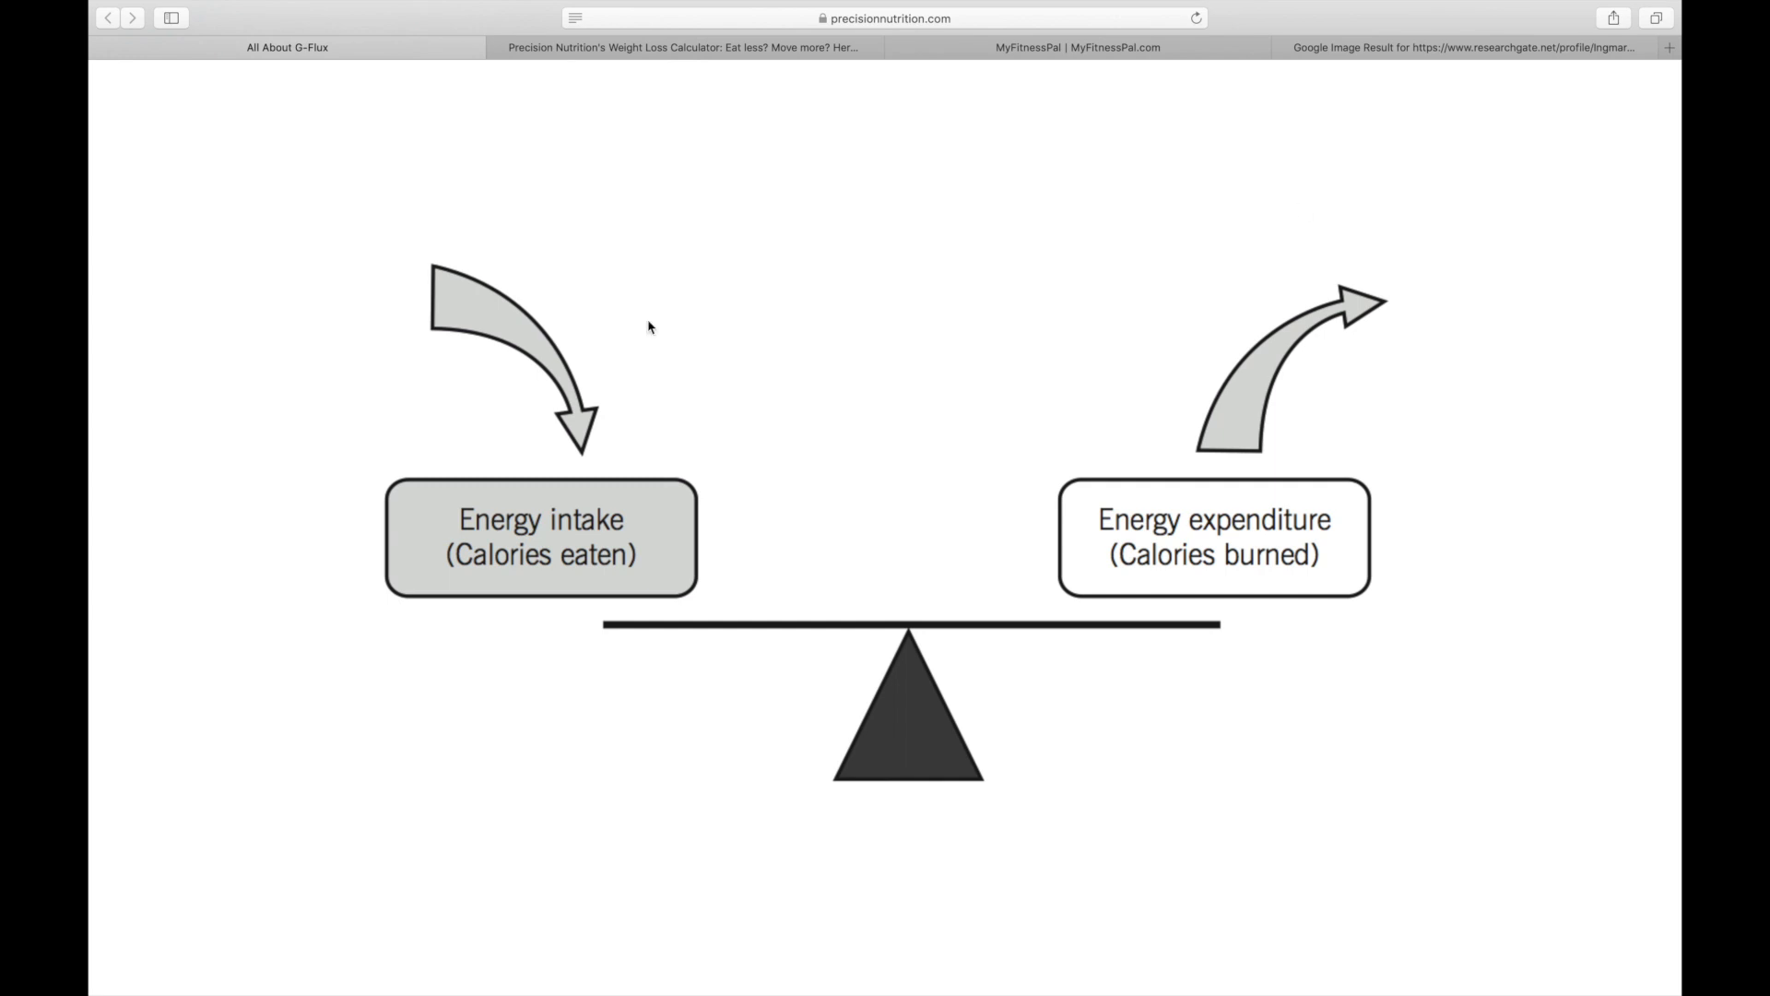
mouse_move(791, 296)
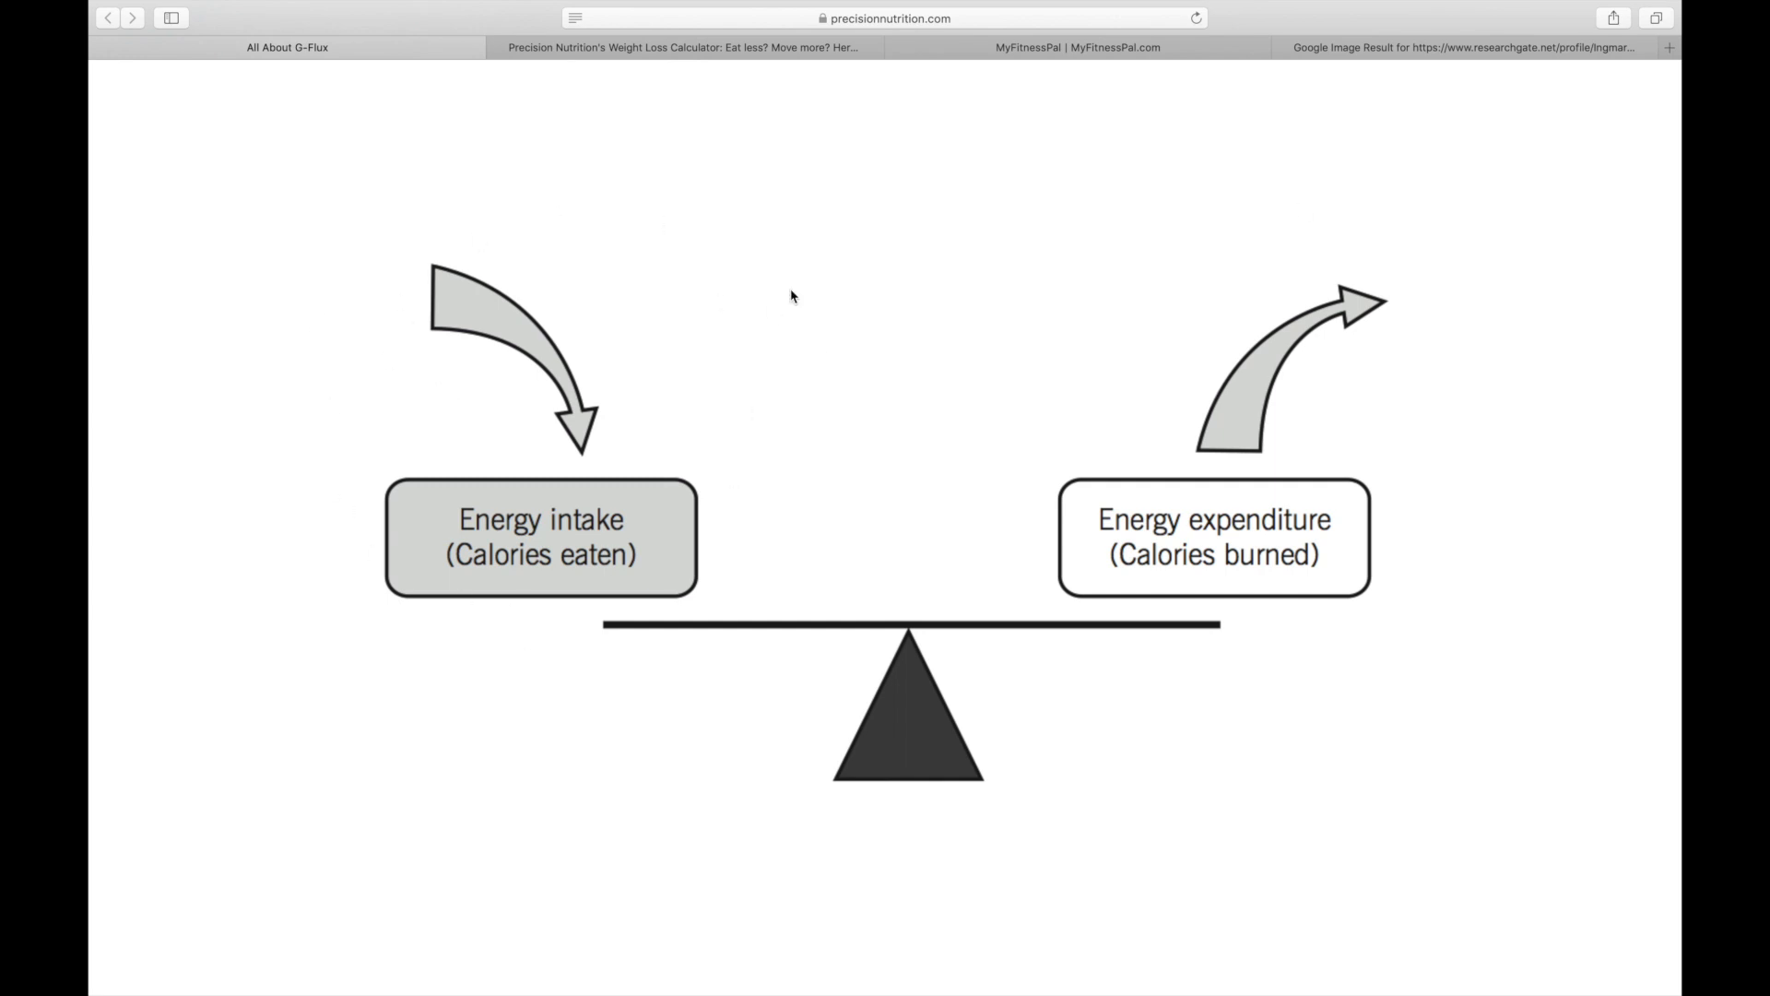
mouse_move(818, 449)
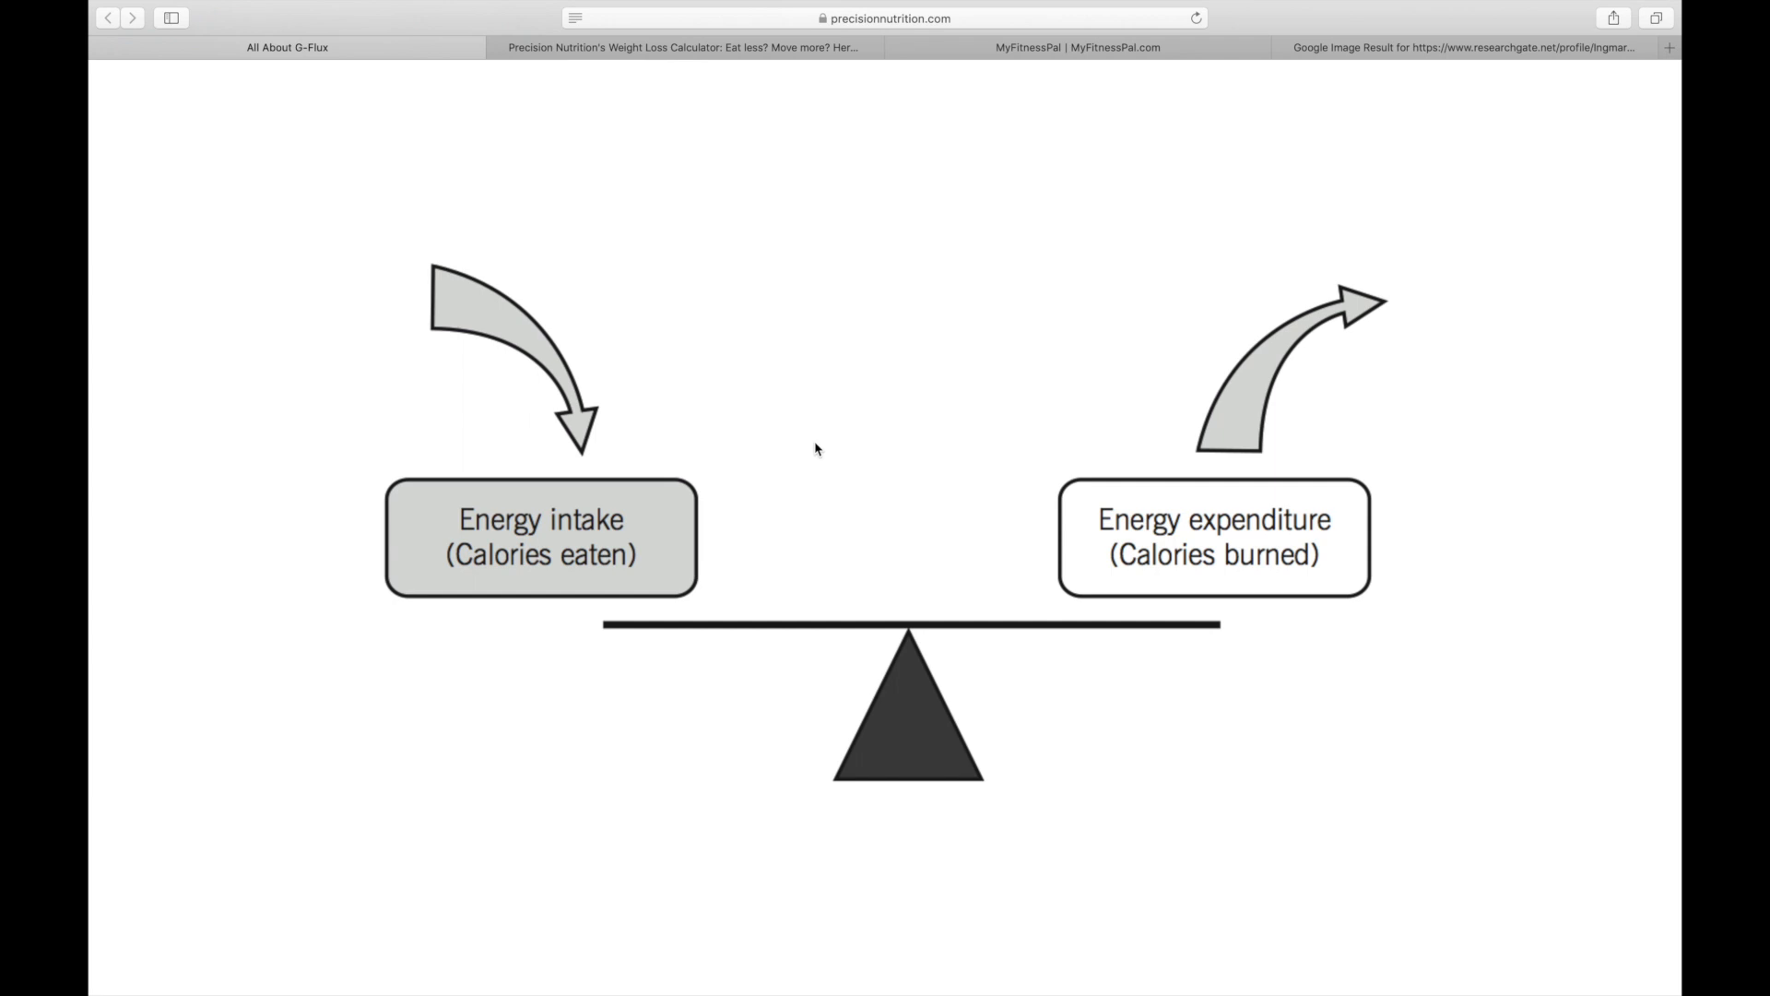
mouse_move(488, 577)
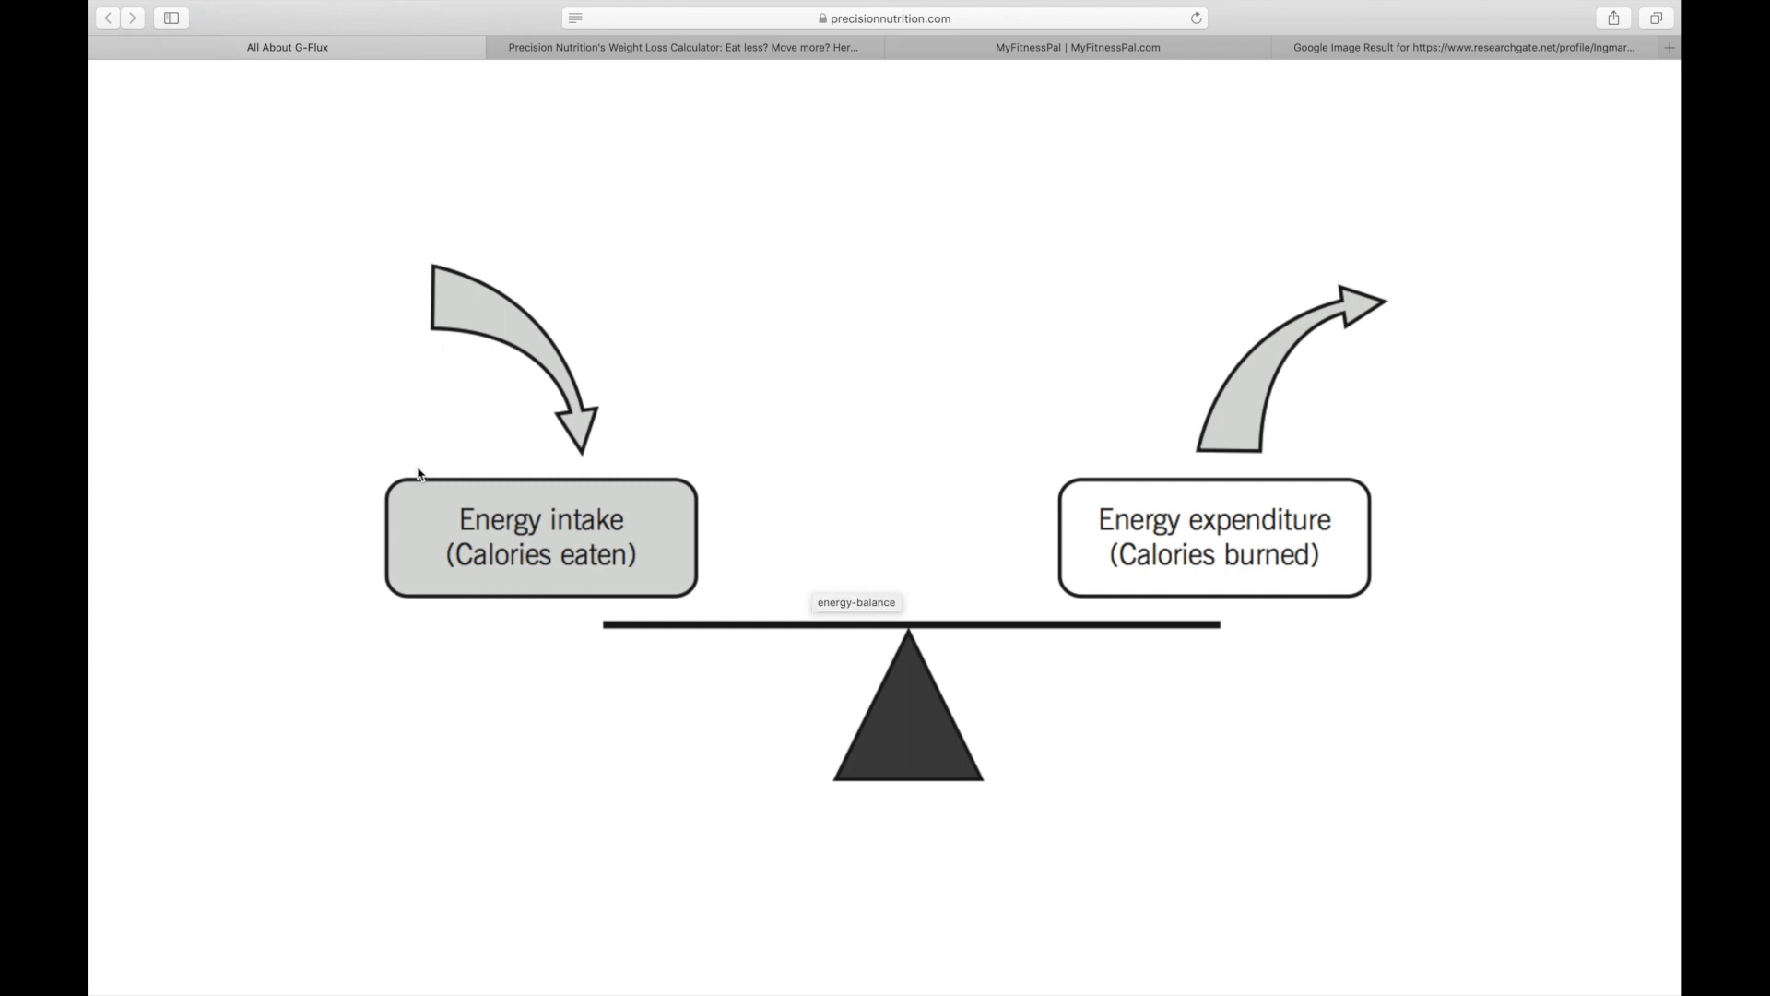
mouse_move(715, 416)
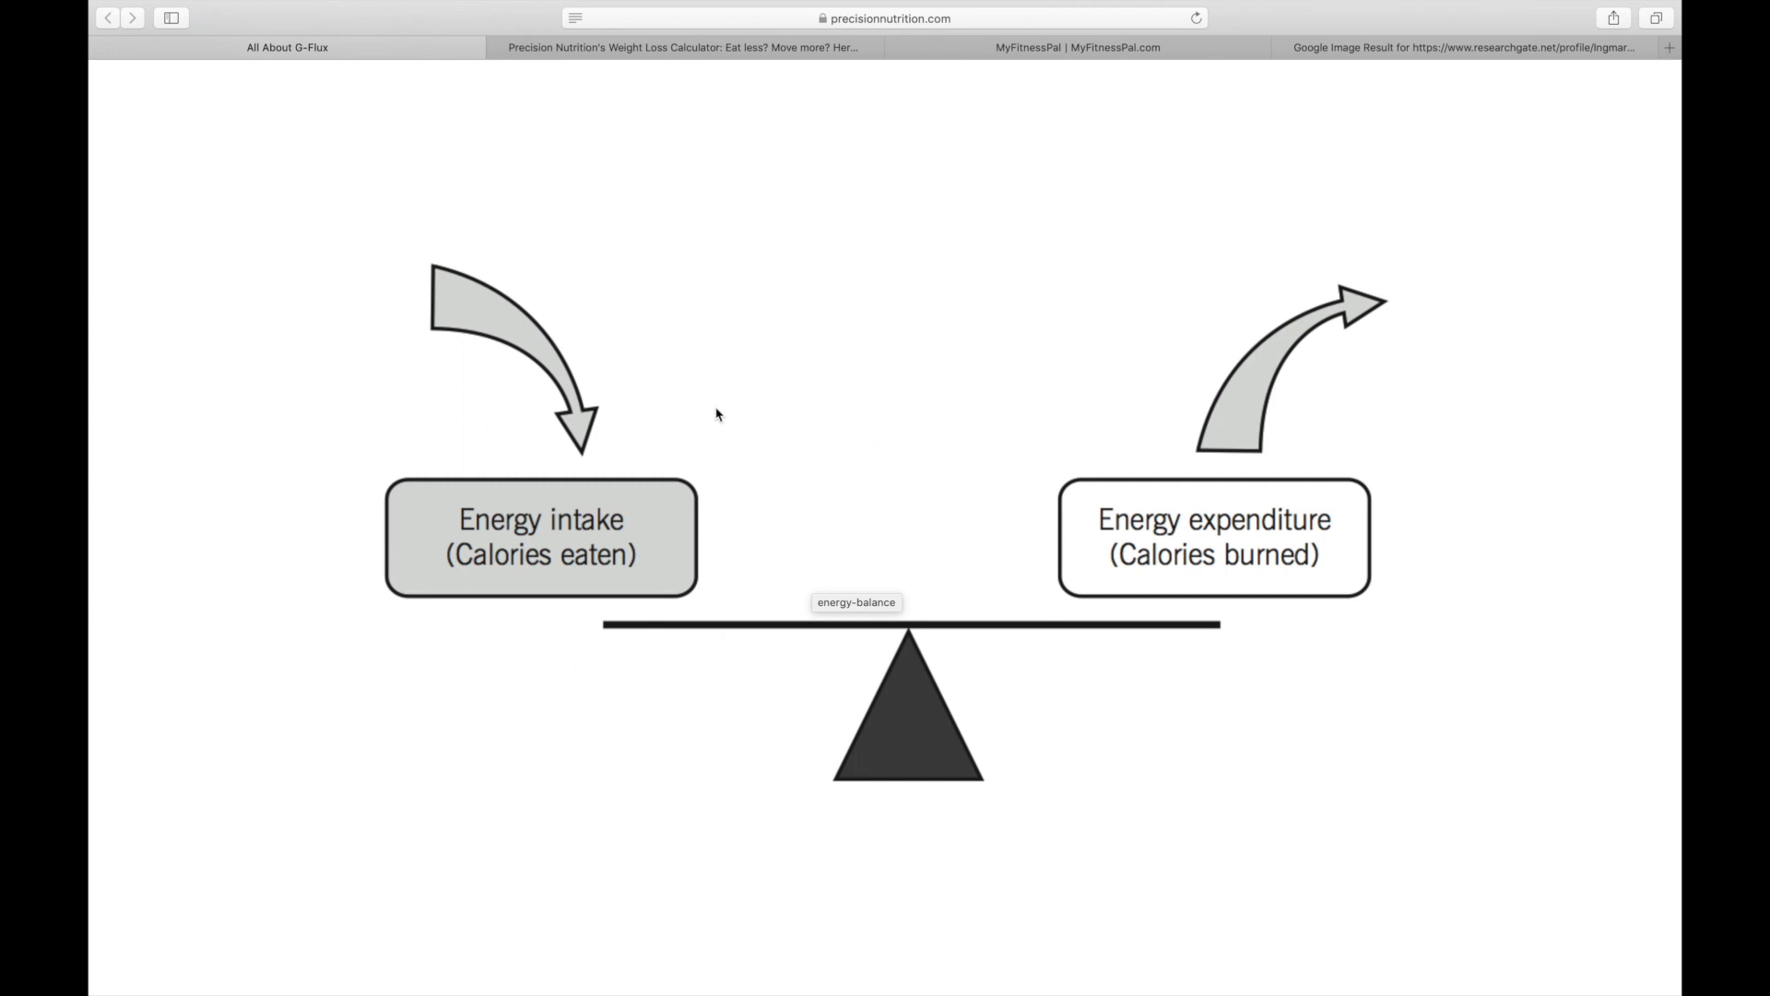
mouse_move(1411, 476)
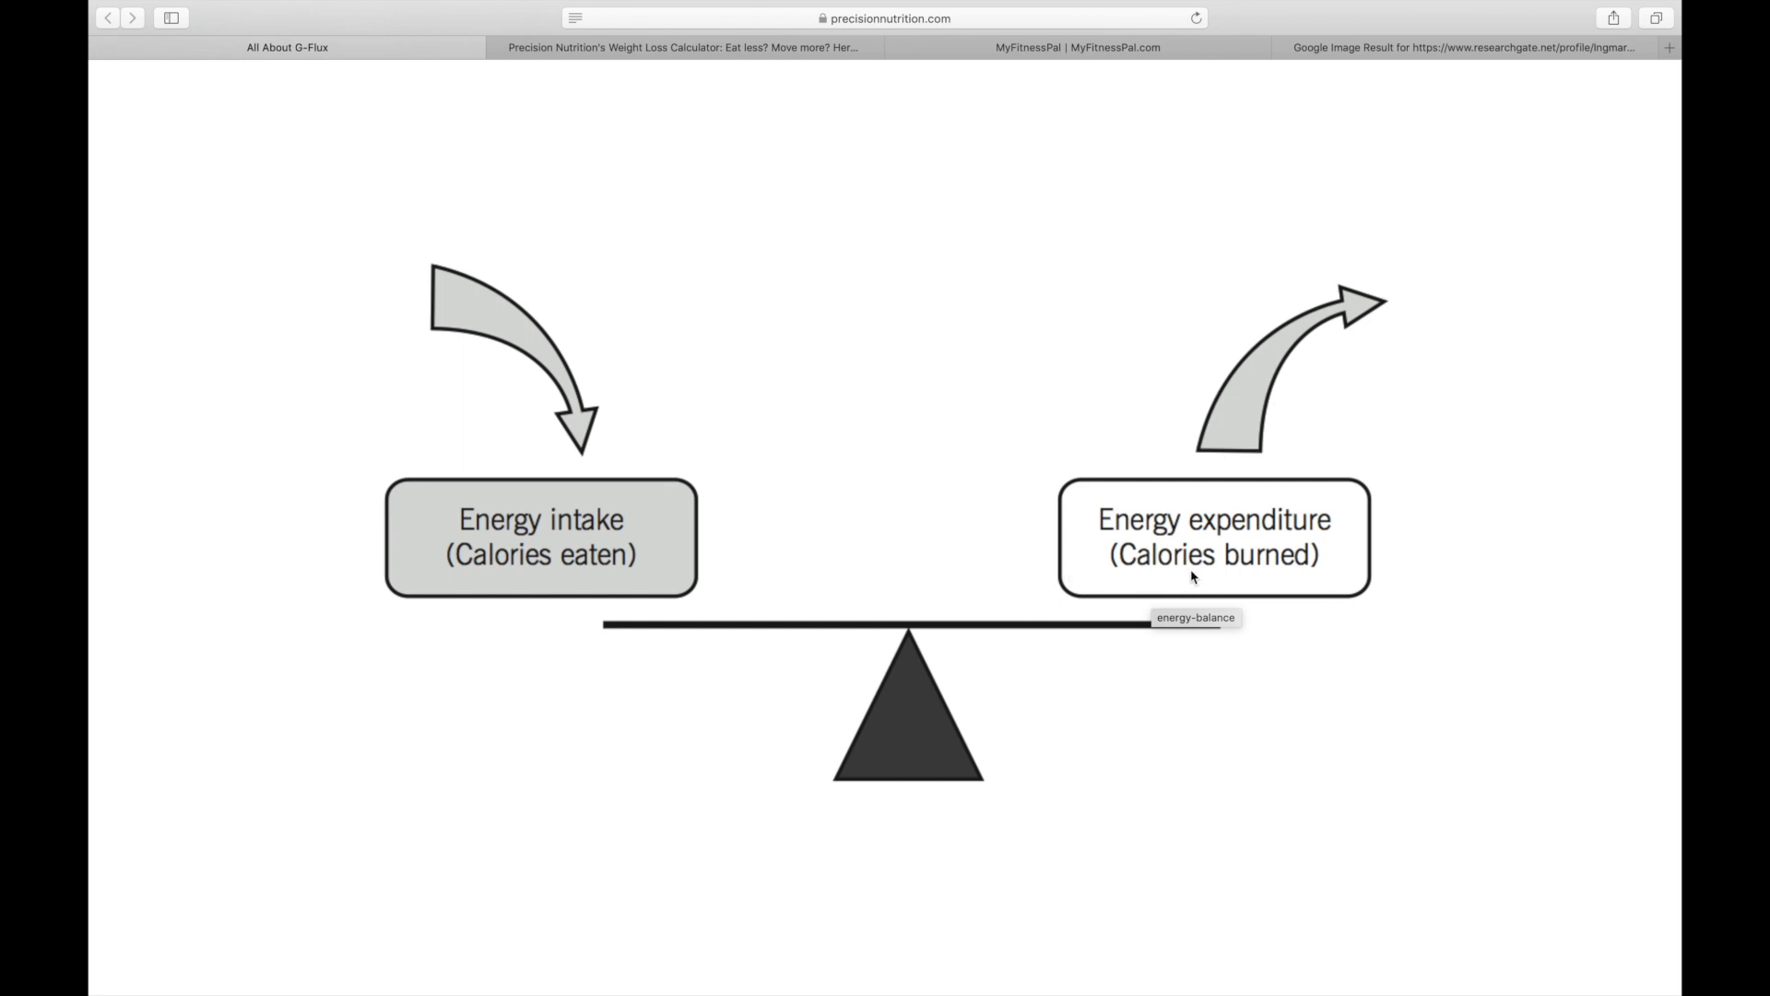
mouse_move(1374, 587)
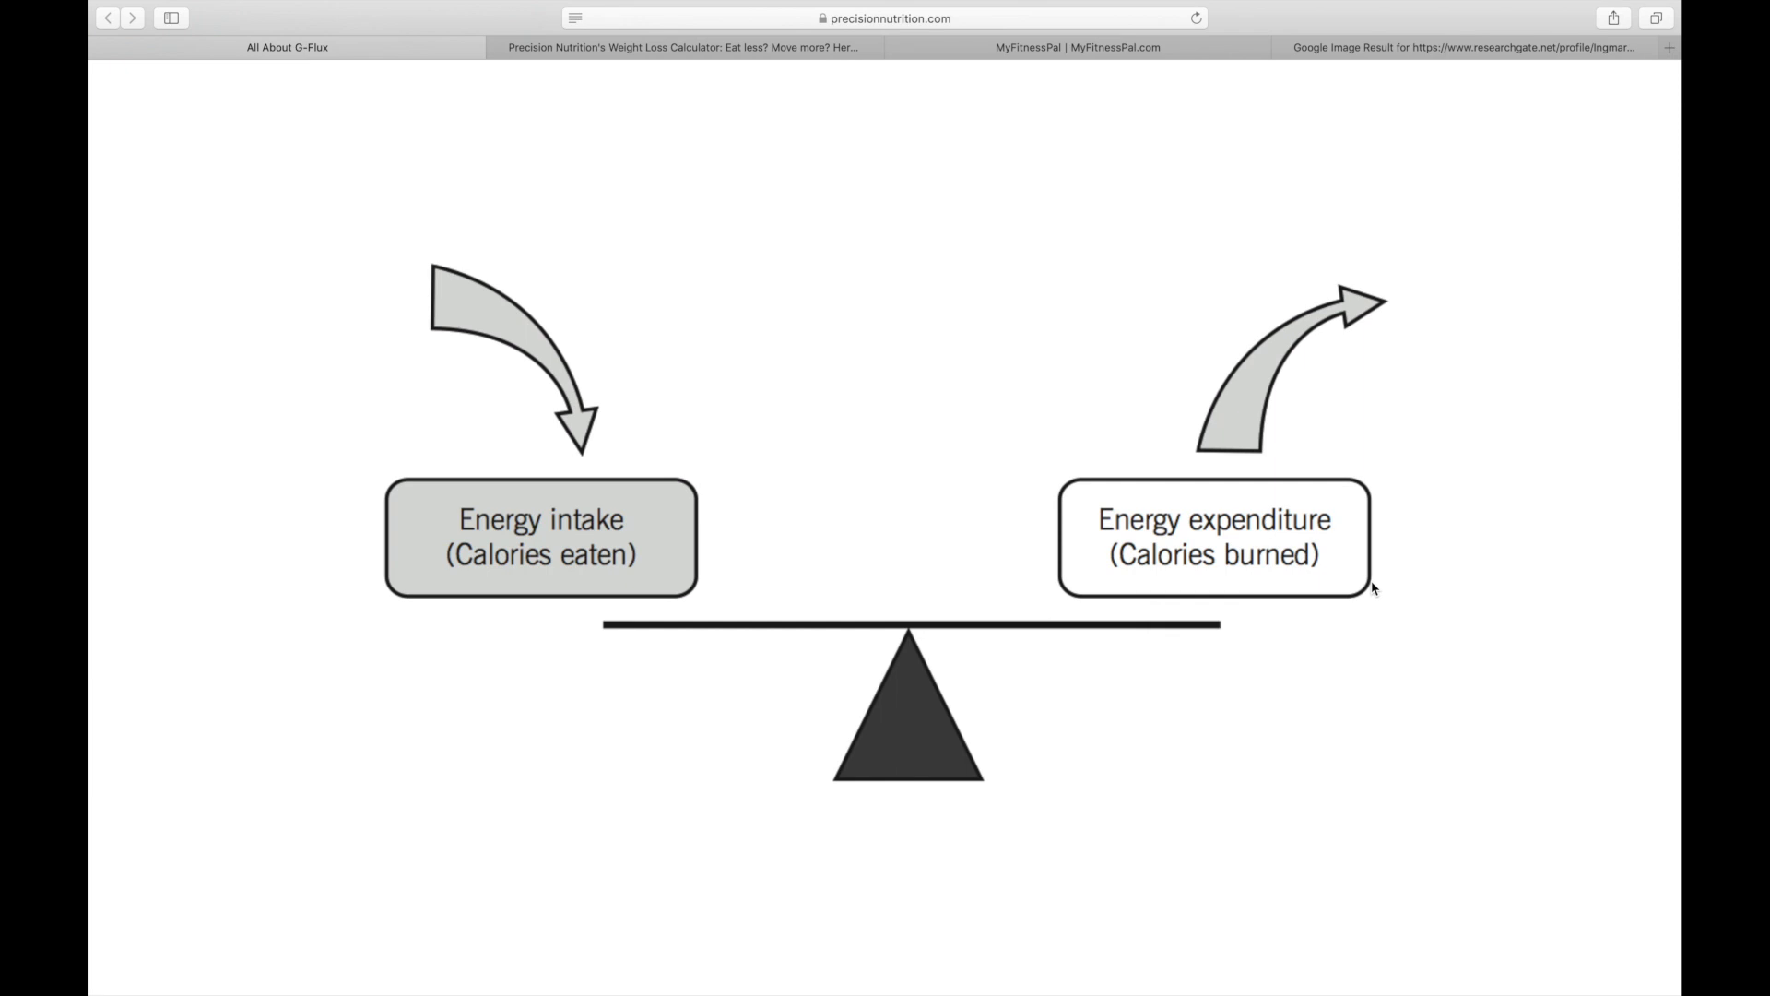
mouse_move(1277, 668)
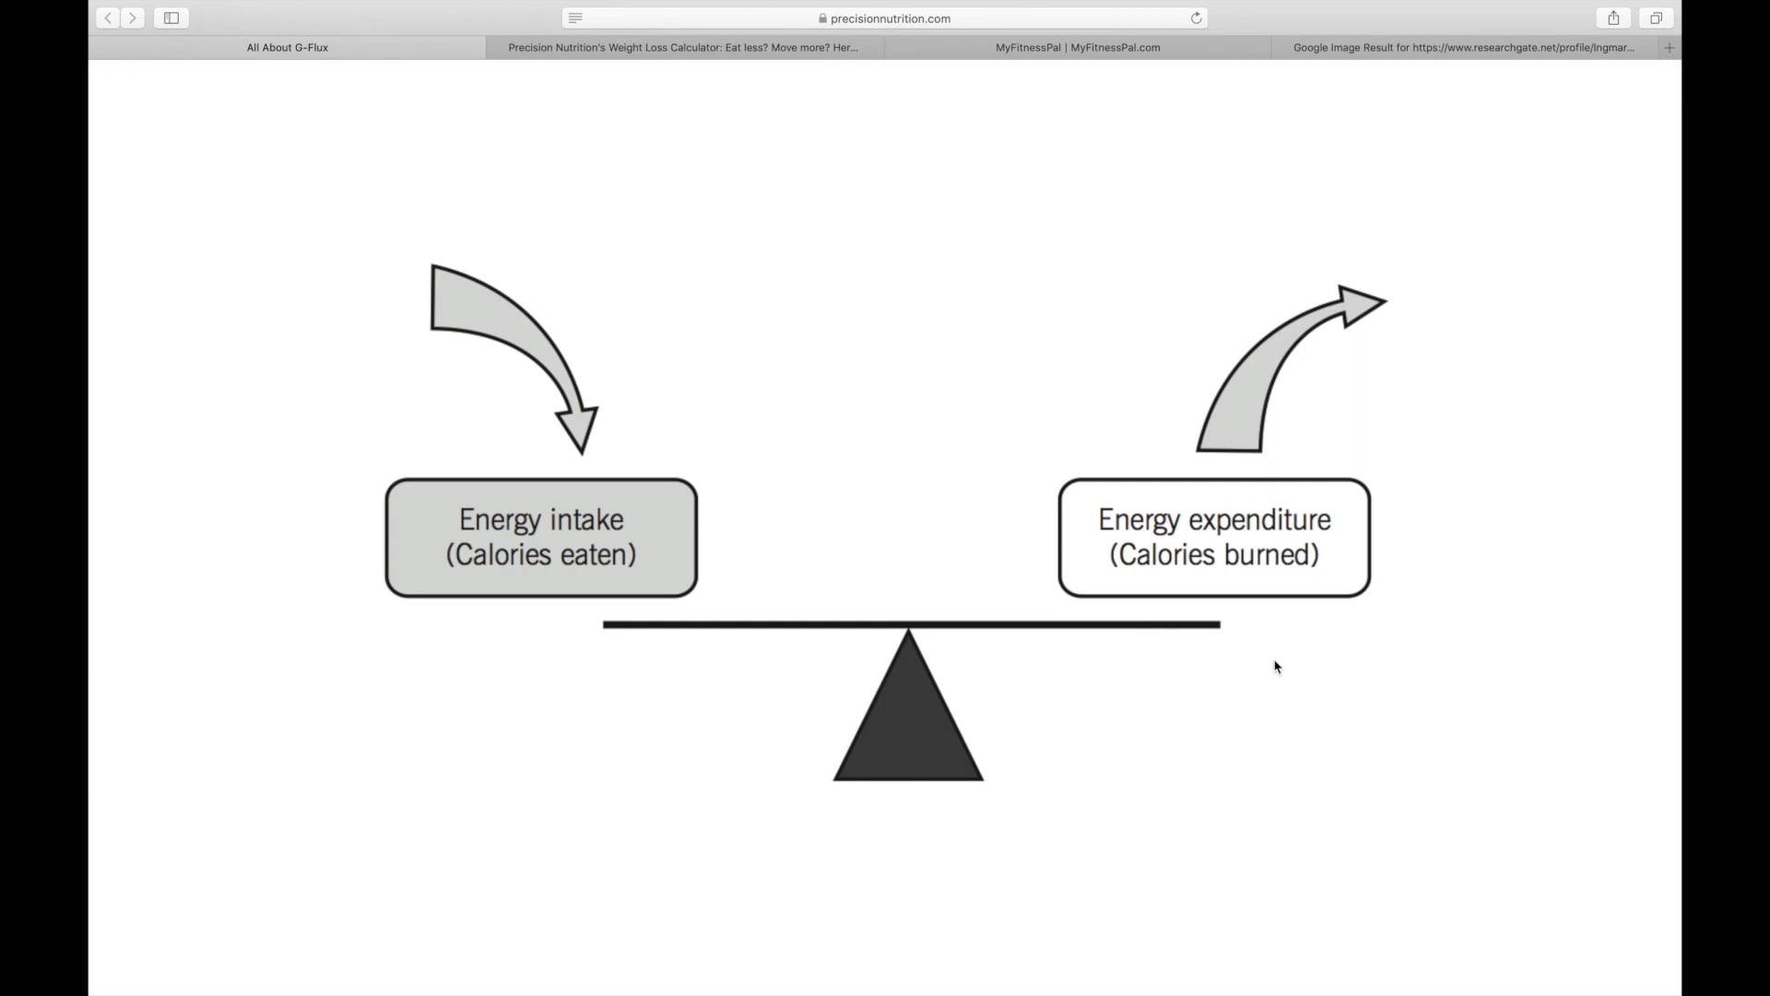
mouse_move(595, 685)
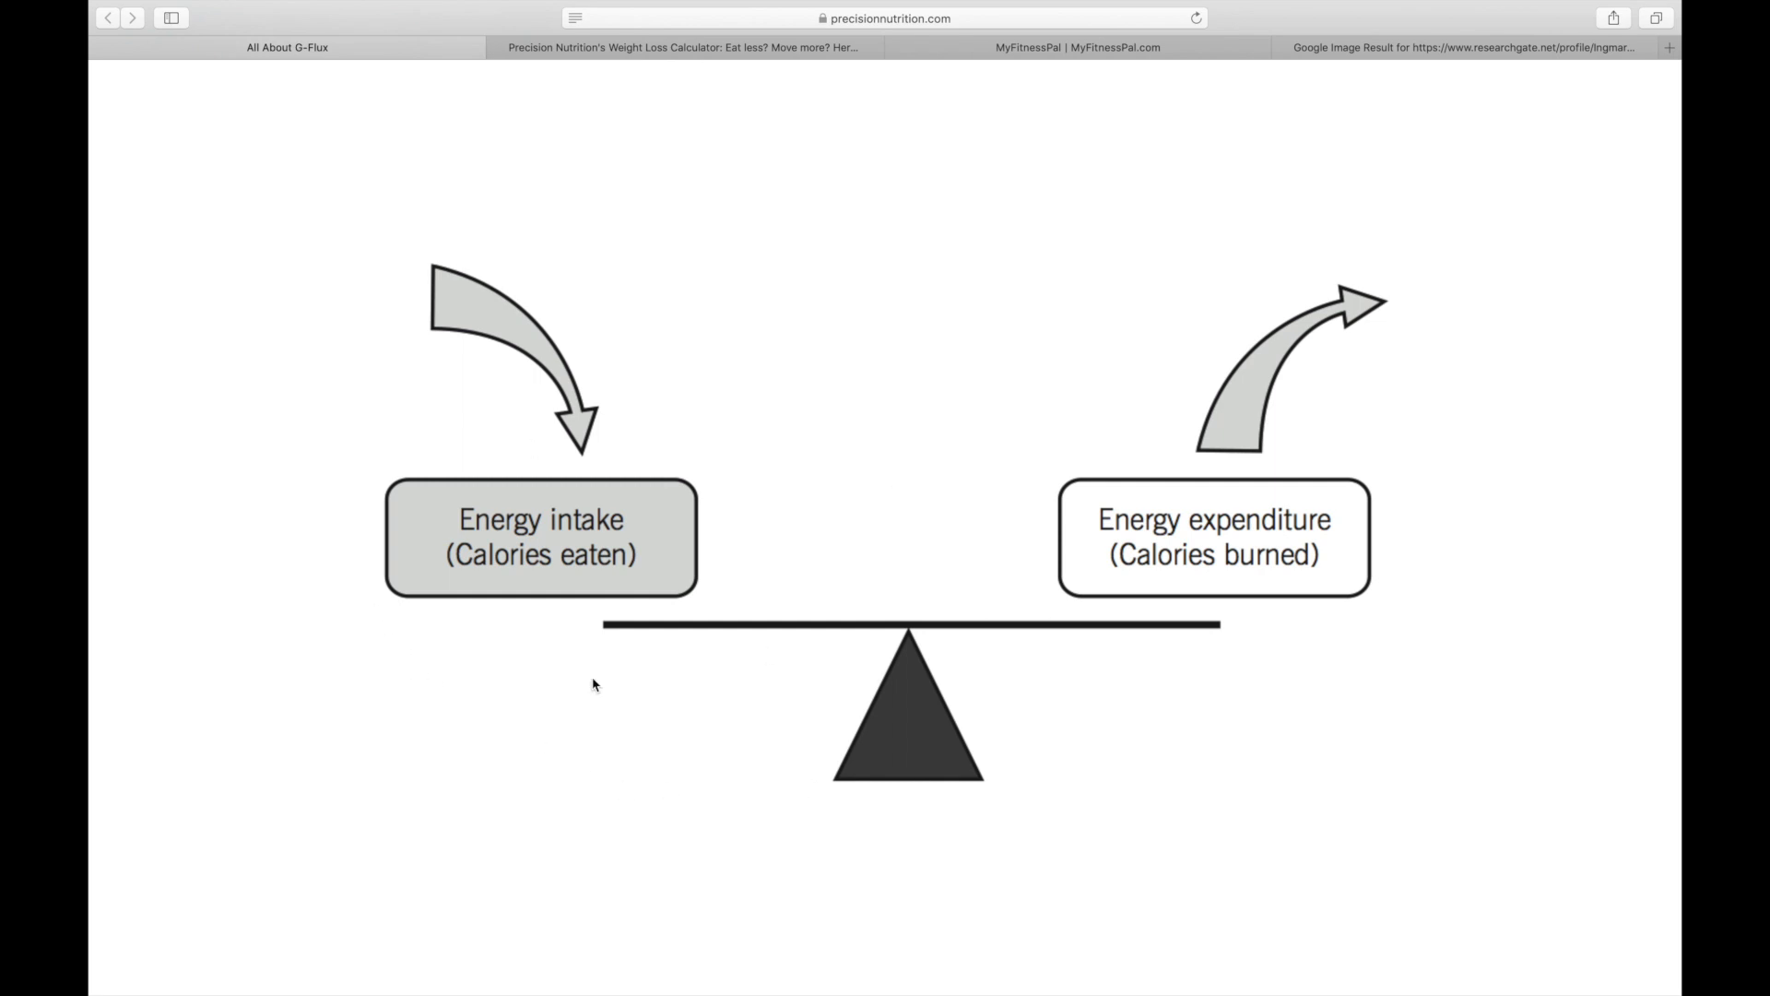
mouse_move(768, 614)
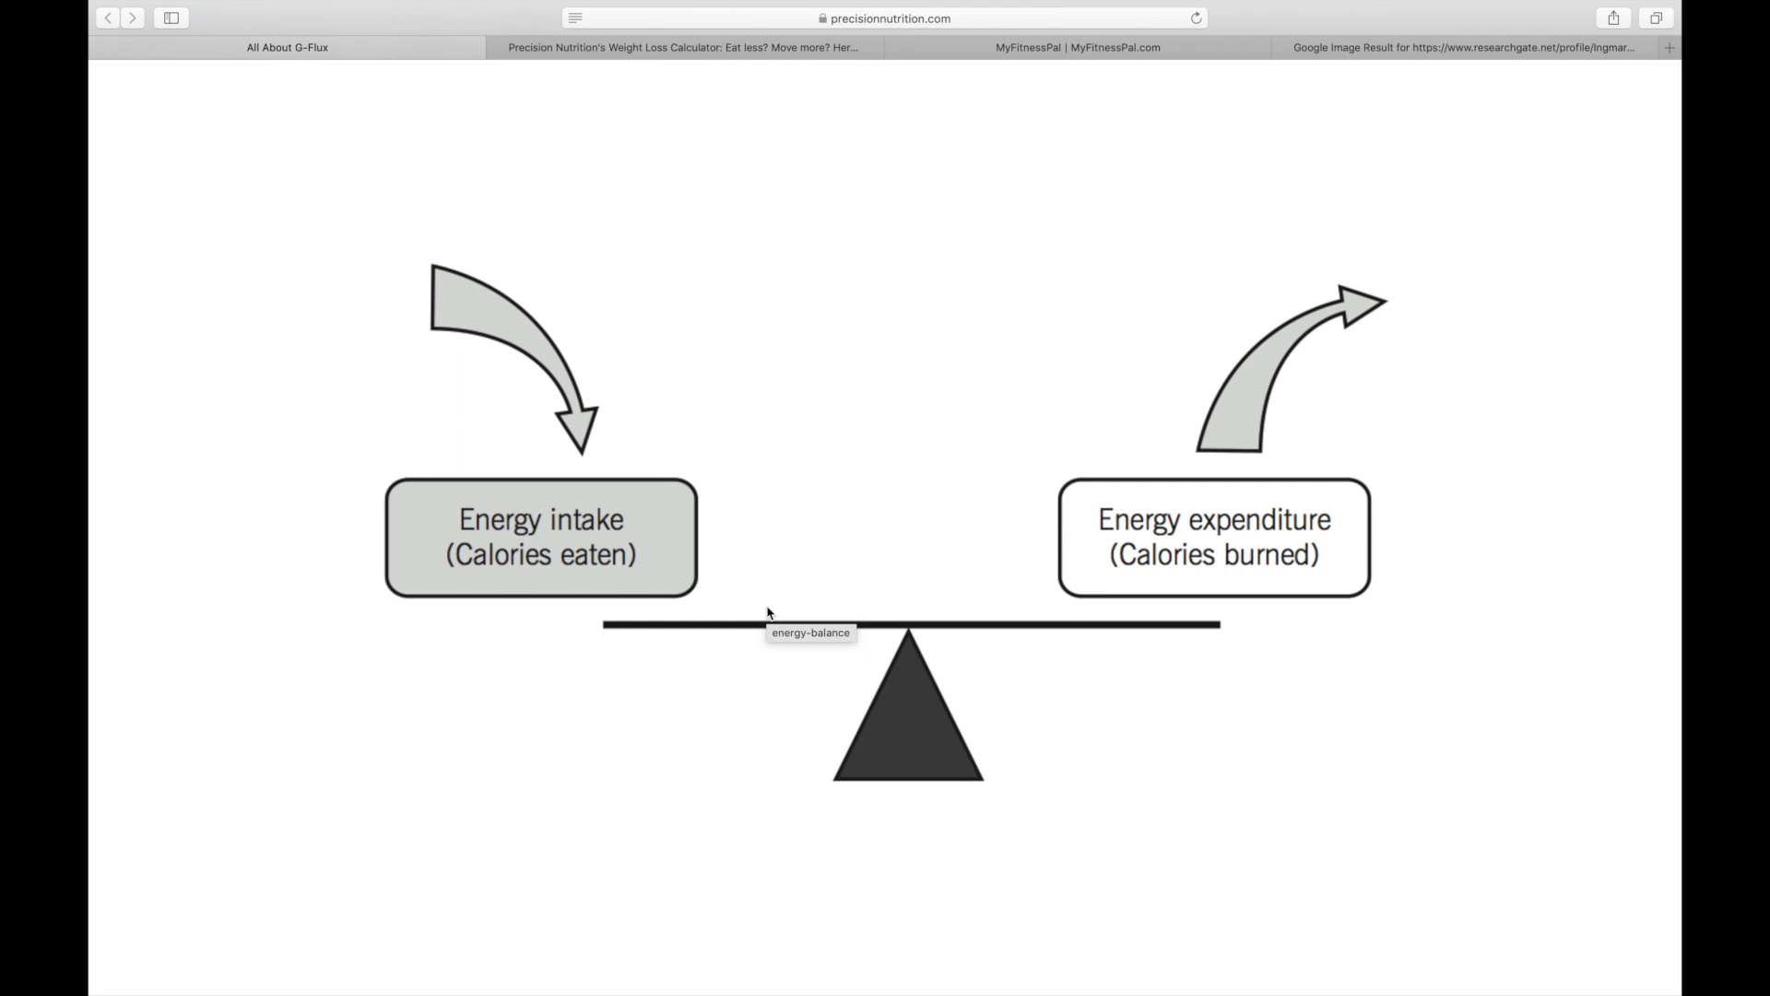
mouse_move(768, 613)
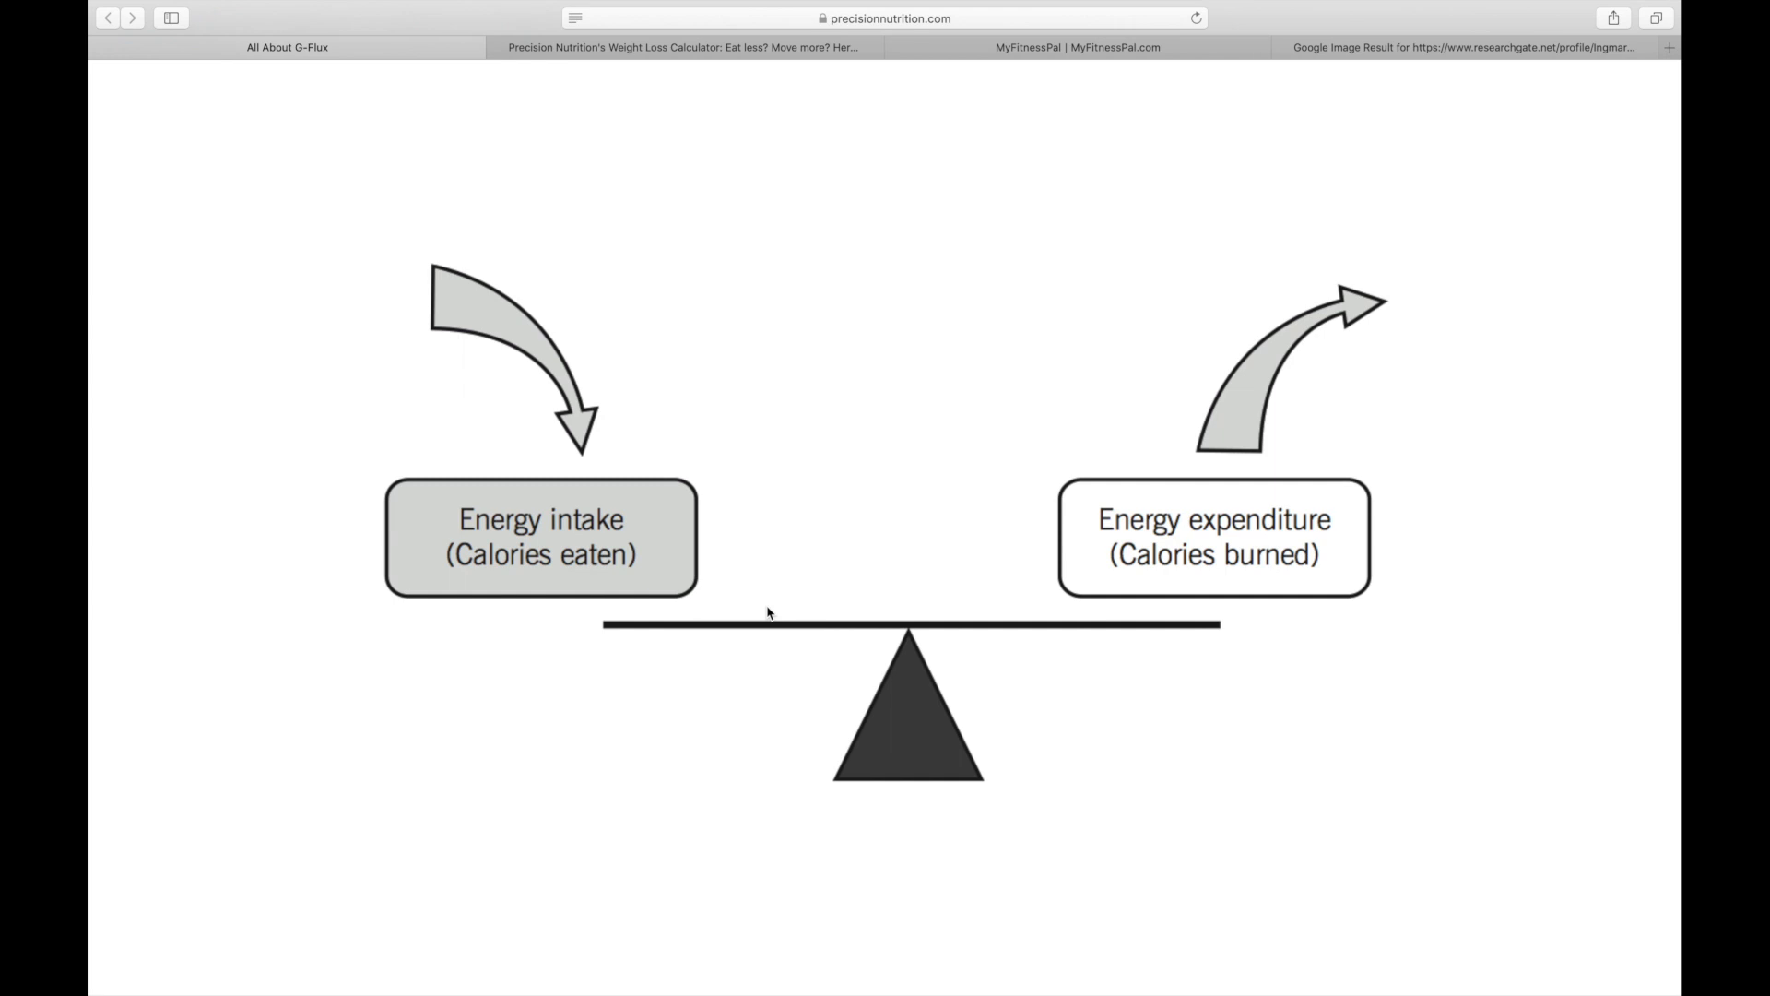
mouse_move(640, 192)
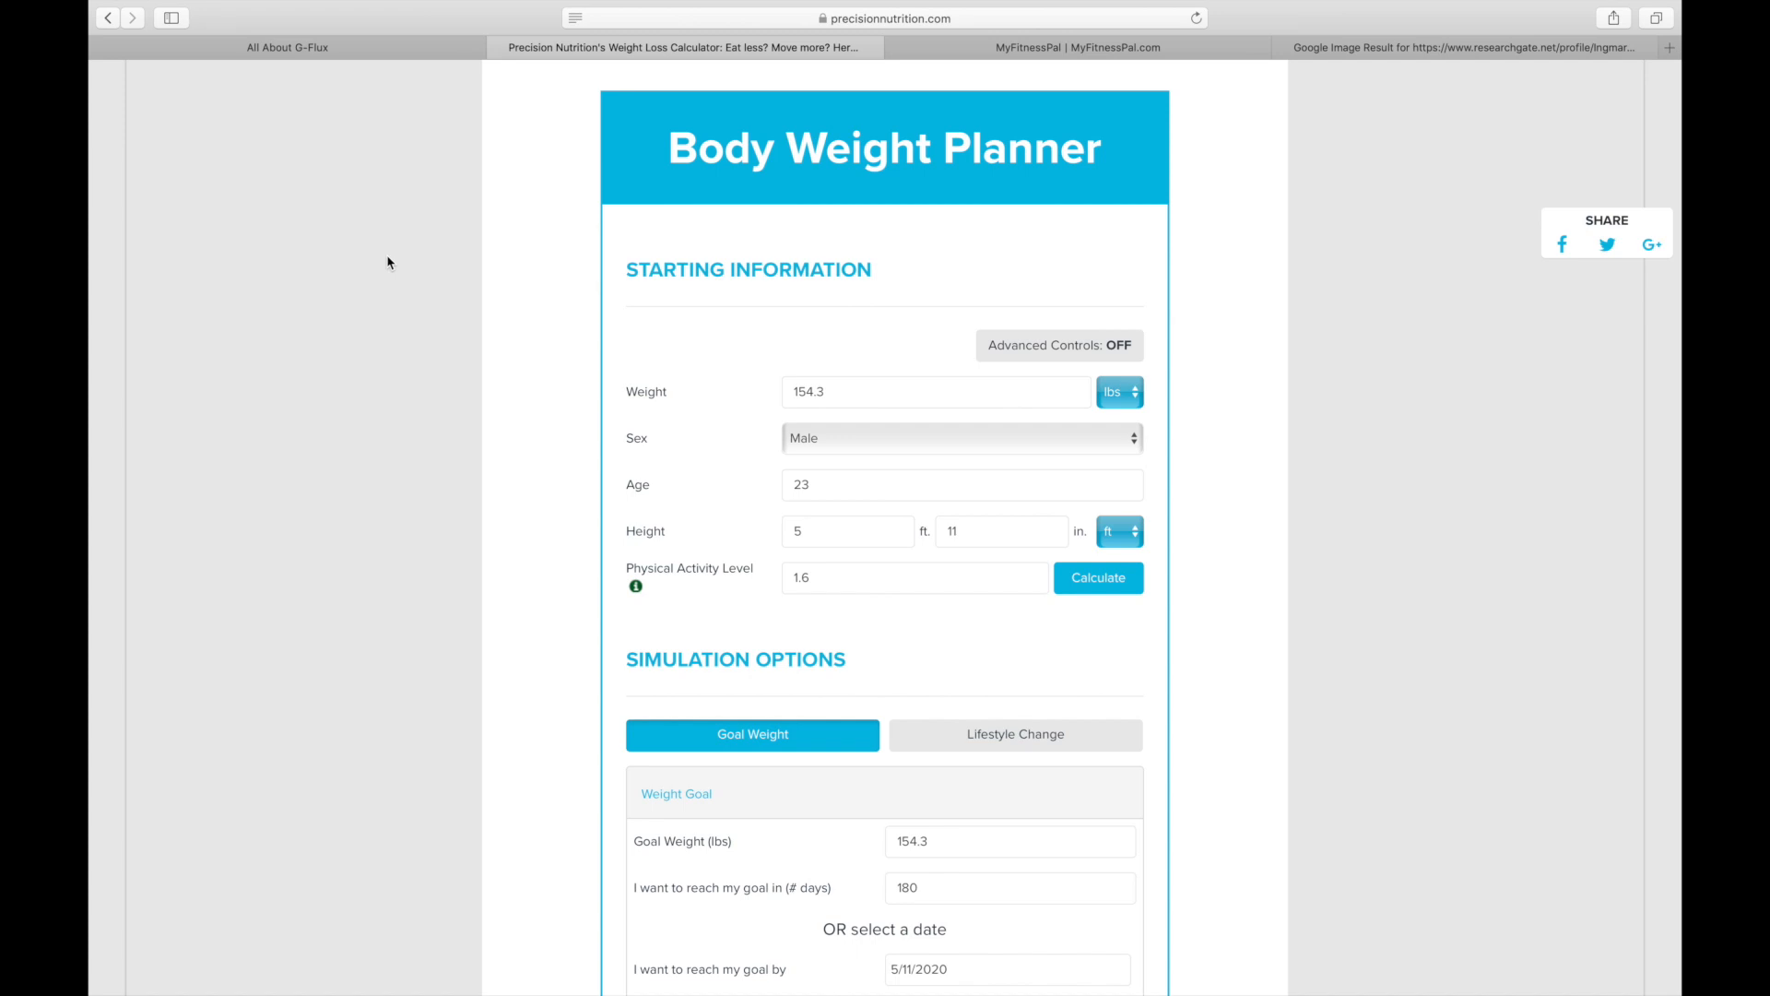
mouse_move(444, 397)
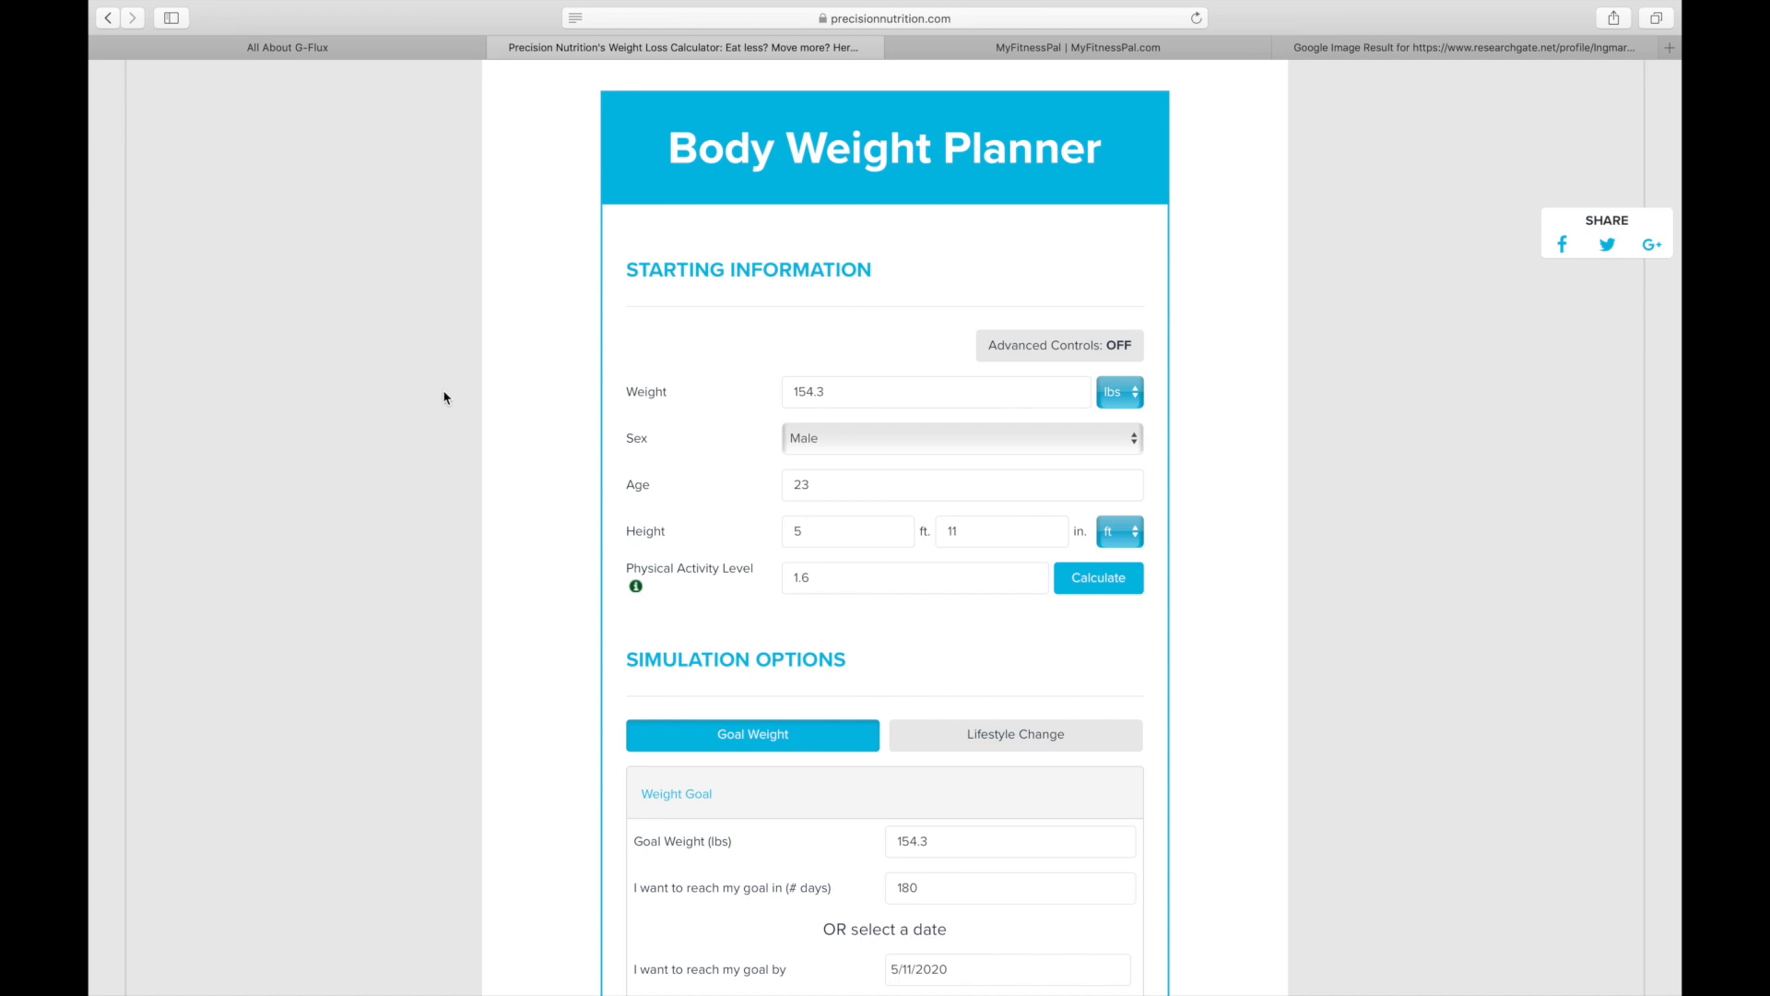
- Switch weight to kilograms and enter 81 kg, age 31 and height 178 cm
left_click(1118, 392)
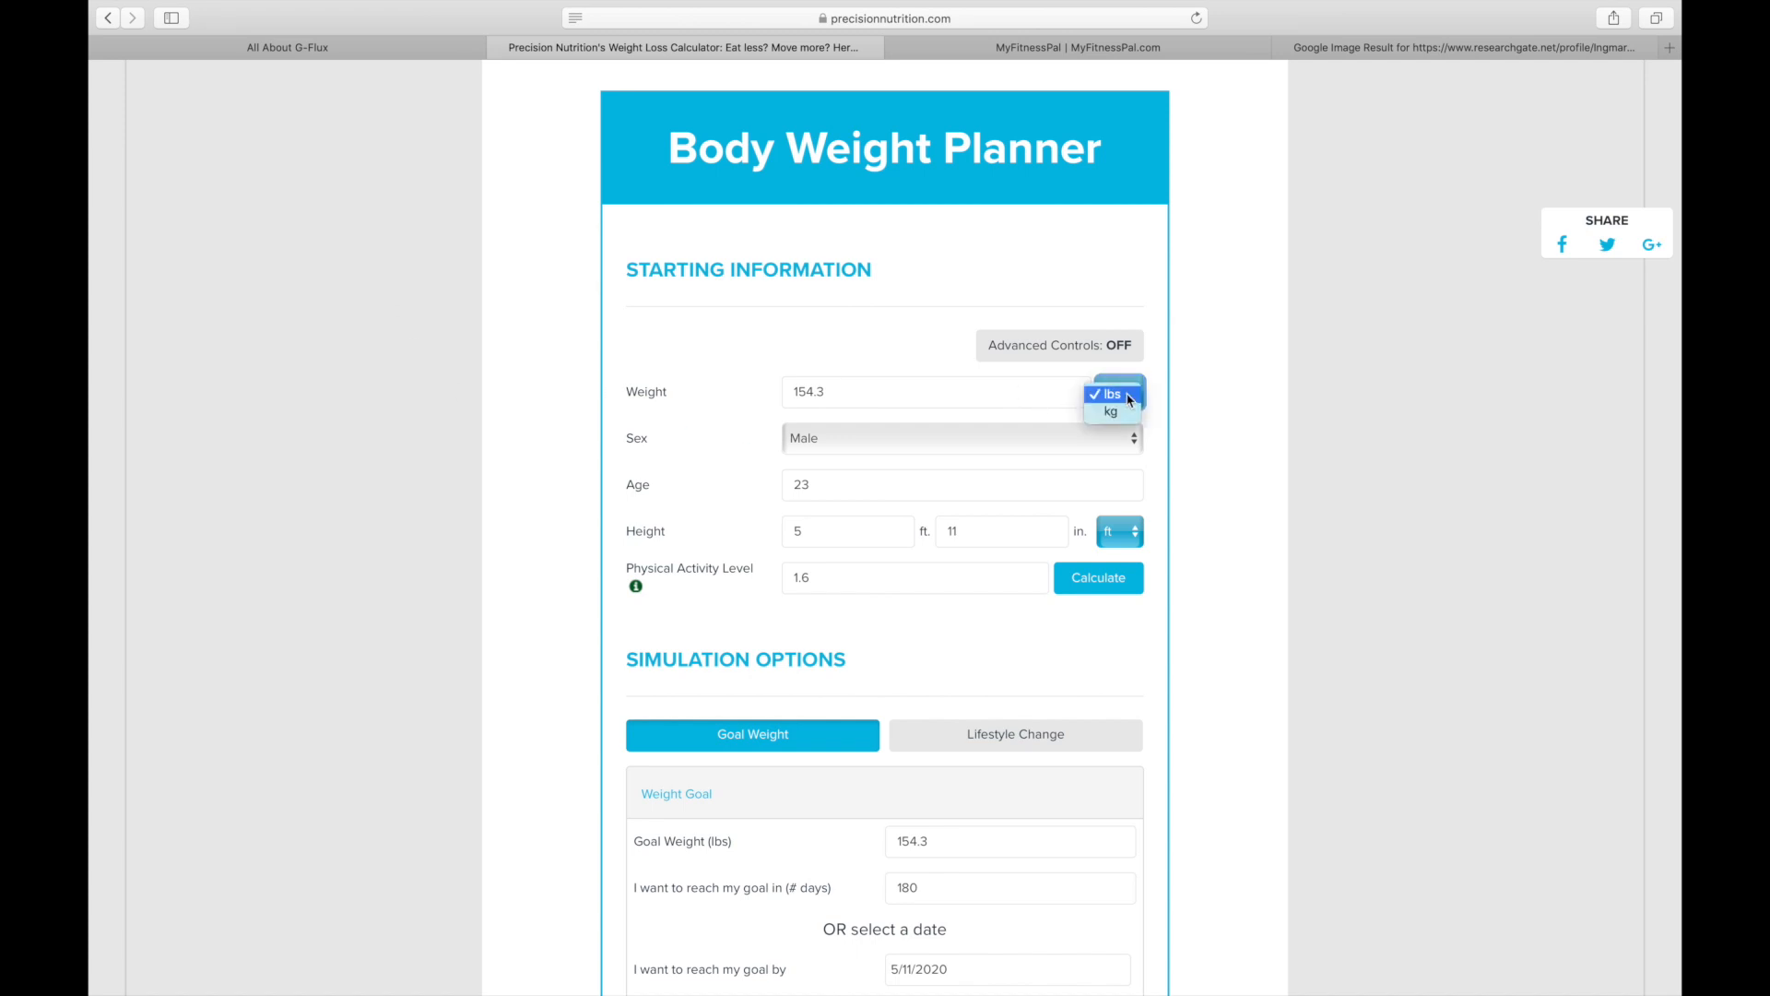
left_click(1111, 411)
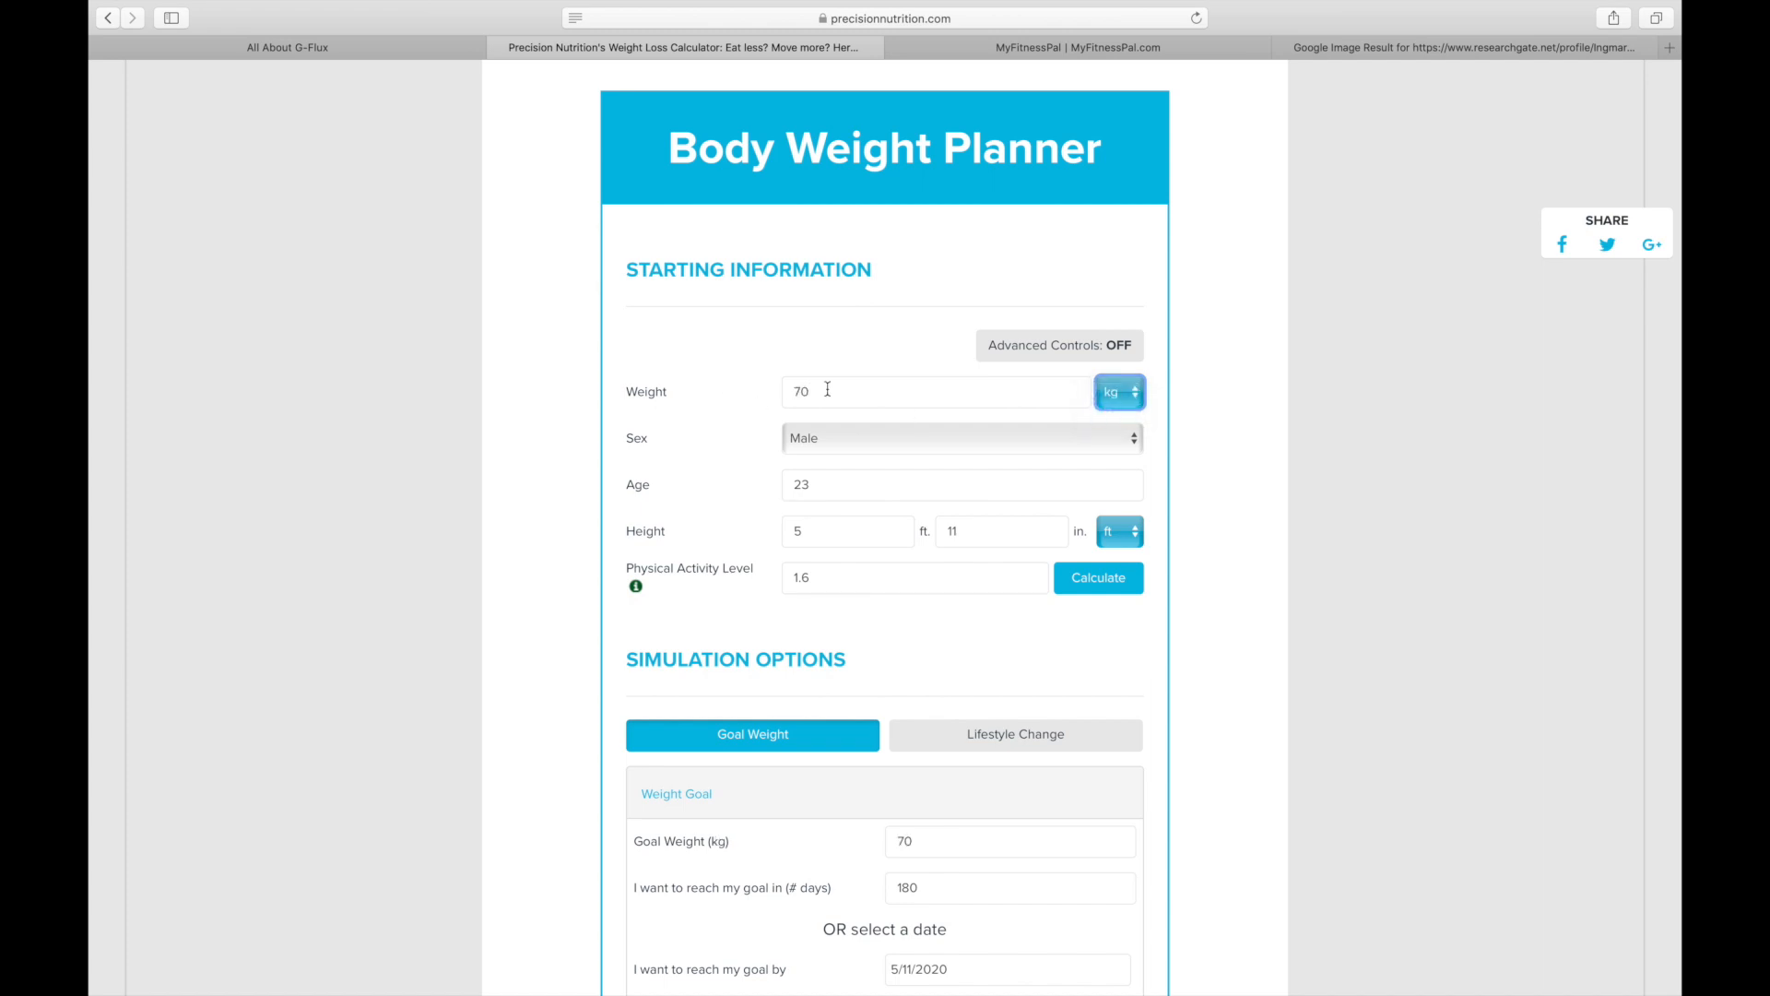
double_click(800, 391)
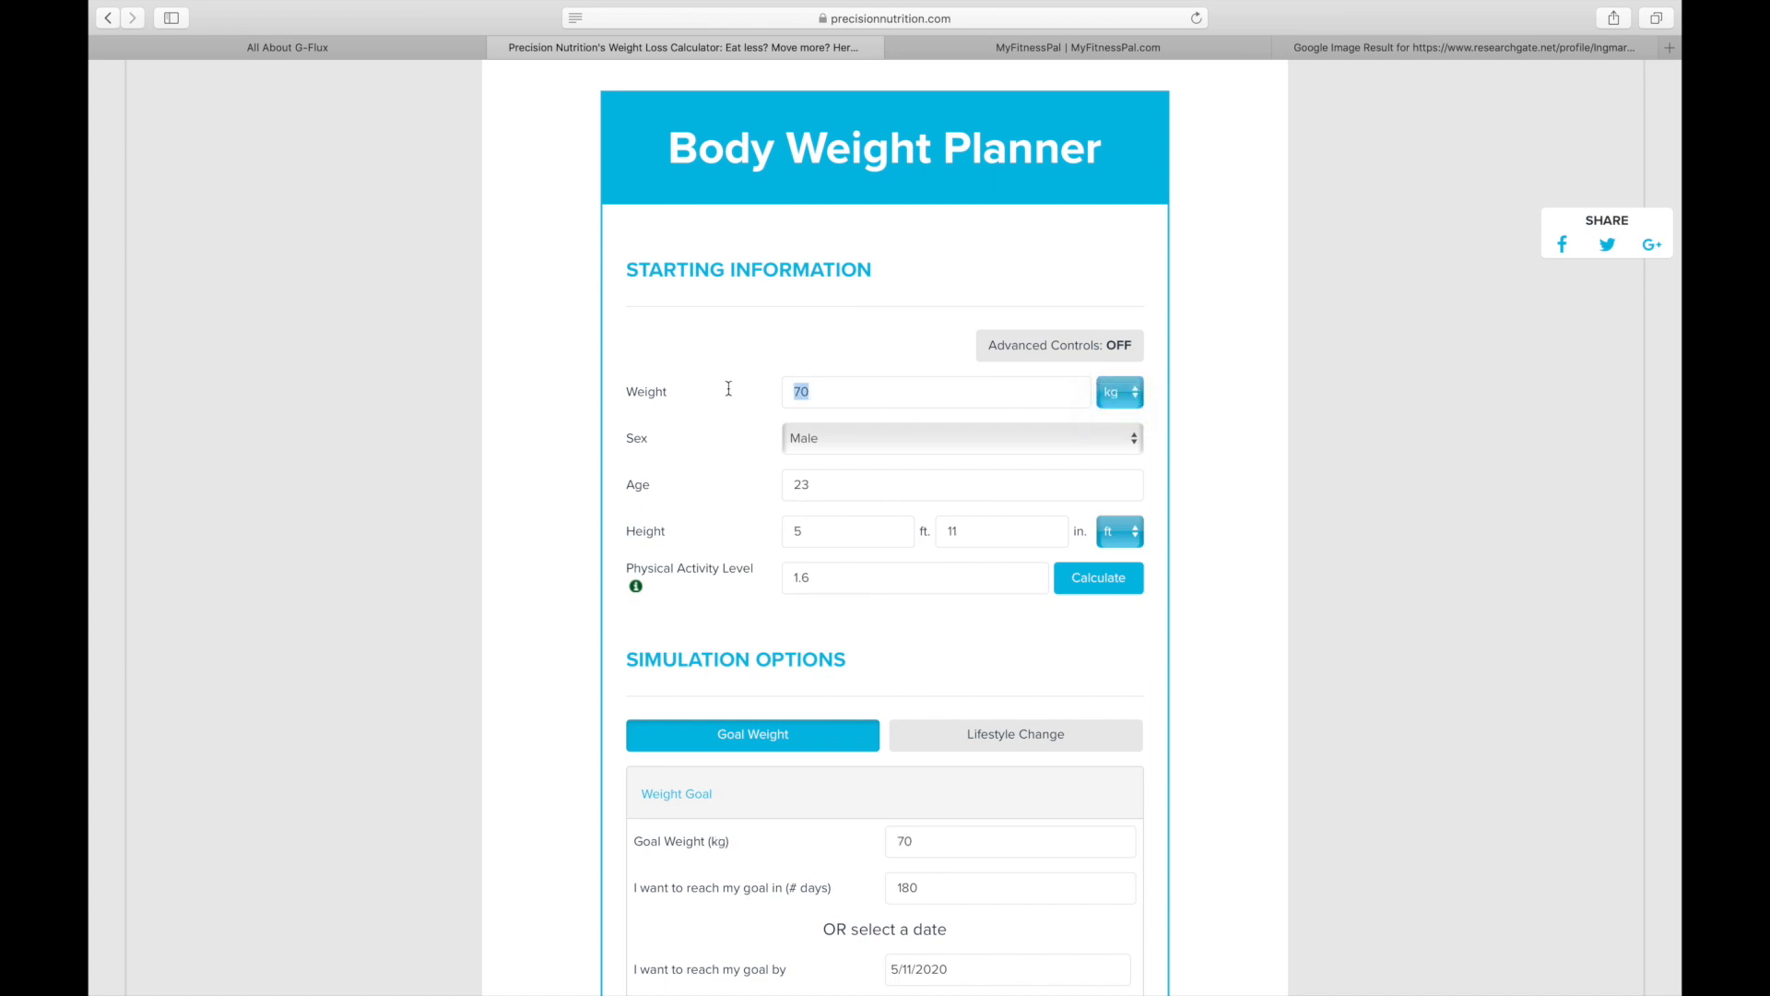
type("81")
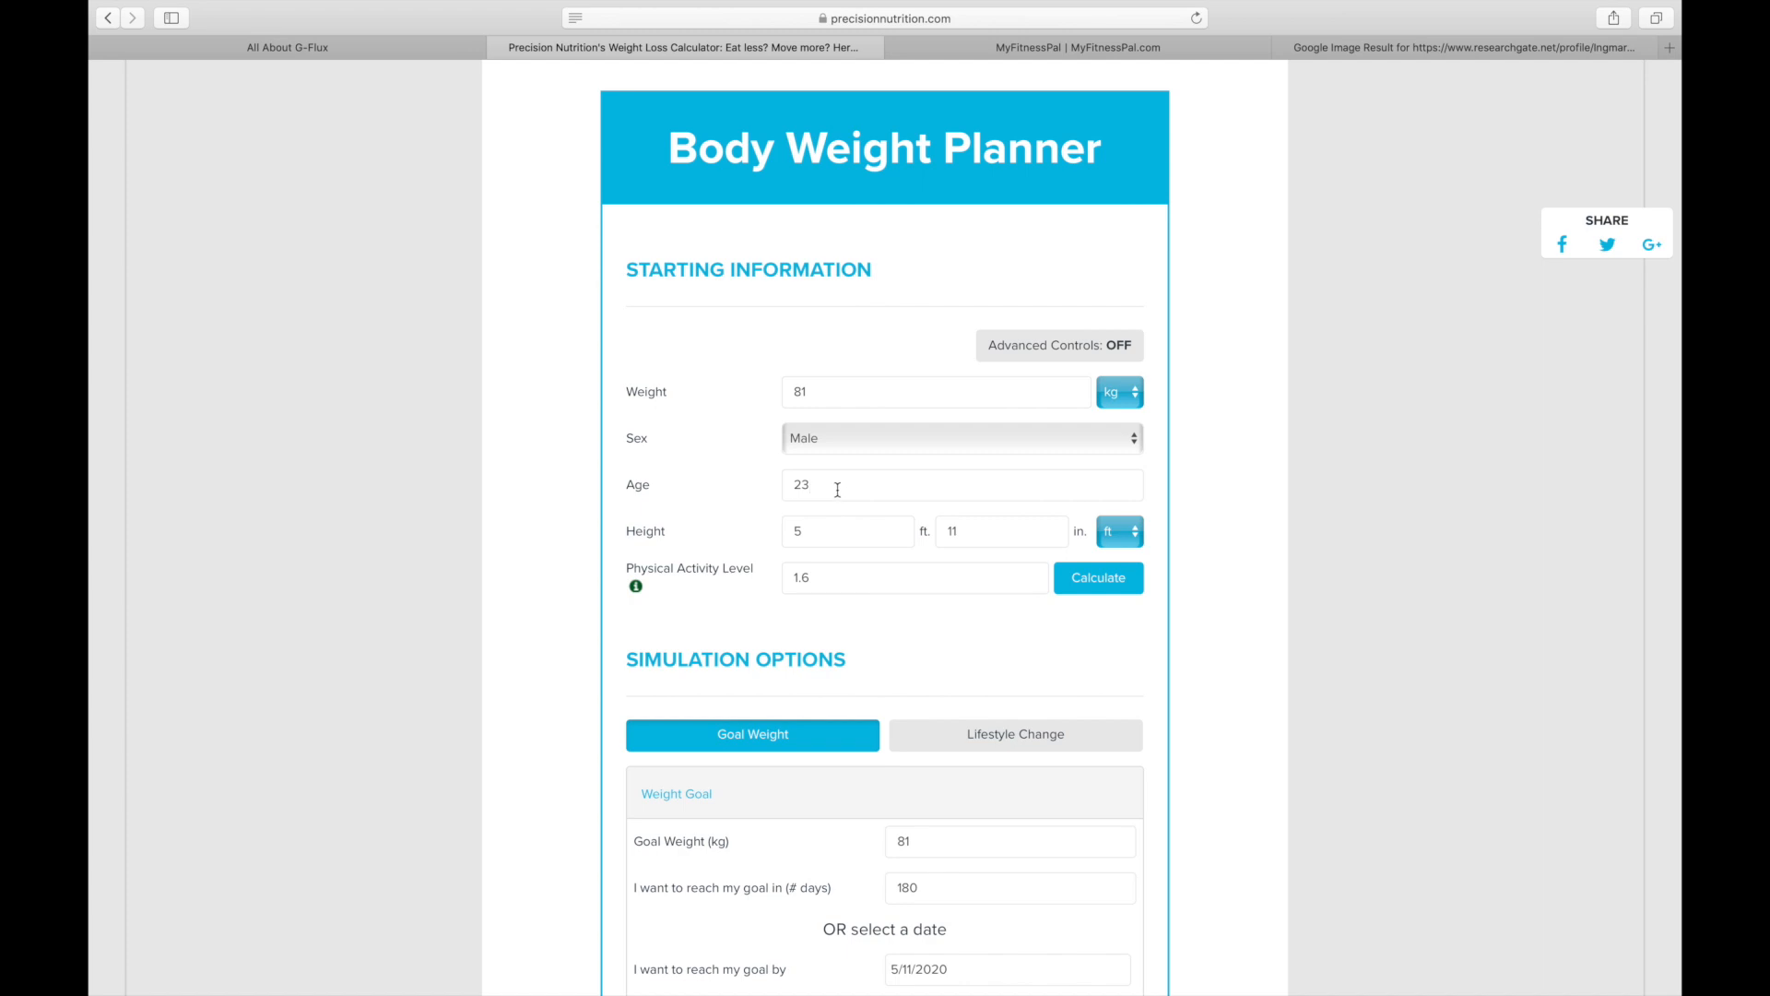
type("31")
type("1")
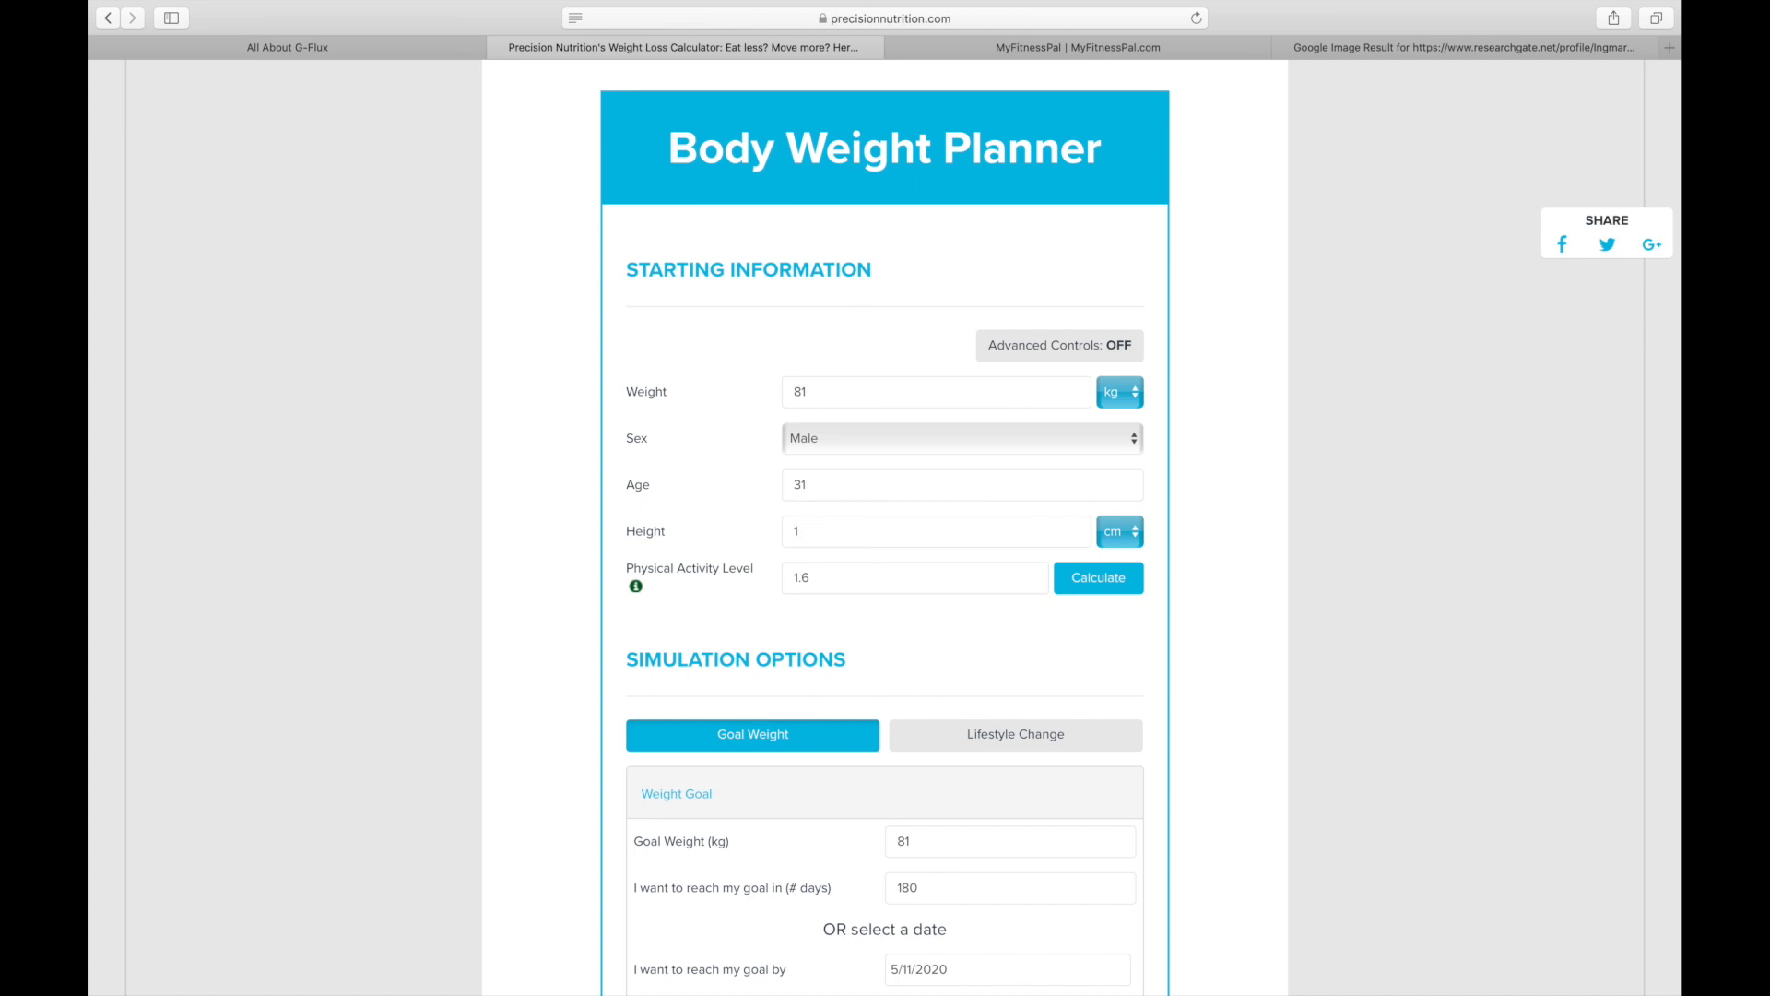
type("78")
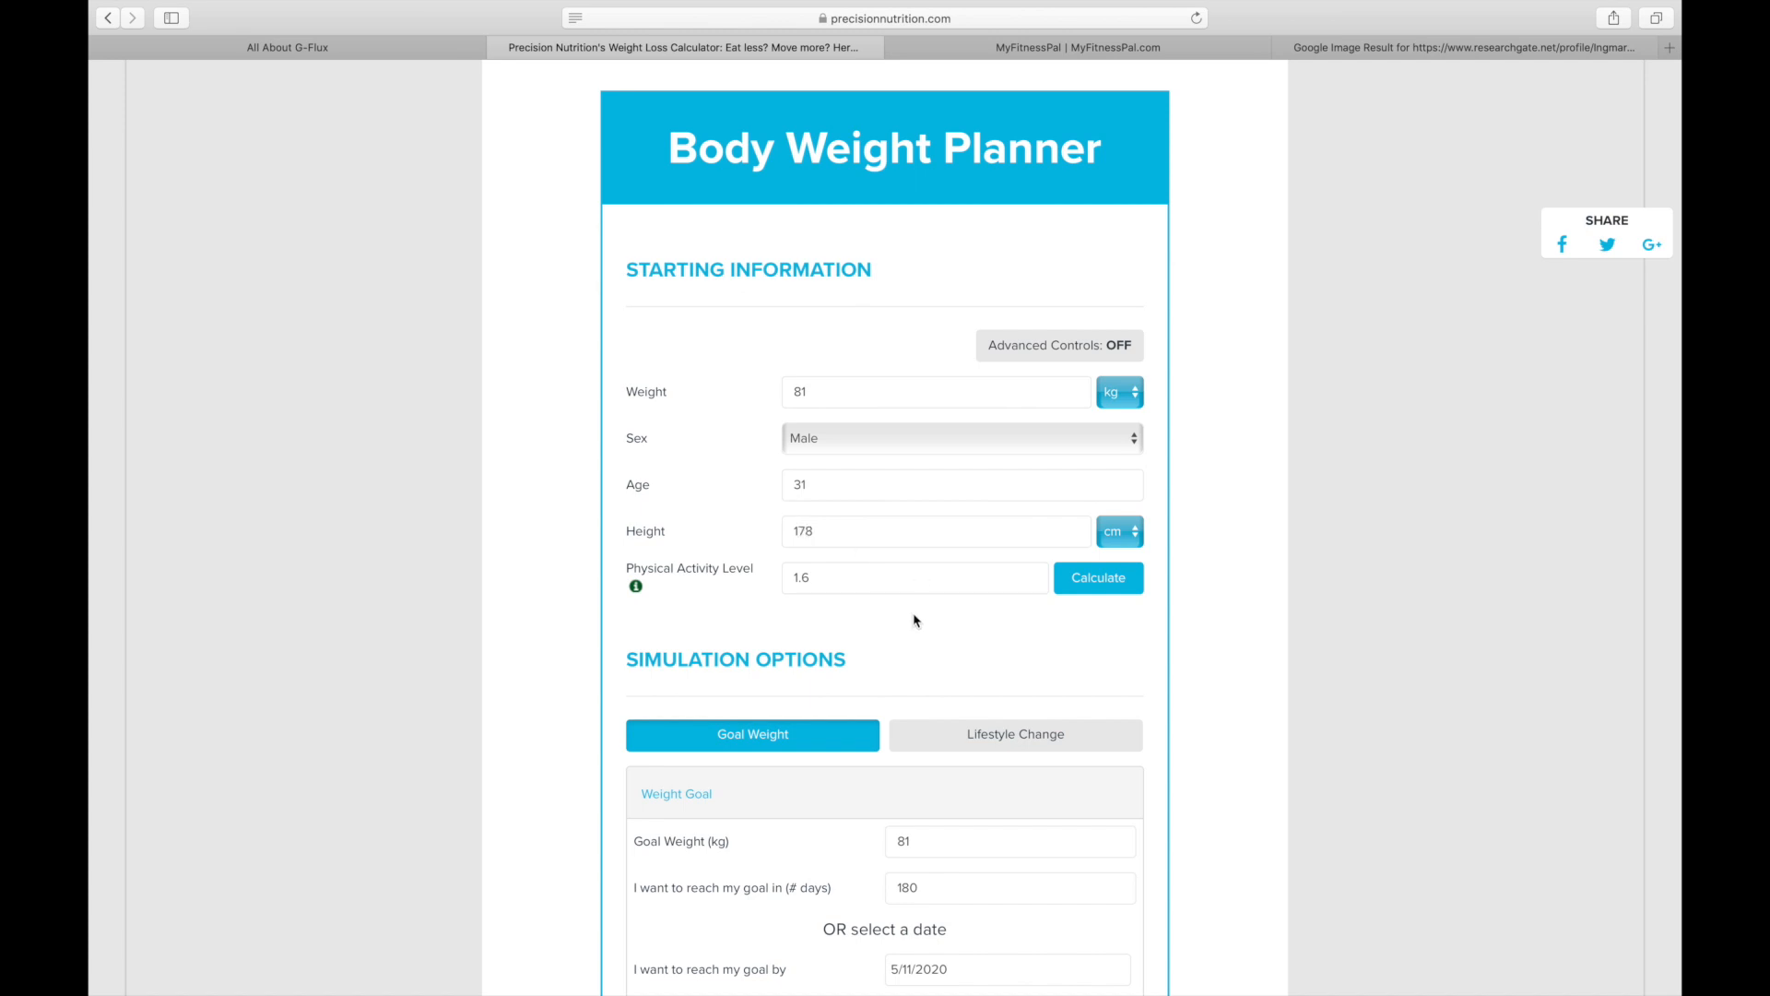
mouse_move(584, 572)
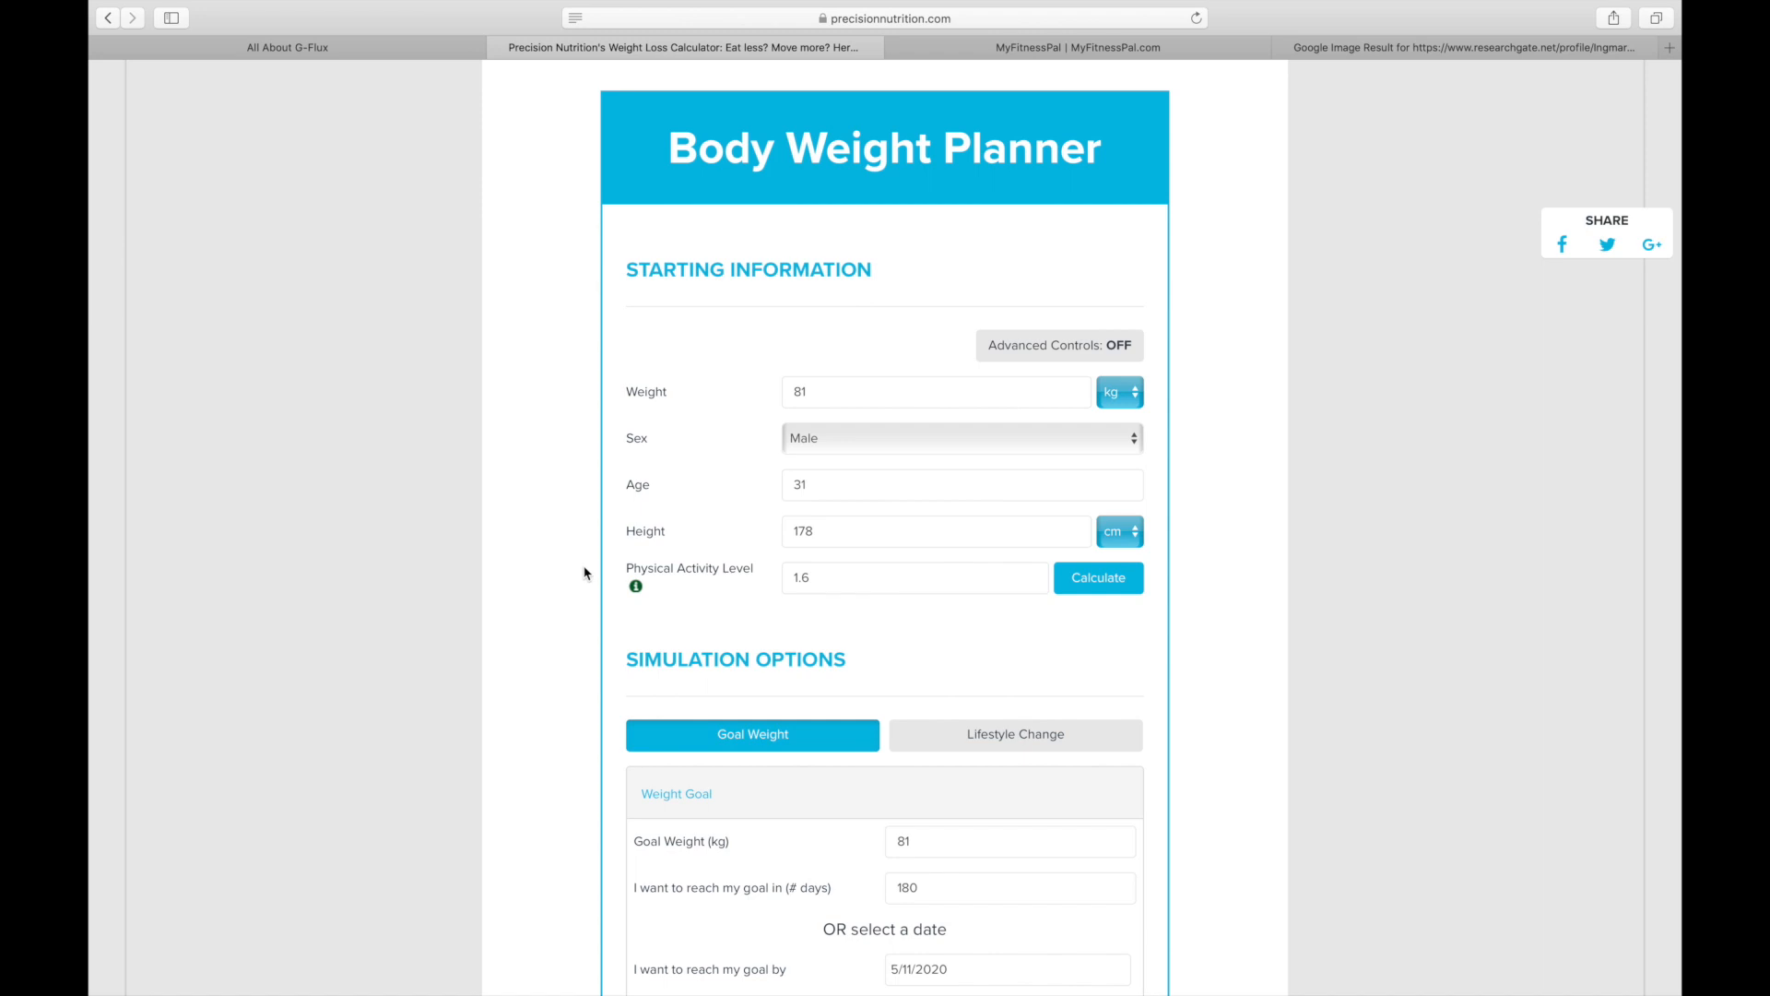
mouse_move(635, 588)
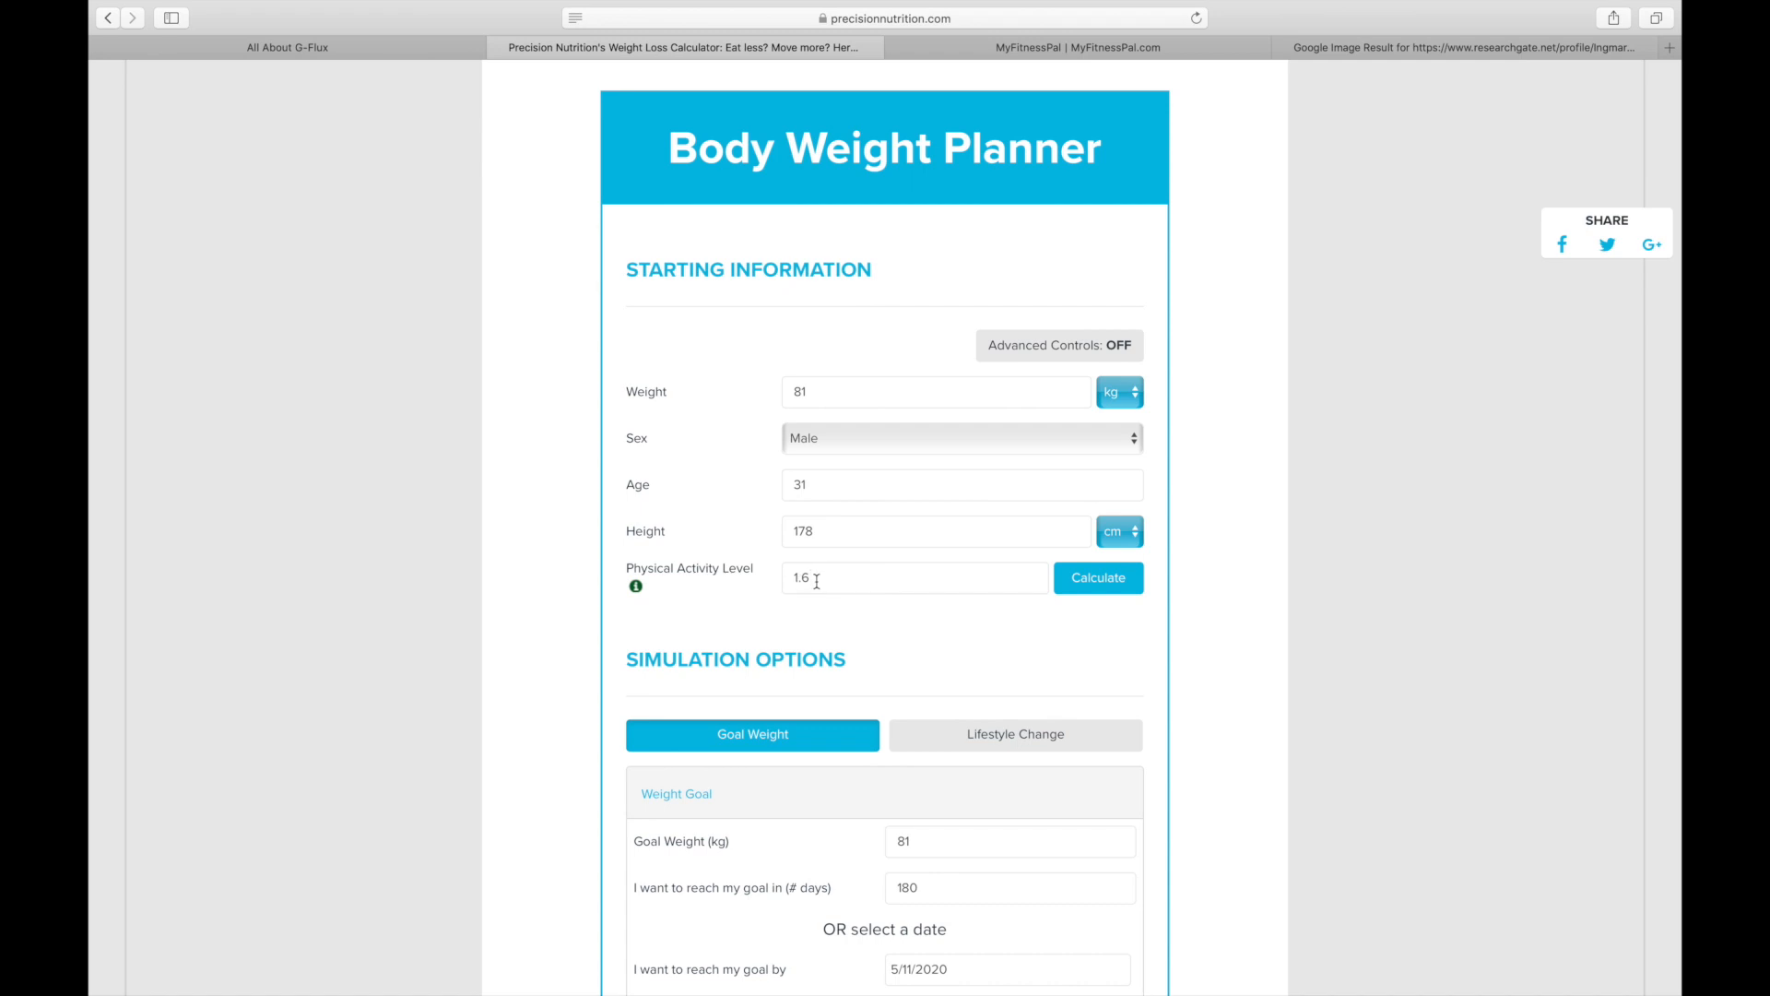
- Change the physical activity level to 1.8 and scroll down to the goal-weight options
key("Backspace")
type("8")
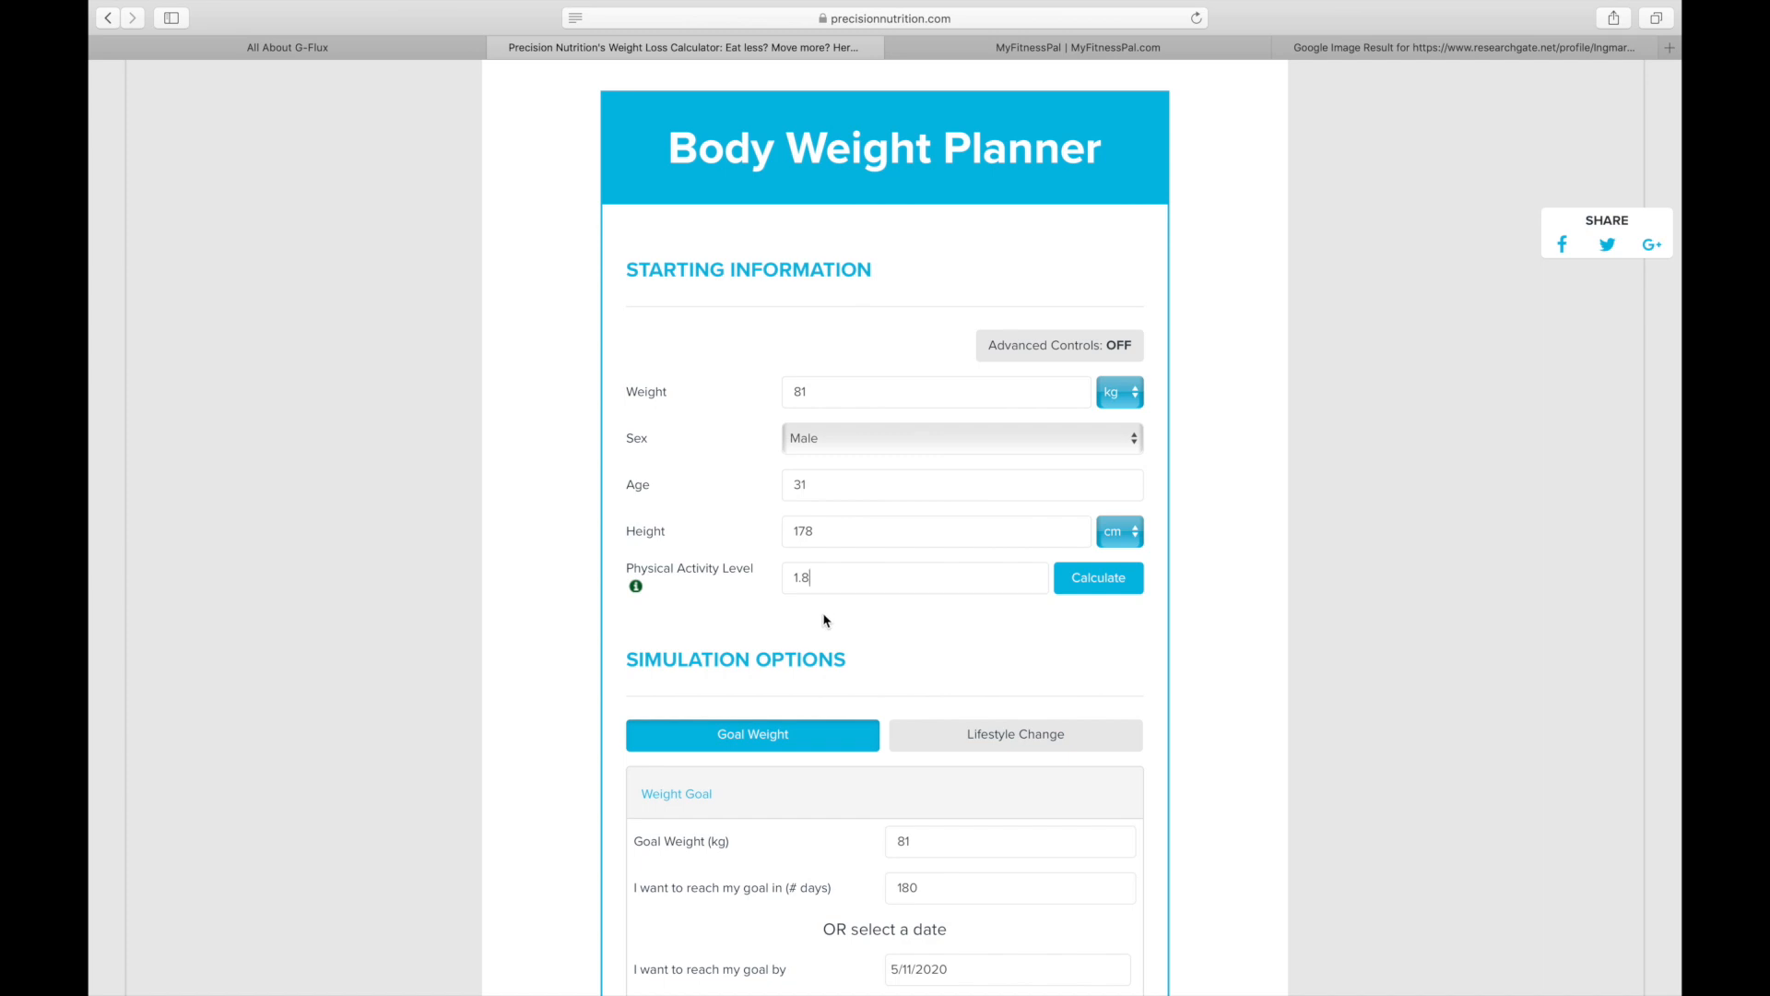
scroll("down", 3)
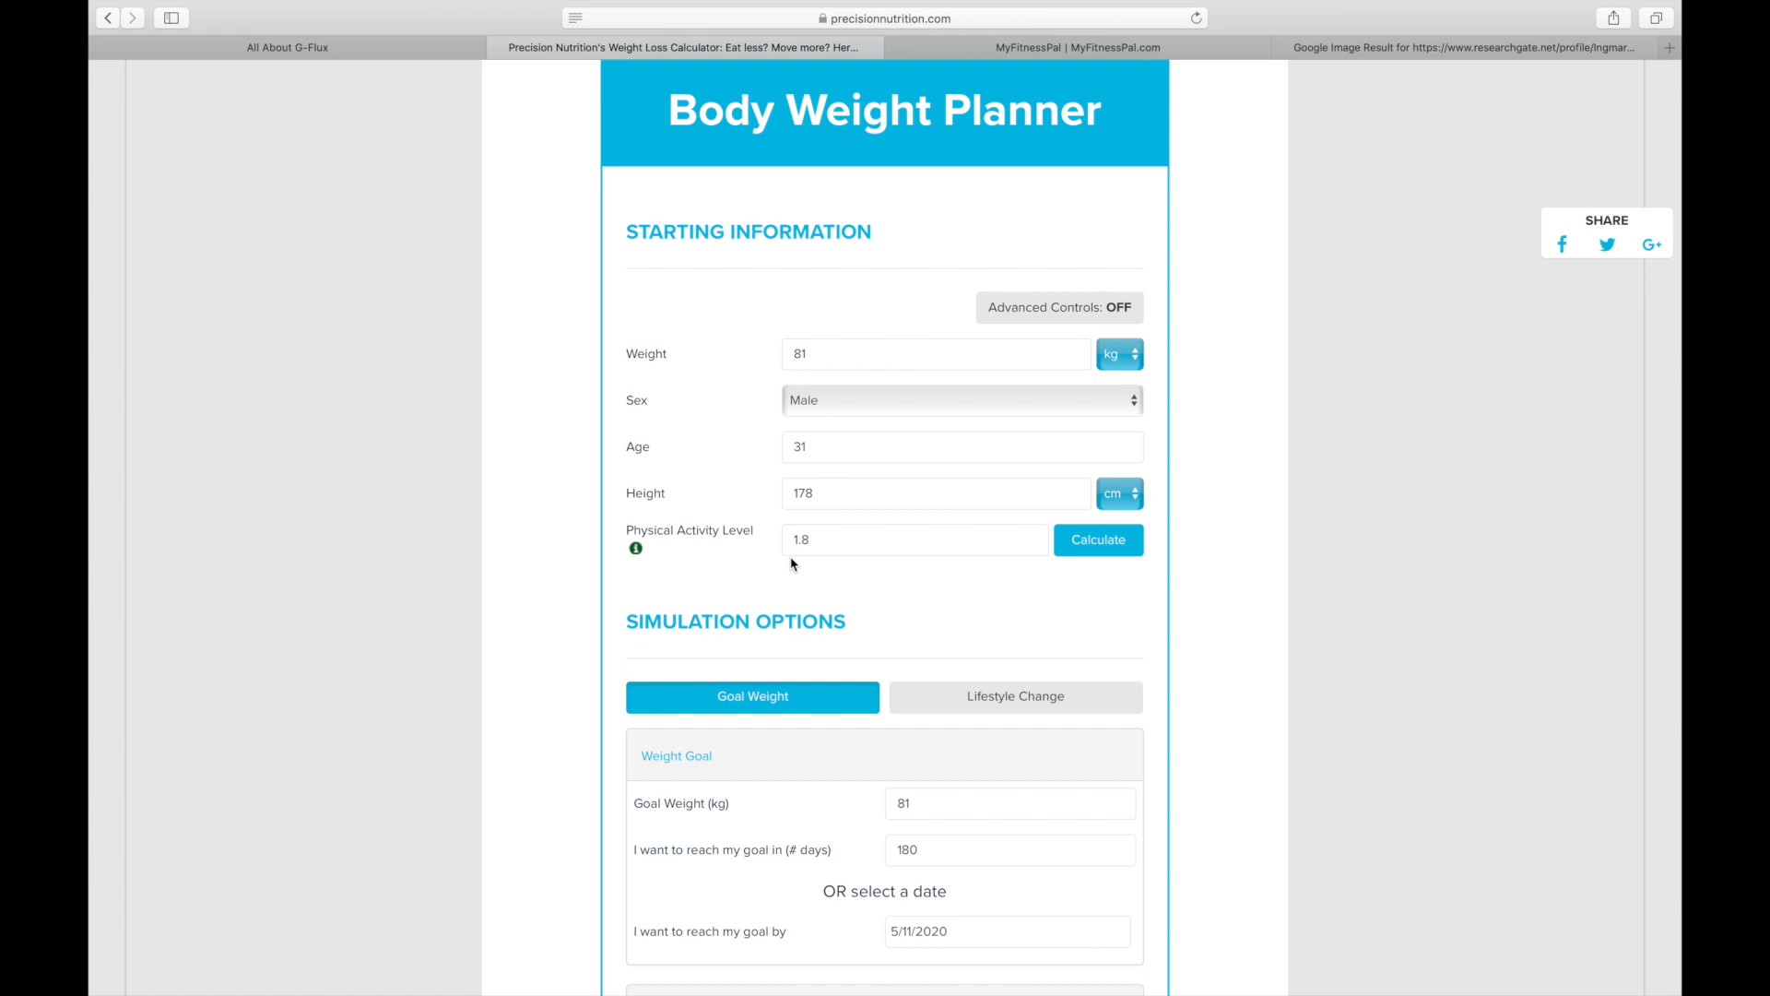
scroll("down", 3)
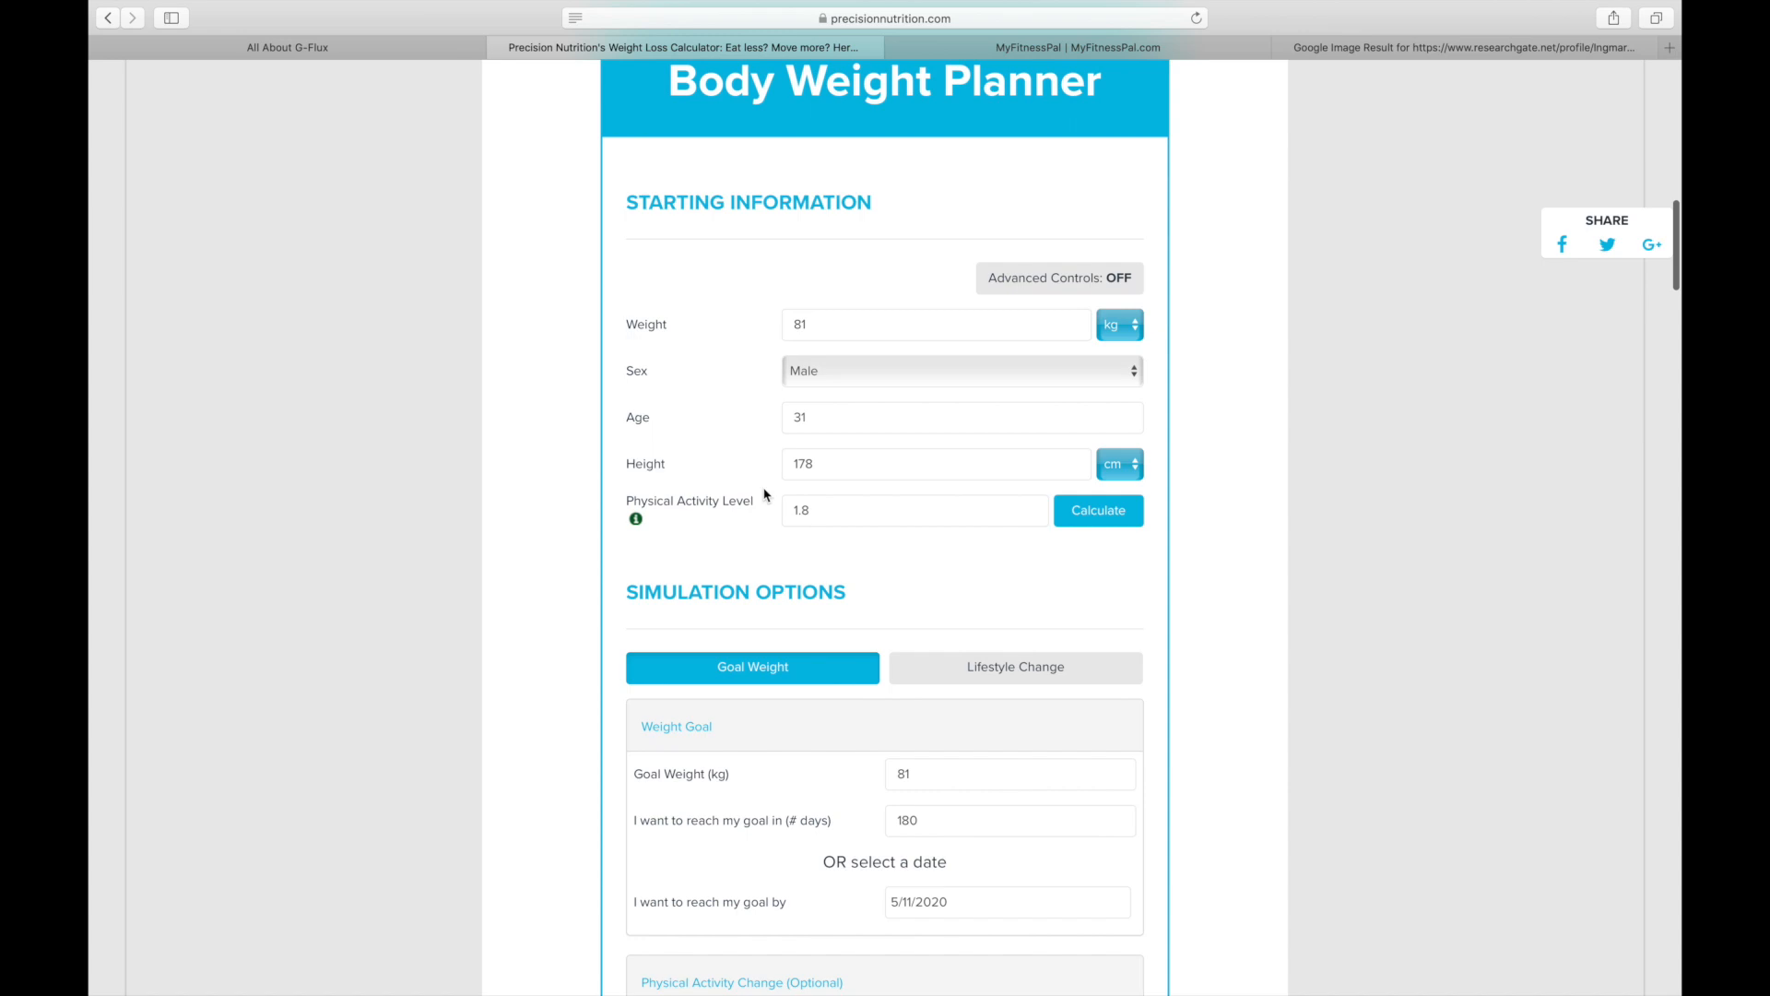
scroll("down", 3)
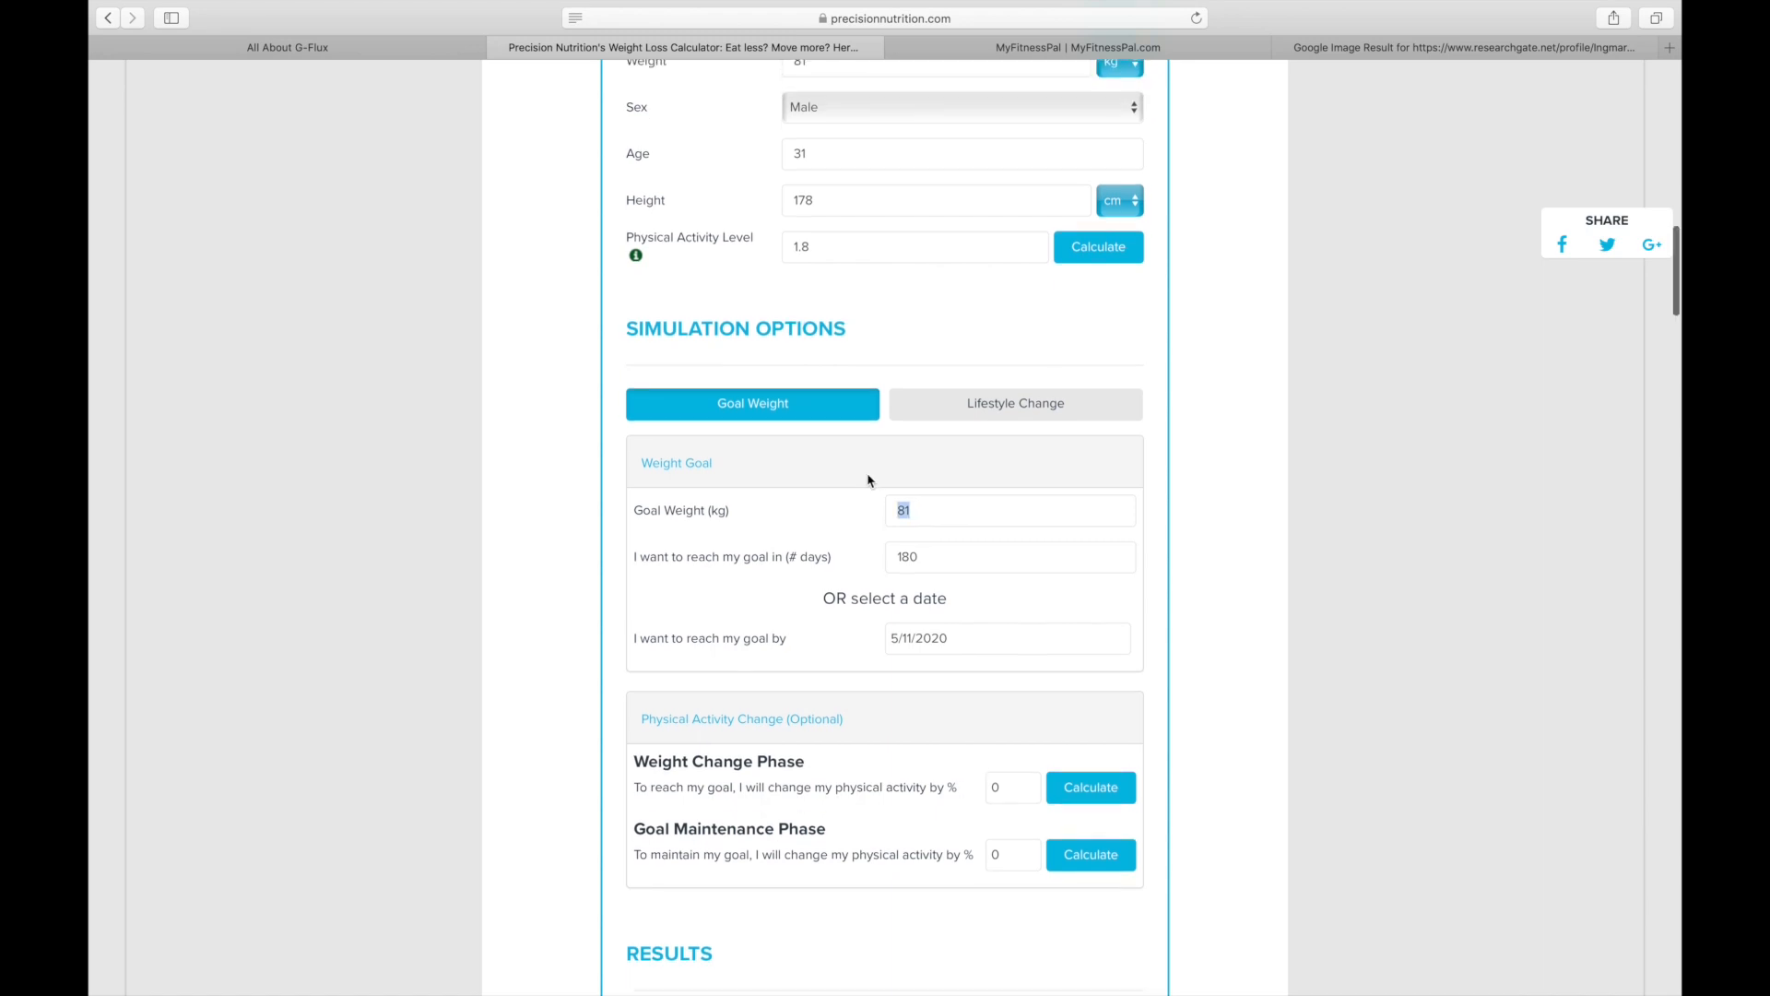
- Enter a 42-day timeframe for the 78 kg goal and scroll to the 2,666 calories/day results
scroll("down", 3)
type("78")
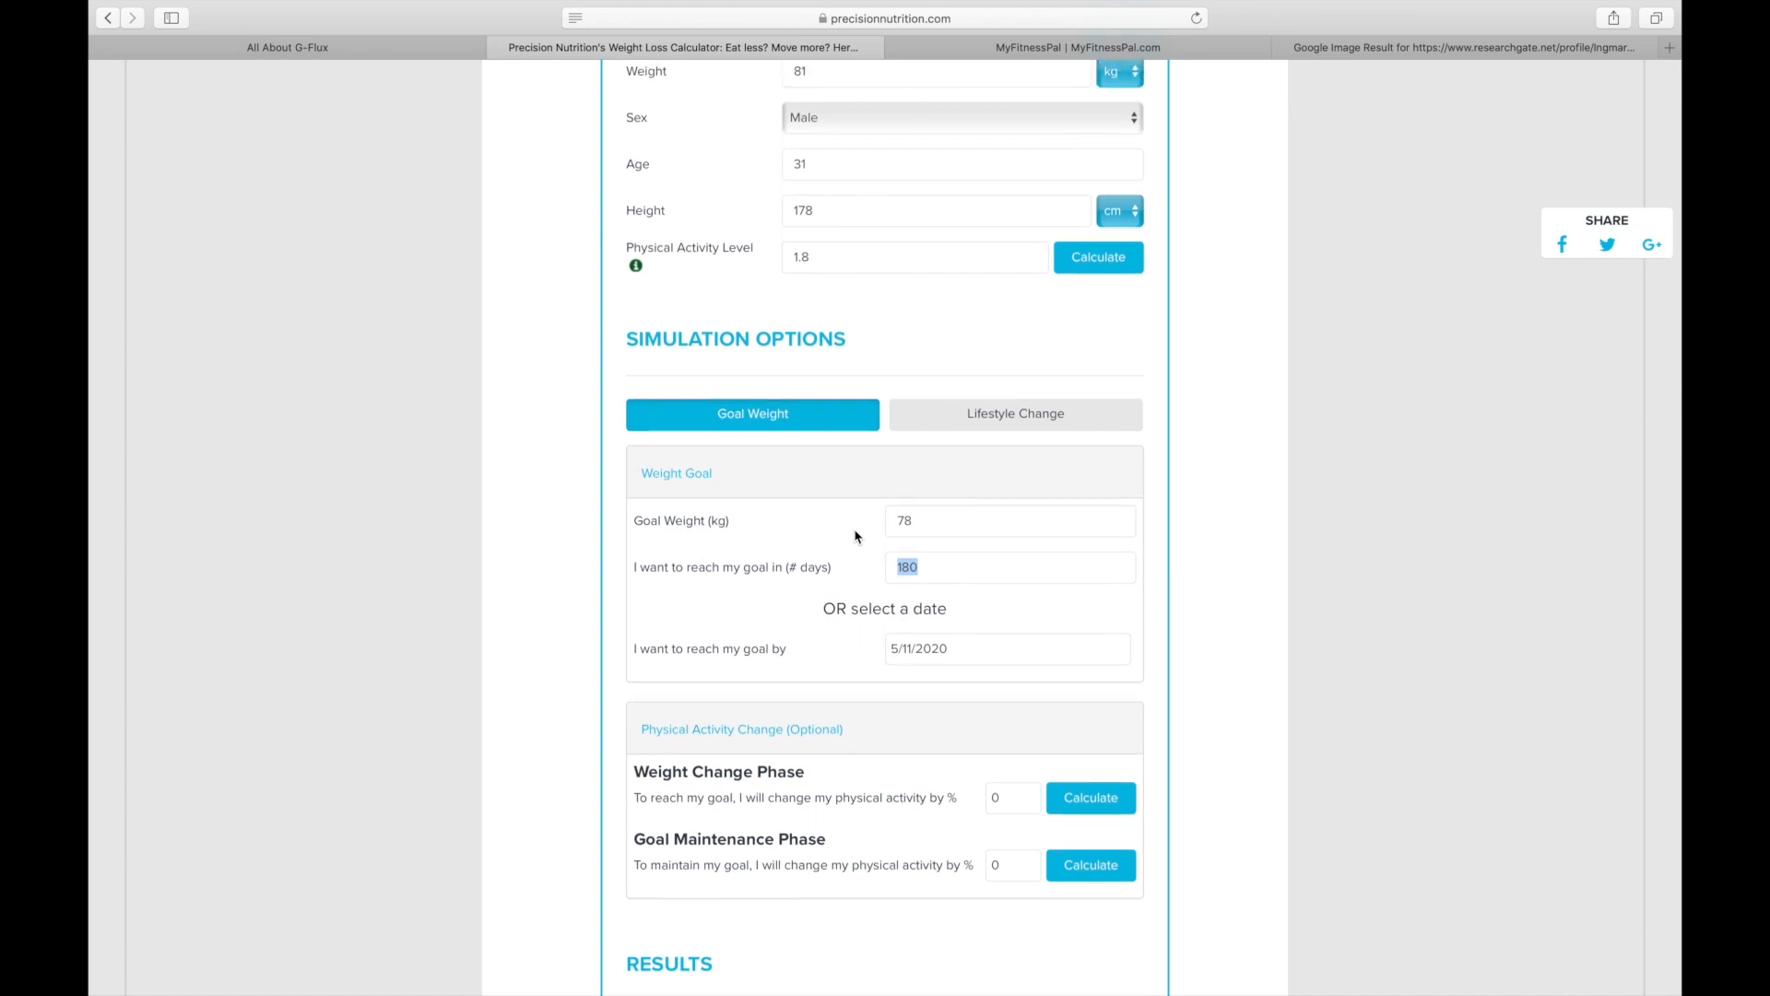
type("42")
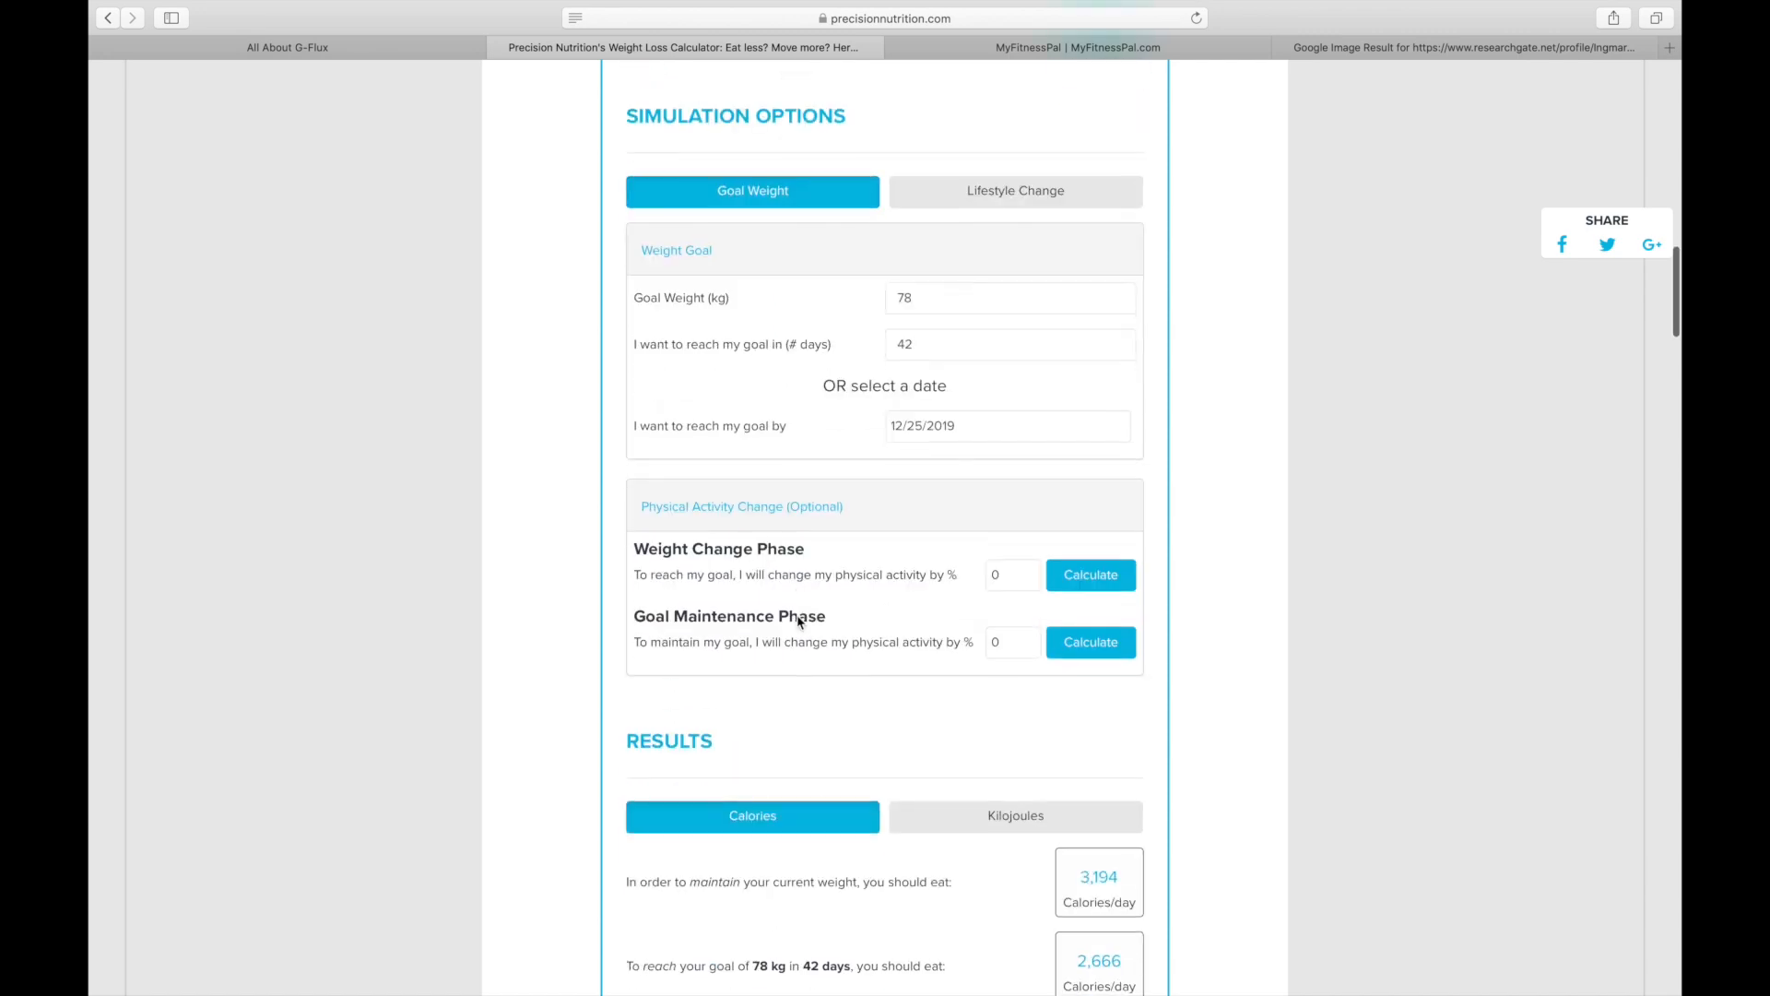
scroll("down", 3)
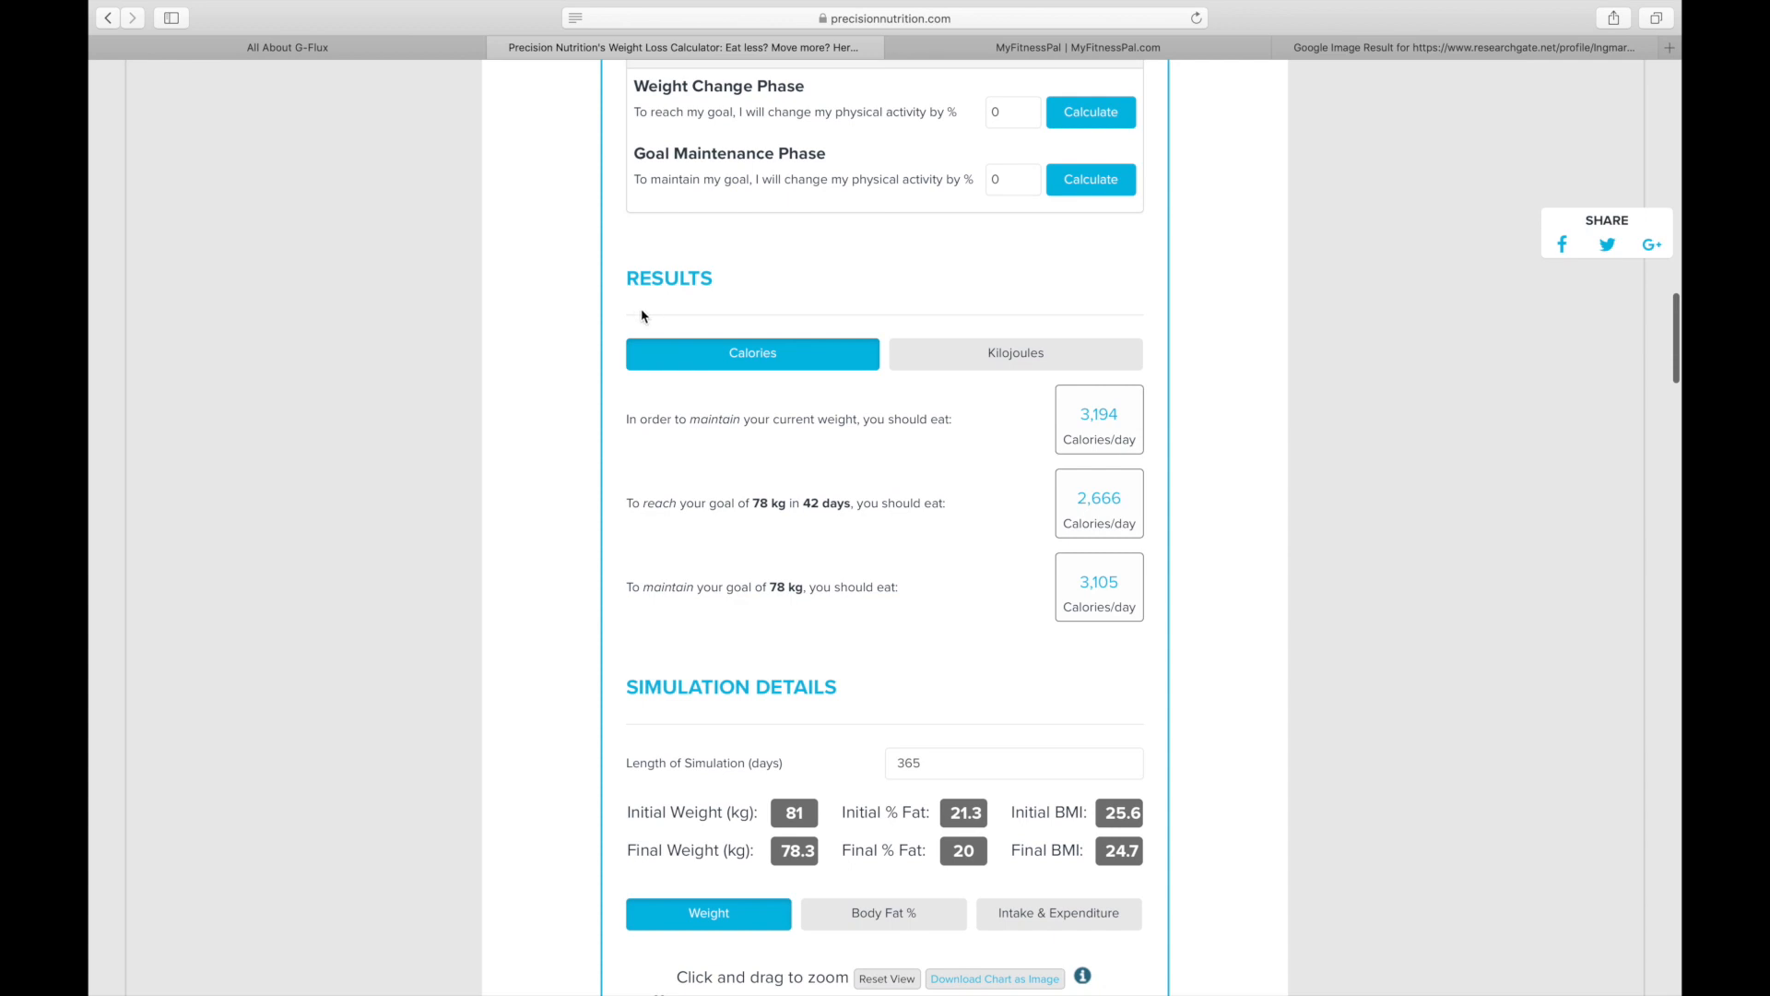
mouse_move(648, 386)
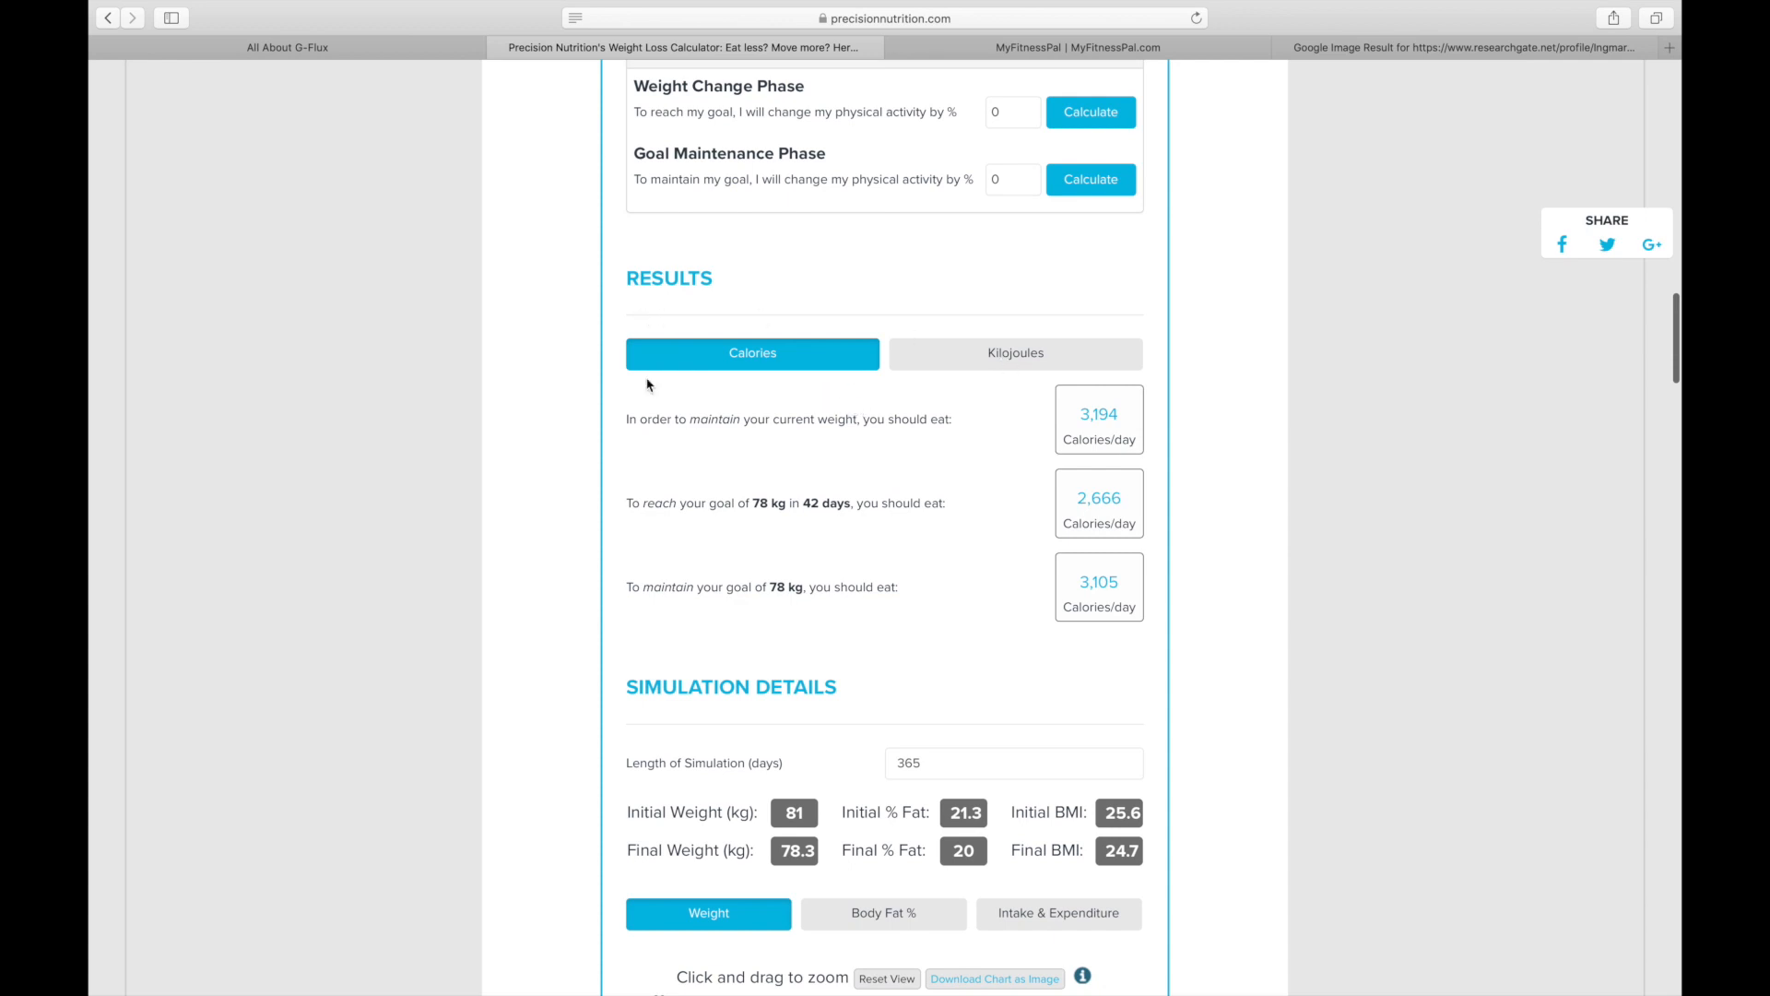
mouse_move(578, 490)
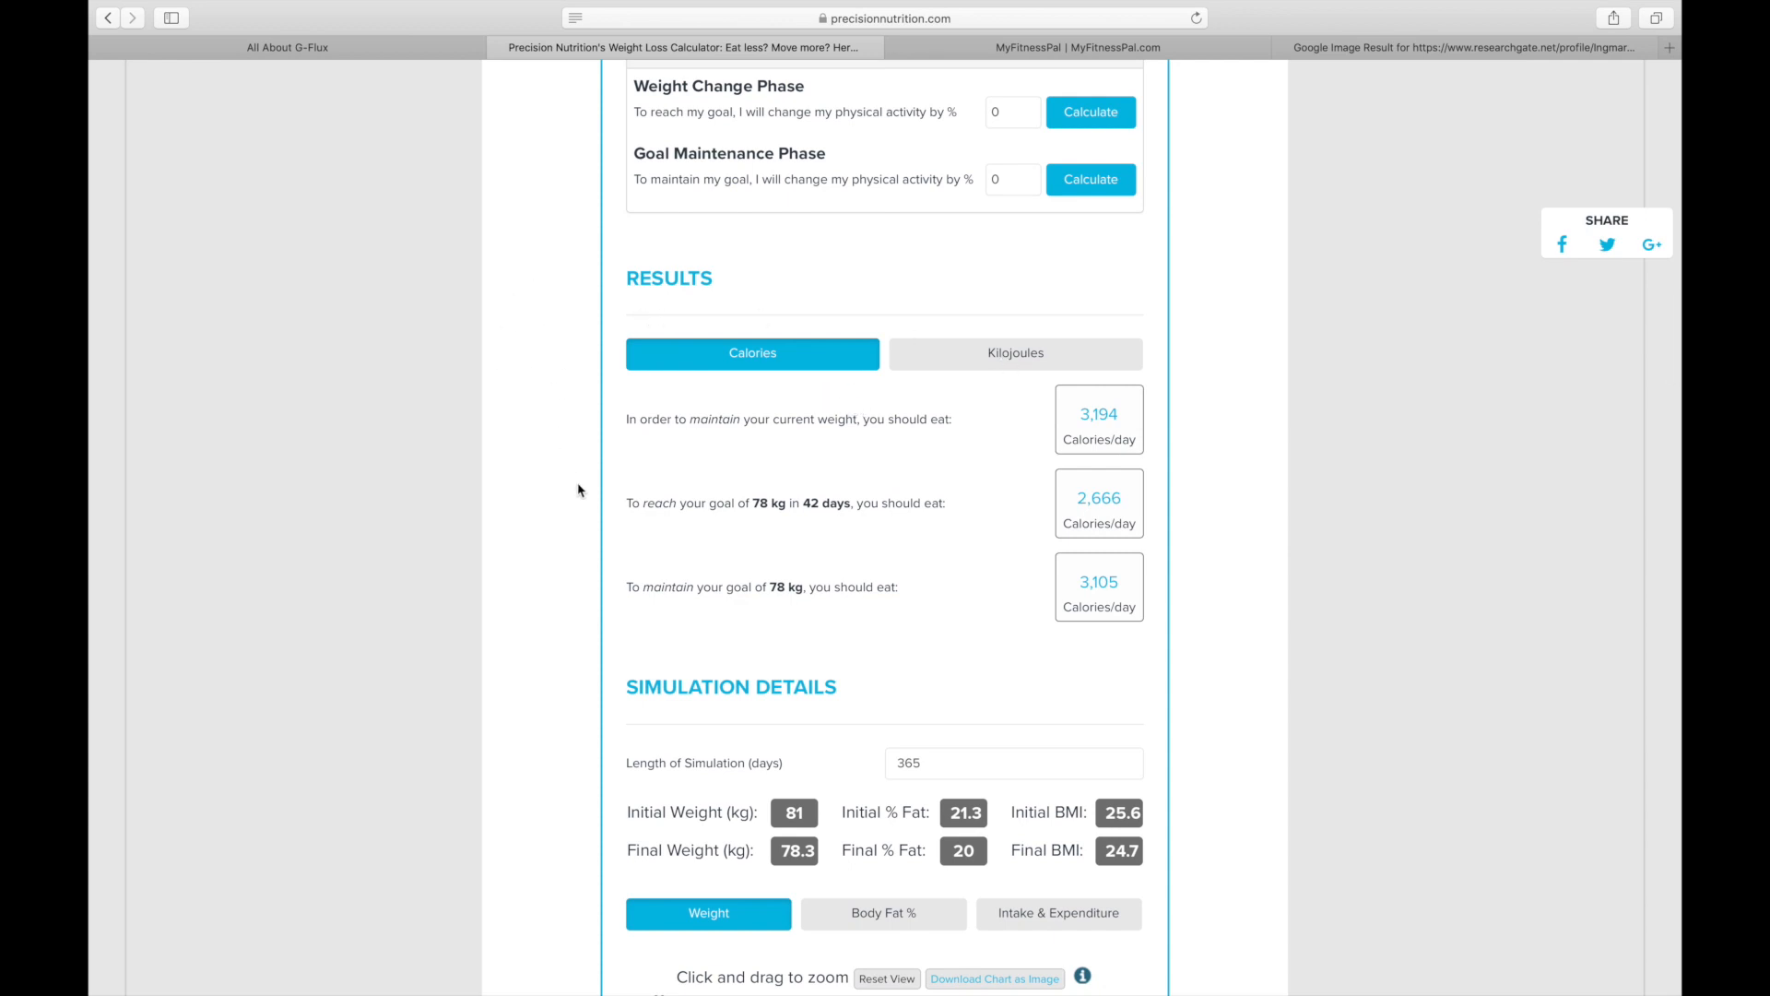
left_click(1014, 353)
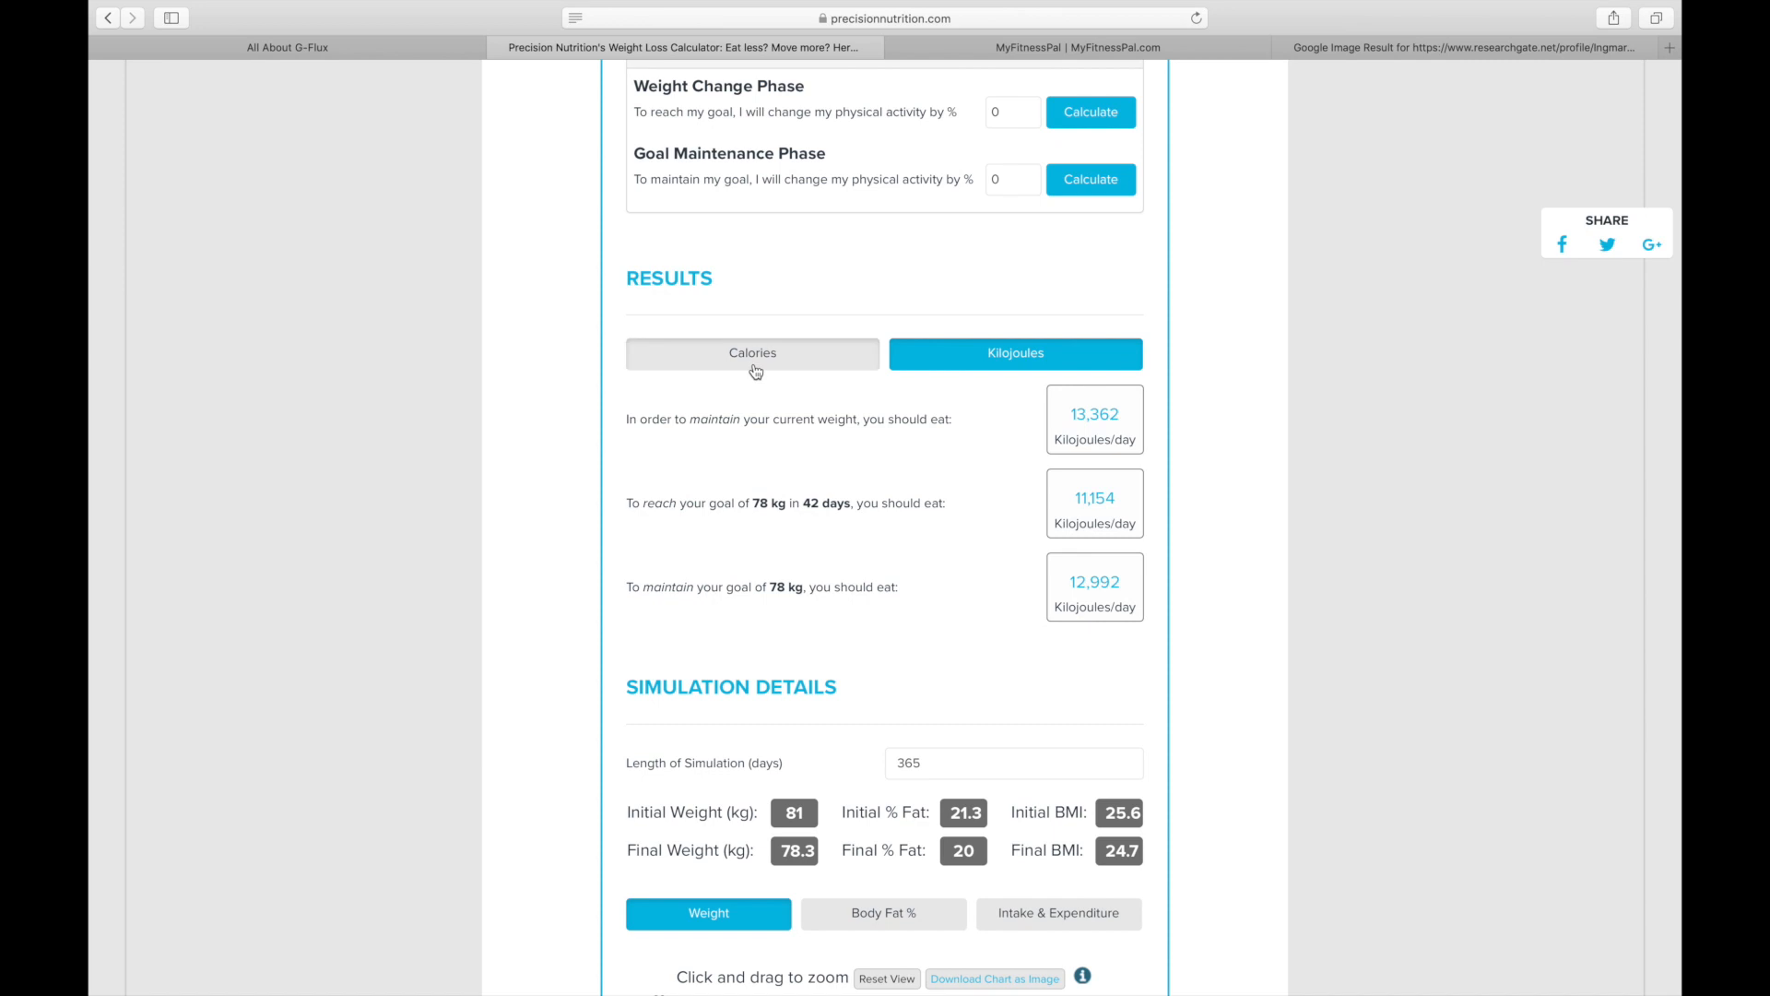
left_click(753, 353)
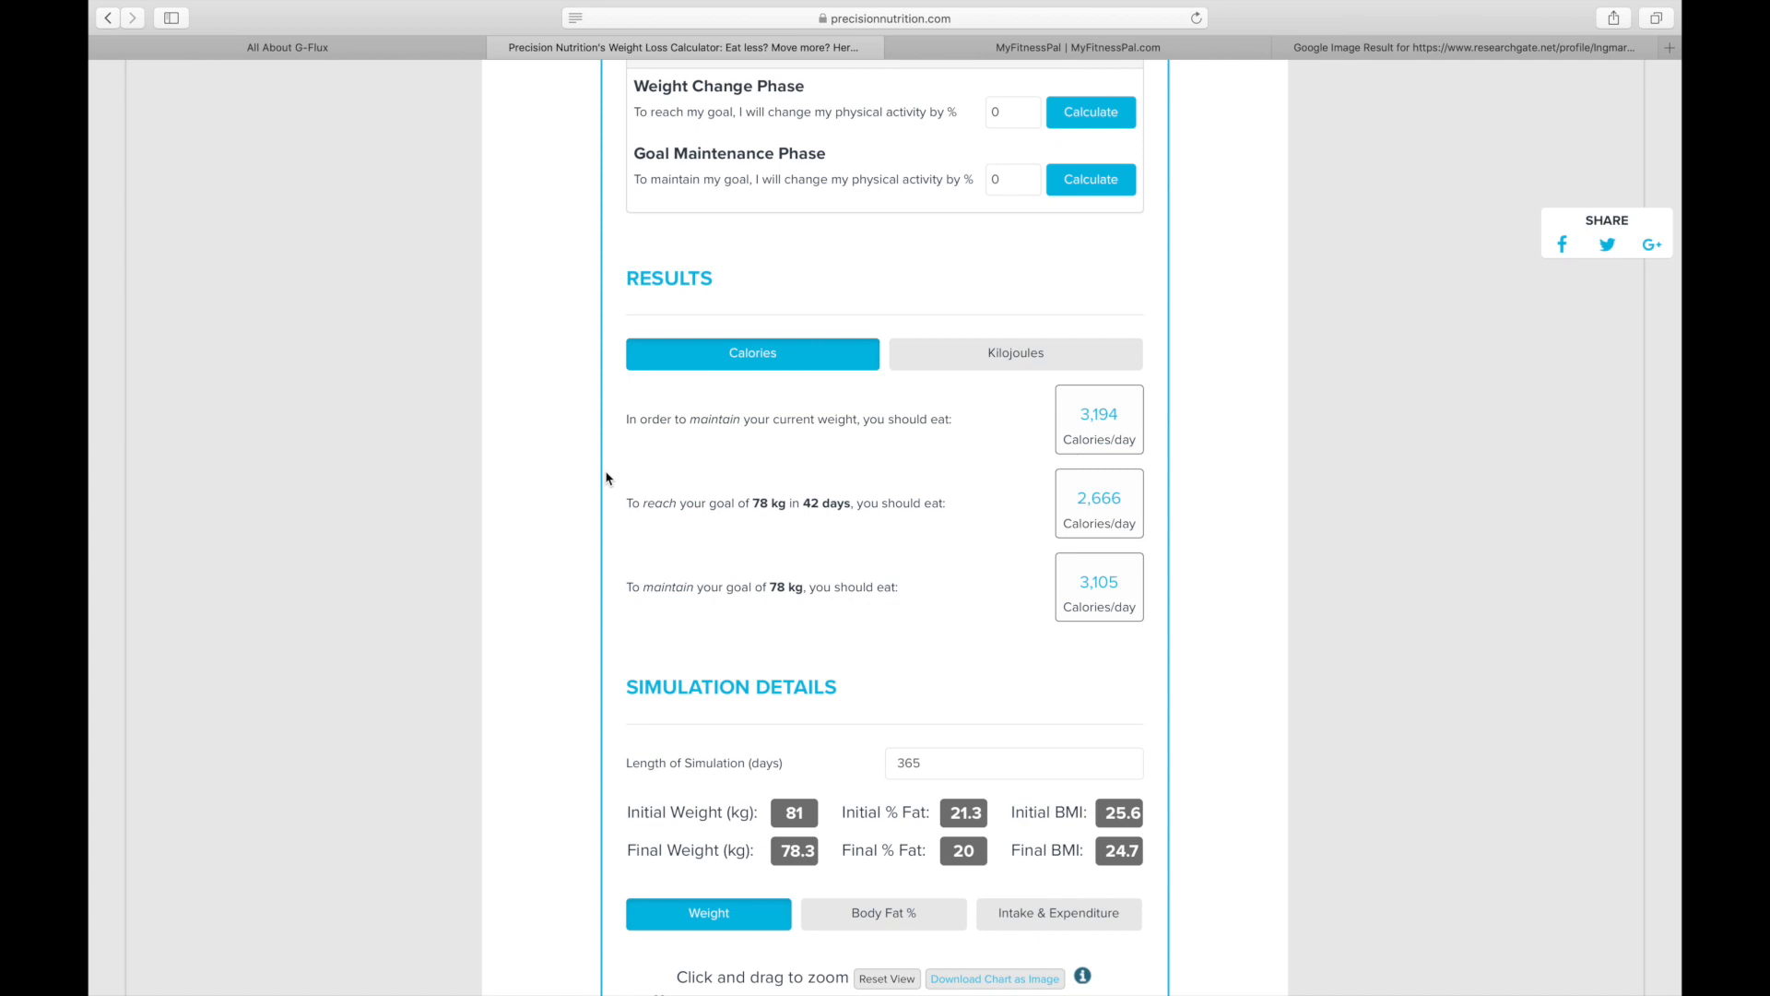
mouse_move(642, 471)
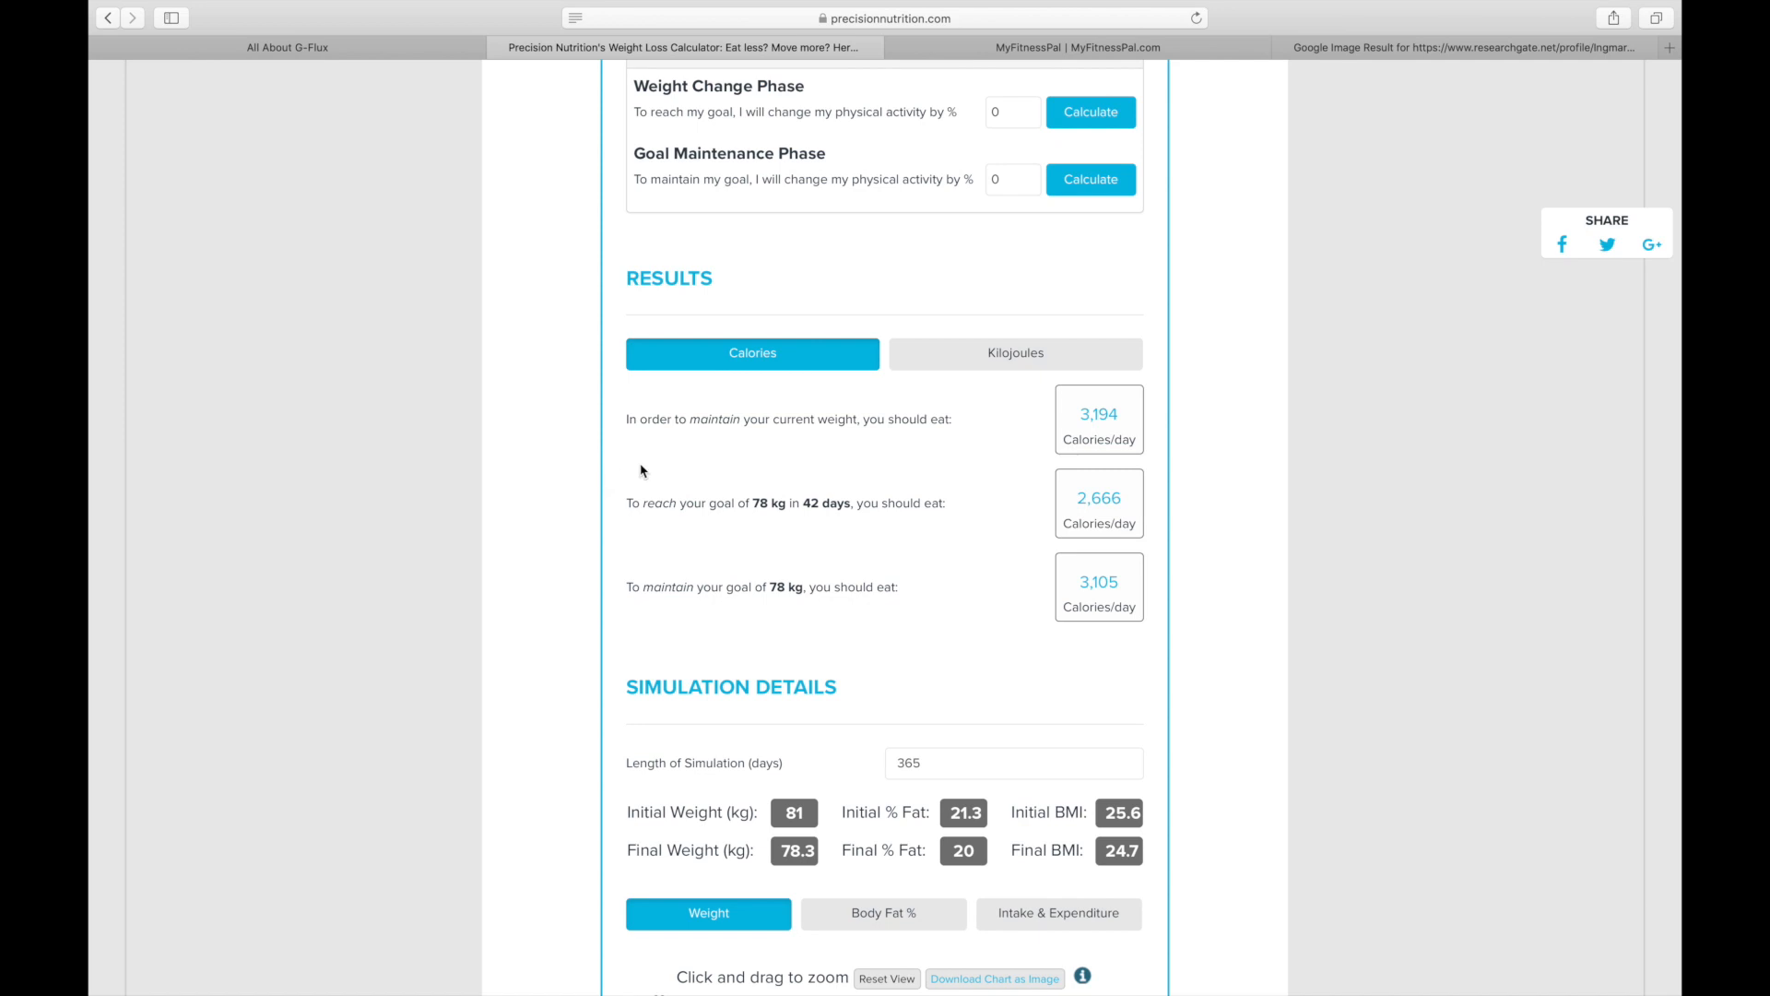
mouse_move(630, 565)
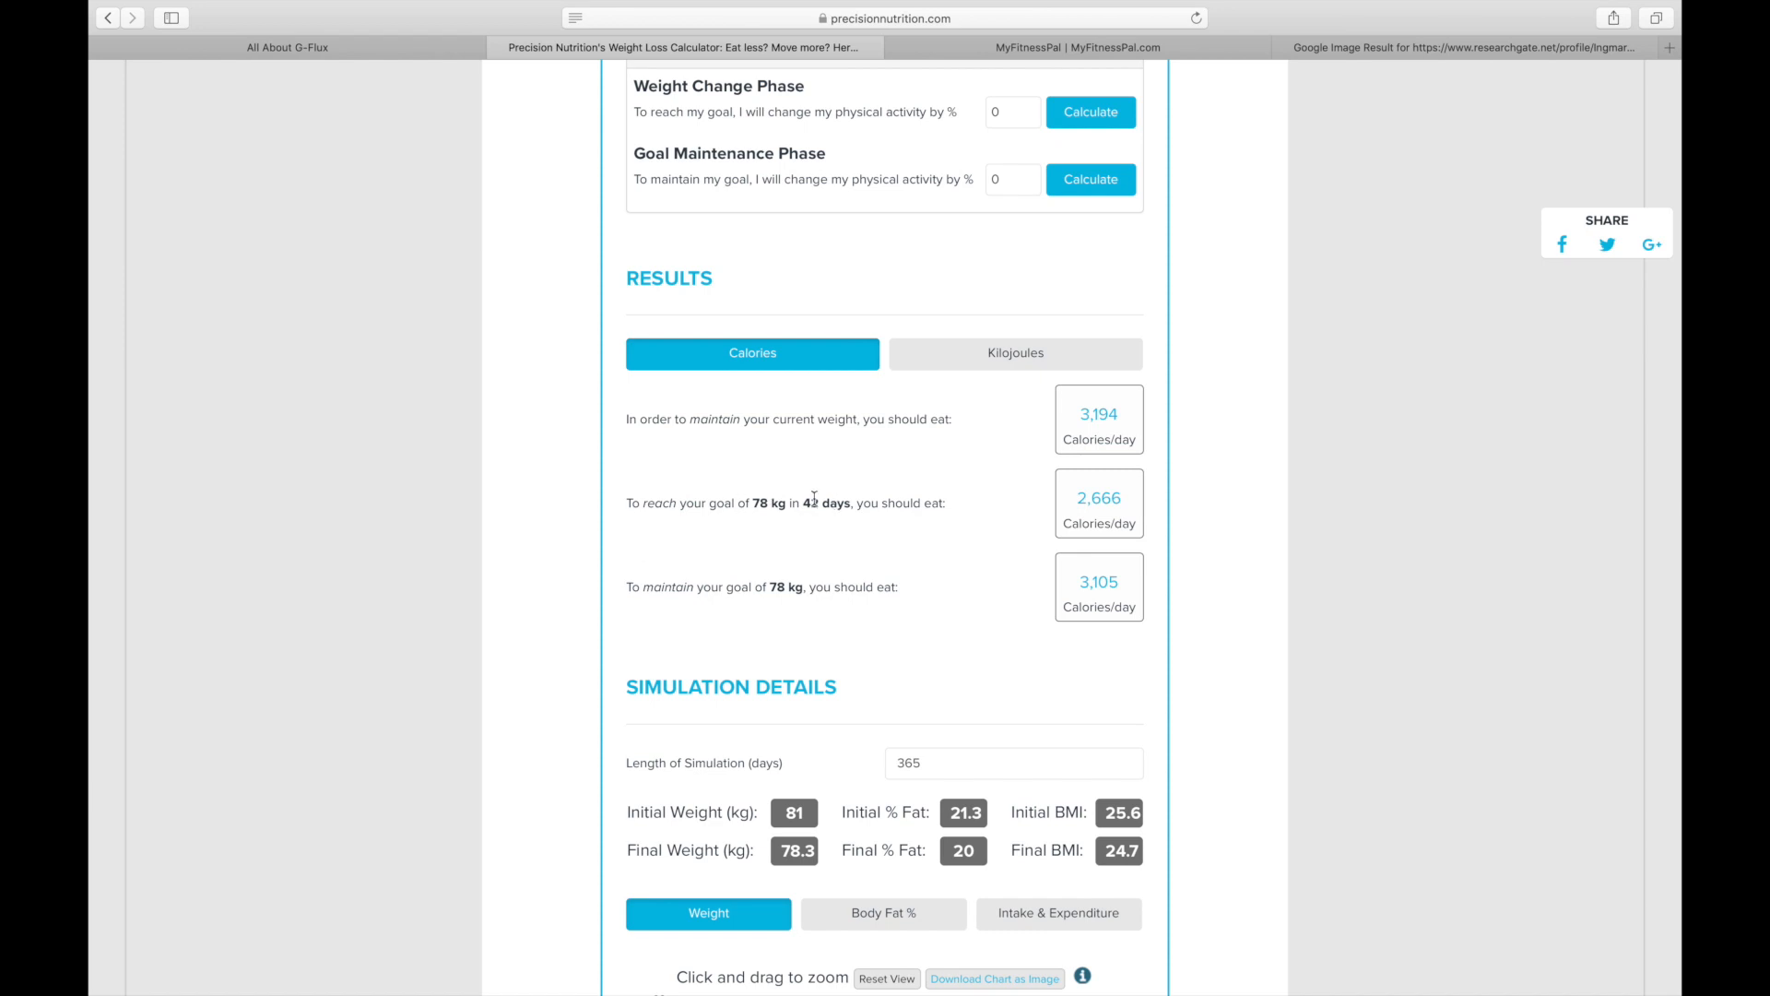
mouse_move(925, 543)
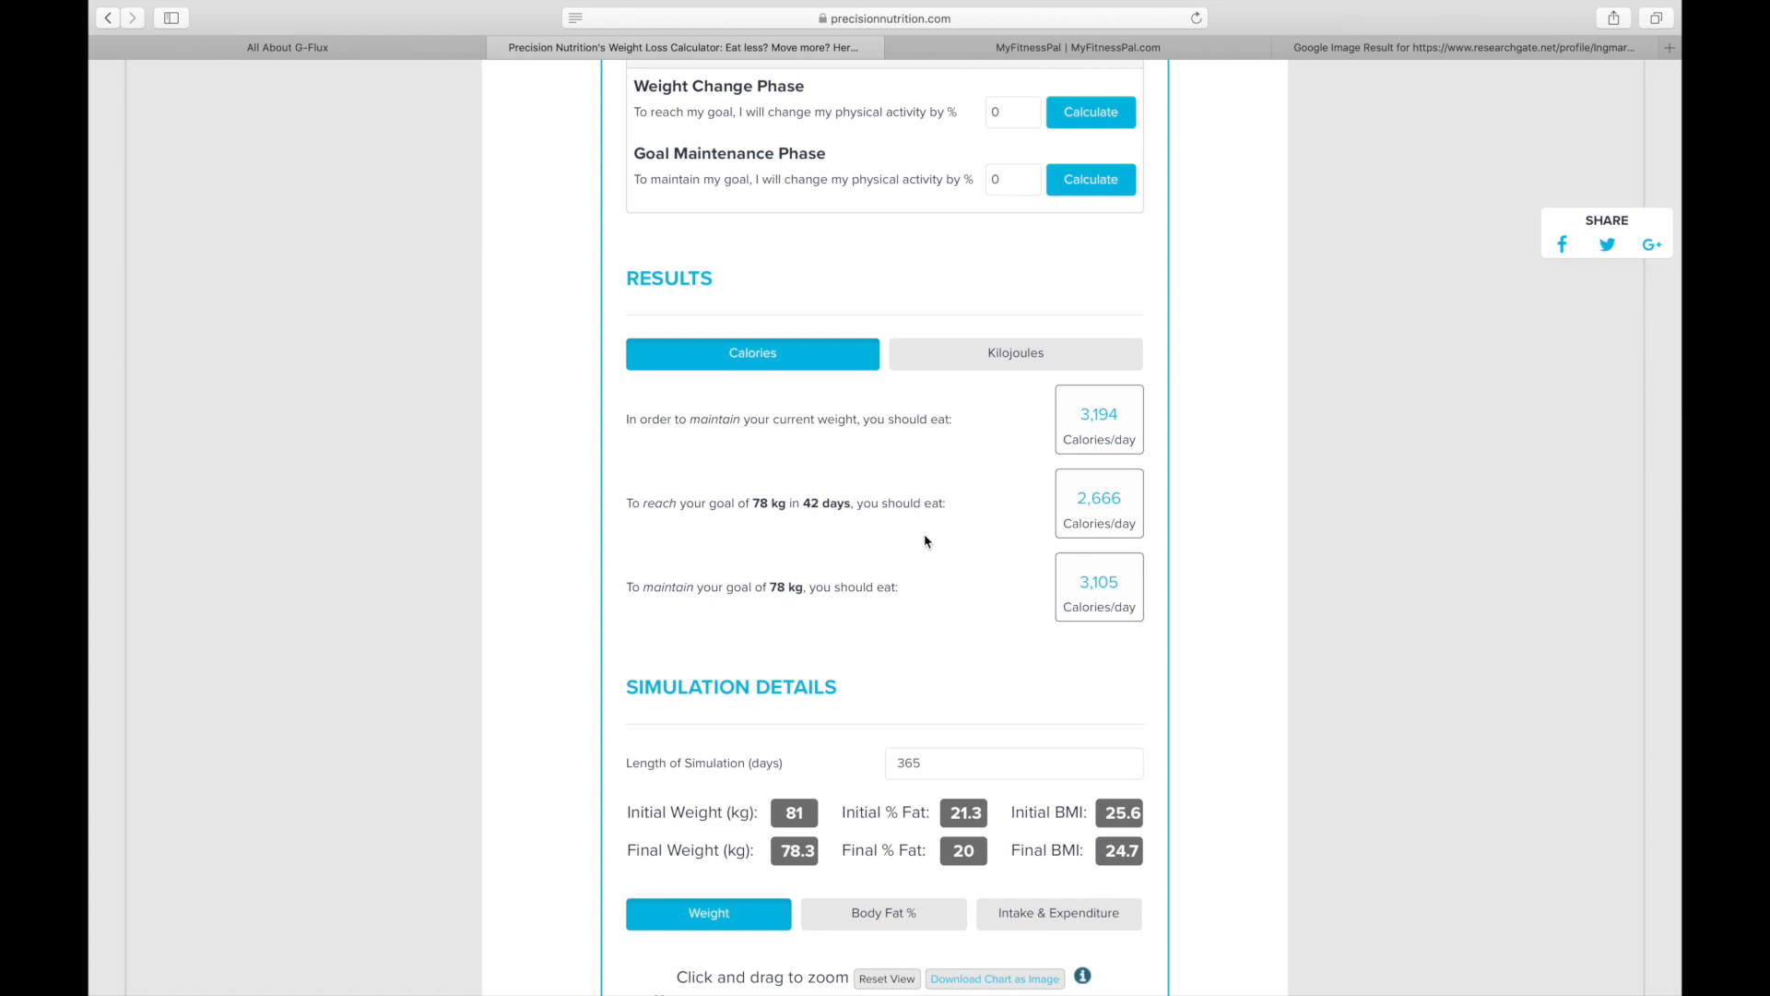
mouse_move(929, 547)
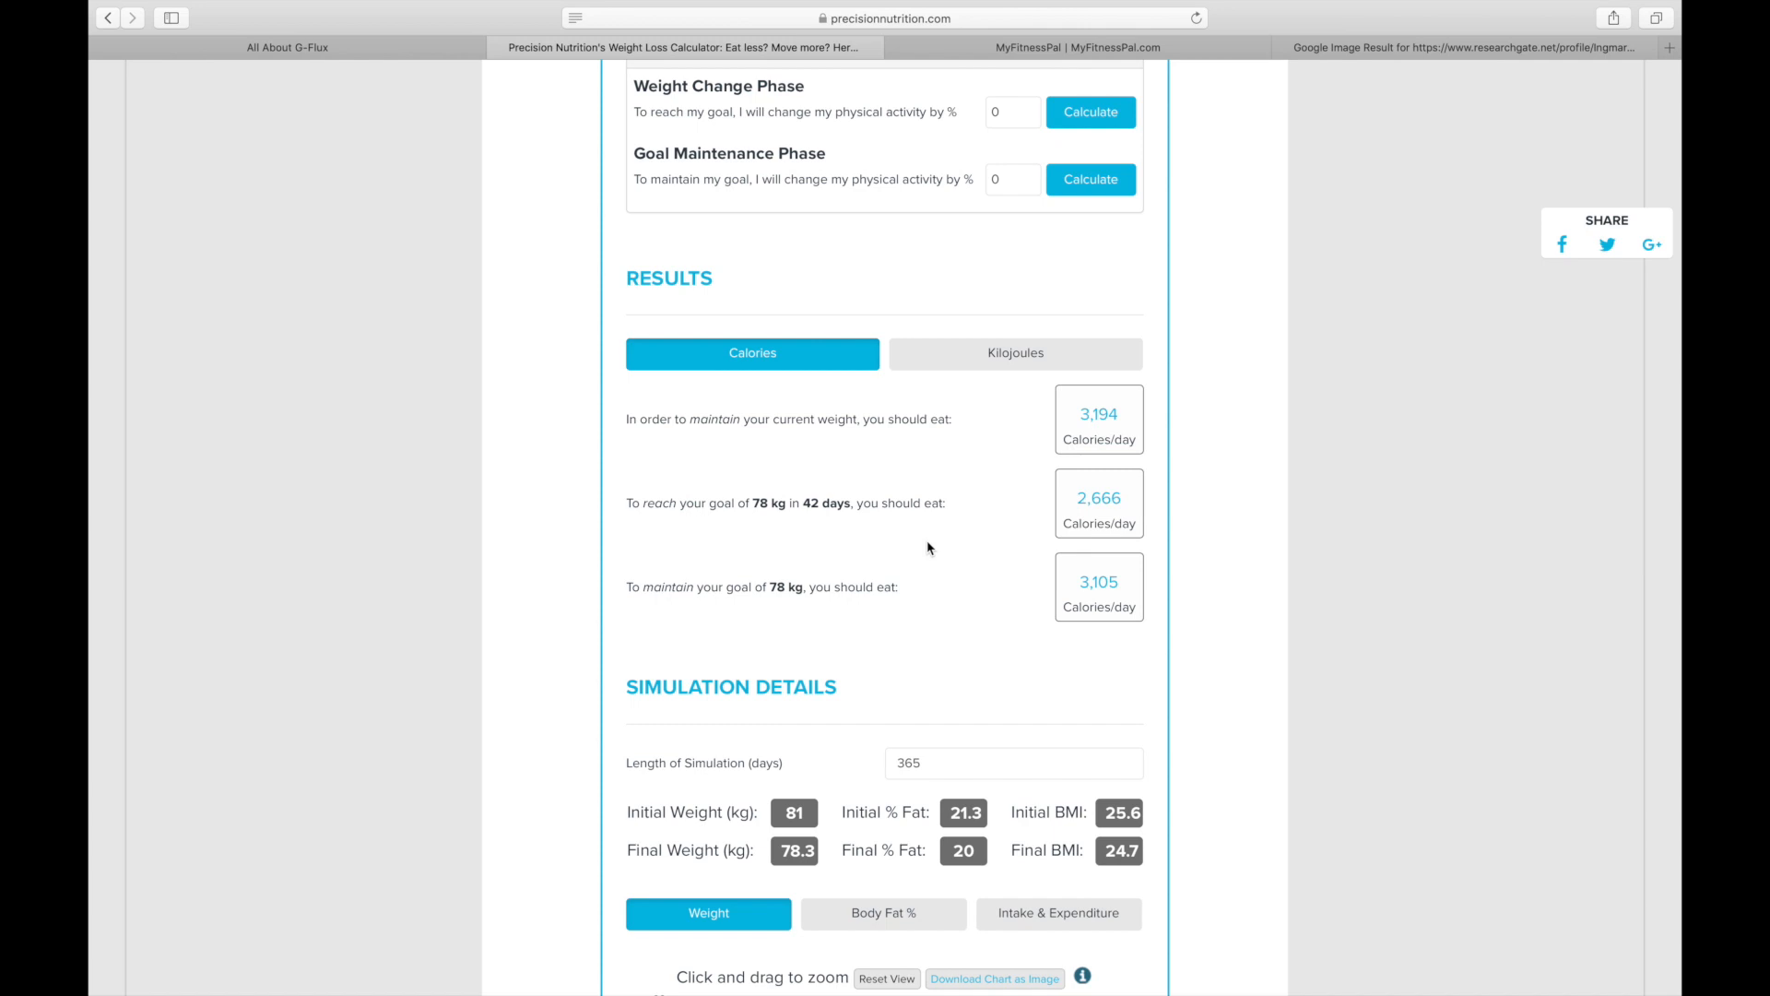
double_click(1098, 498)
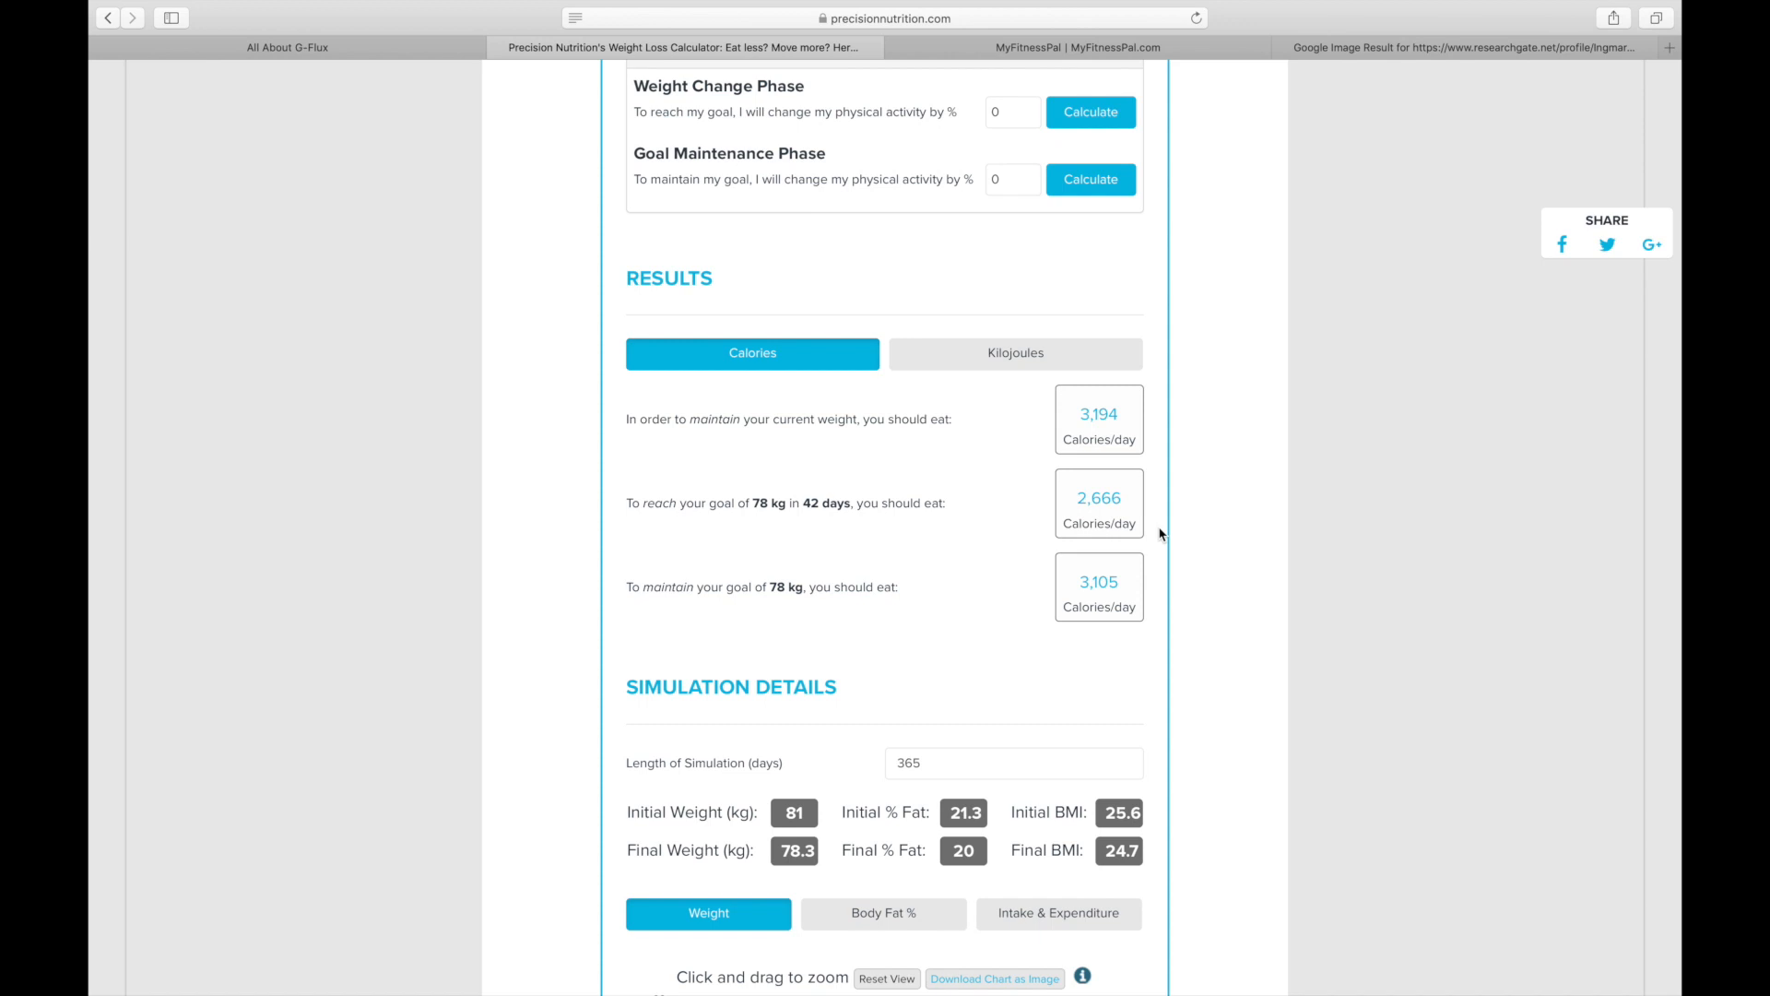
mouse_move(982, 426)
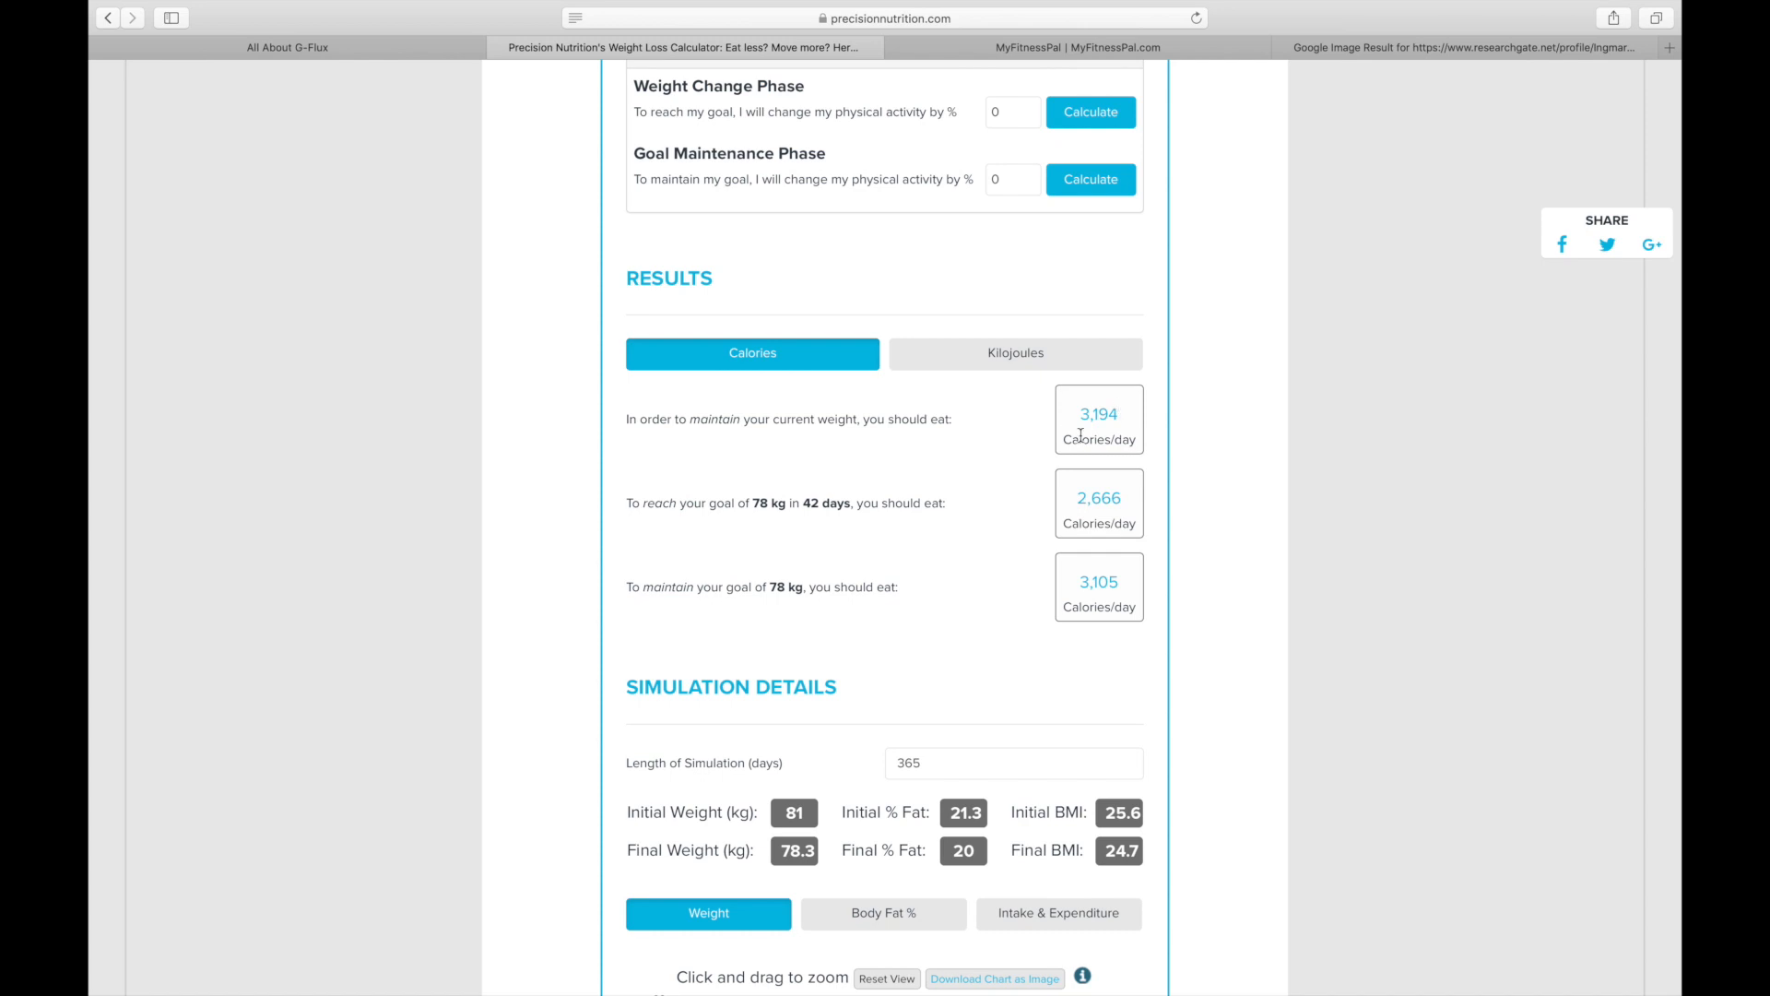
mouse_move(978, 448)
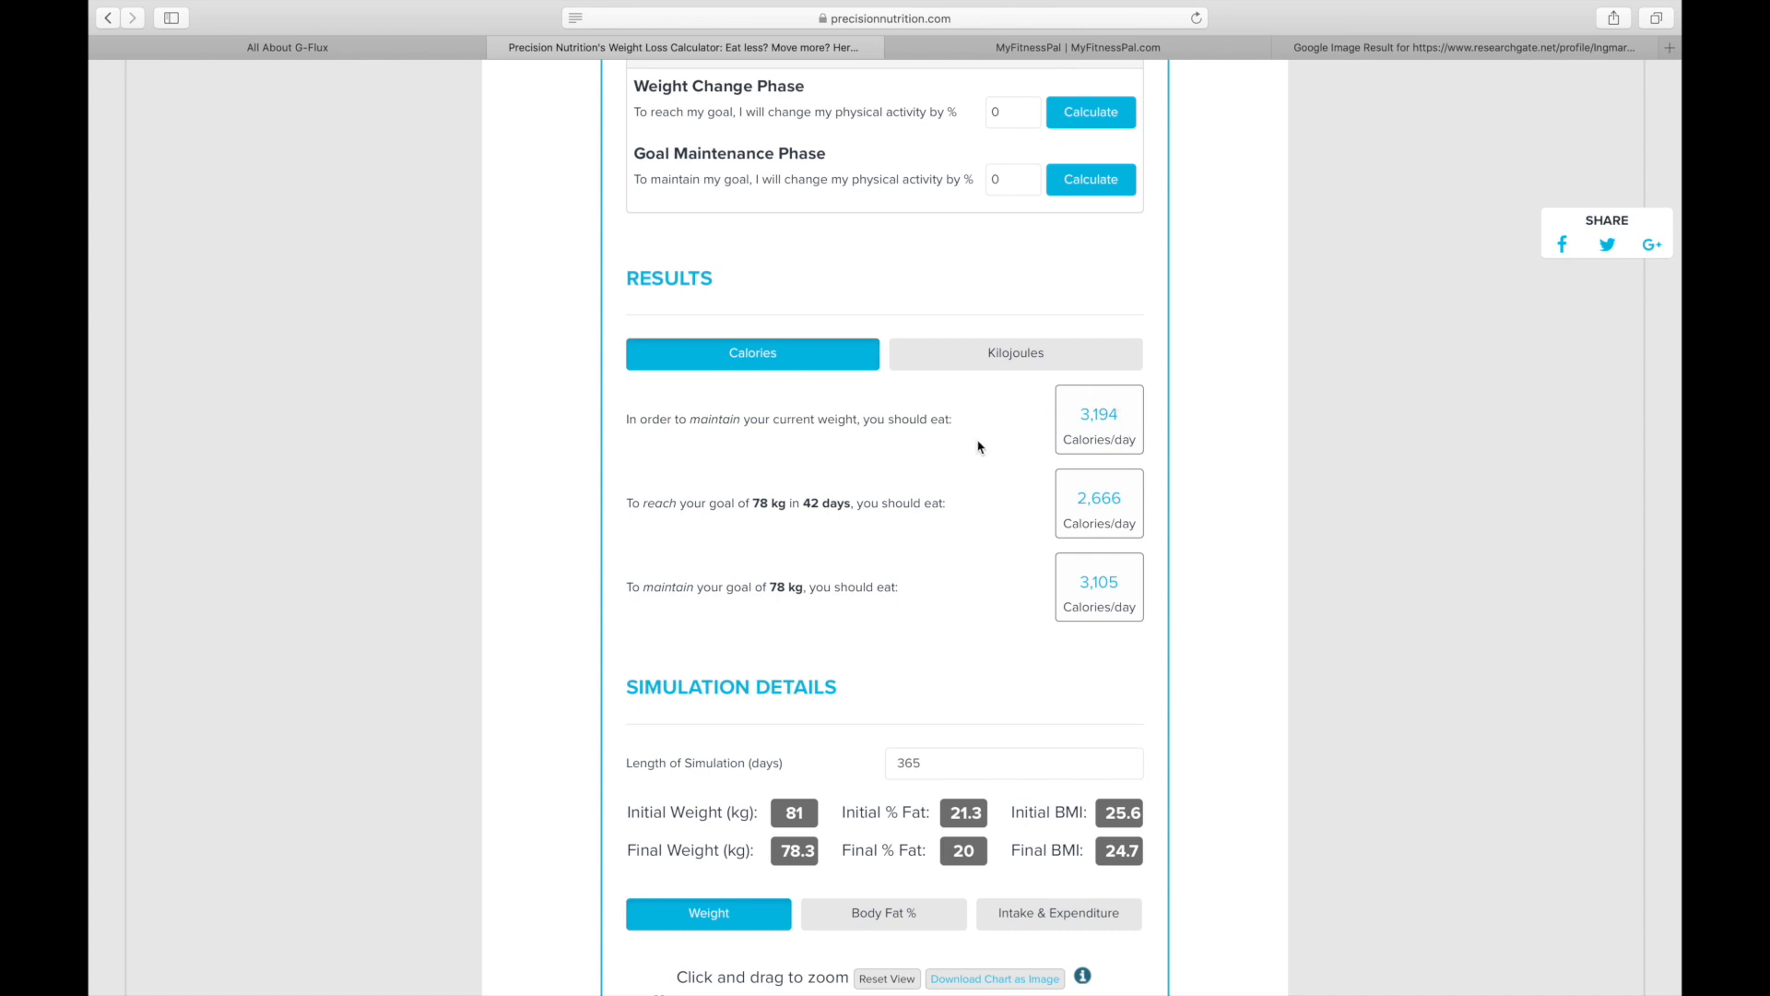
double_click(1097, 415)
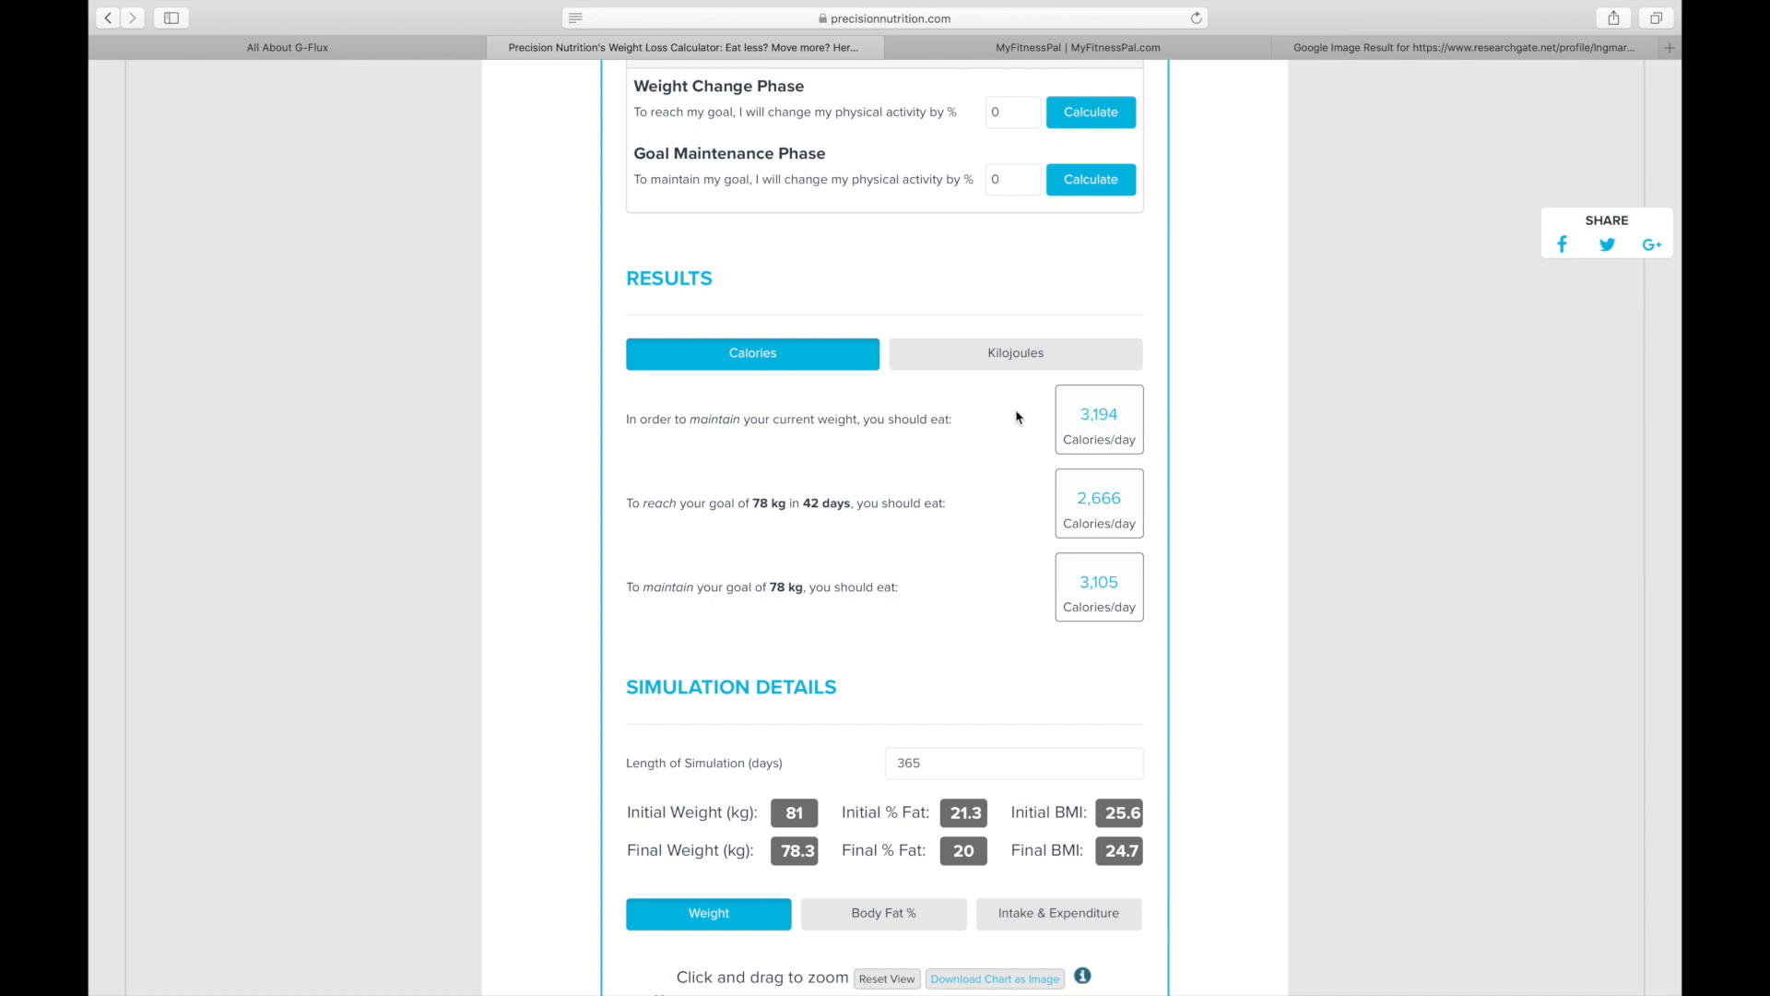
scroll("down", 3)
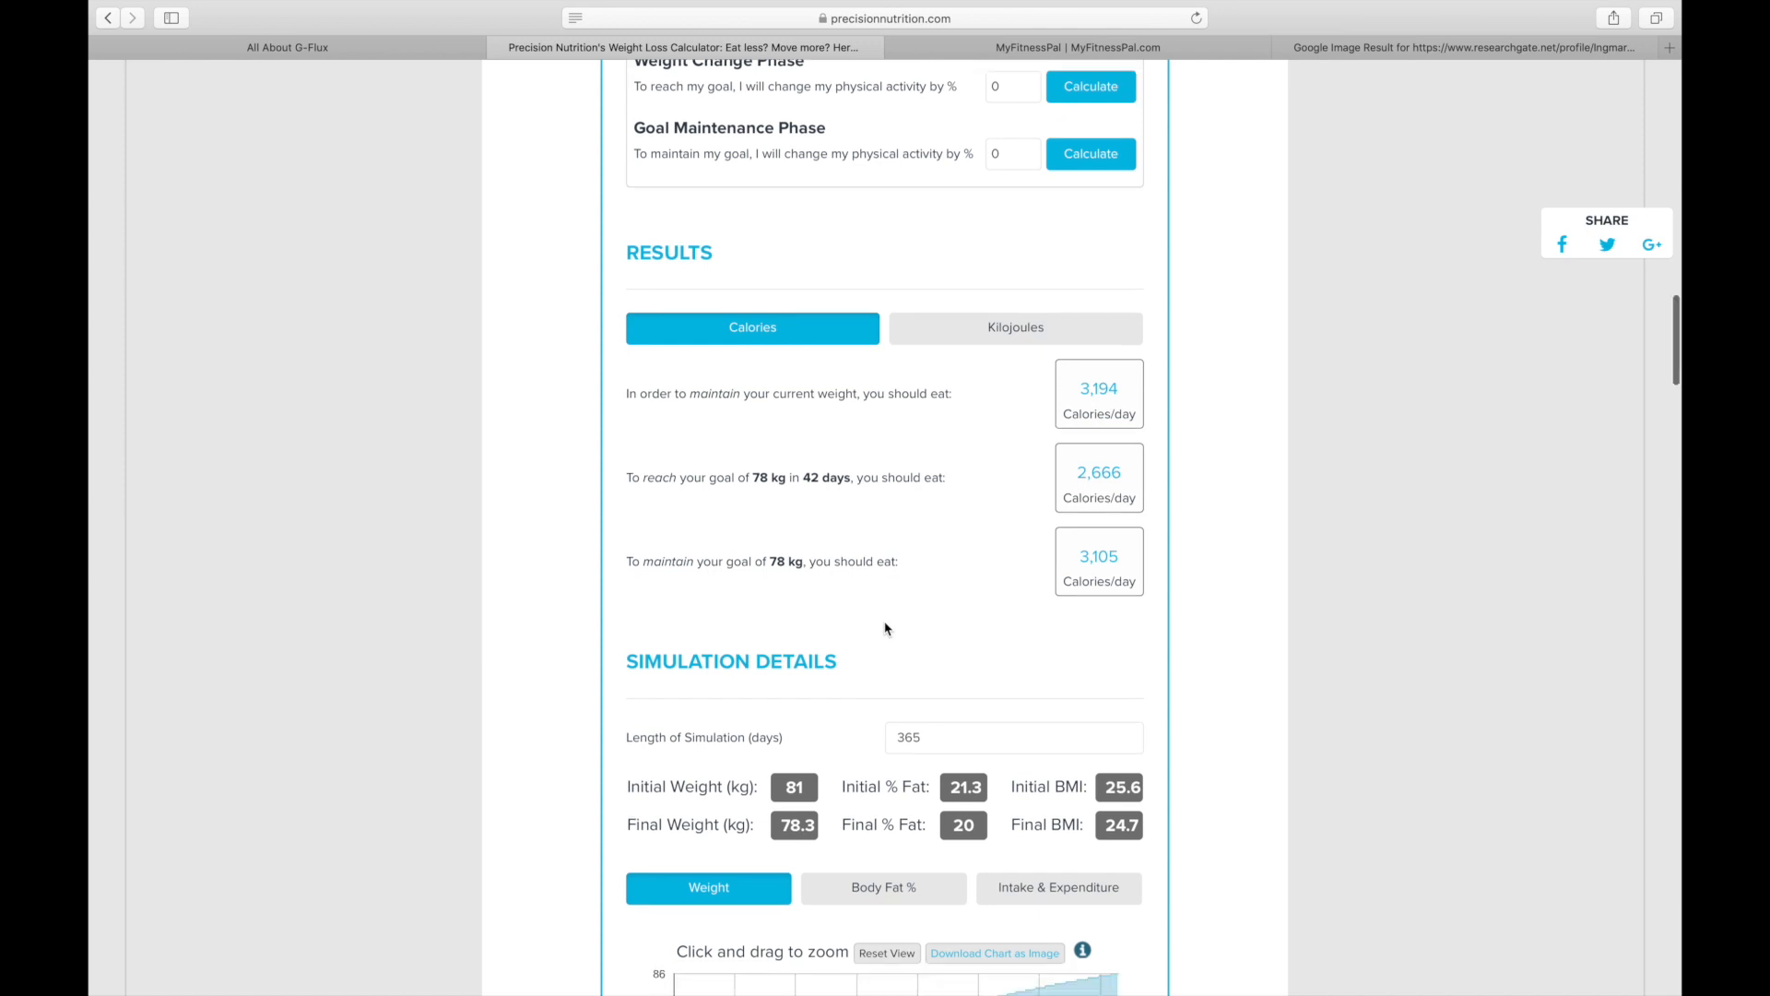
- Set Length of Simulation to 42 days, projecting a final weight of 78.1 kg
scroll("down", 3)
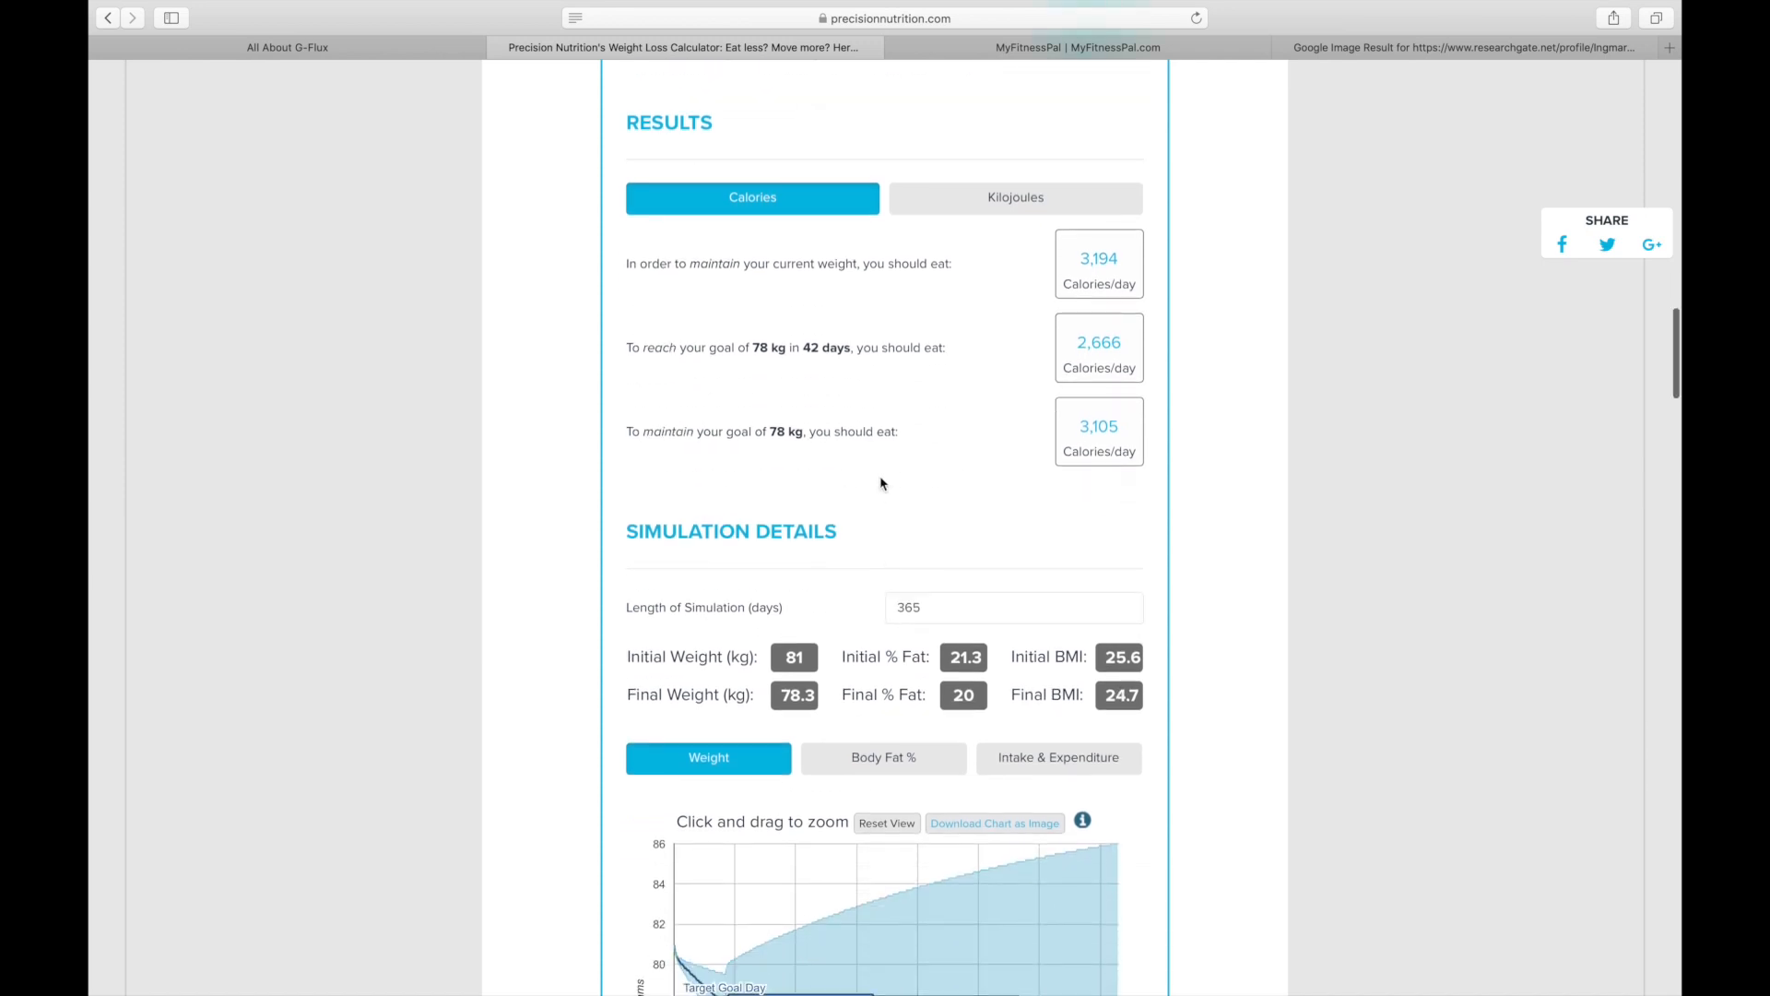
scroll("down", 3)
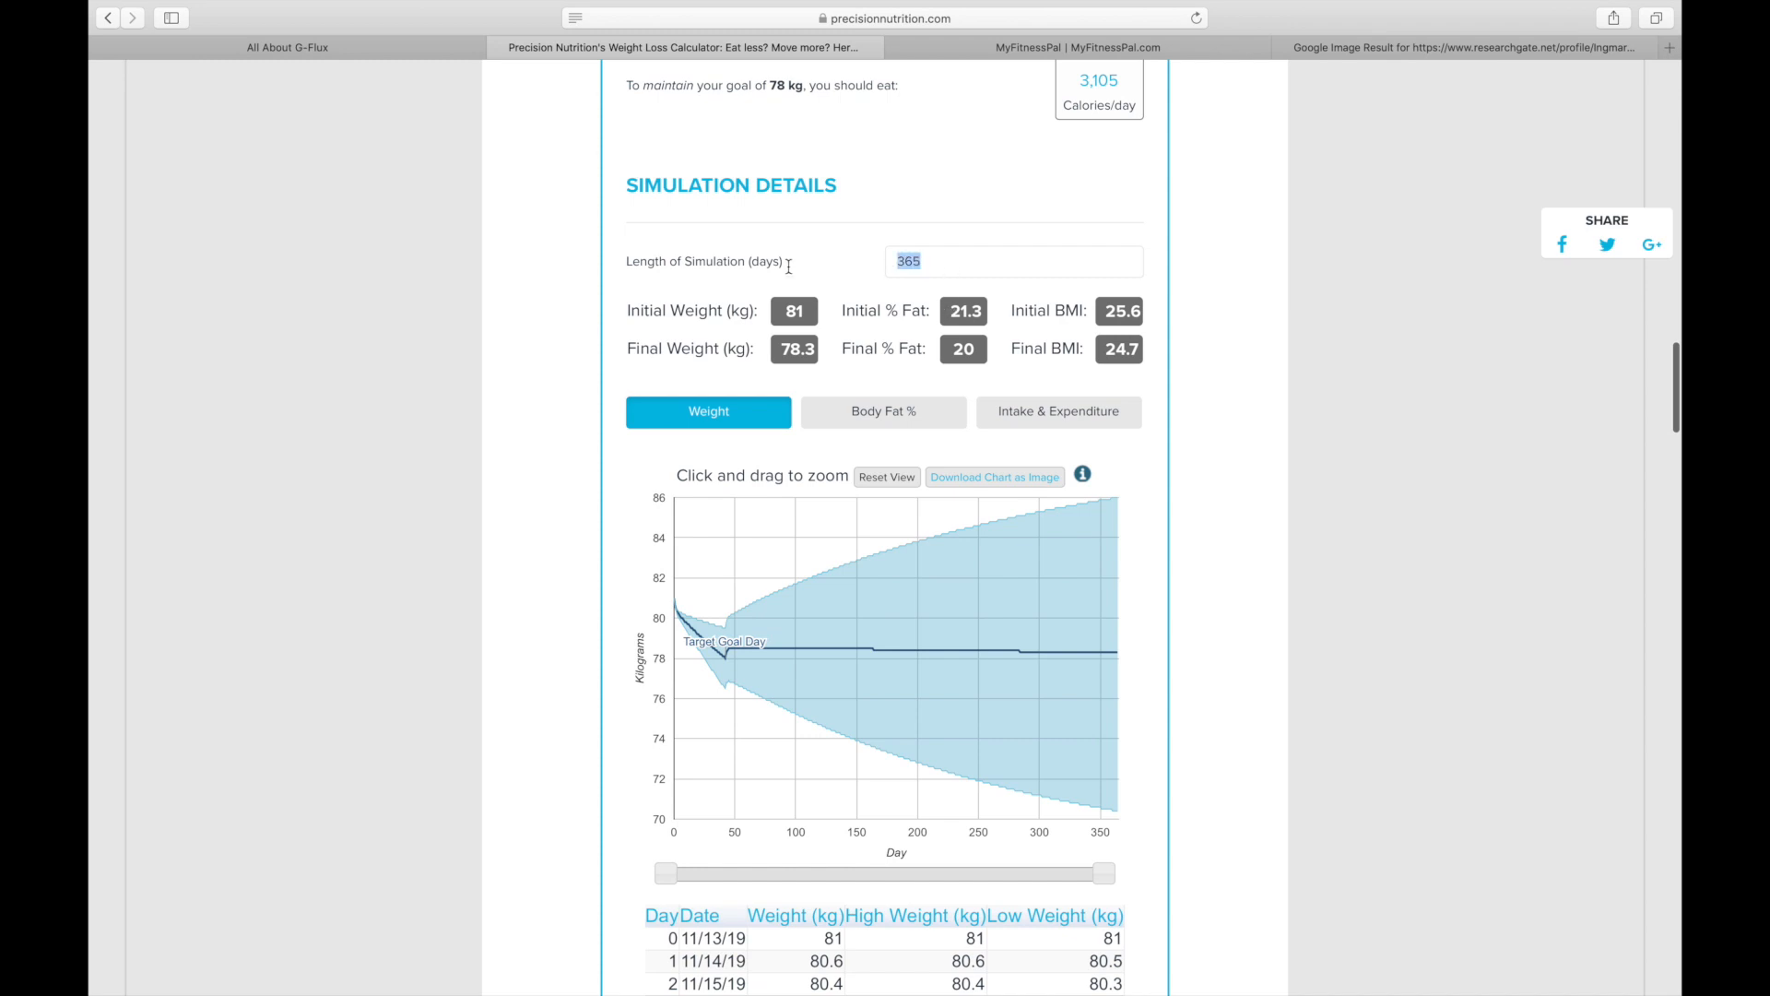
type("42")
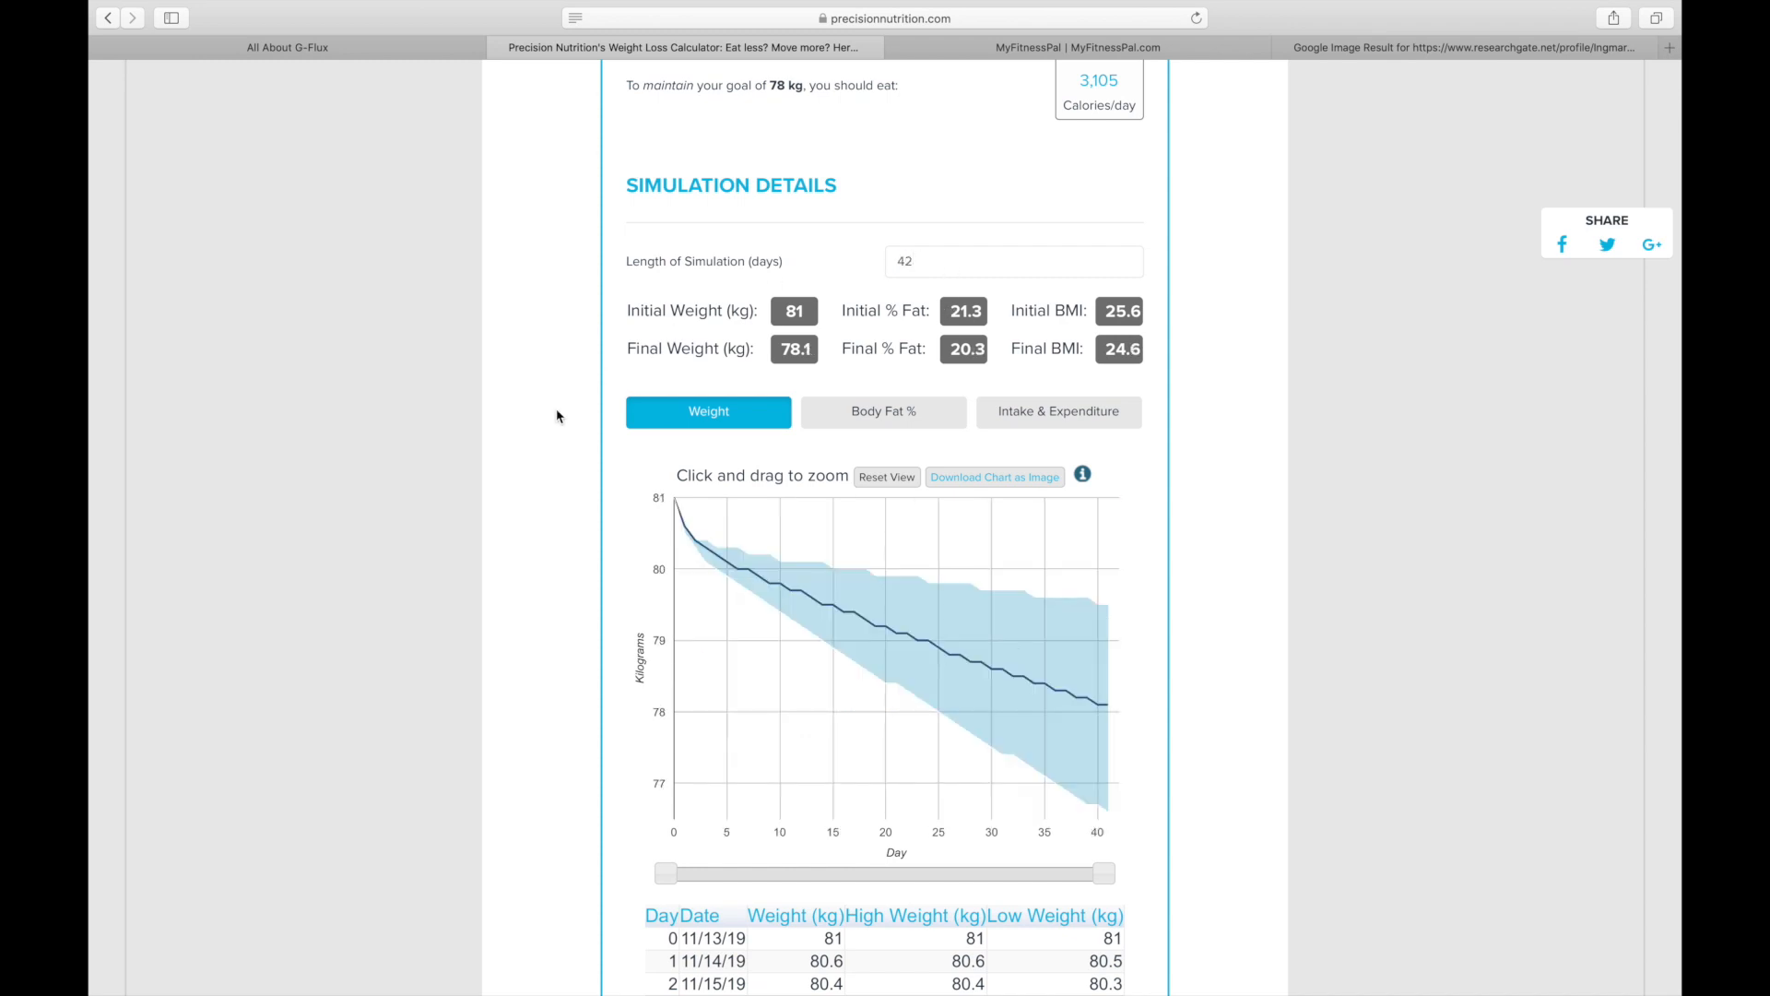
mouse_move(795, 613)
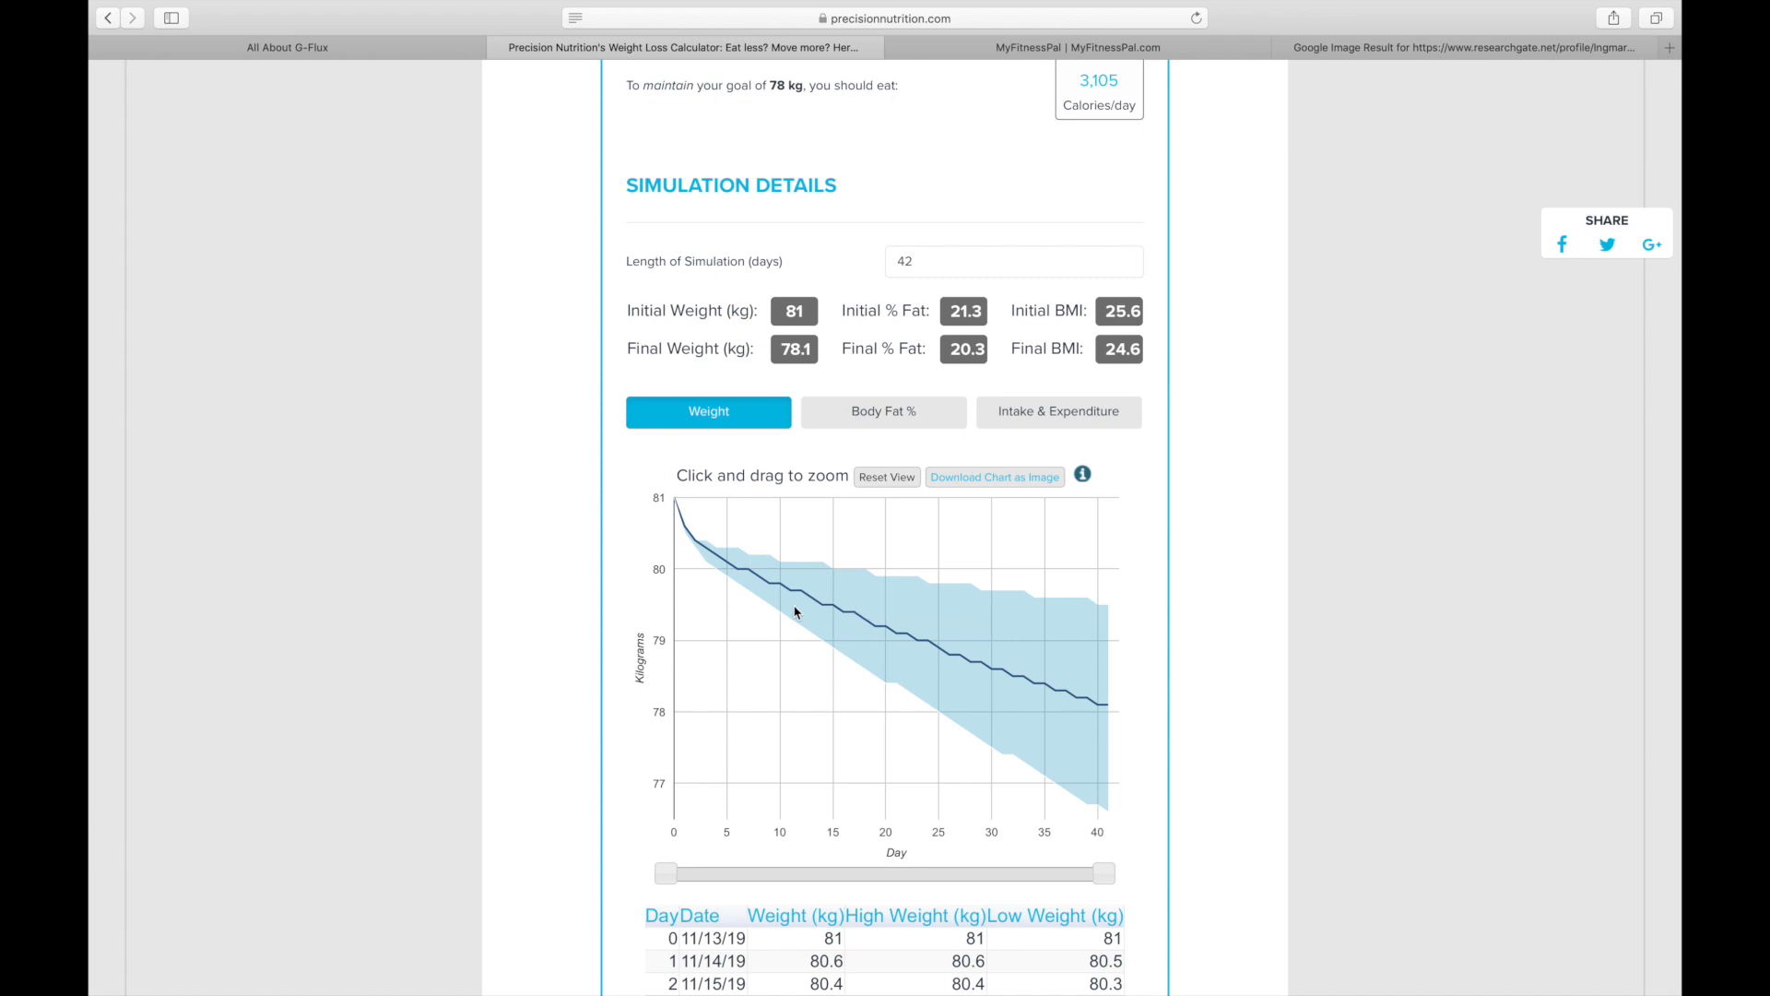
mouse_move(855, 617)
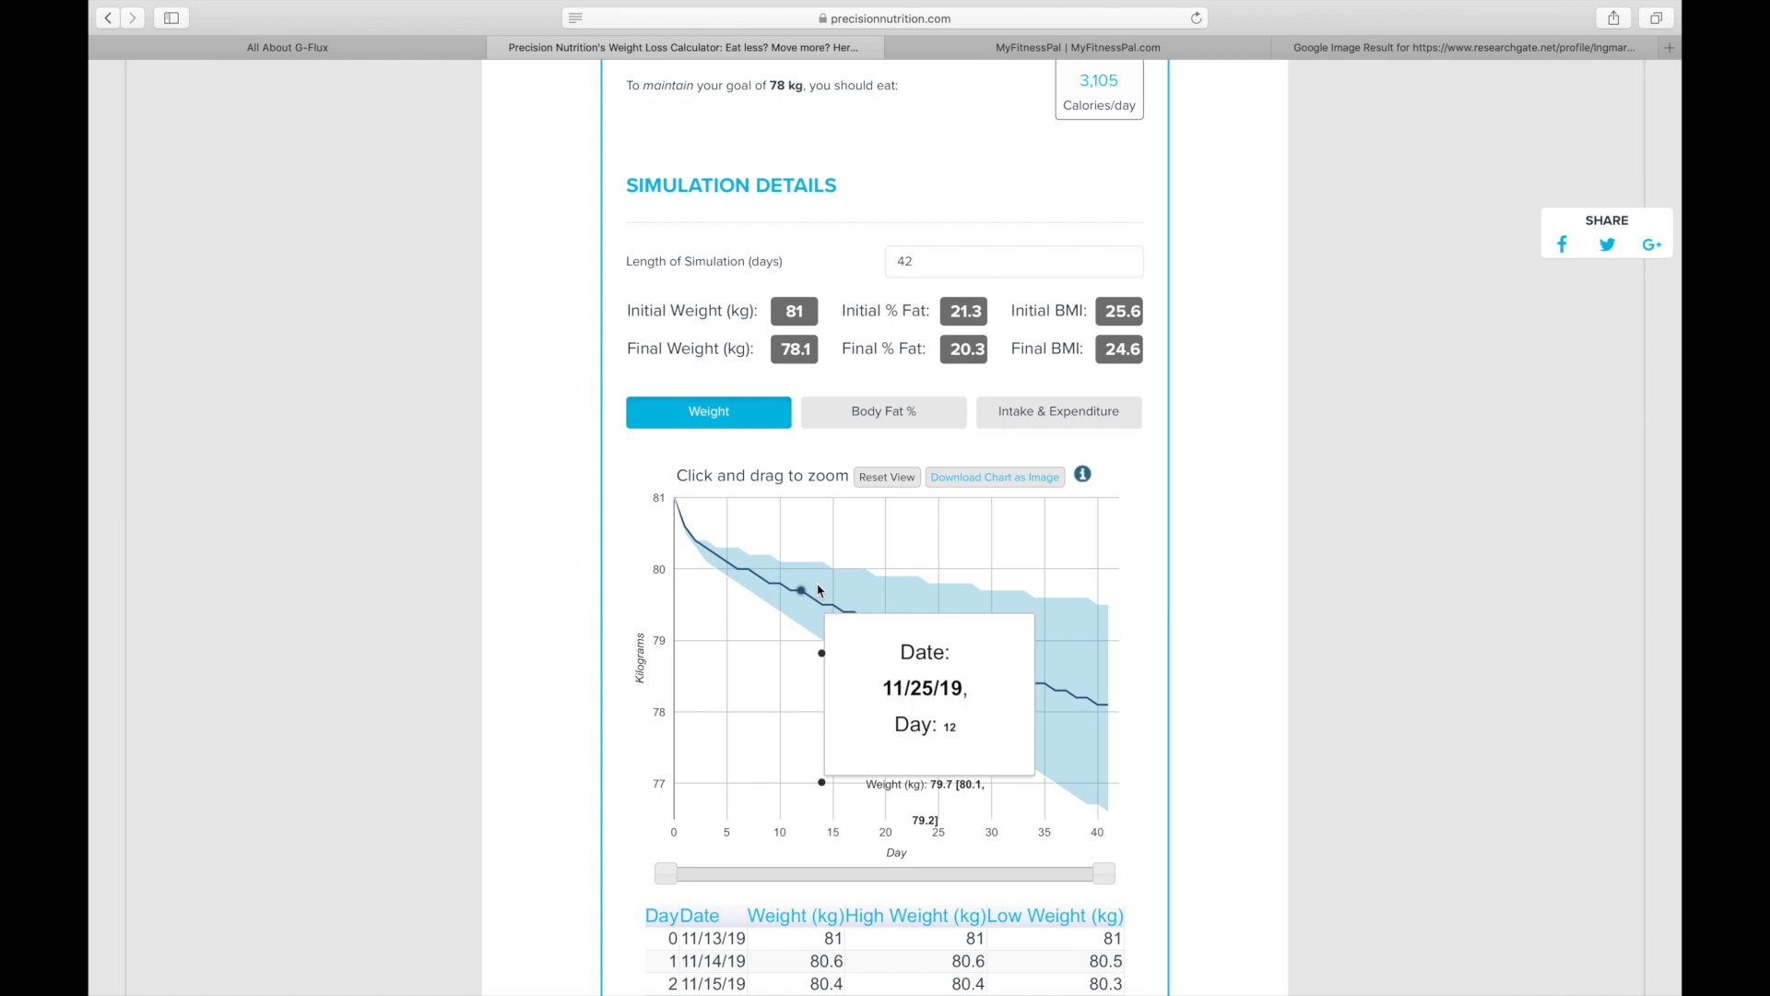
mouse_move(770, 584)
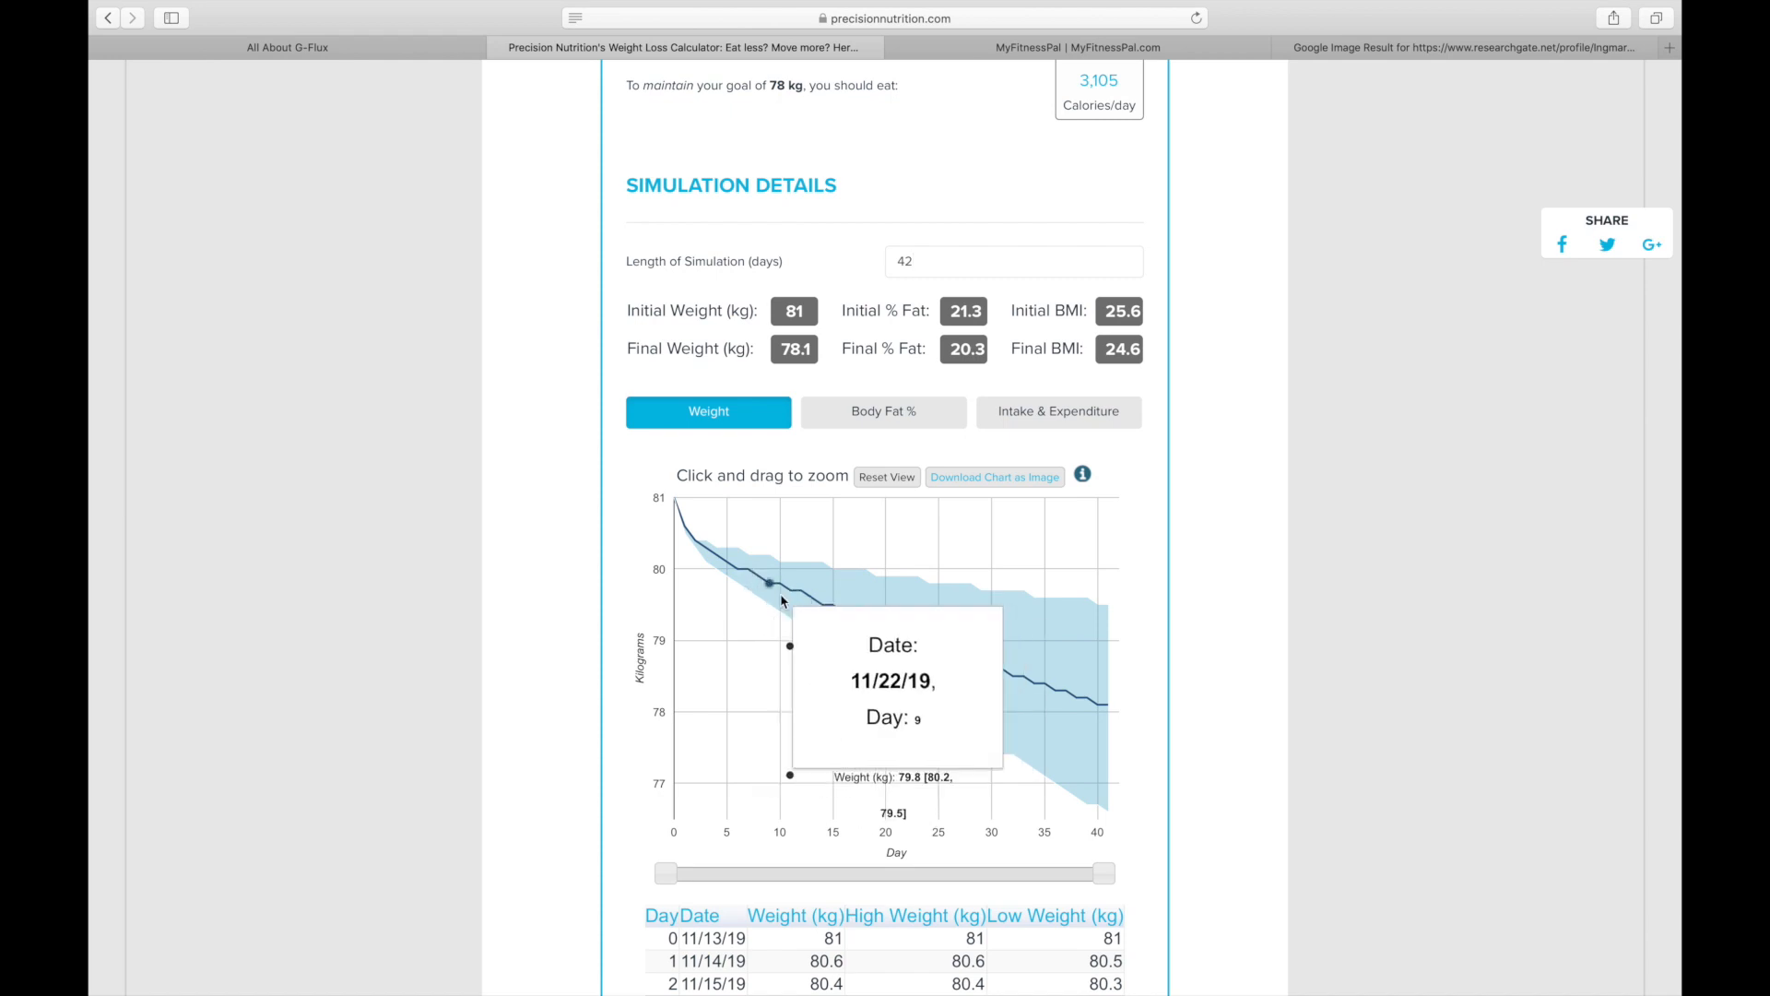
mouse_move(851, 689)
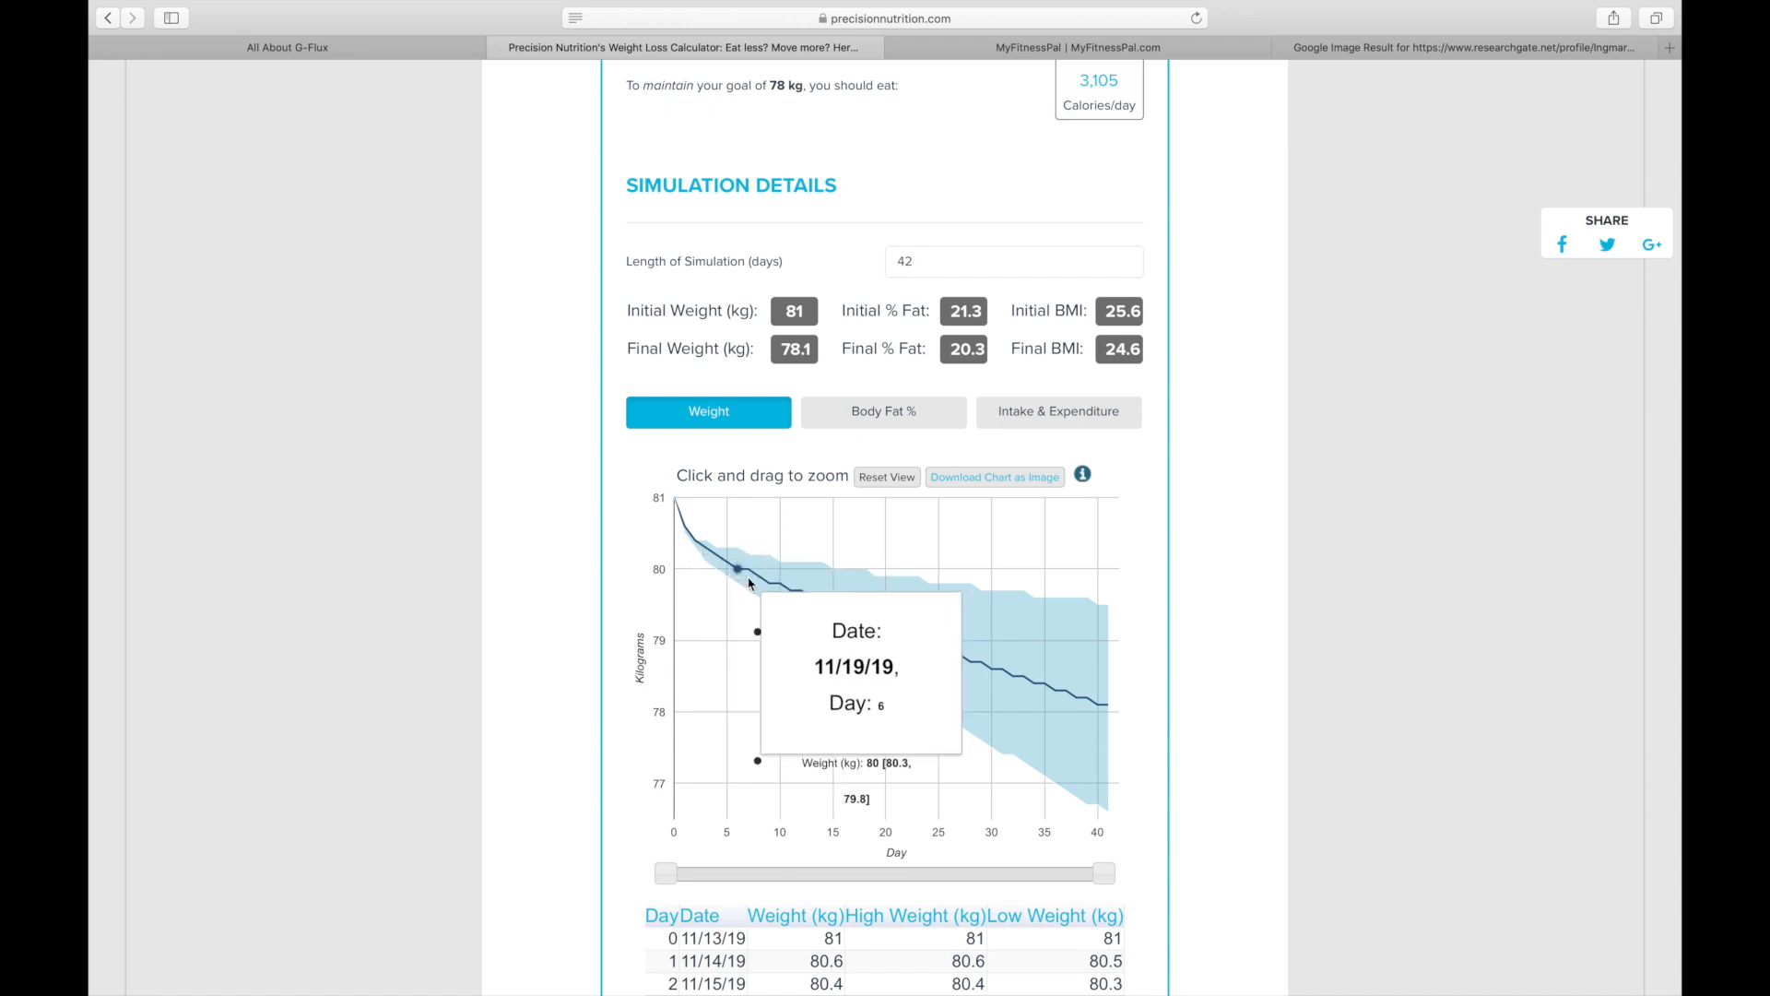
mouse_move(1141, 703)
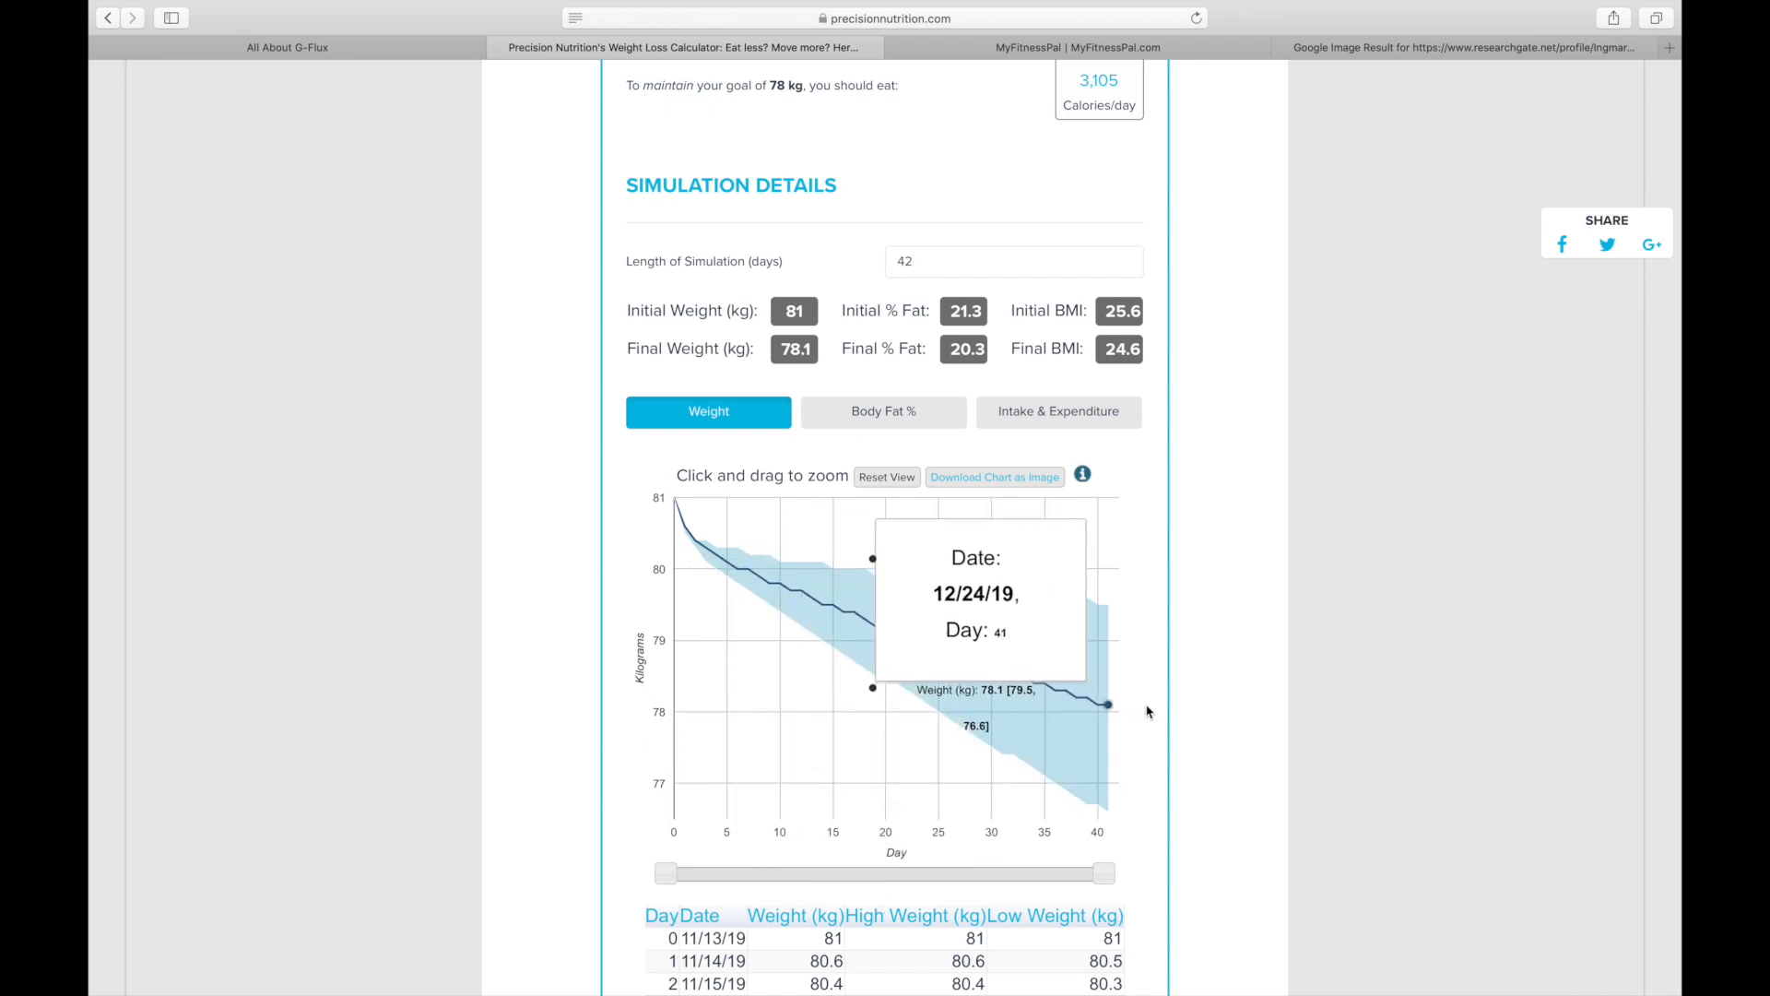
mouse_move(1202, 708)
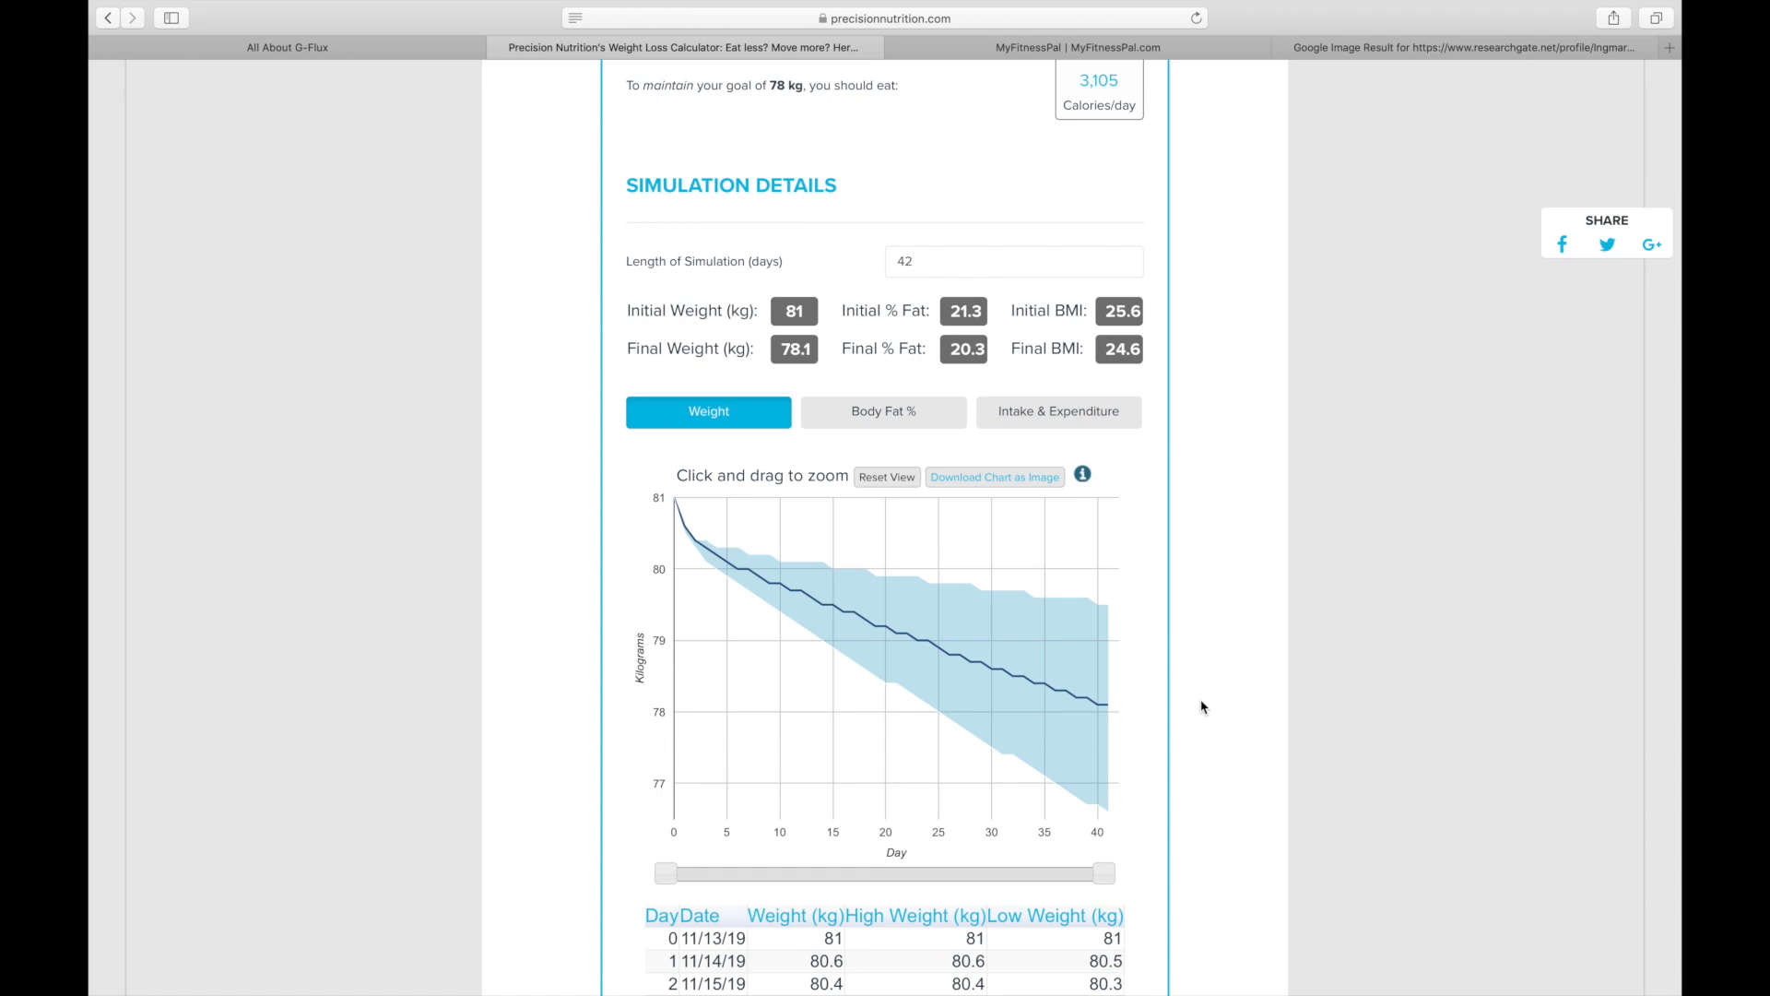
scroll("down", 3)
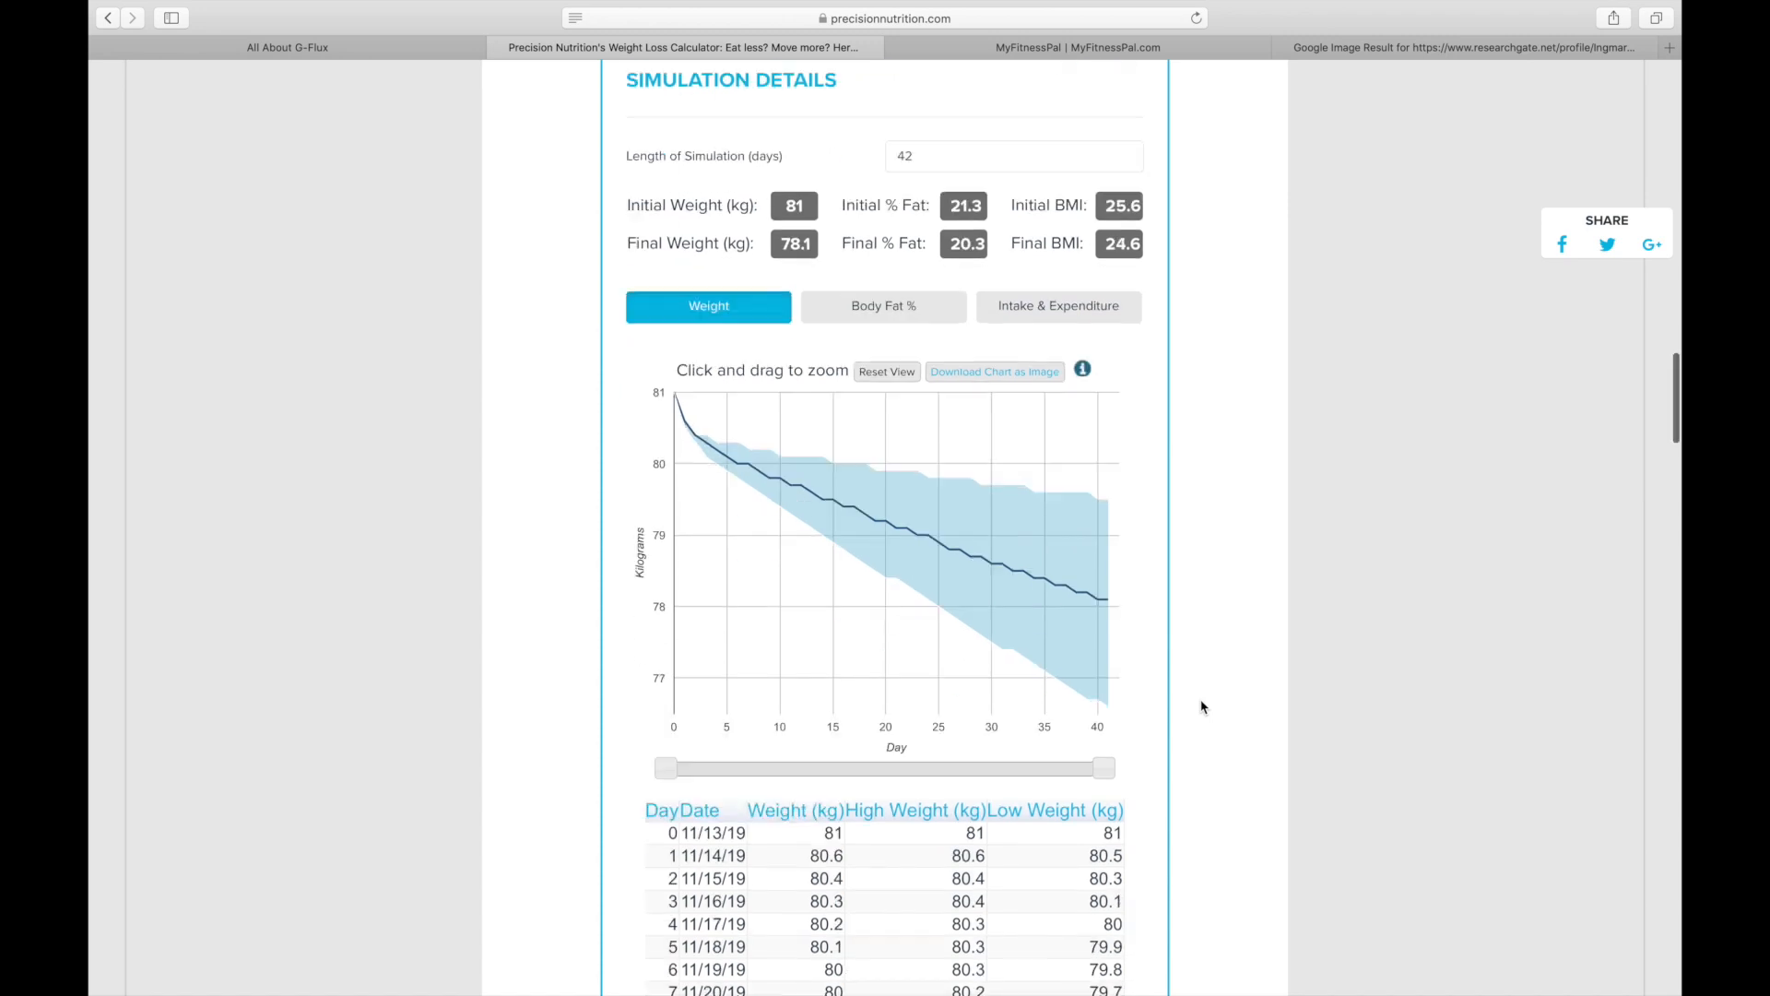
scroll("down", 3)
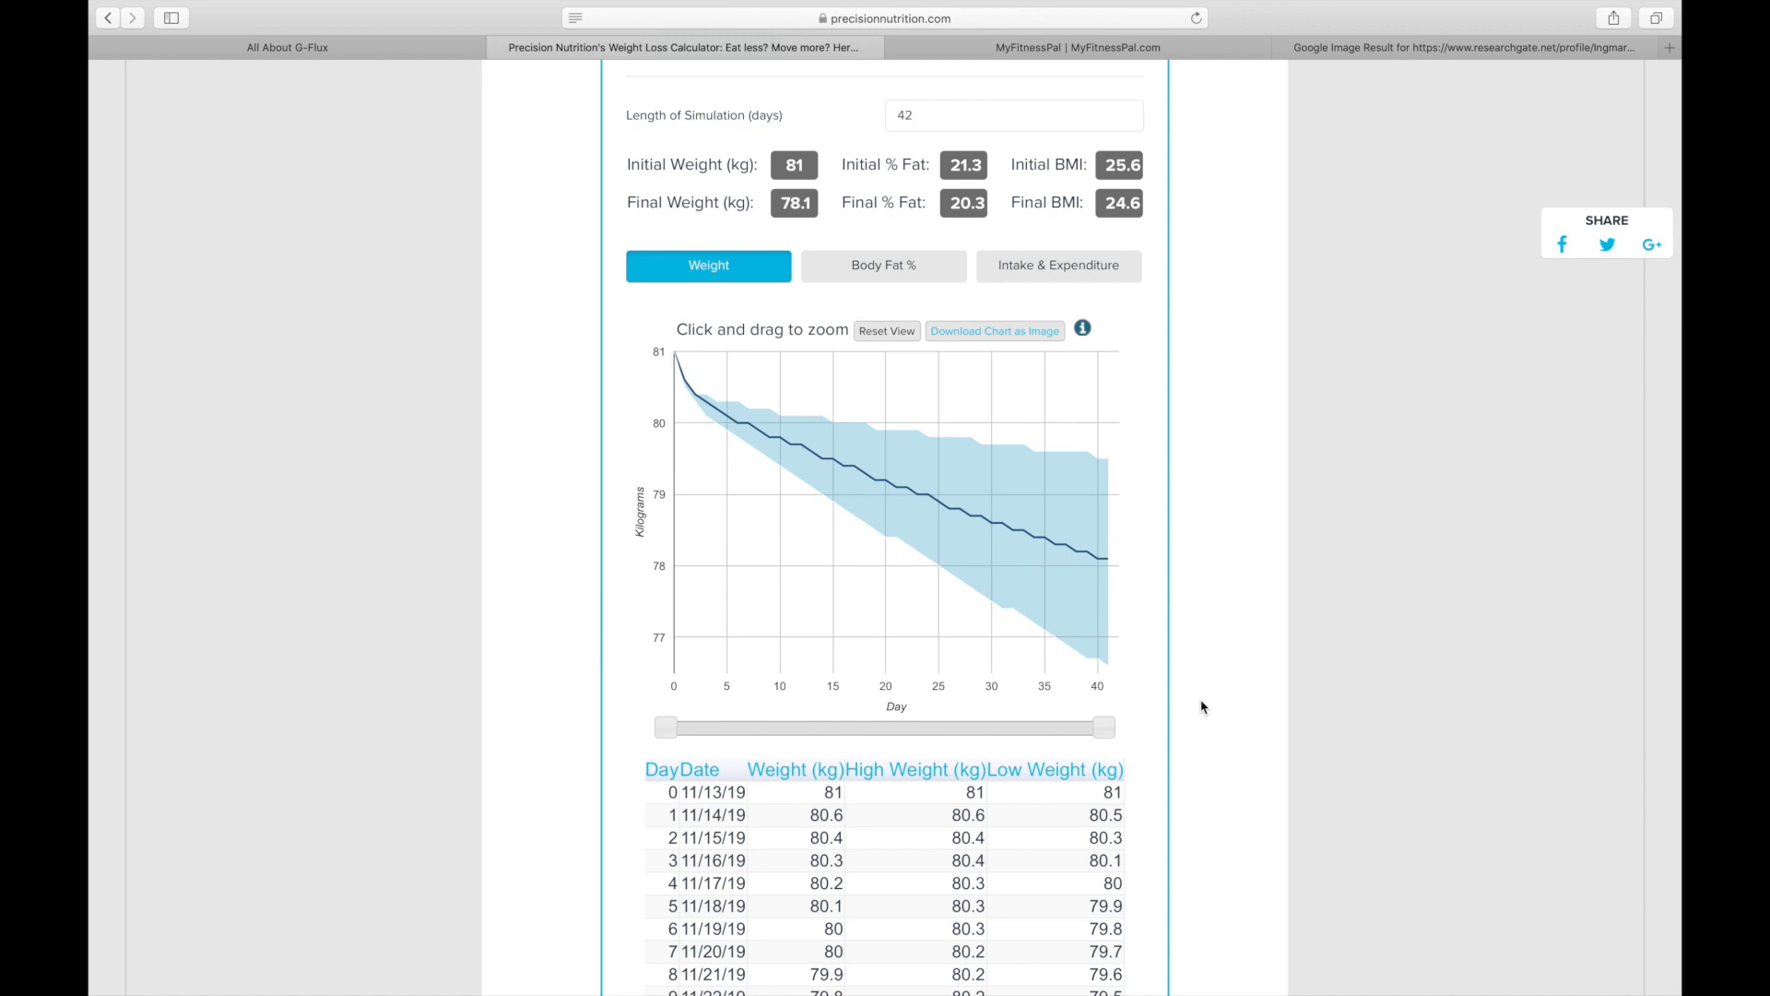
scroll("down", 3)
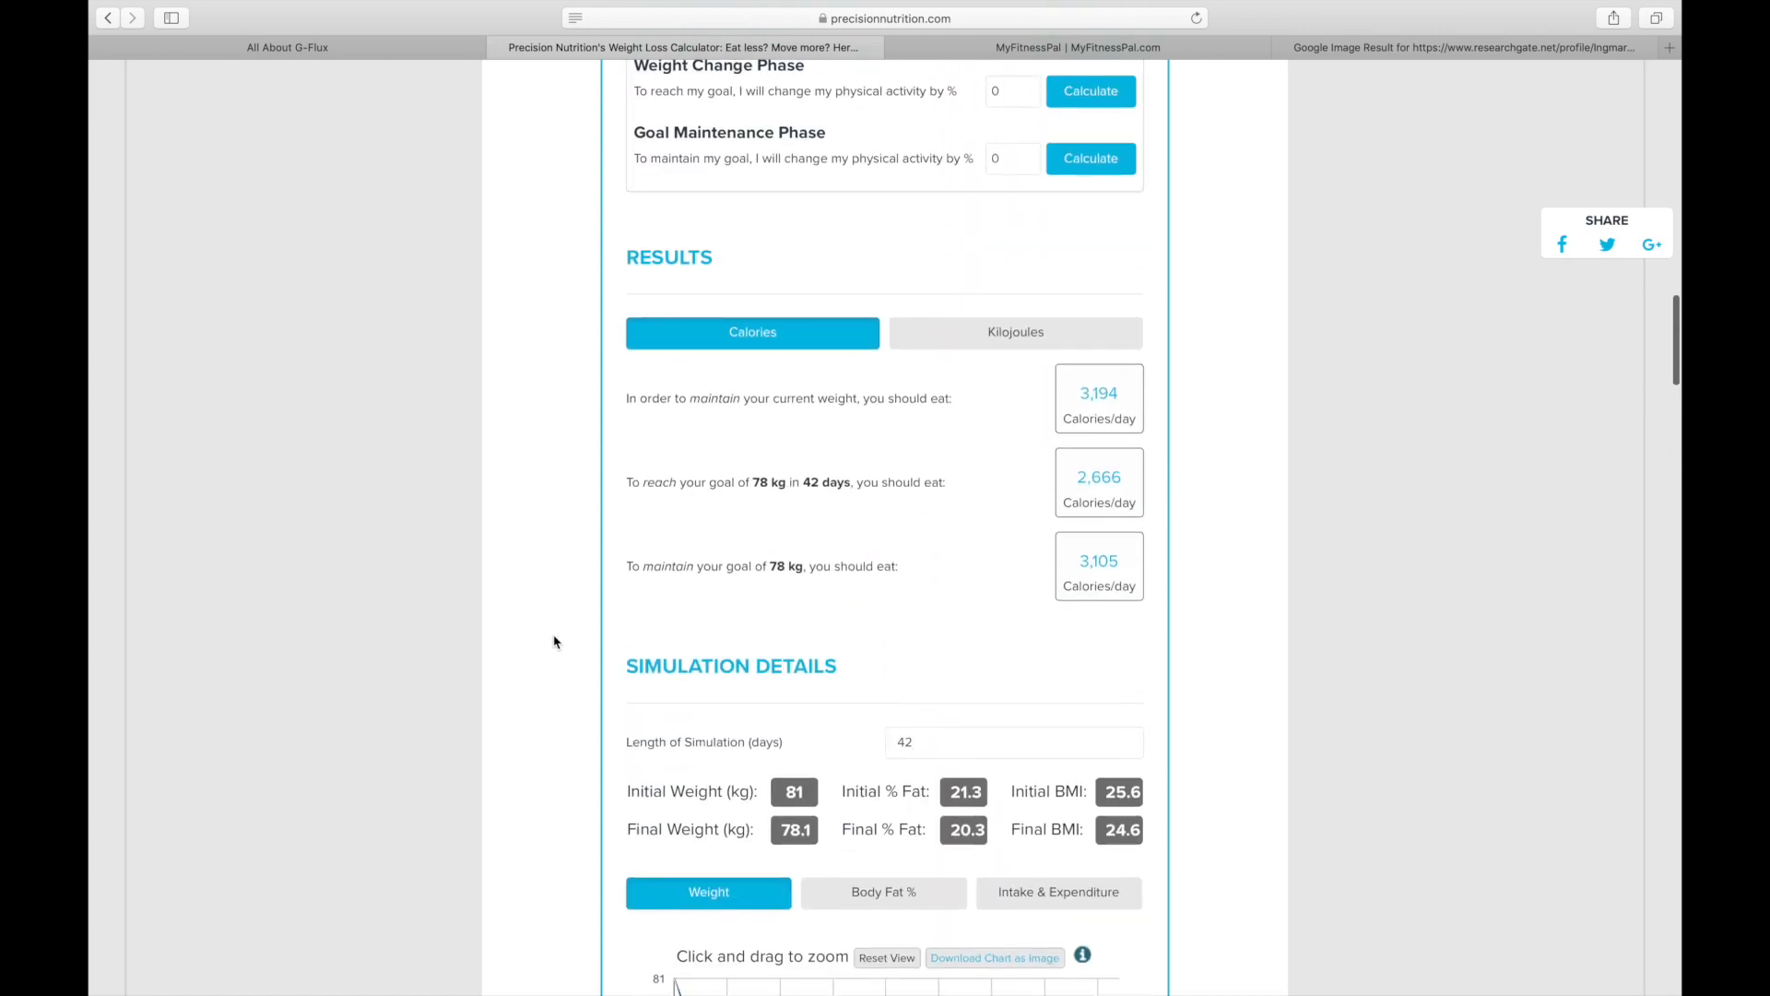
mouse_move(969, 614)
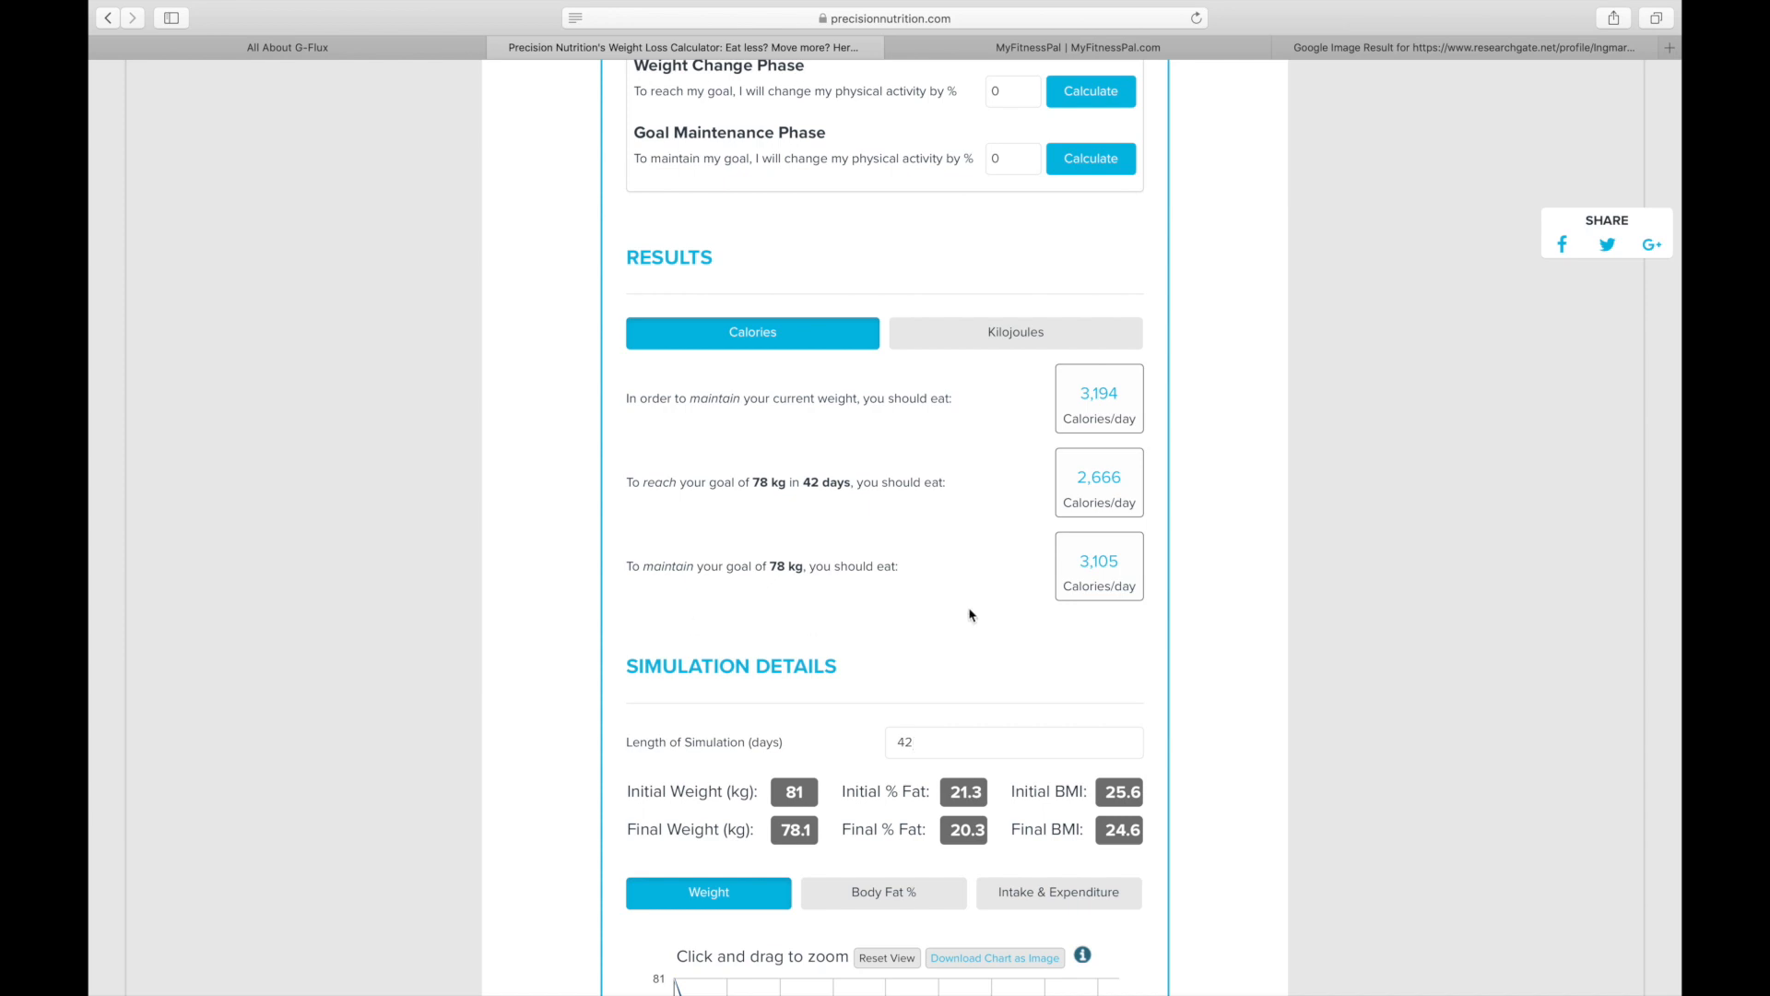
mouse_move(1164, 517)
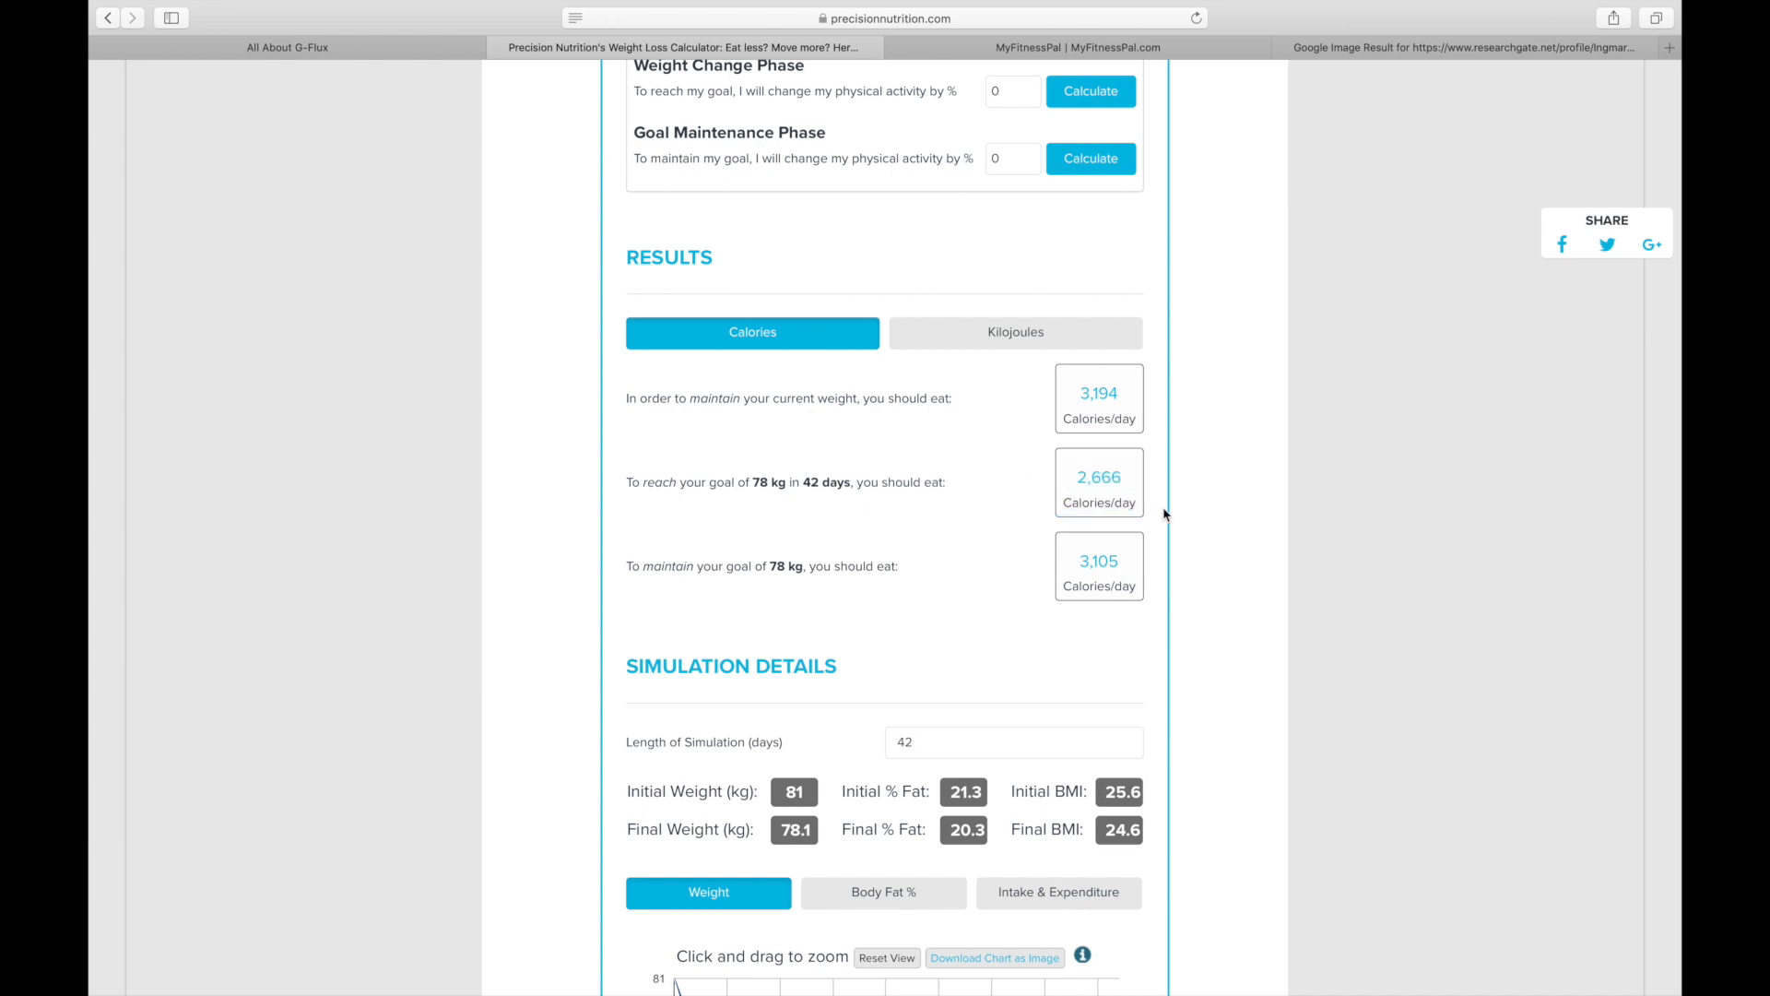
mouse_move(1031, 469)
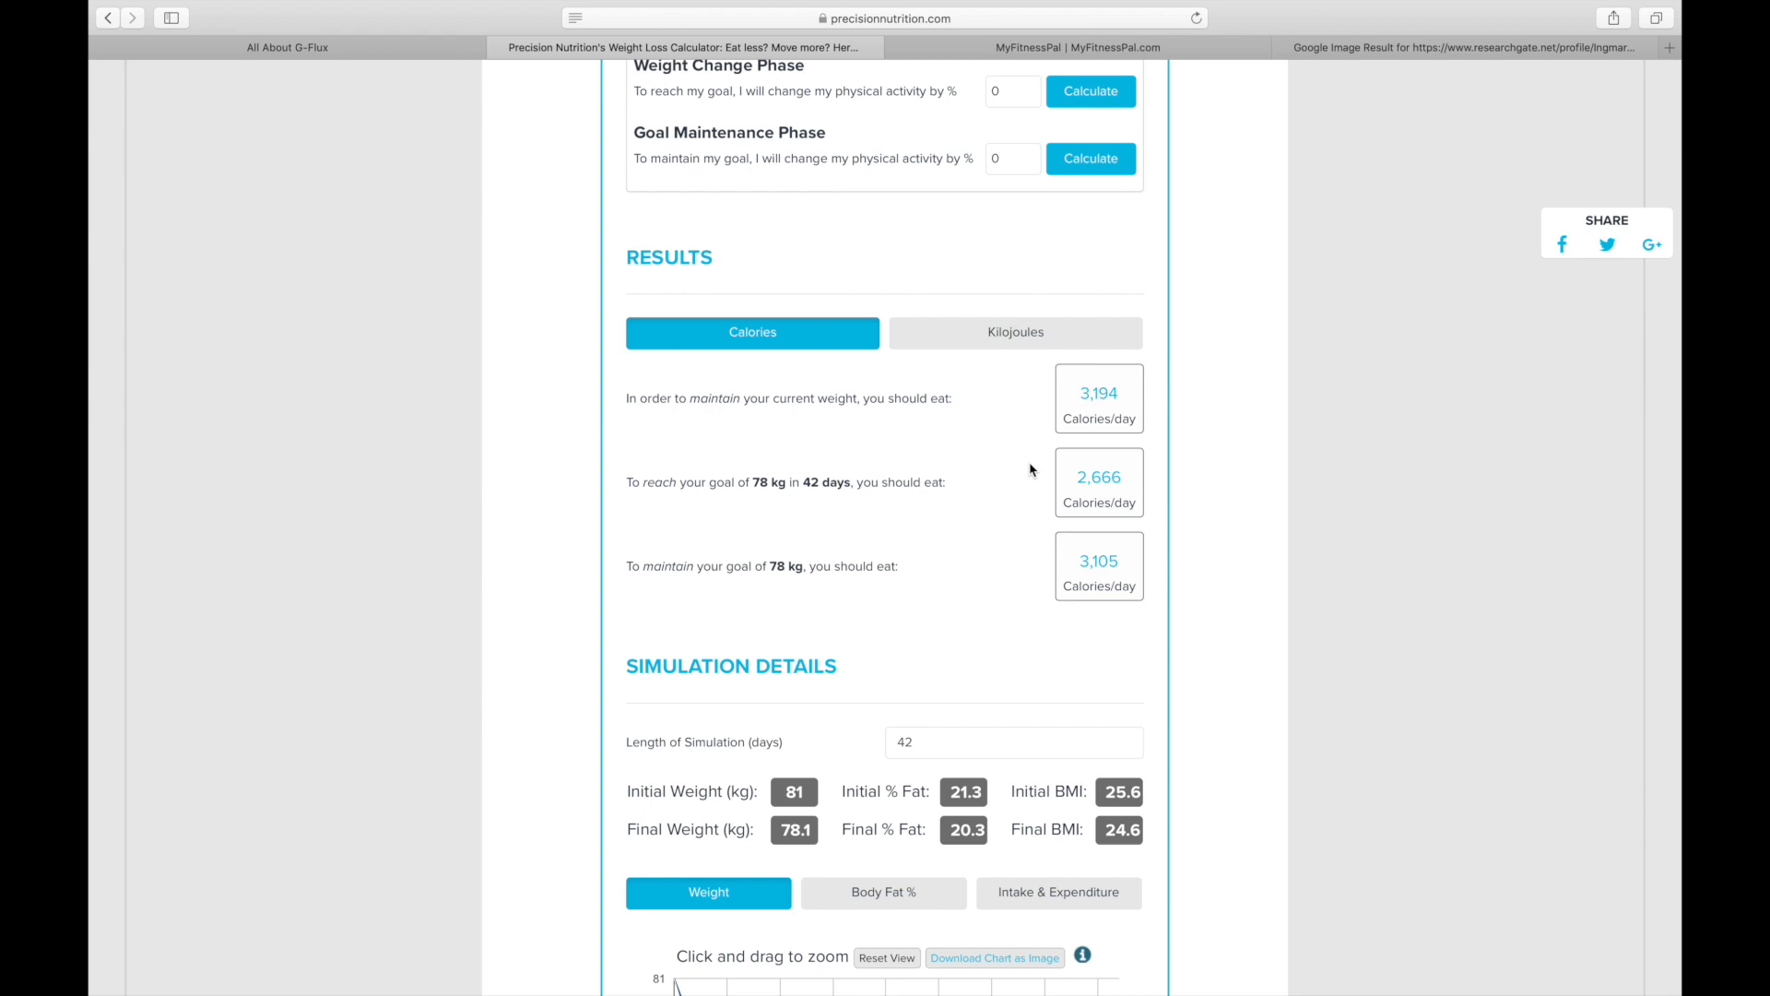
- Show the MyFitnessPal tab with its food-tracking introduction
left_click(1078, 47)
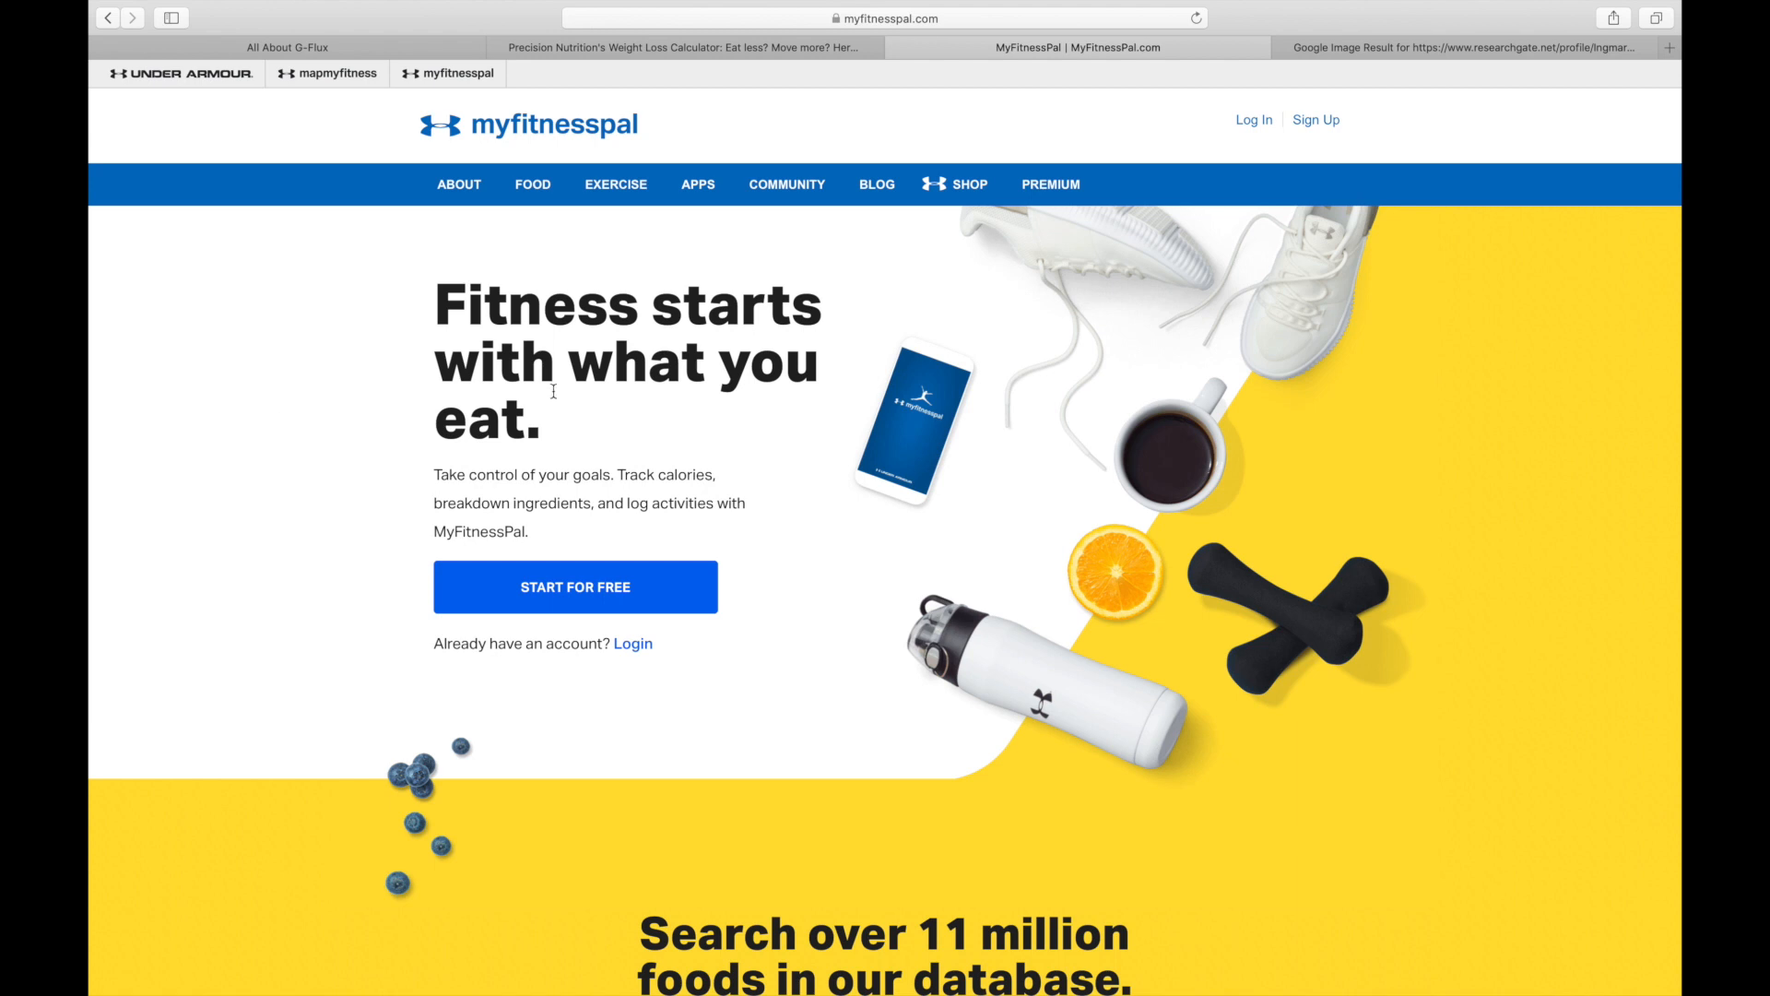
mouse_move(666, 441)
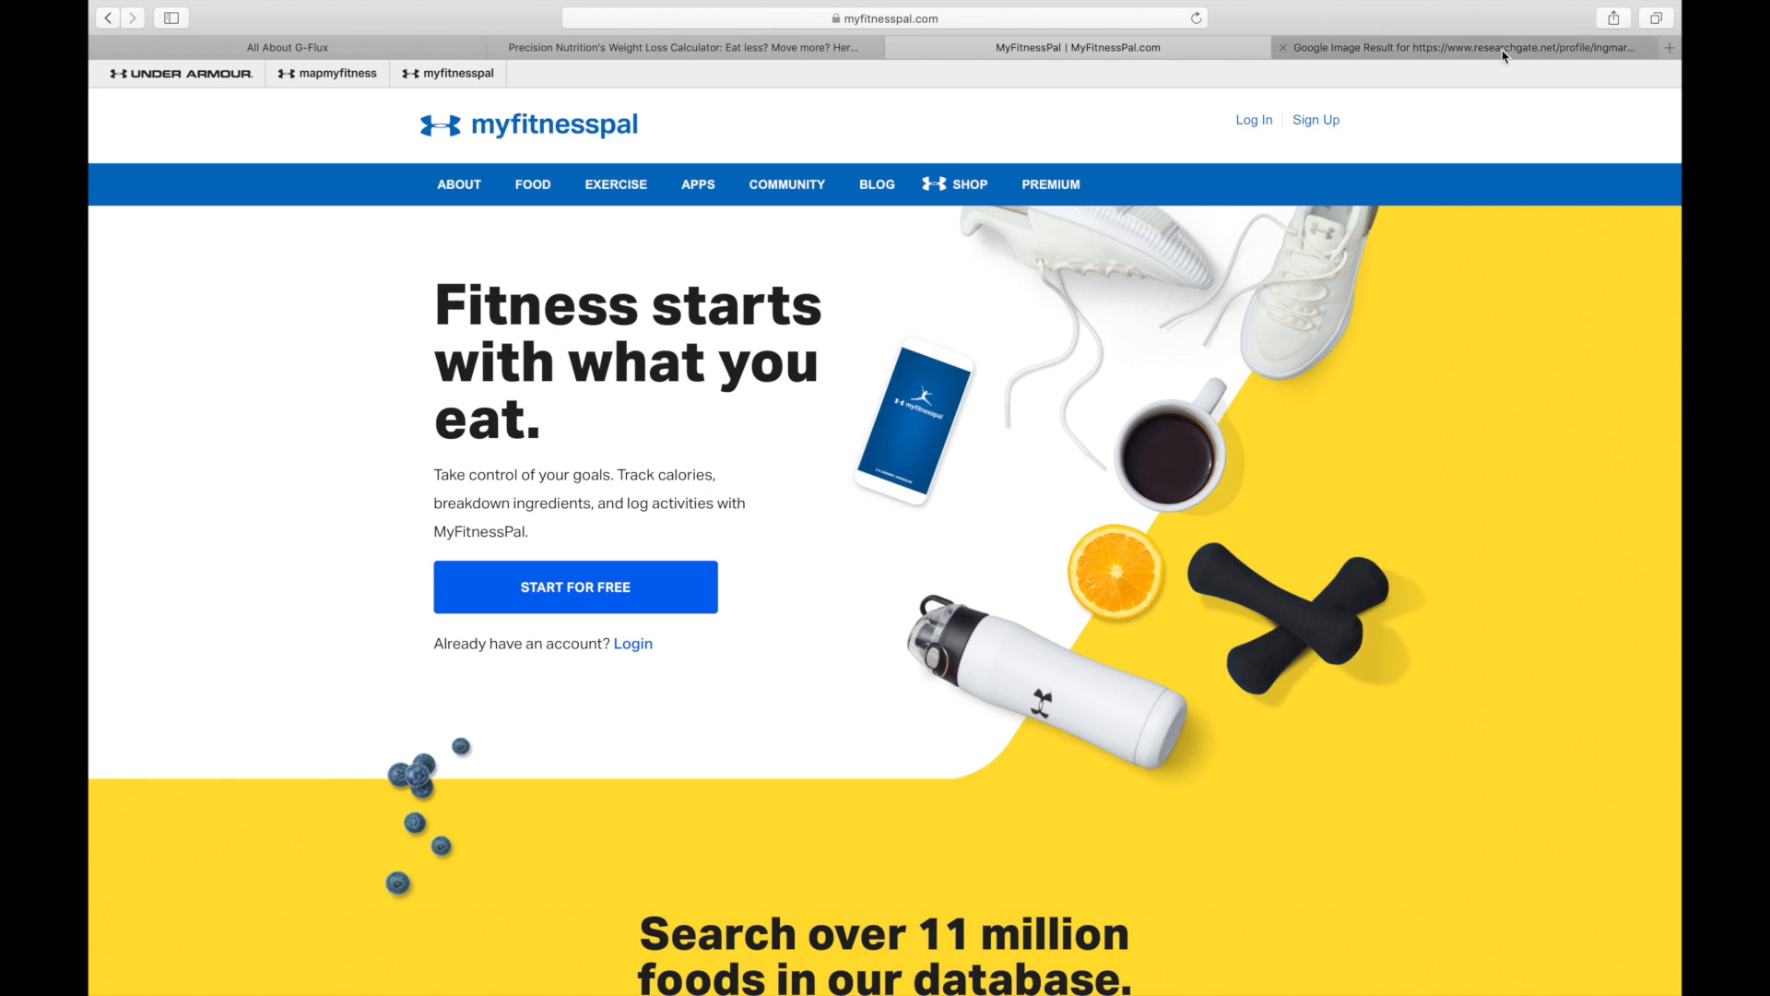
- View the MyFitnessPal app screenshots, then return to the 2,666 calories/day results
left_click(1412, 47)
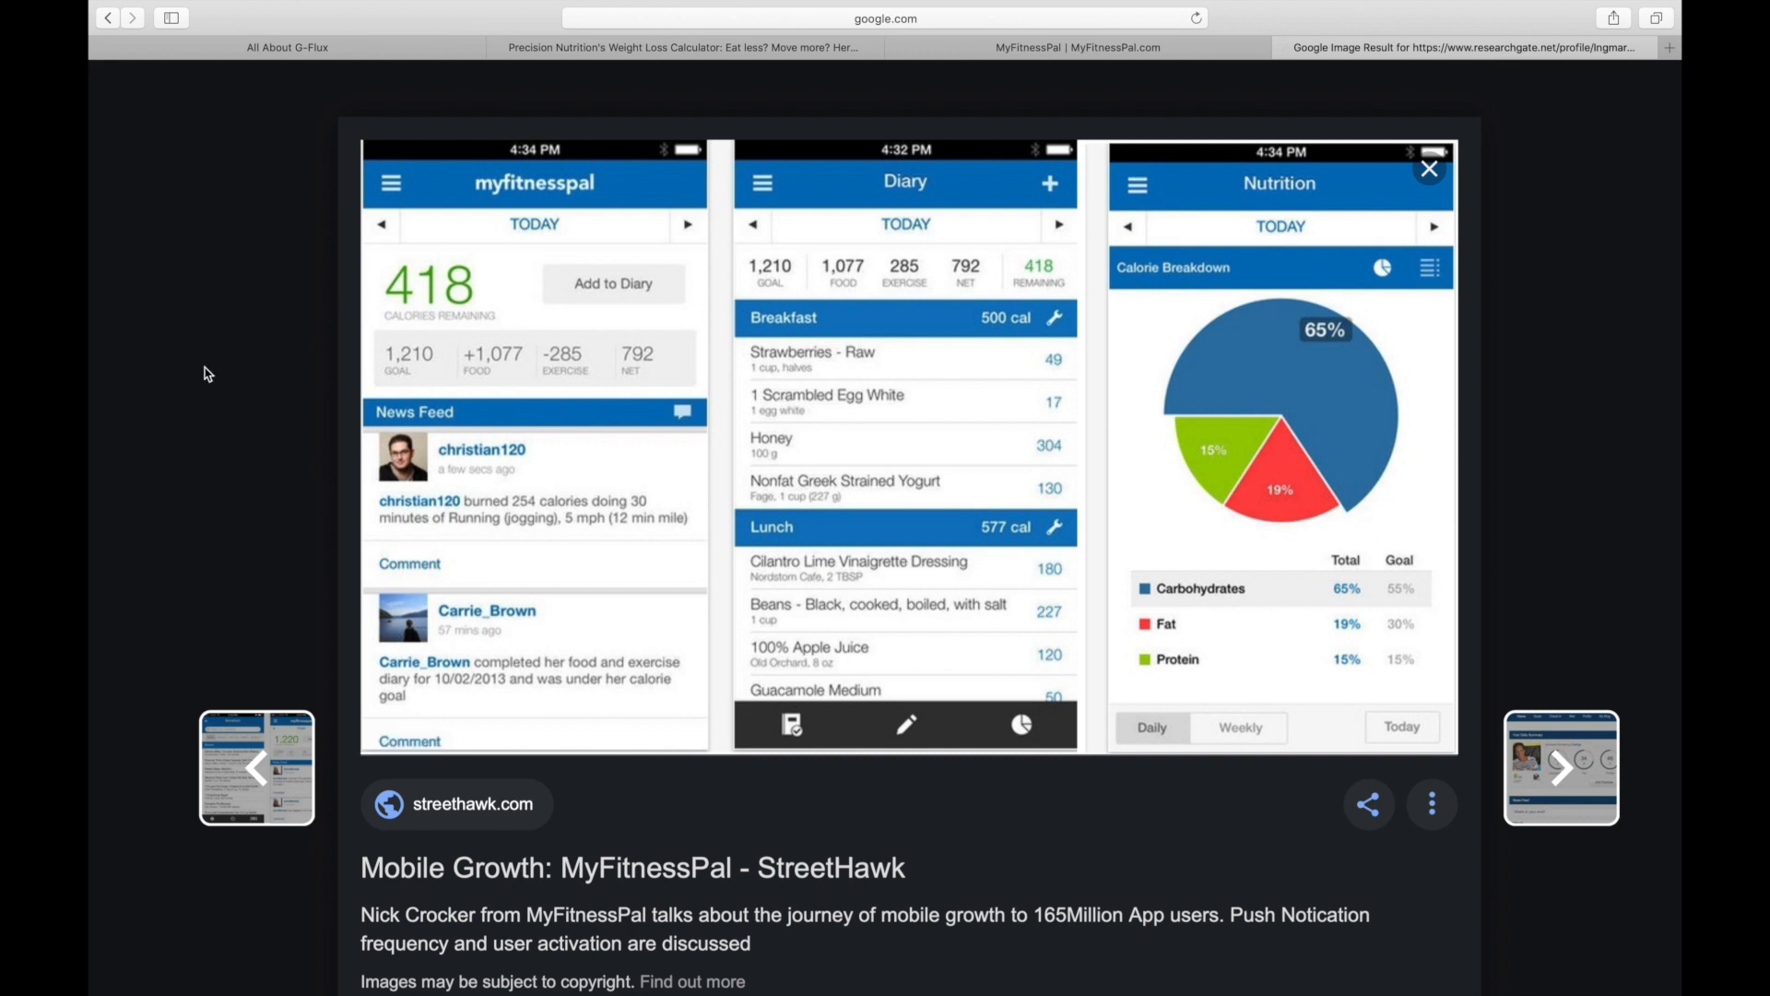
mouse_move(222, 408)
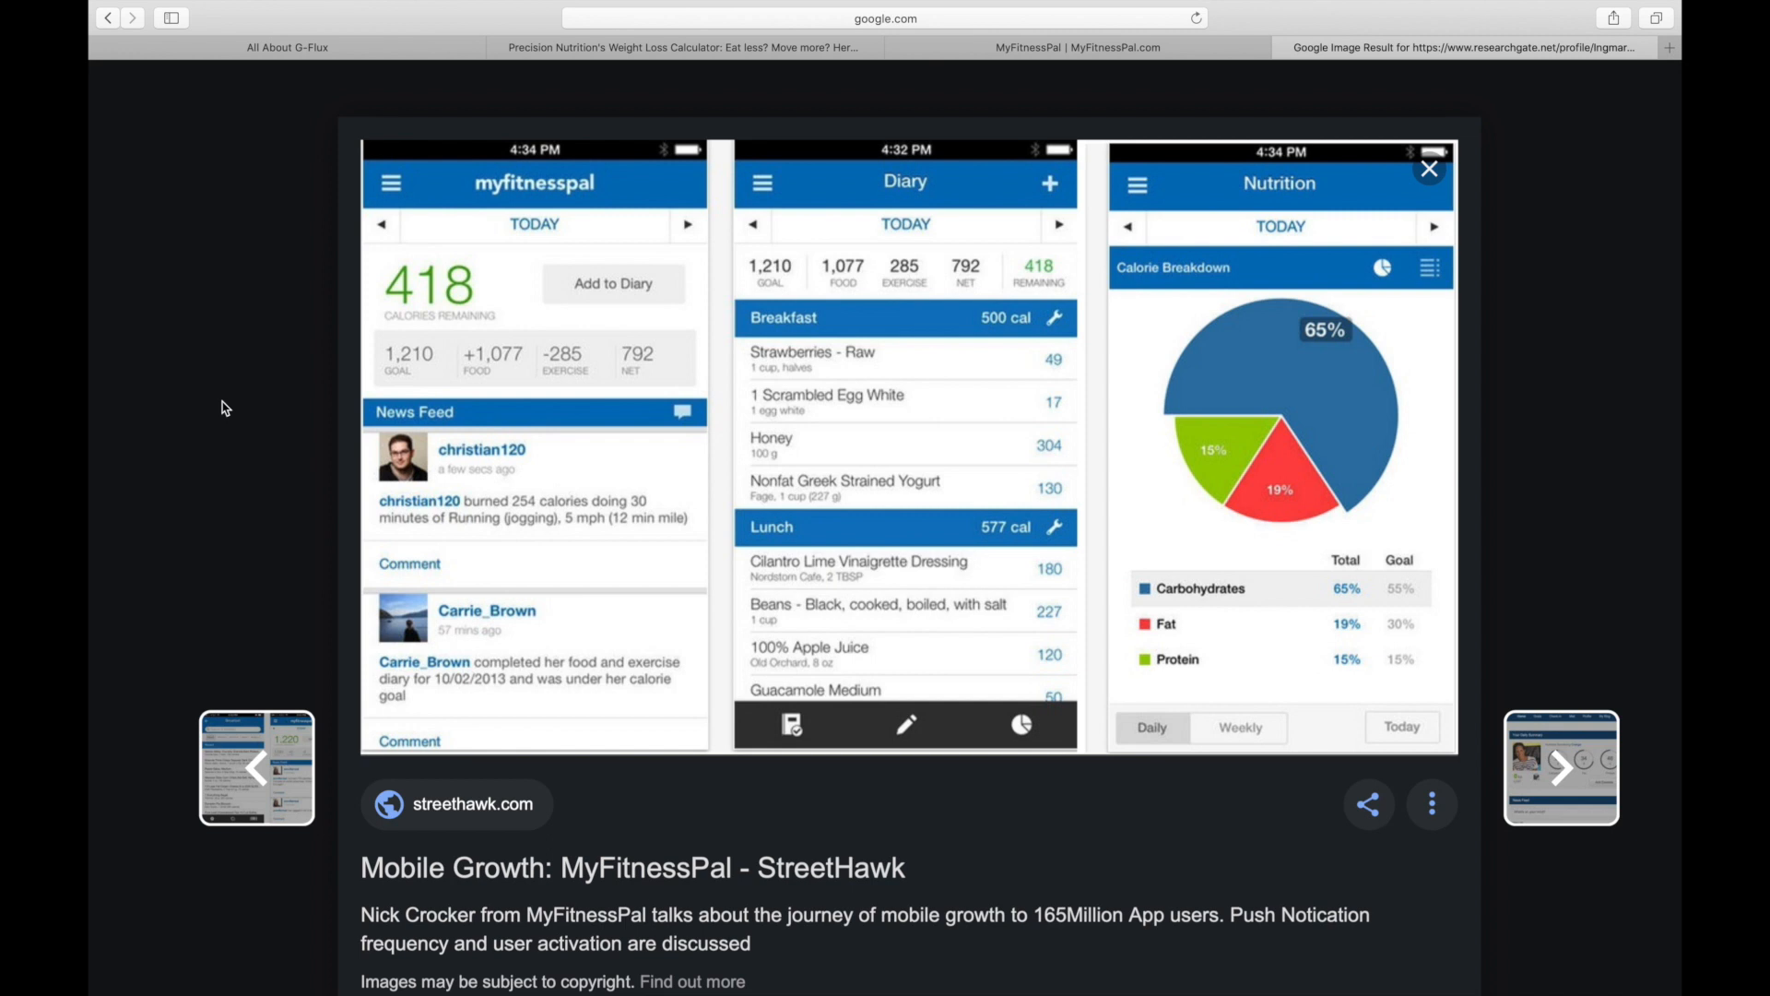
mouse_move(866, 384)
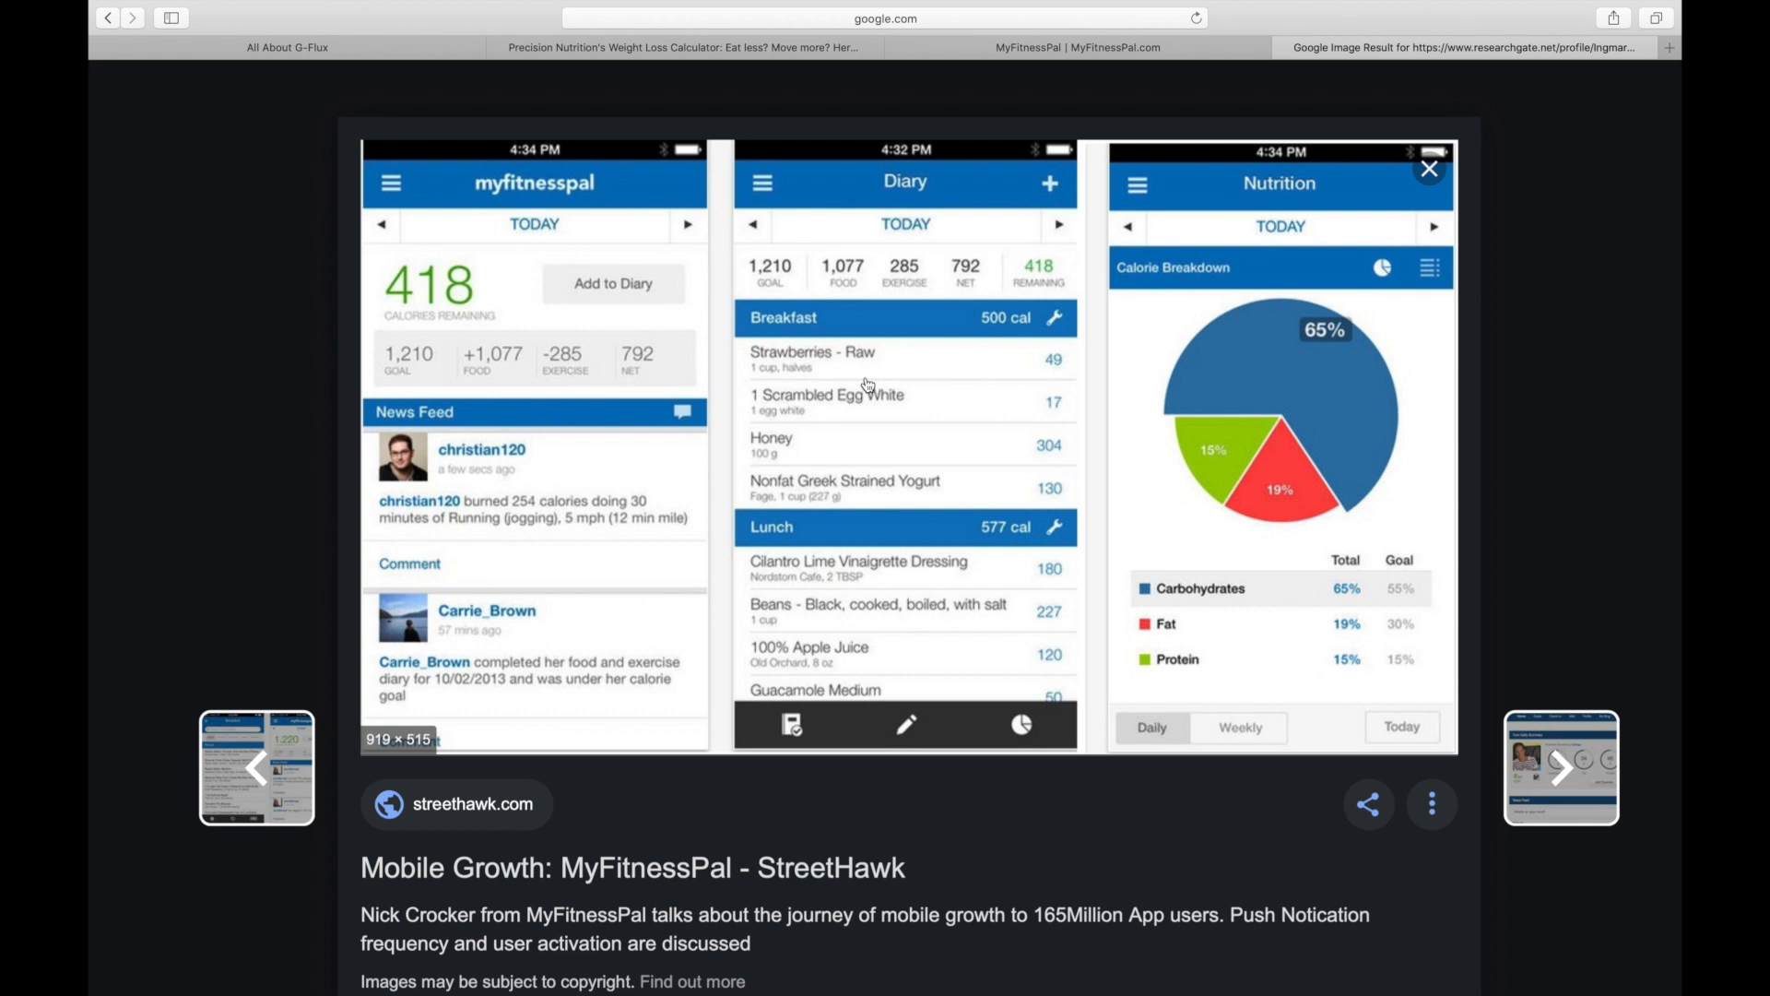
mouse_move(732, 344)
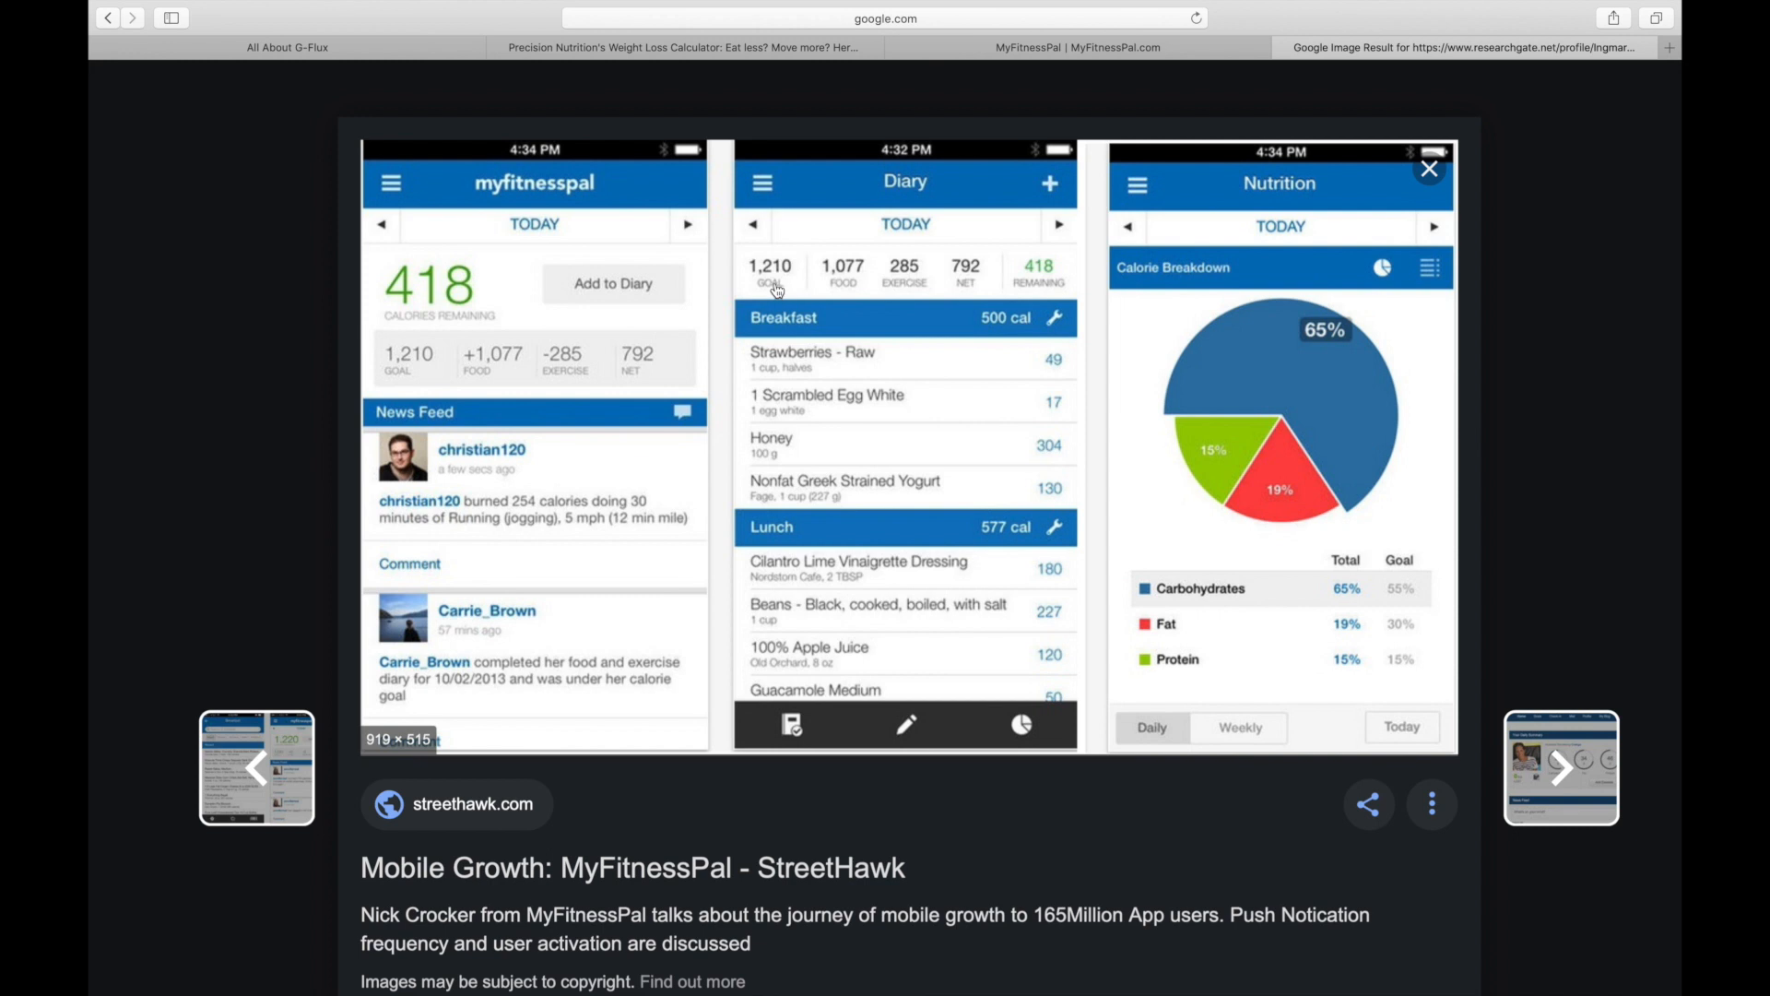
mouse_move(795, 288)
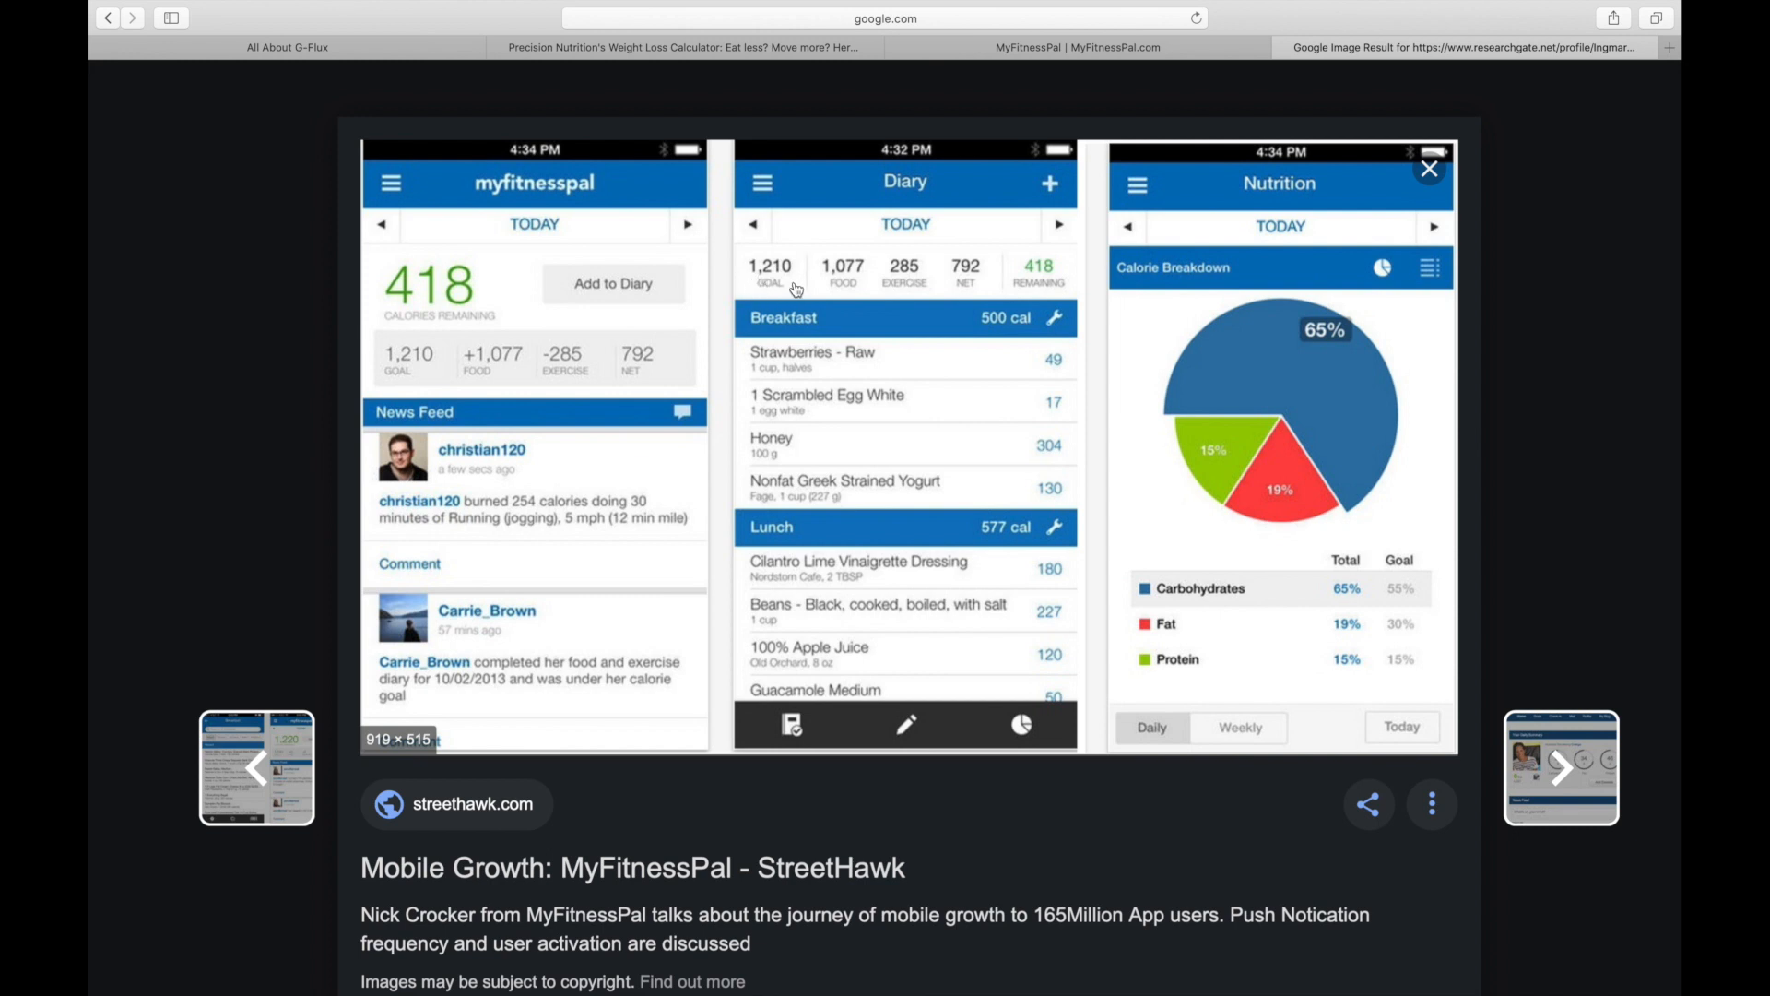
mouse_move(788, 251)
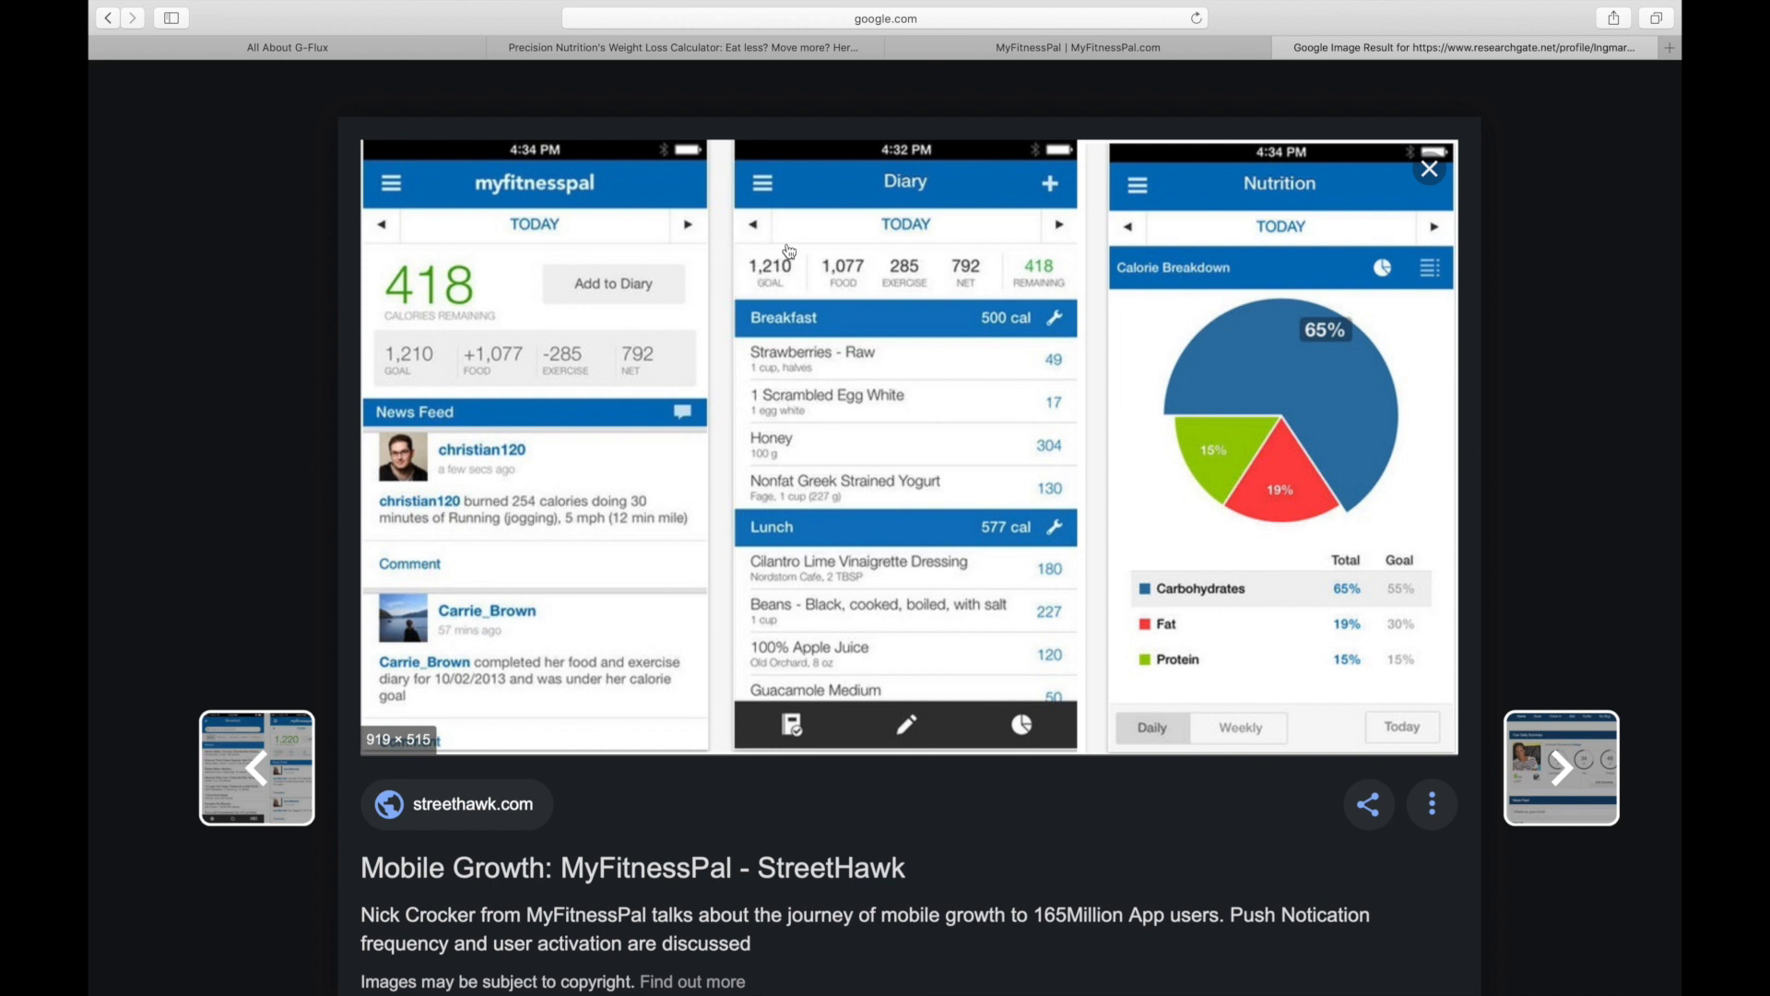
mouse_move(821, 300)
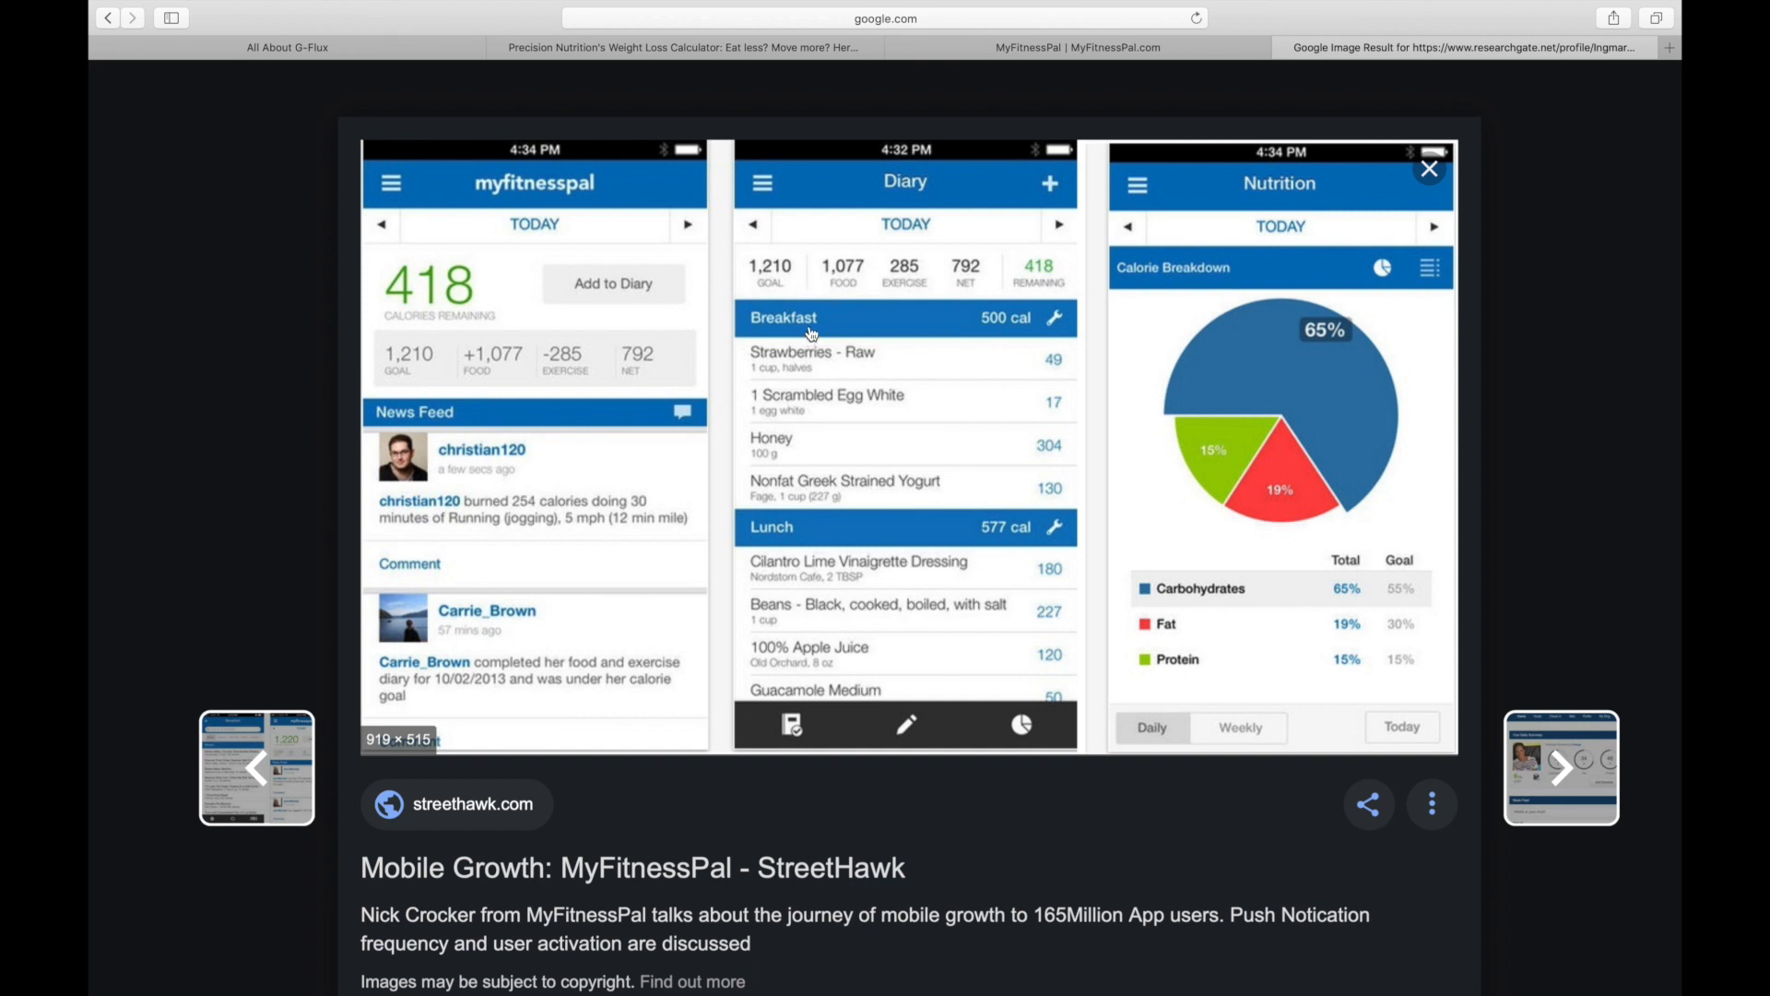
mouse_move(954, 422)
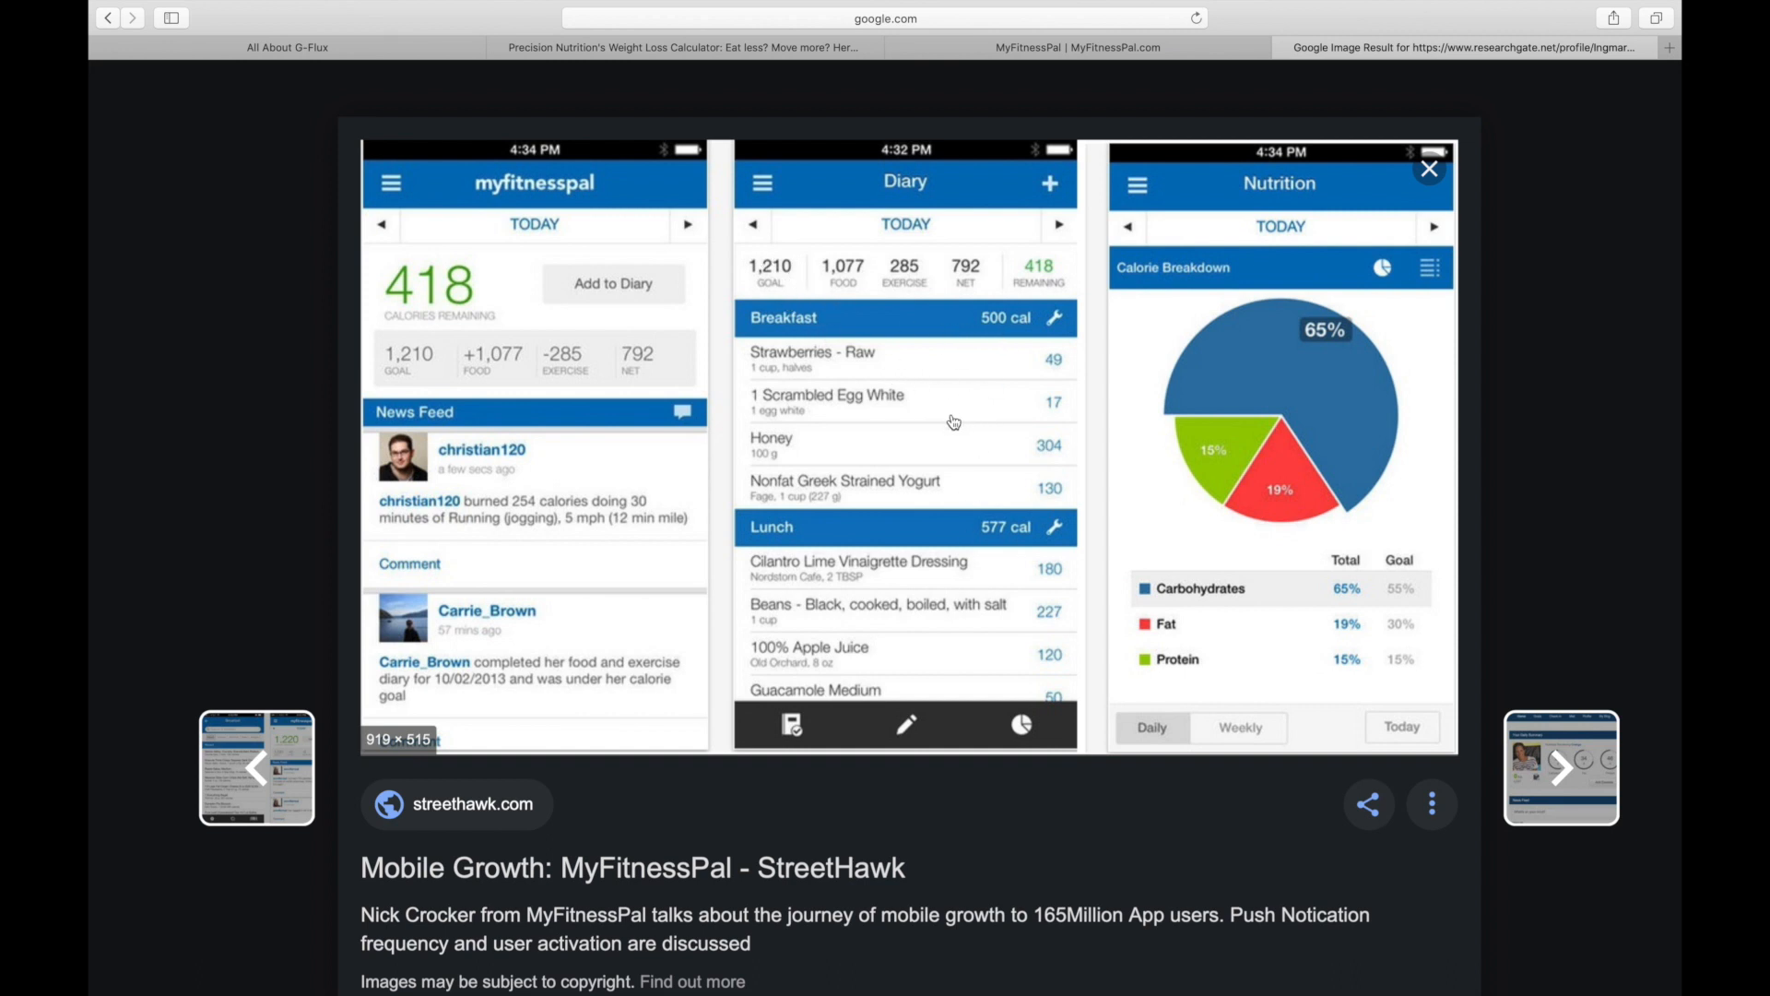
mouse_move(1010, 434)
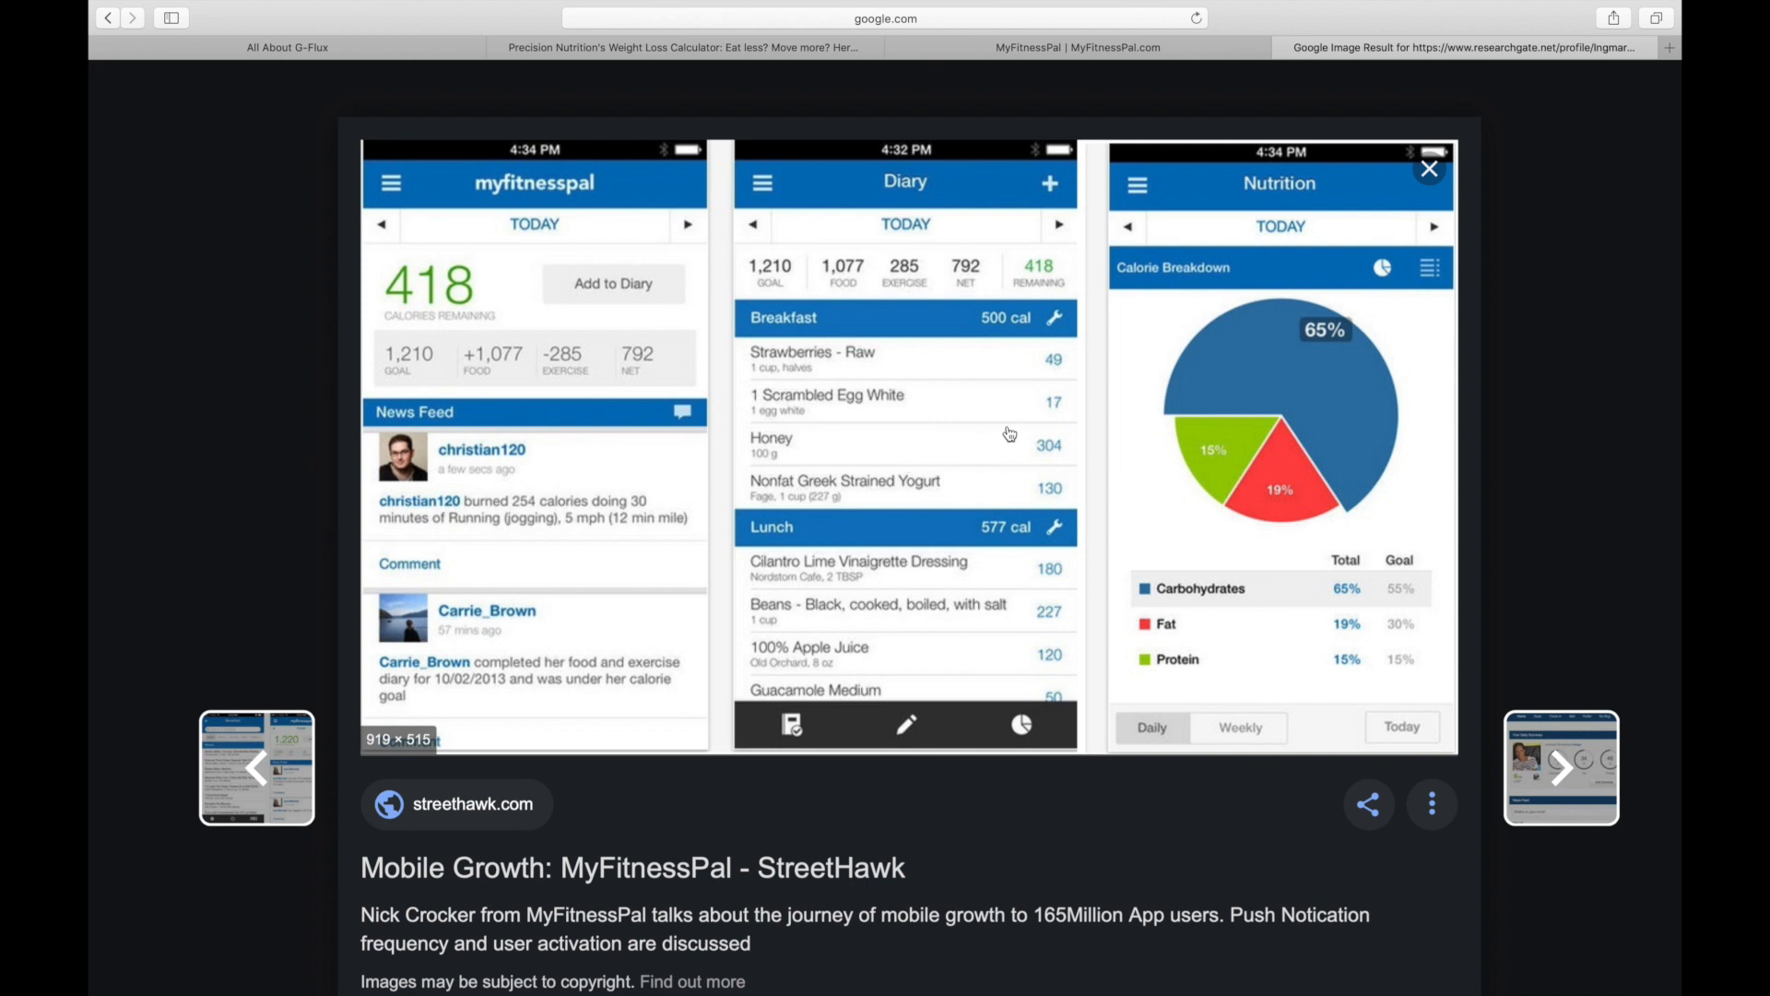
mouse_move(990, 348)
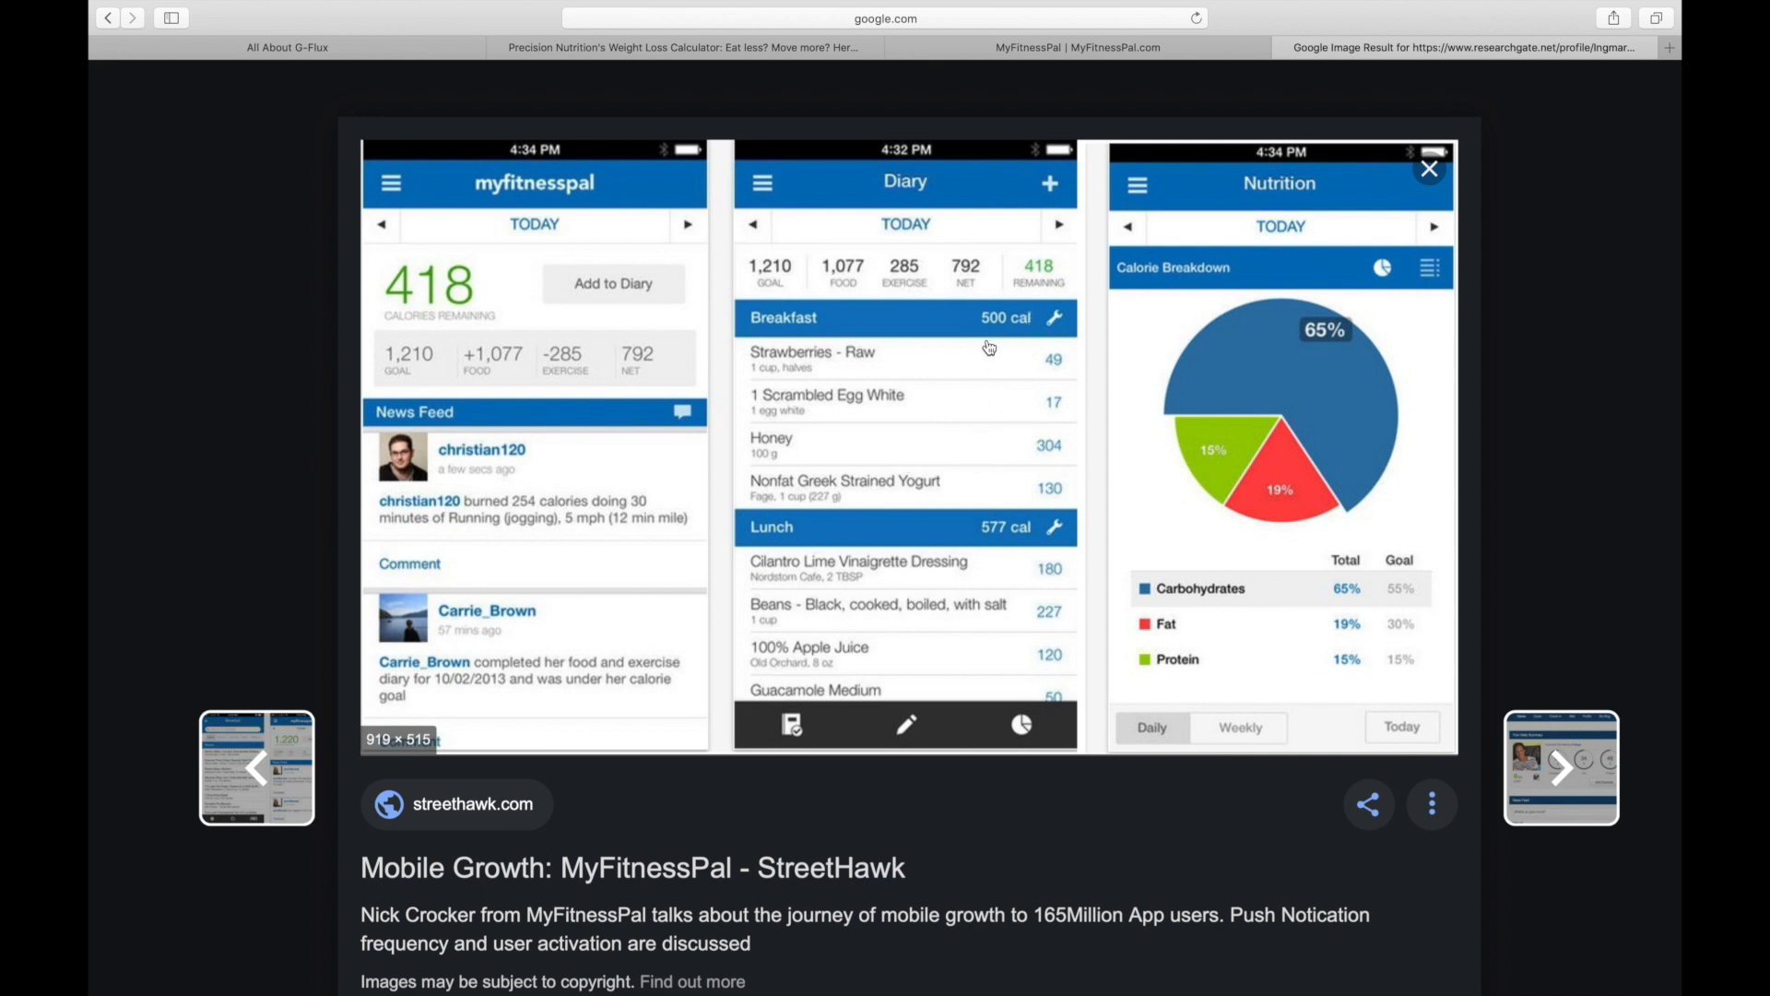
mouse_move(869, 333)
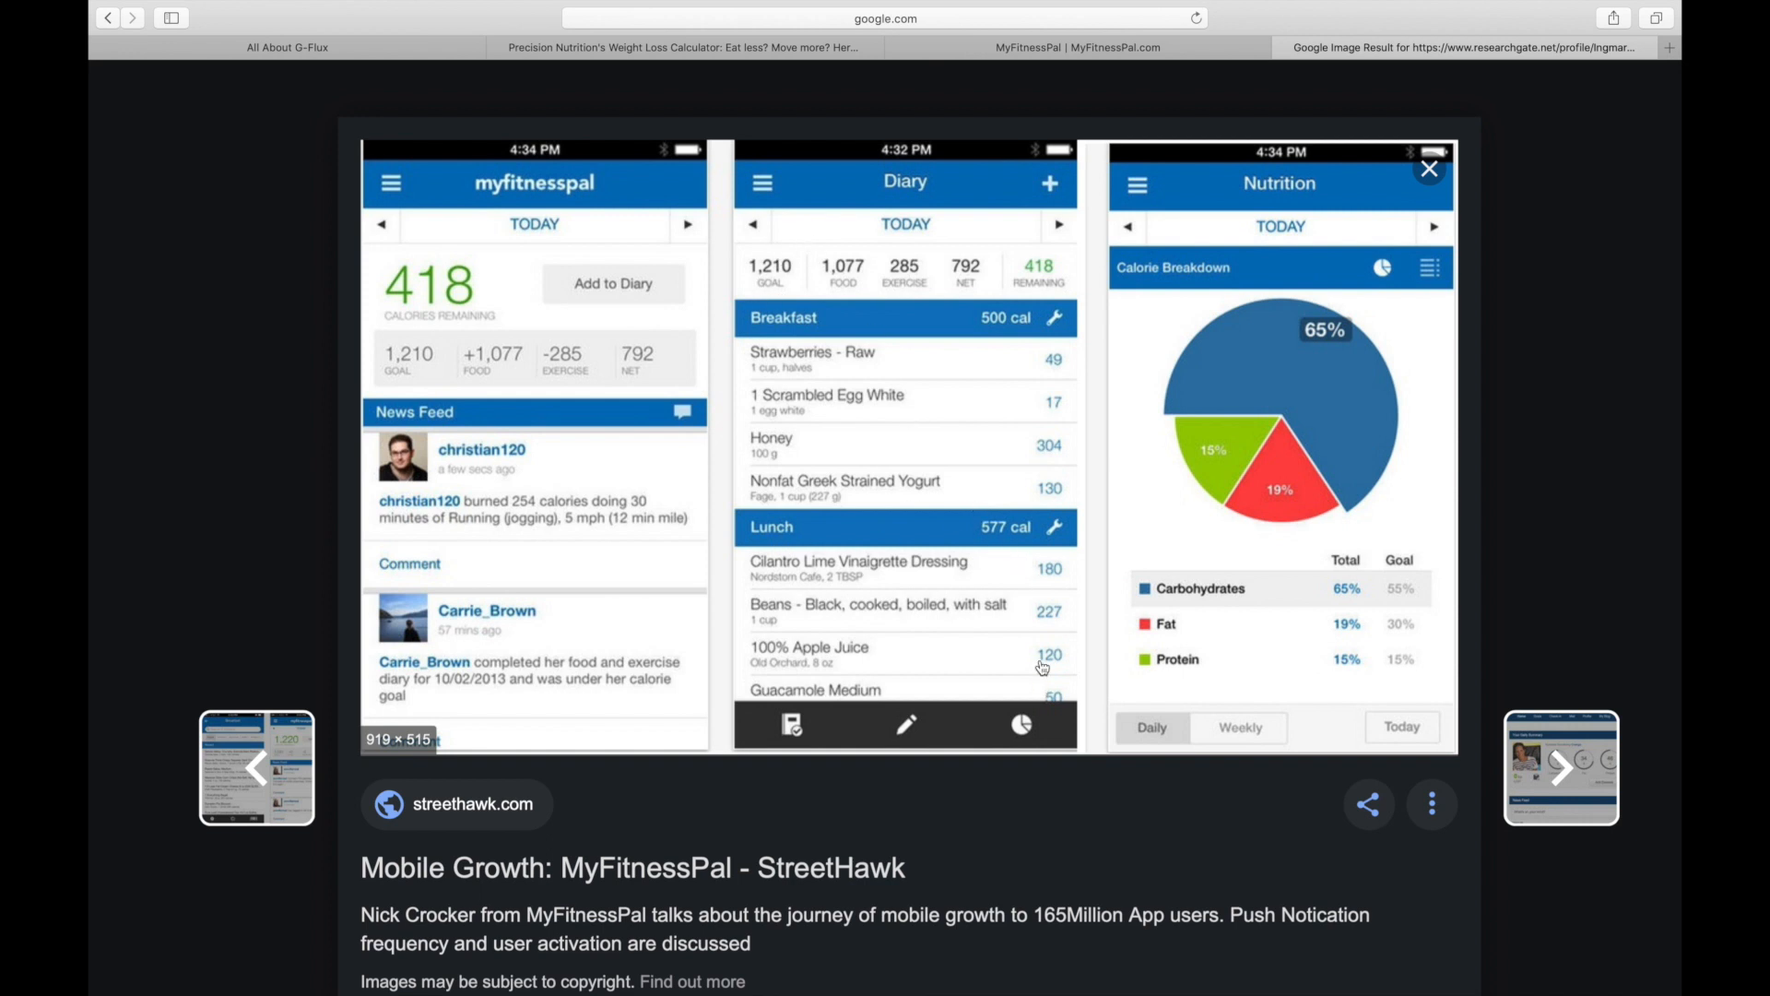
mouse_move(1006, 324)
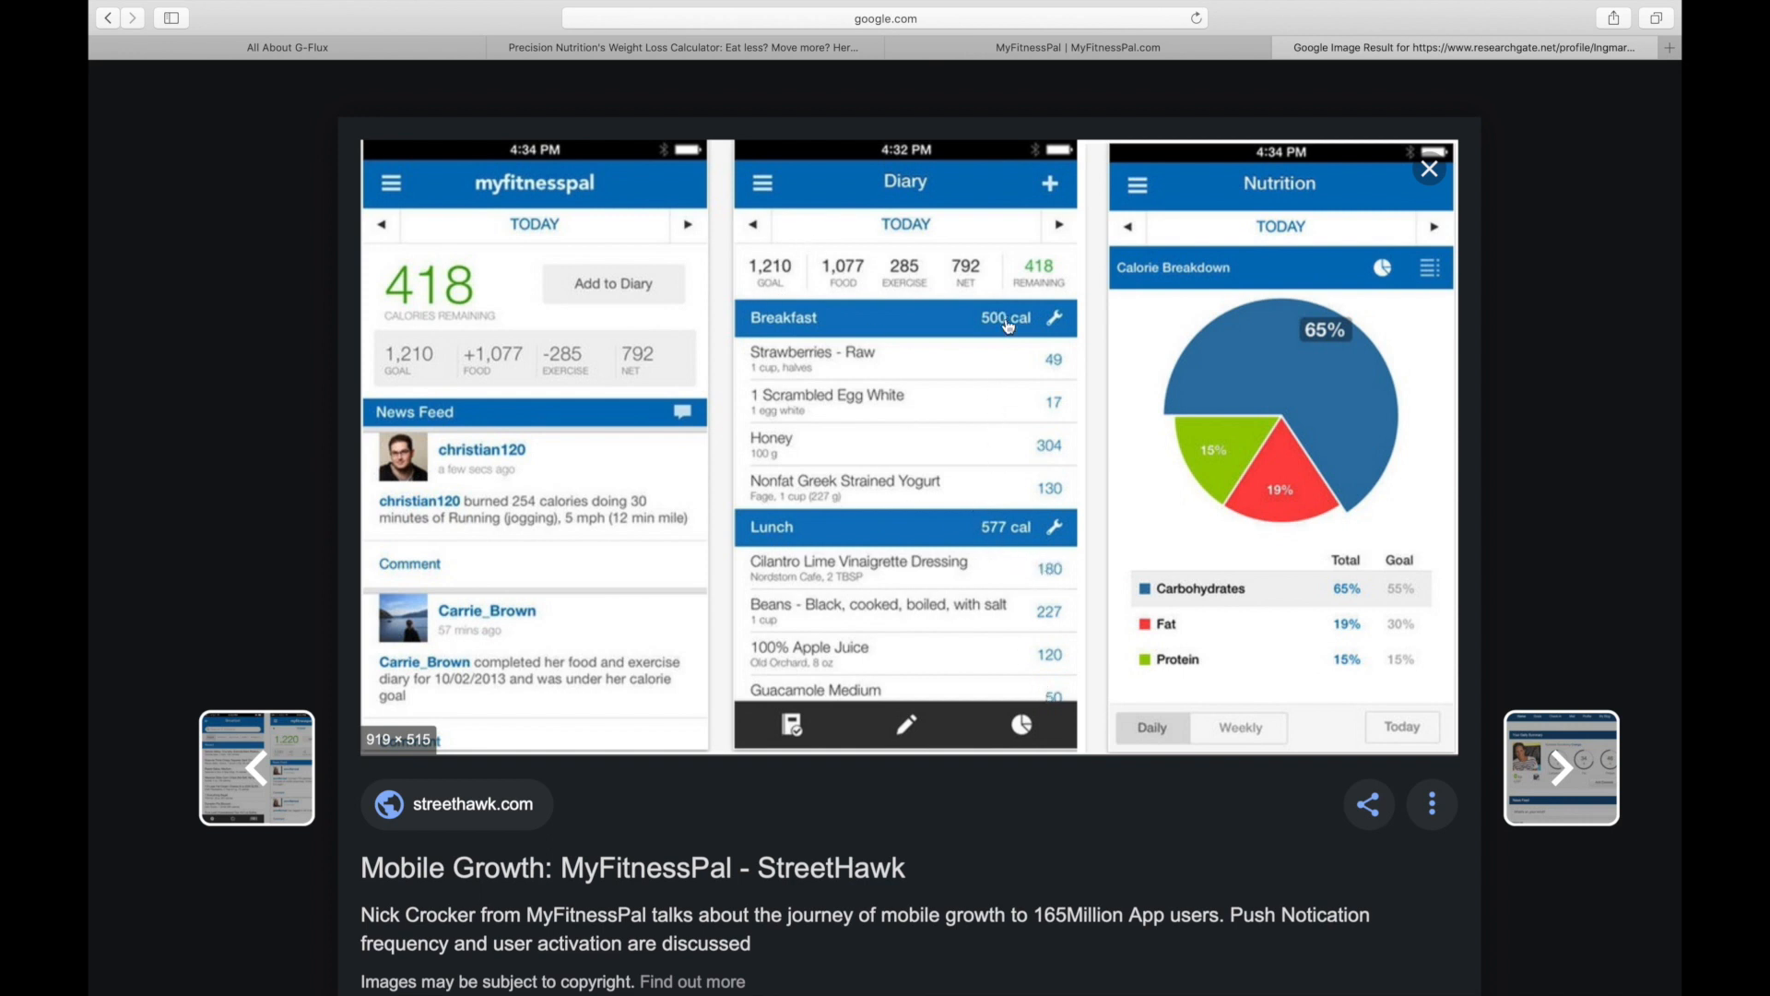
mouse_move(769, 449)
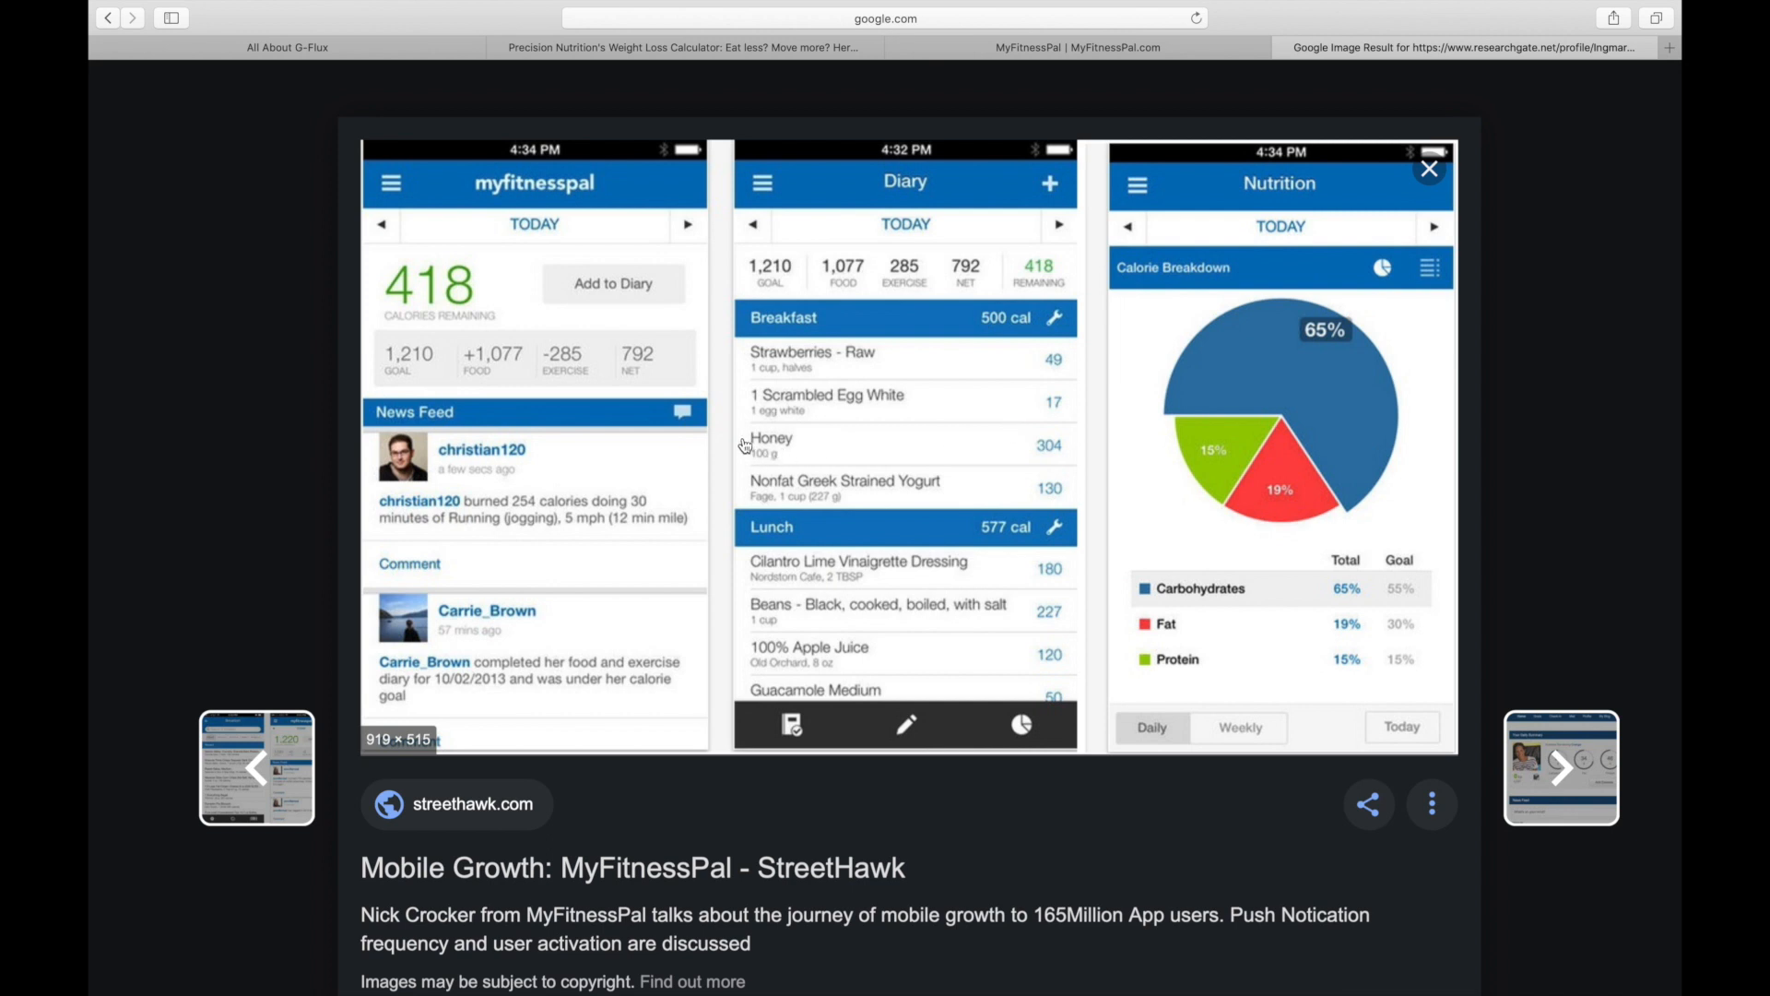
mouse_move(883, 513)
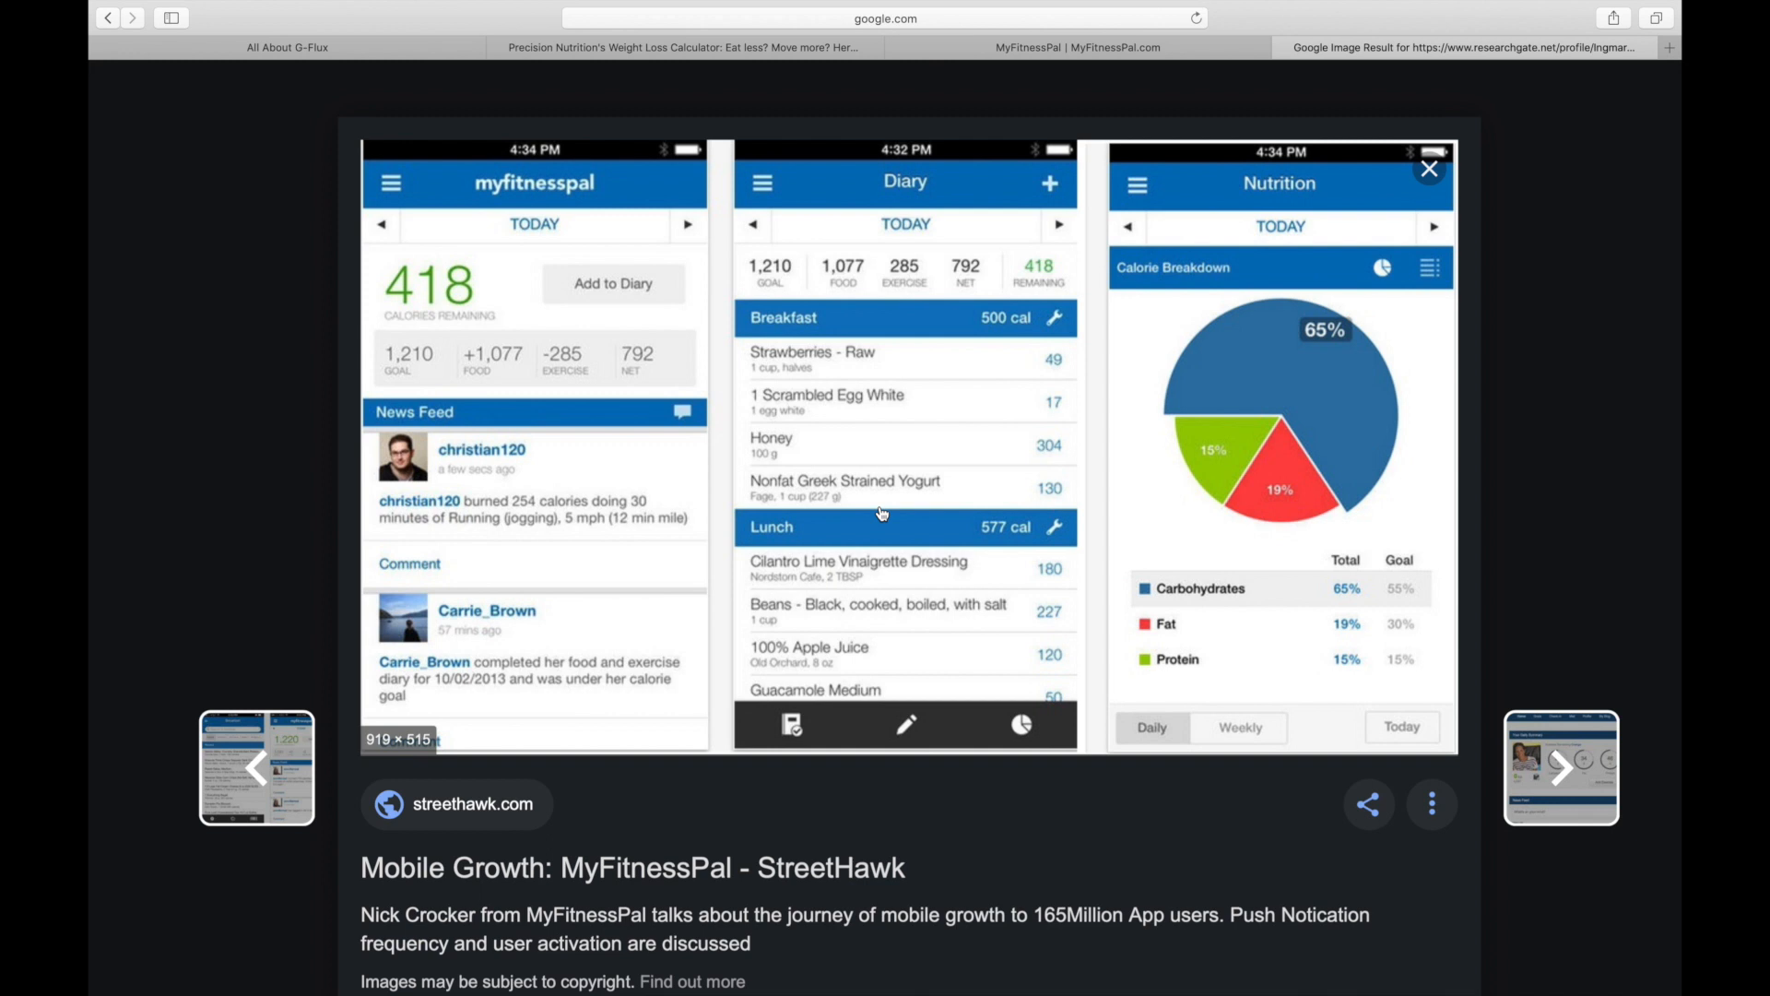
mouse_move(786, 255)
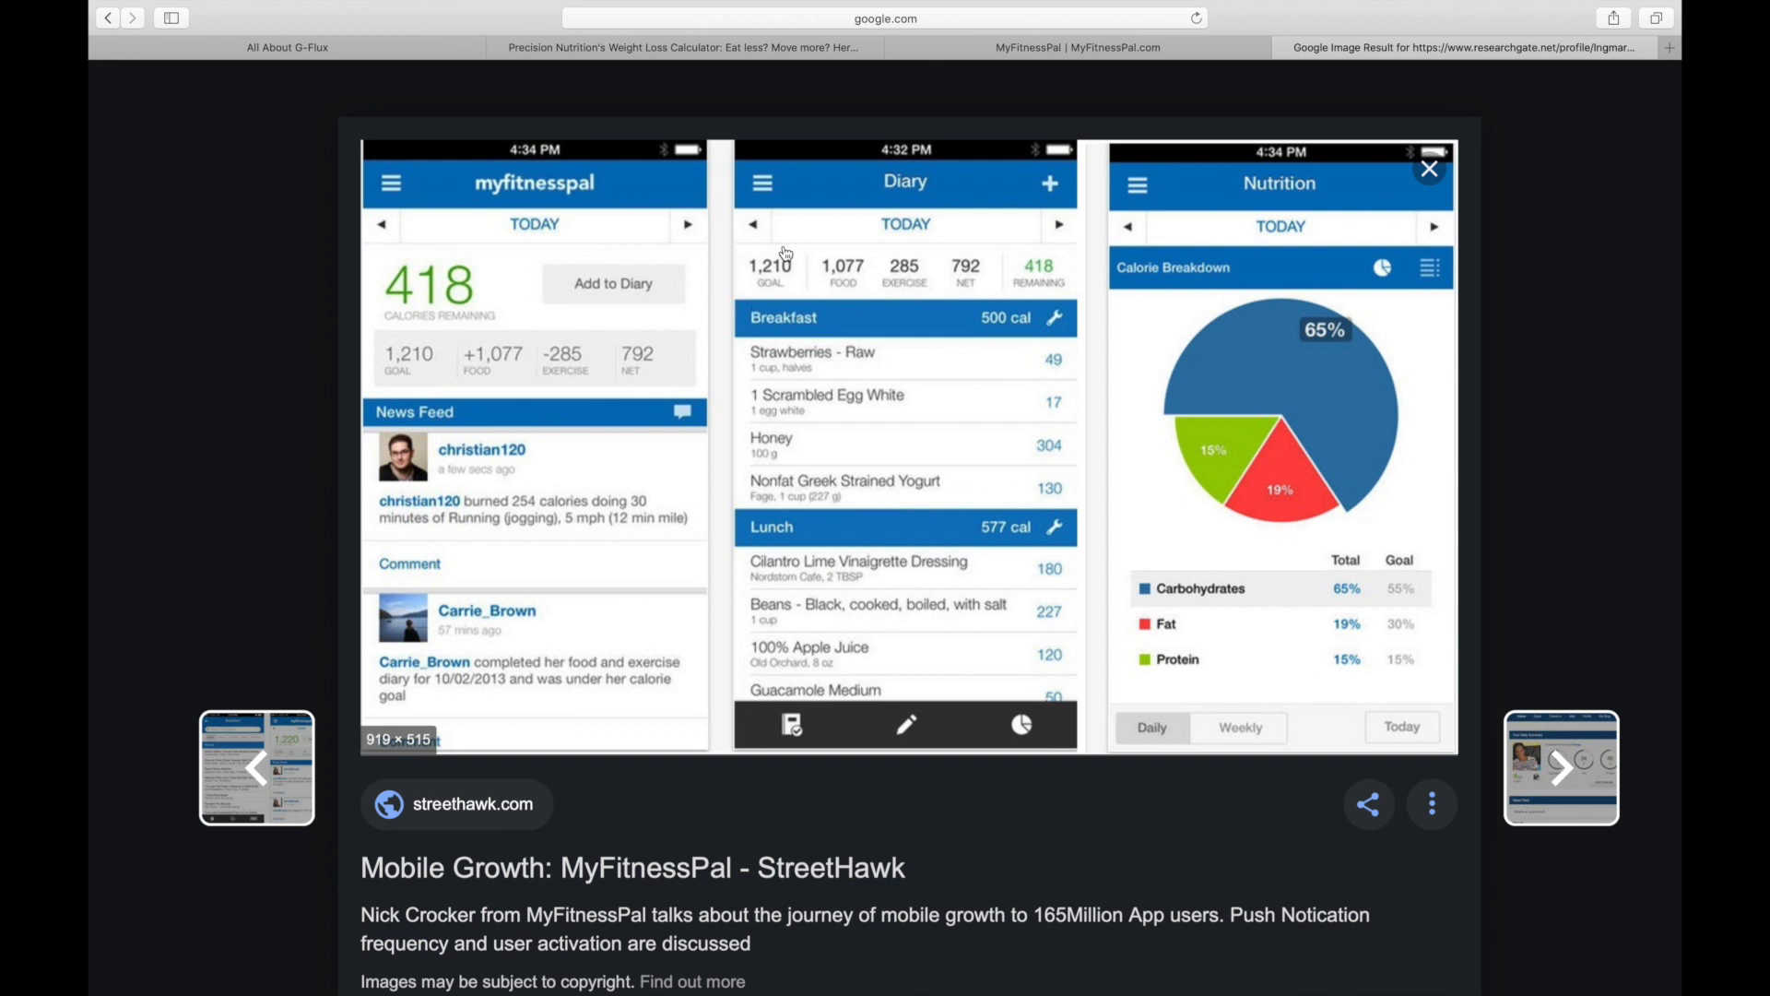
mouse_move(764, 284)
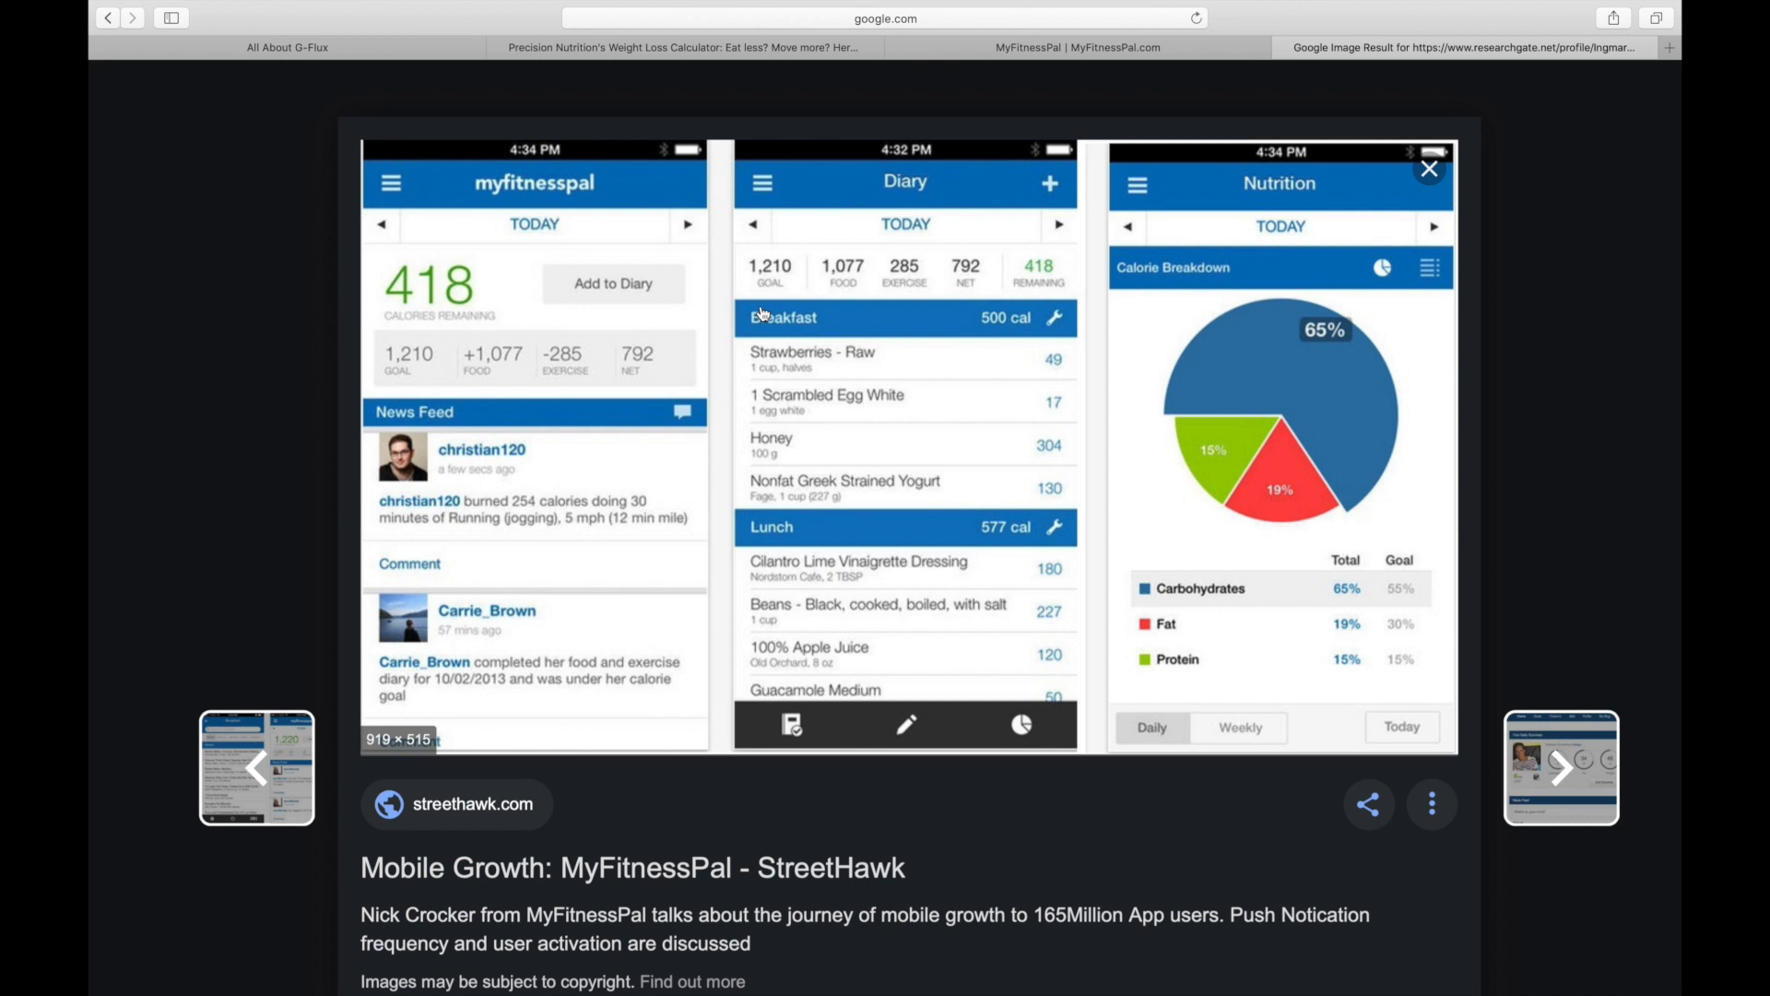
mouse_move(825, 296)
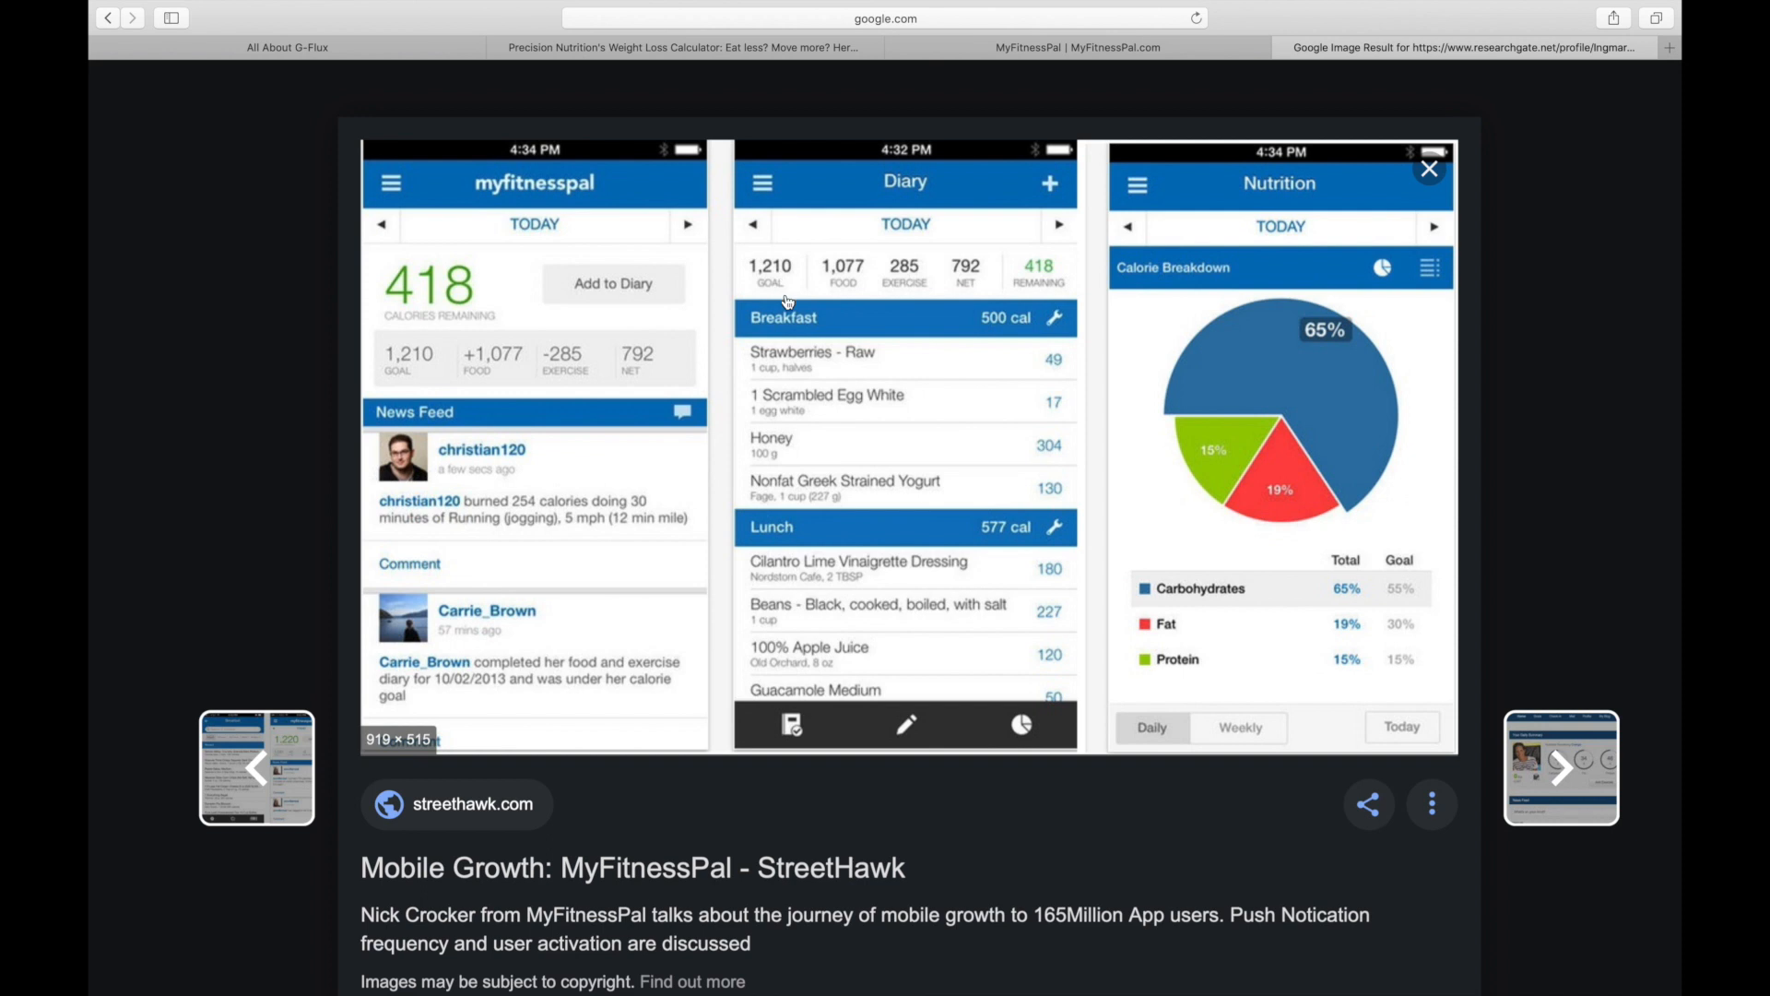
left_click(683, 47)
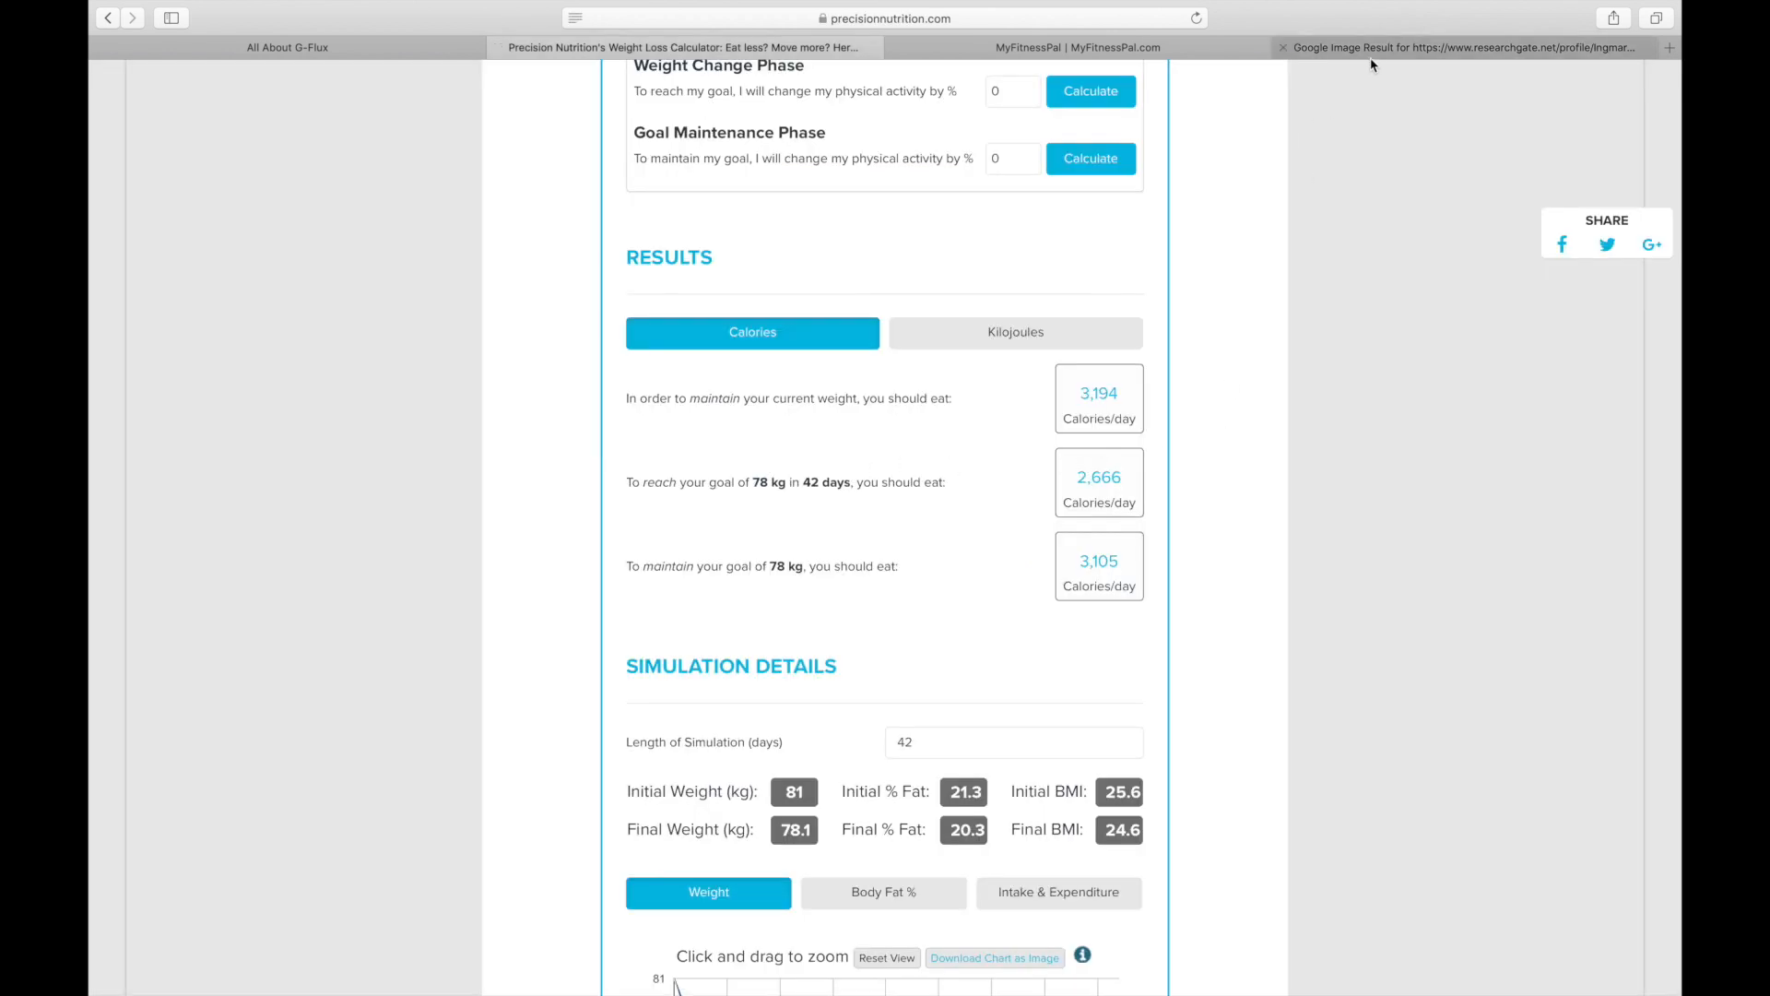
- Revisit the MyFitnessPal diary screenshots, then return to the 78 kg in 42 days results
left_click(1456, 47)
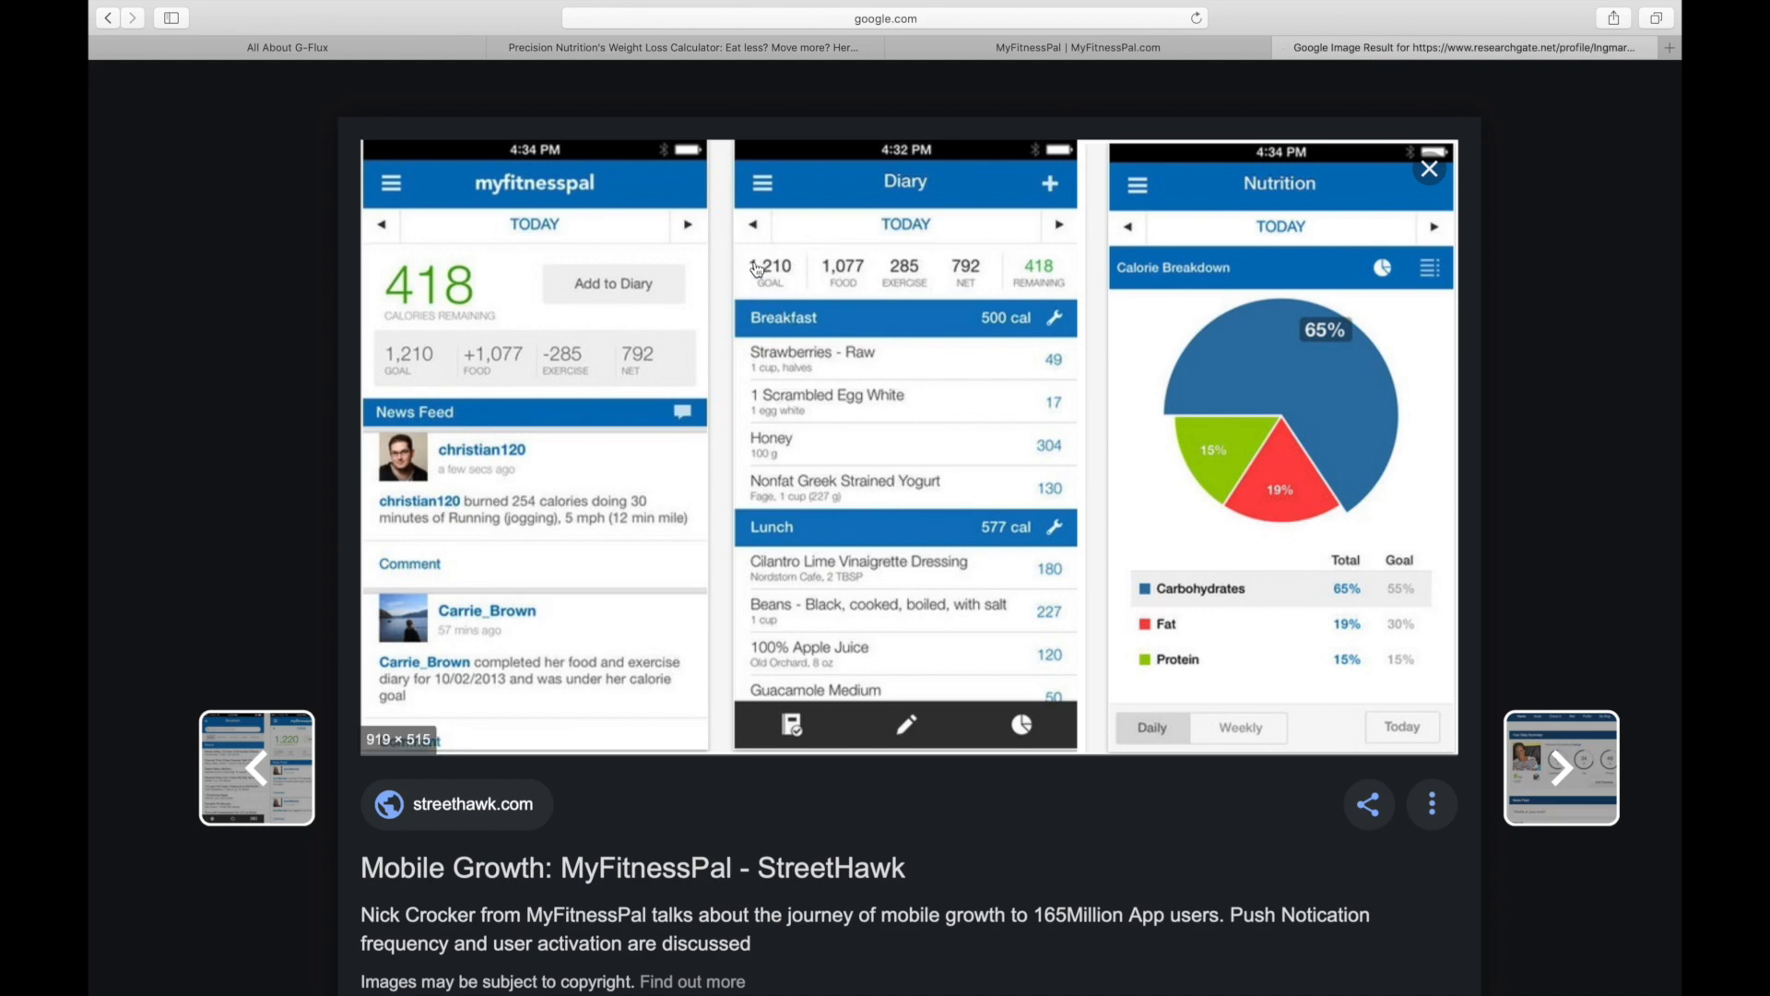
mouse_move(845, 302)
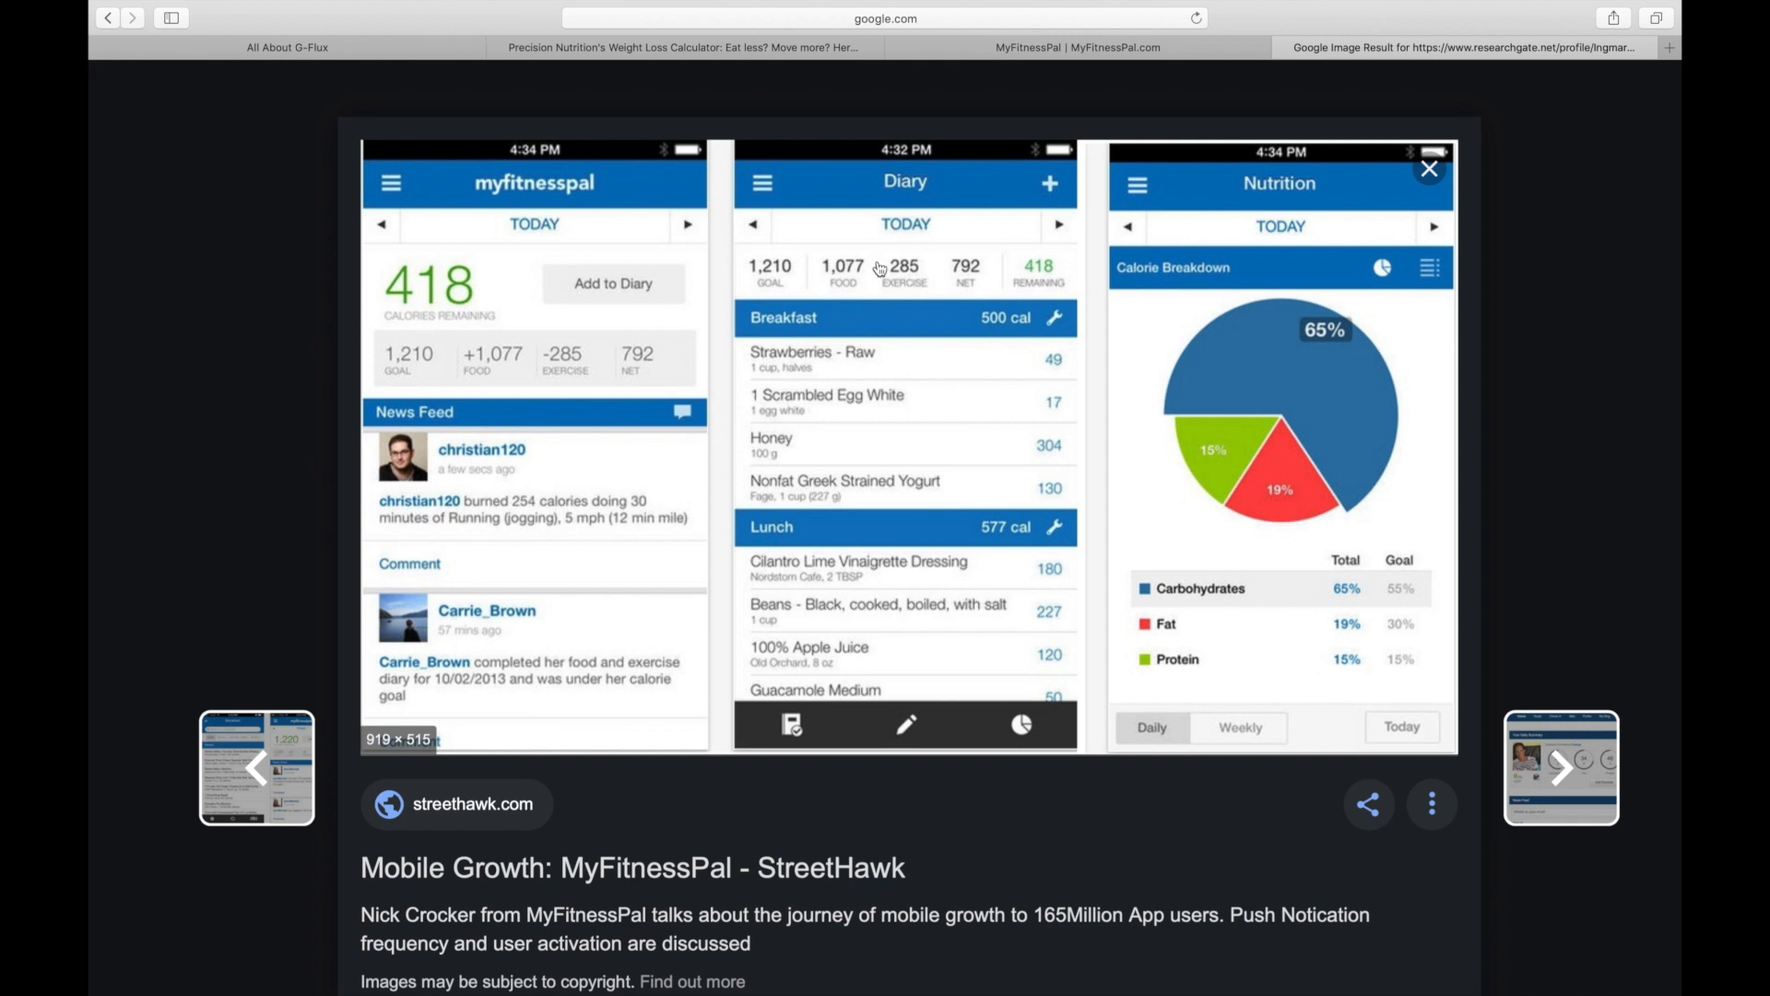
mouse_move(922, 301)
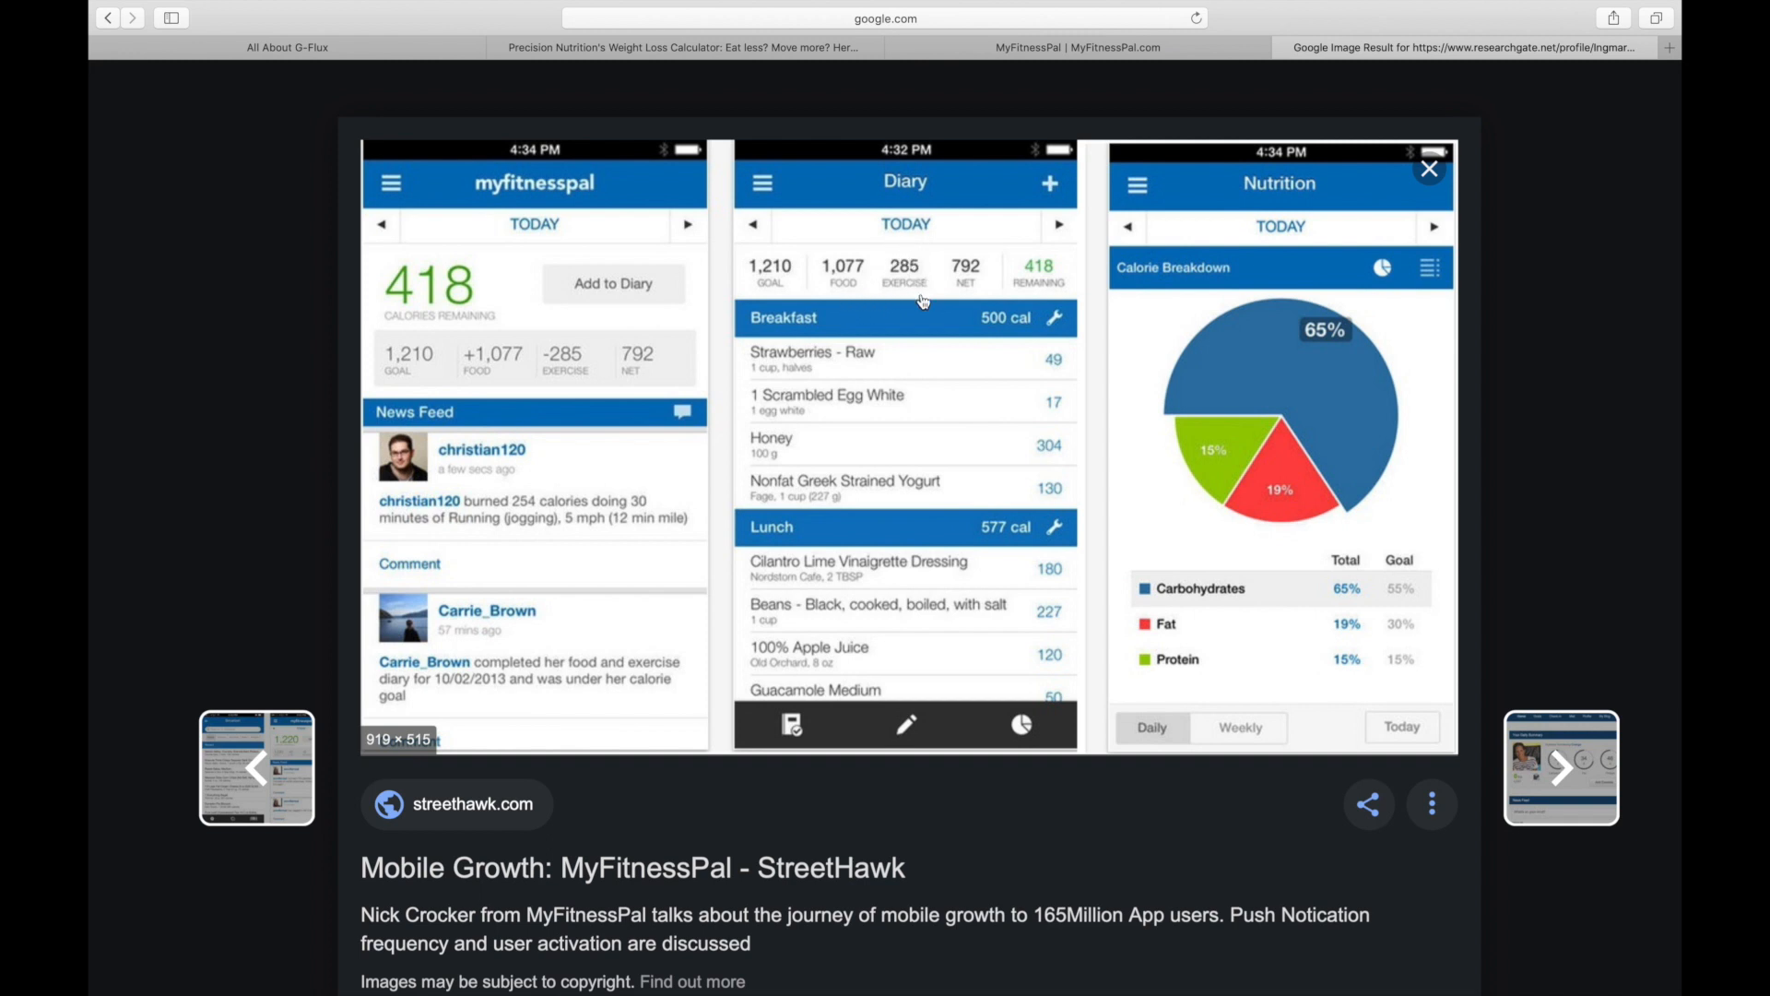
mouse_move(903, 271)
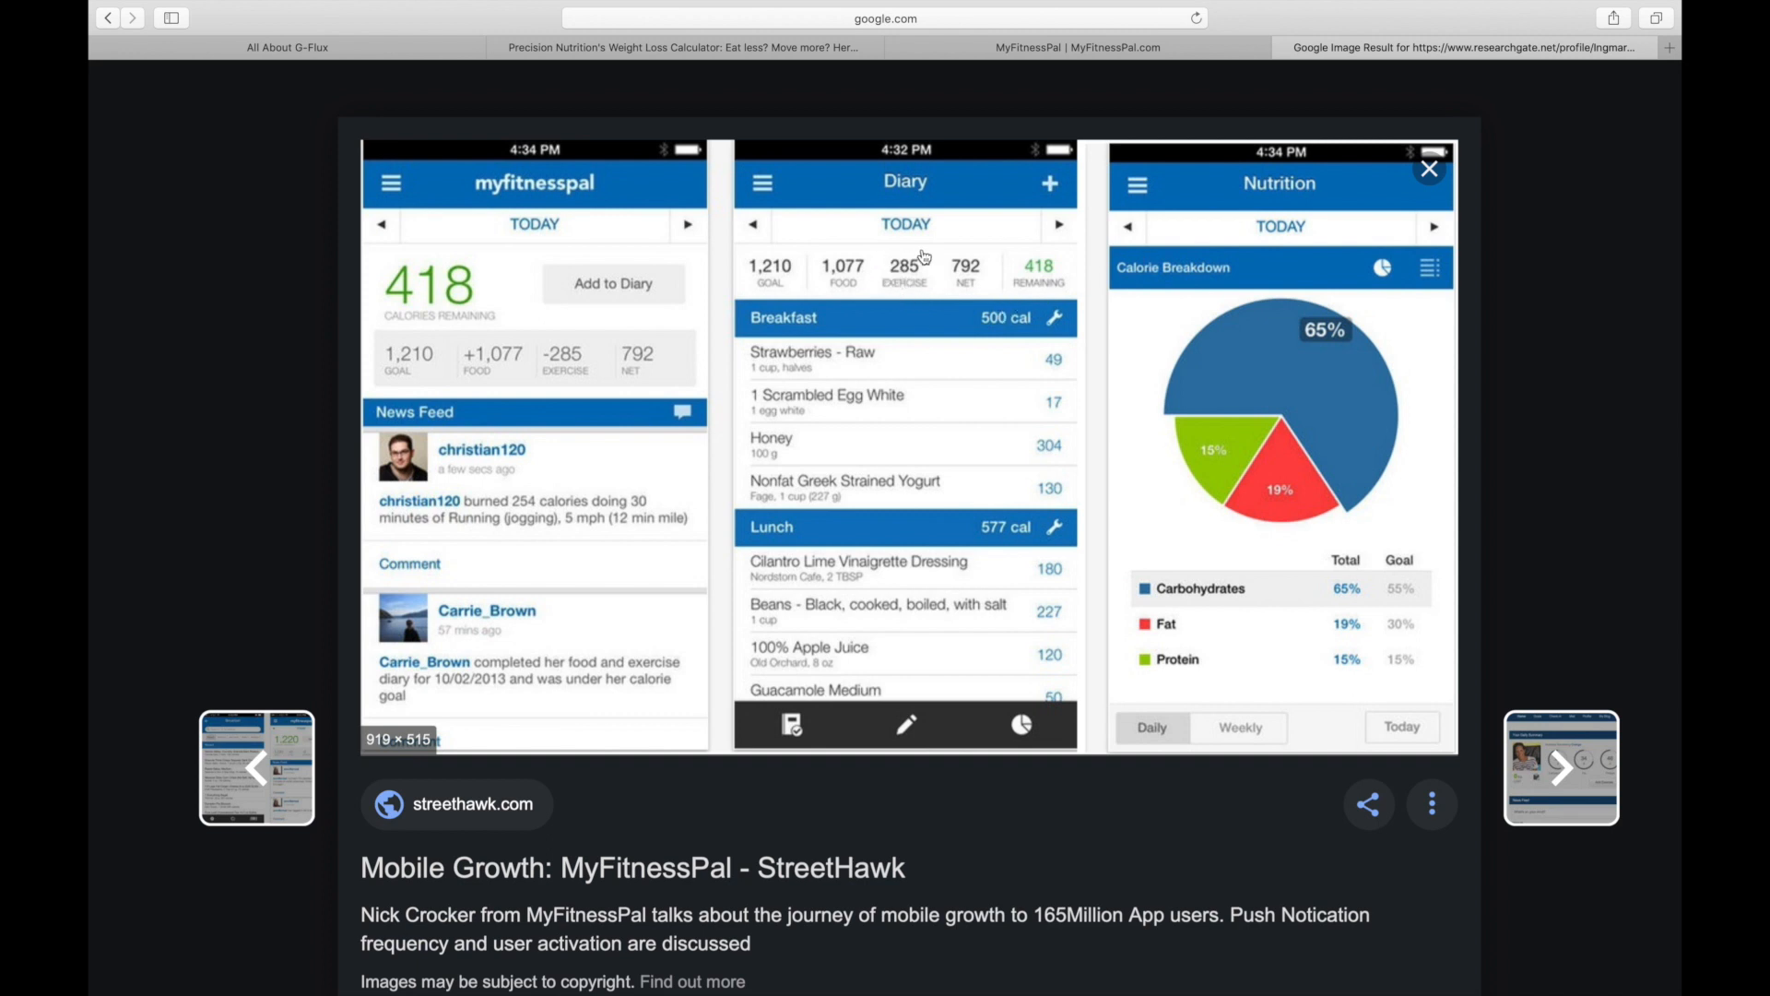
mouse_move(916, 257)
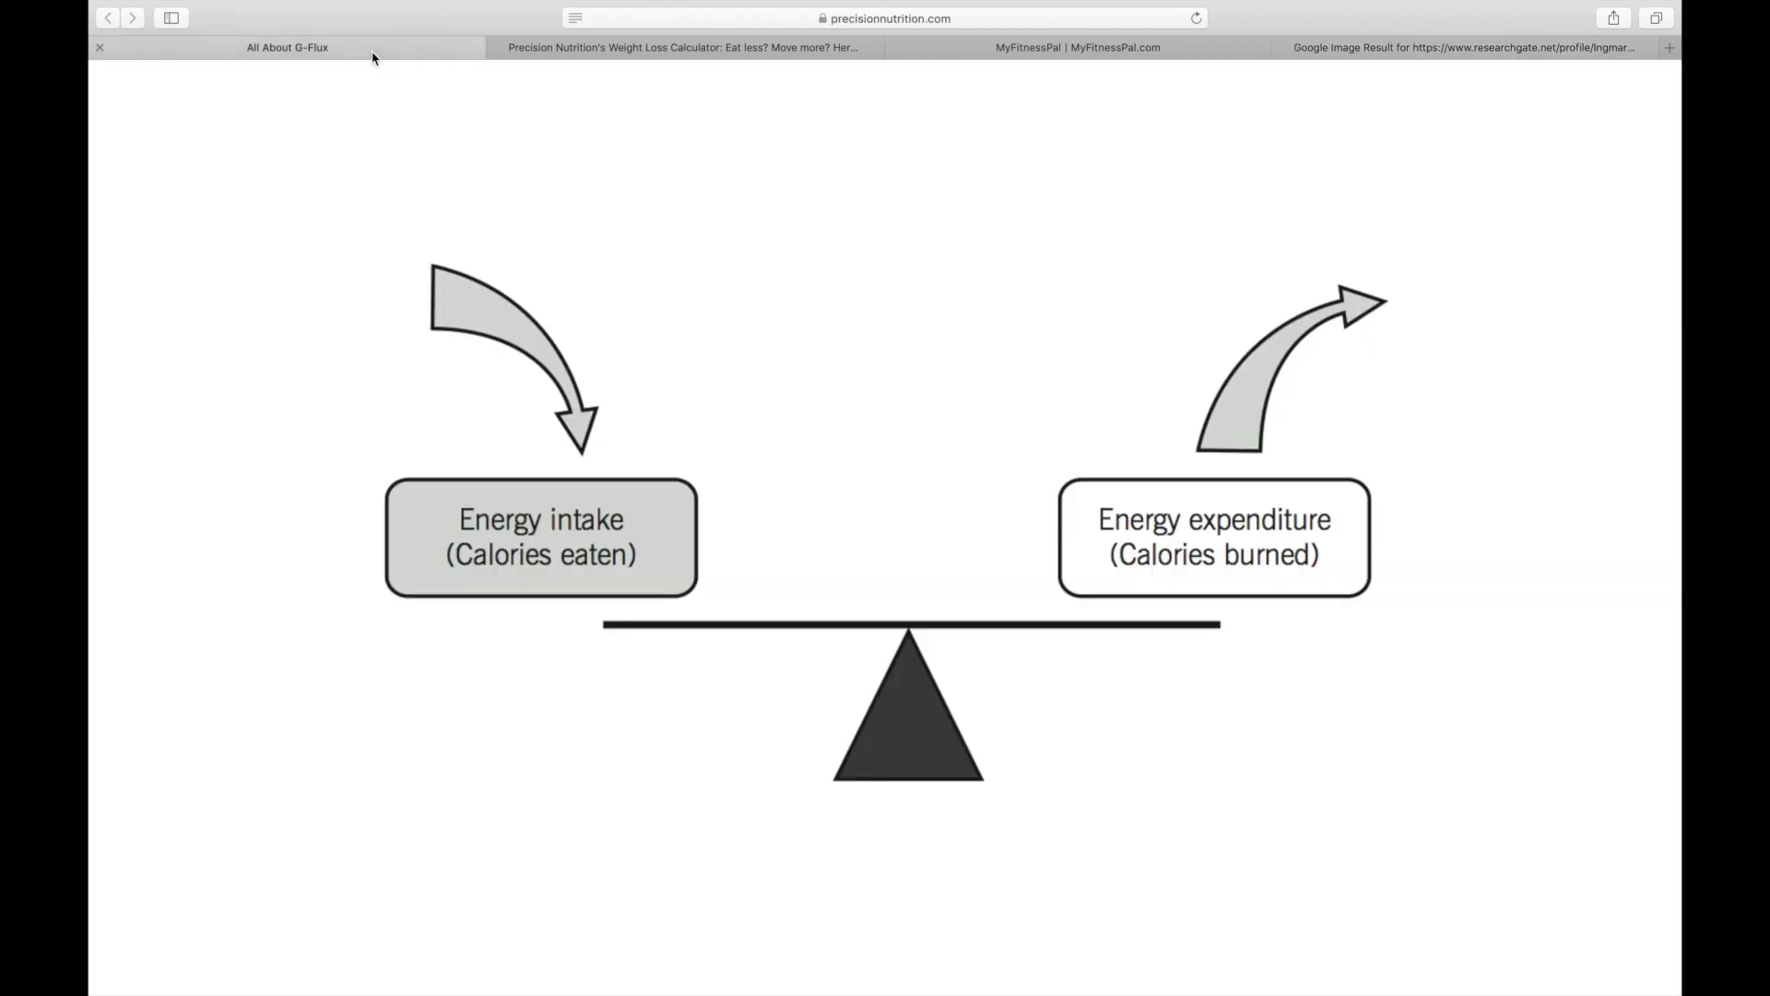
mouse_move(253, 313)
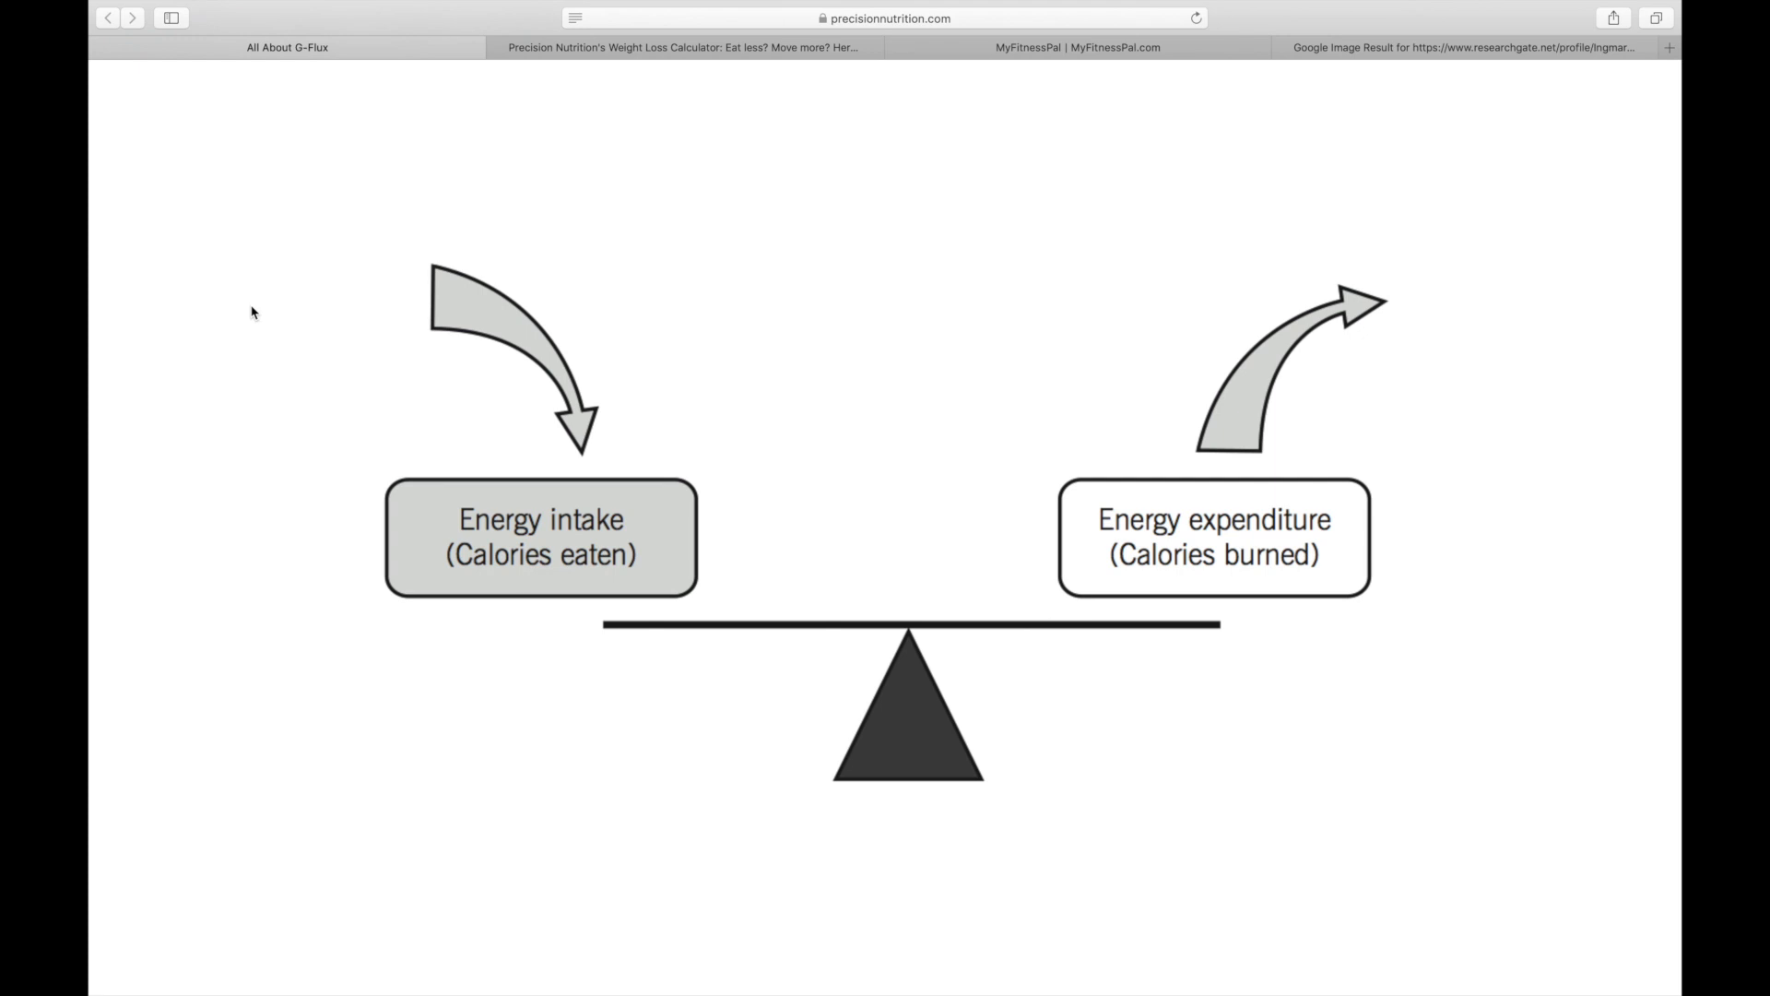
left_click(682, 47)
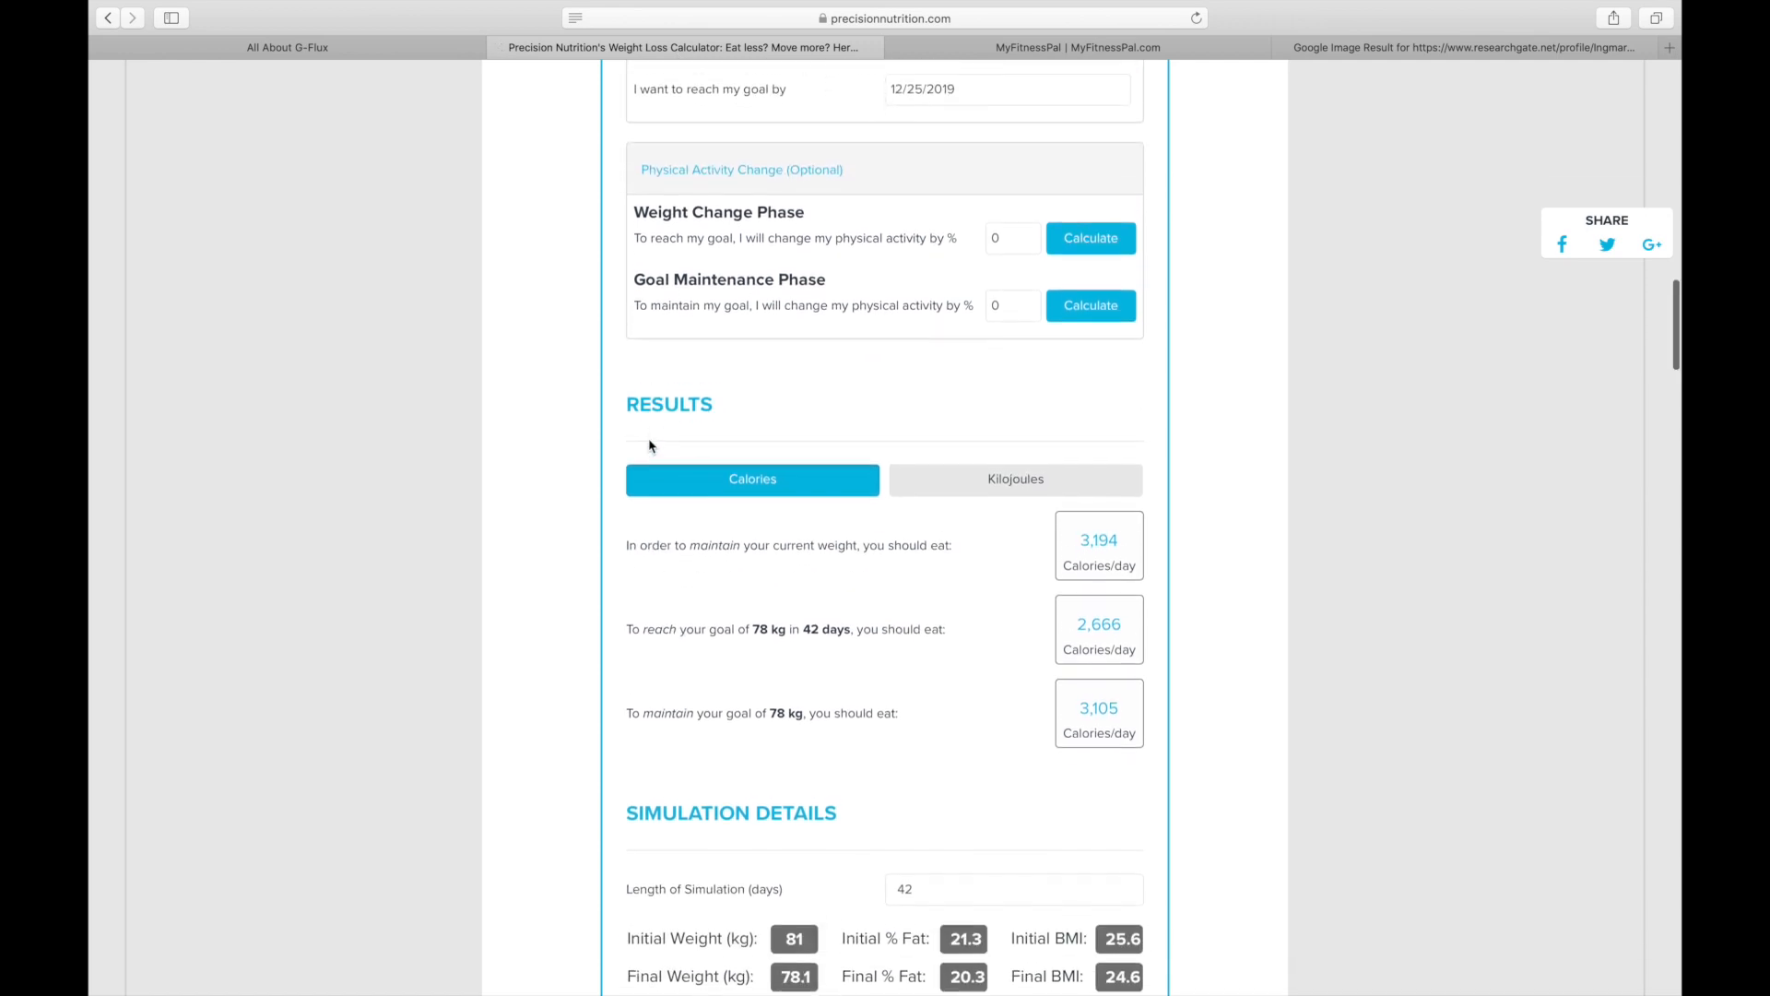
scroll("down", 3)
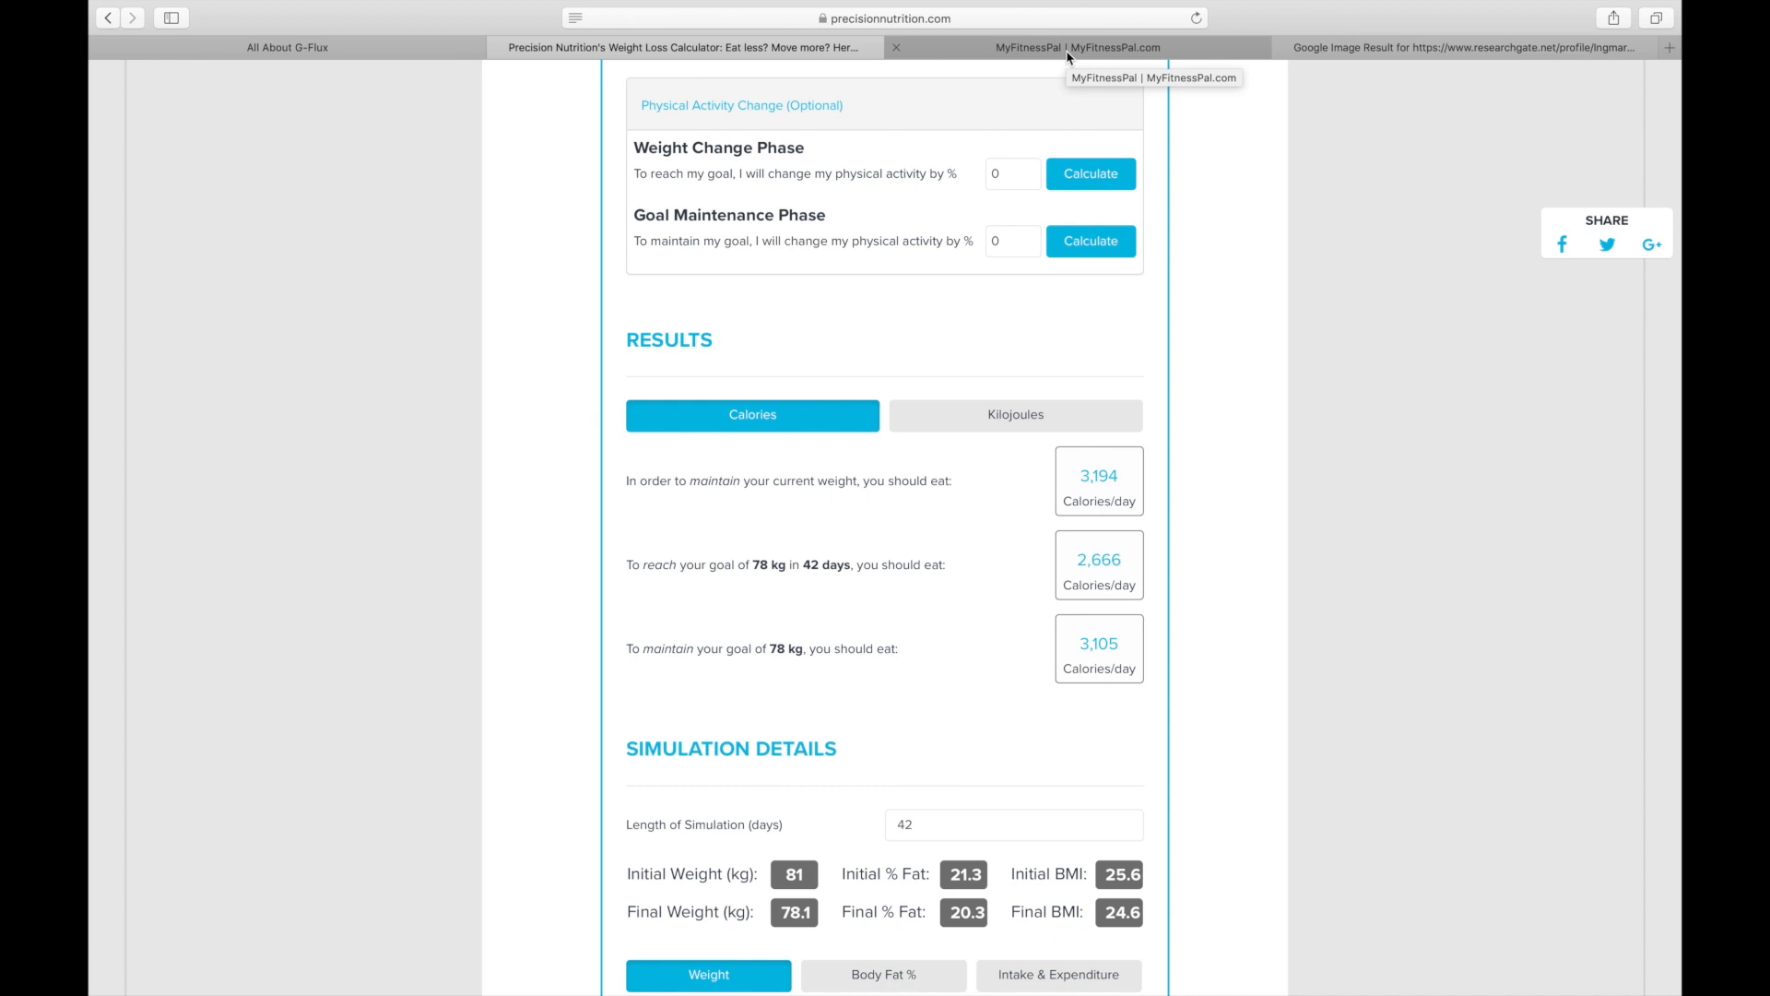
- Show the MyFitnessPal.com tab with its sign-up and login options
left_click(1078, 47)
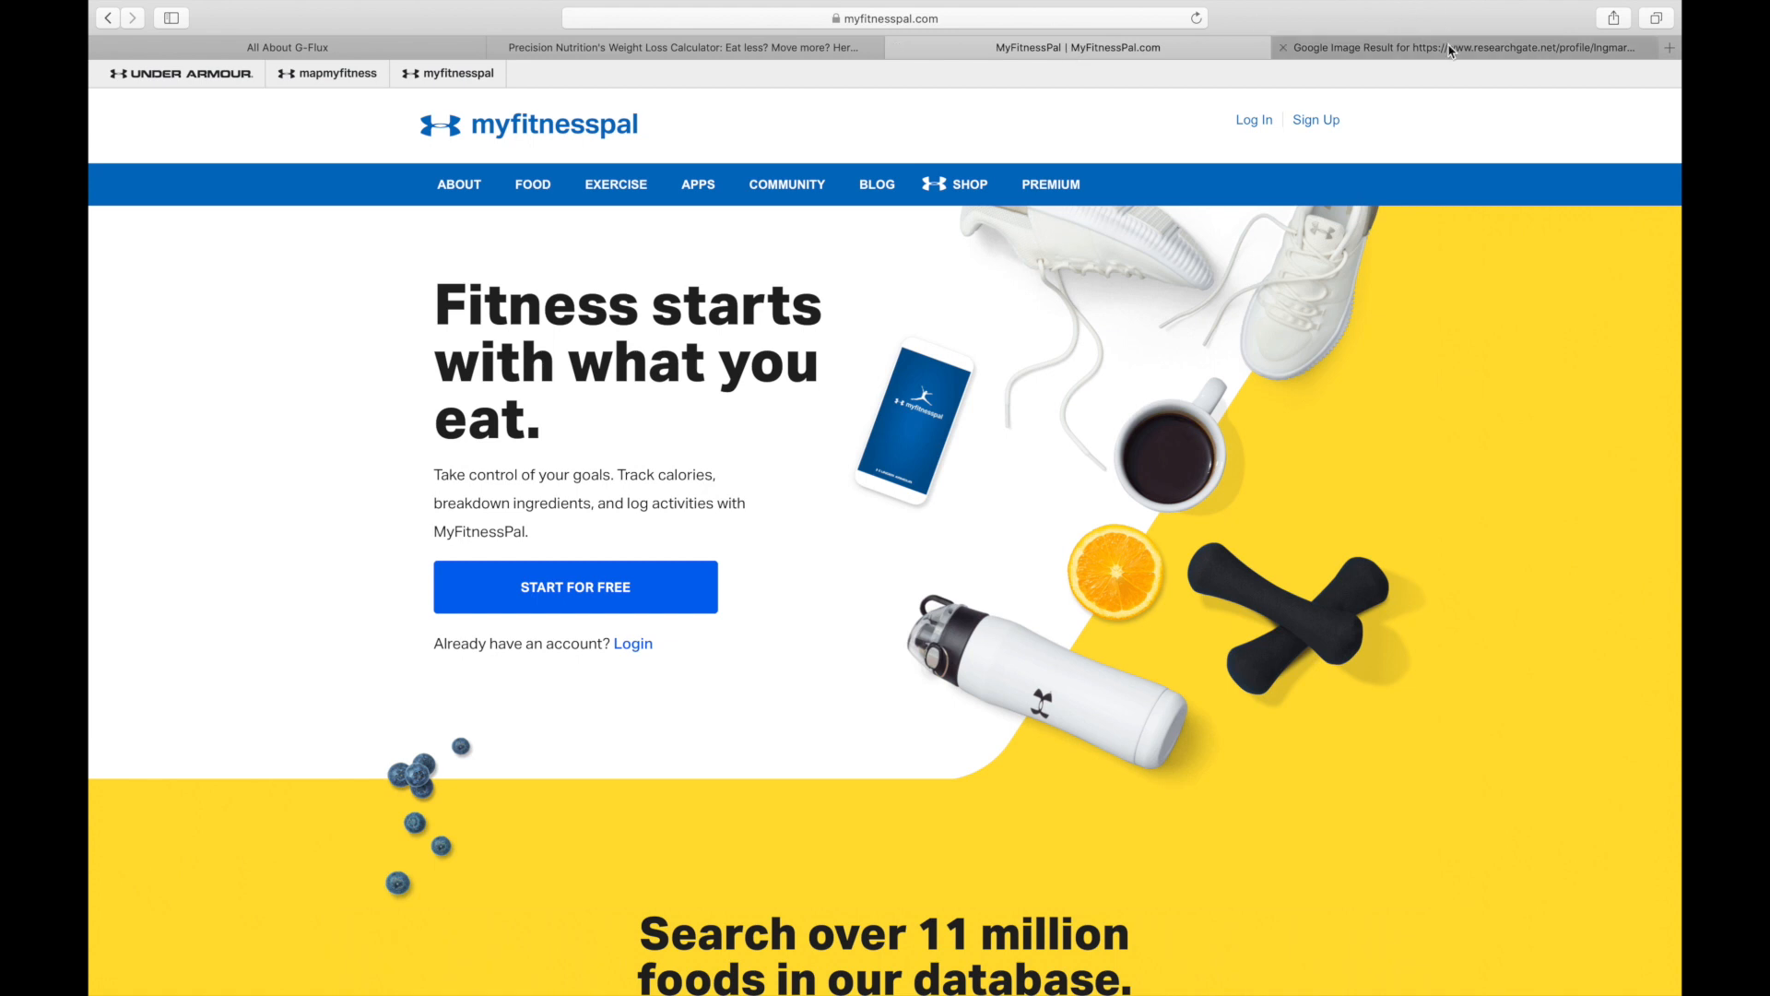
- Show the Google Images diary screenshot with a 1,210 goal and 418 calories remaining
left_click(1457, 47)
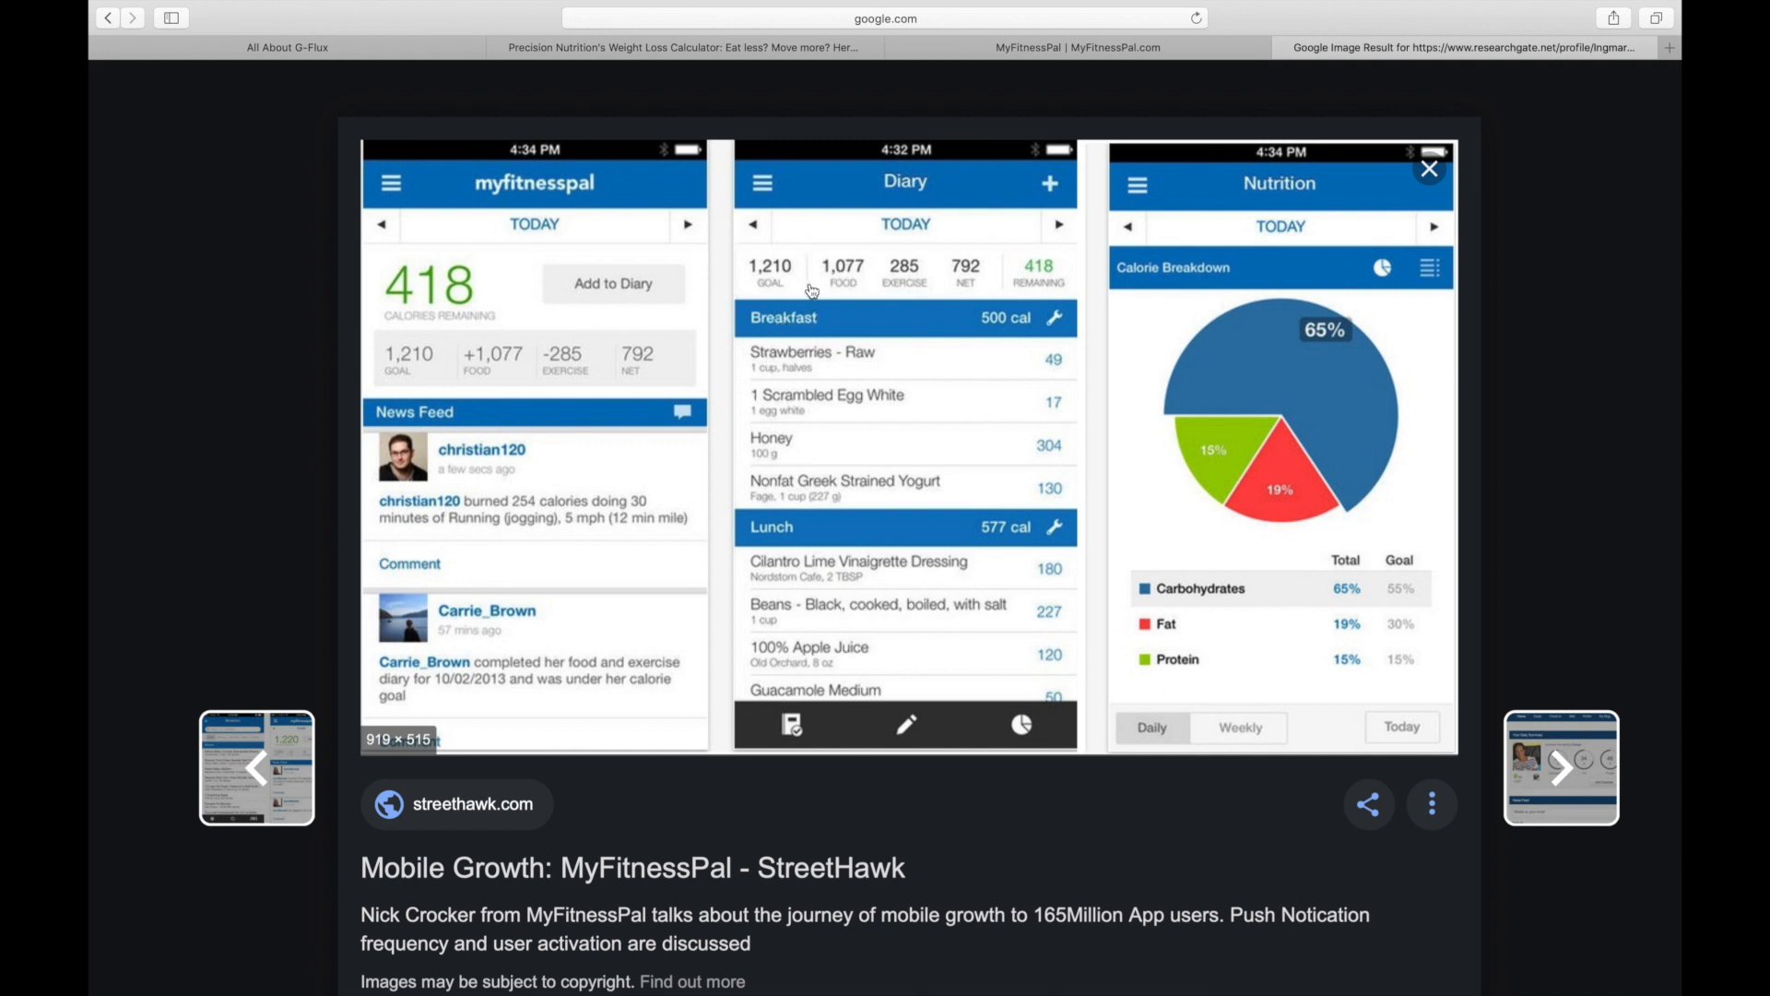
mouse_move(793, 292)
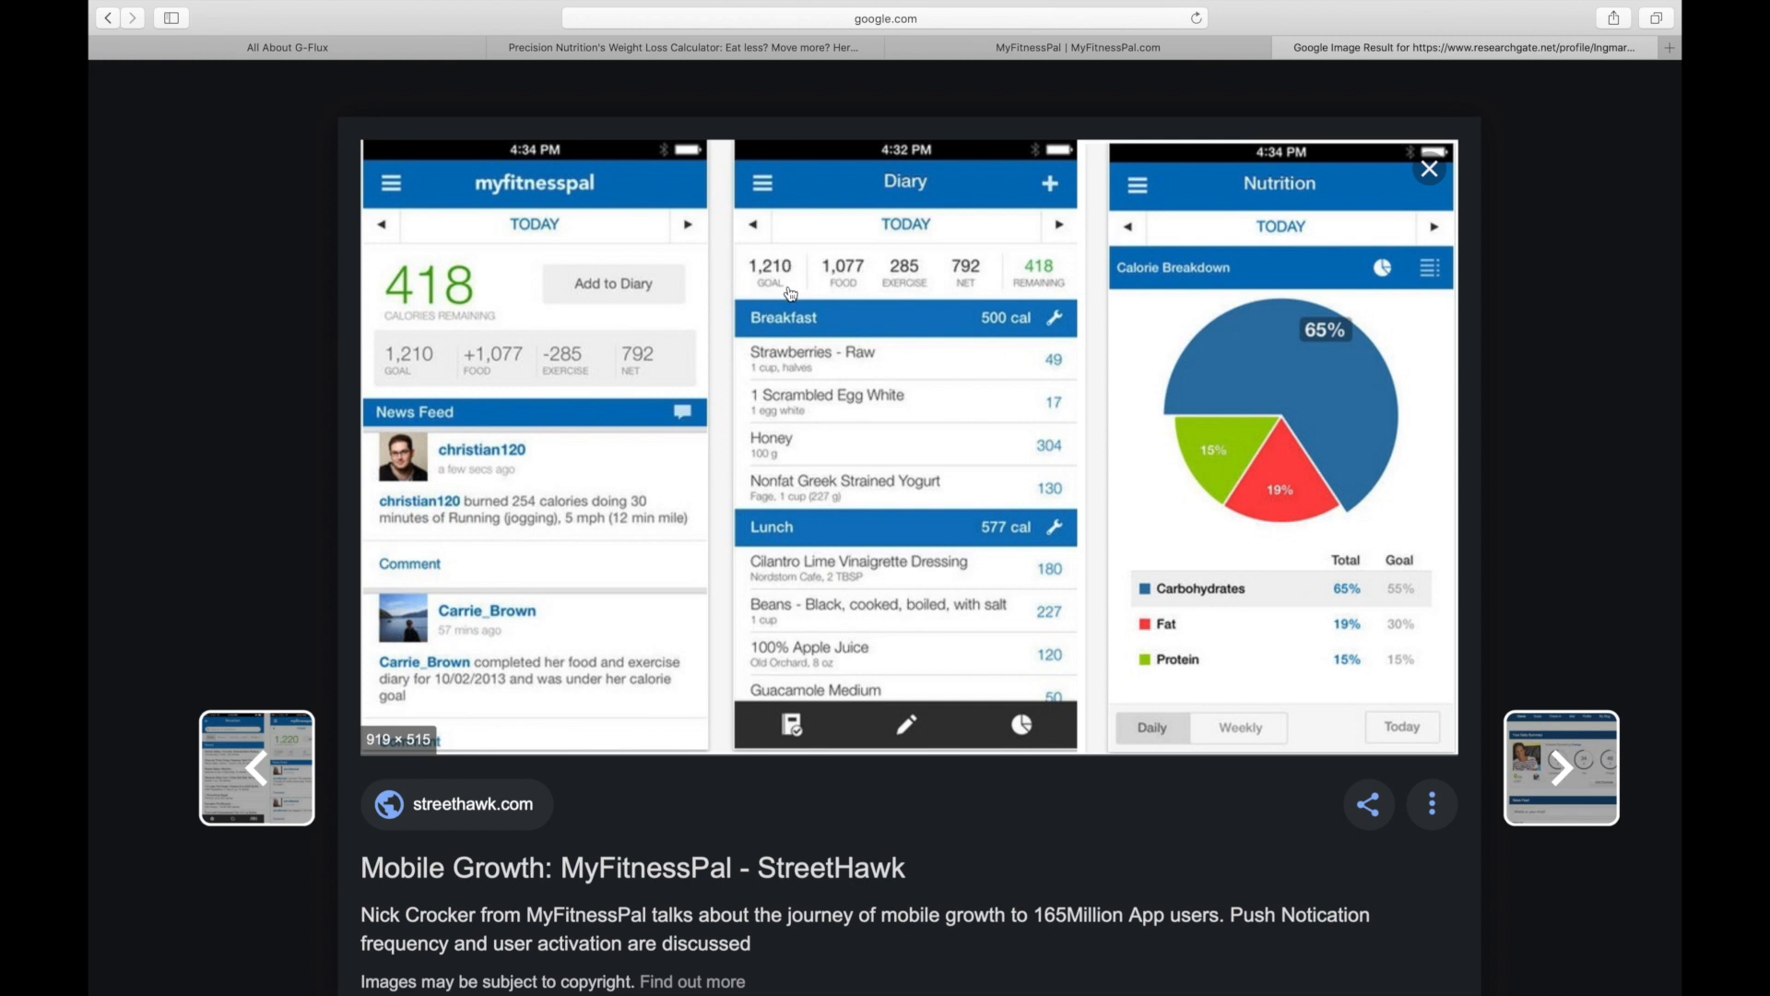